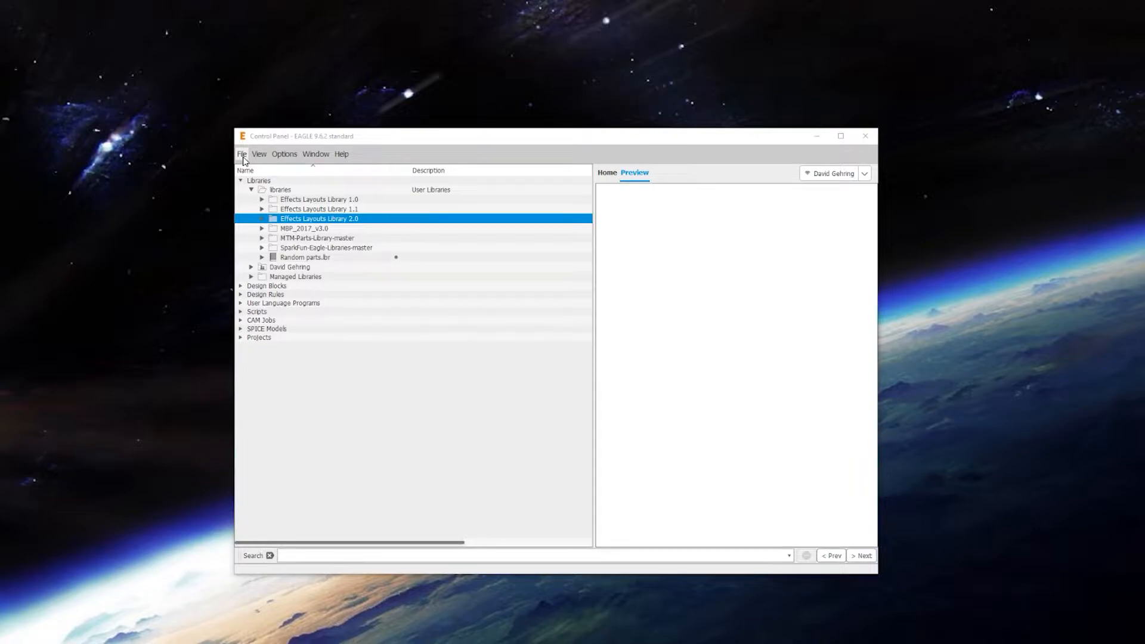
mouse_move(244, 162)
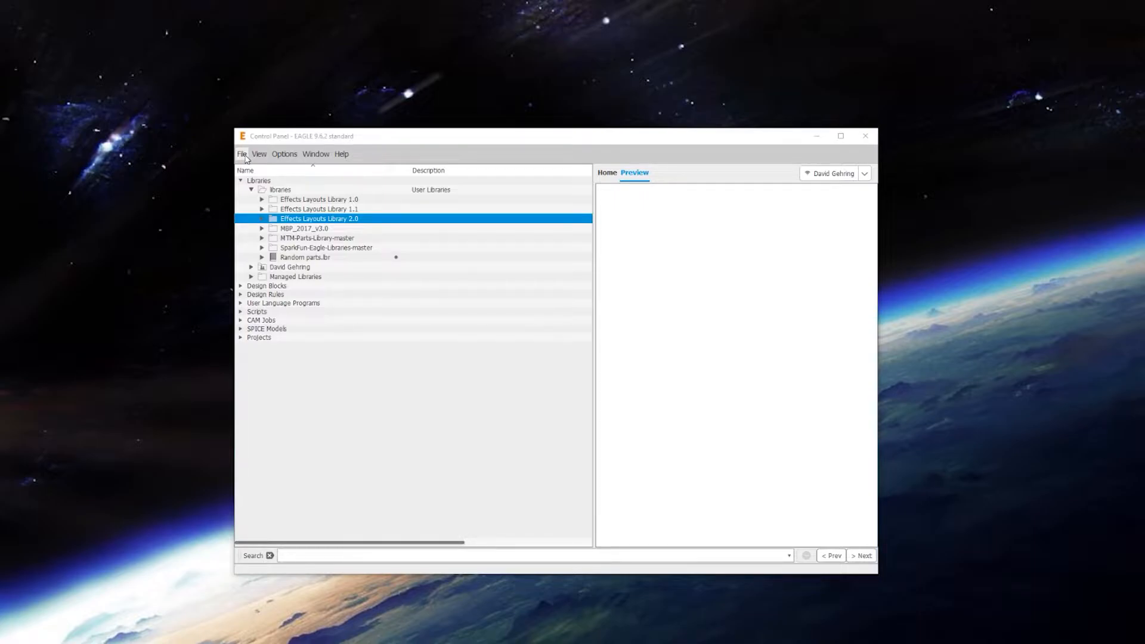
Step: Create a new blank schematic via File > New > Schematic in the Control Panel
left_click(240, 154)
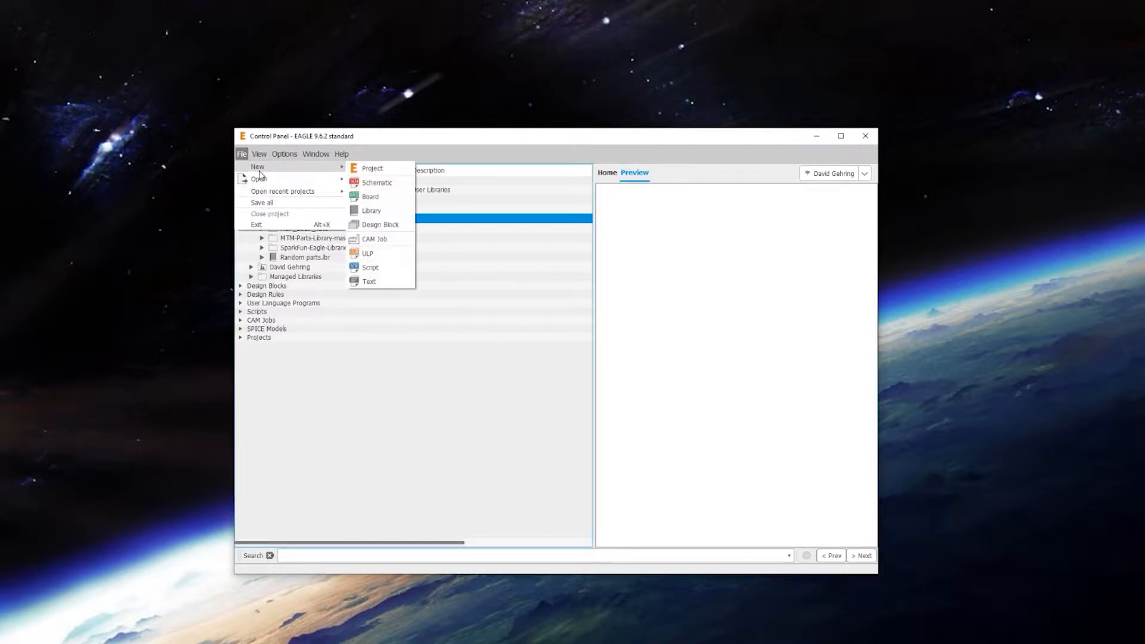
mouse_move(384, 184)
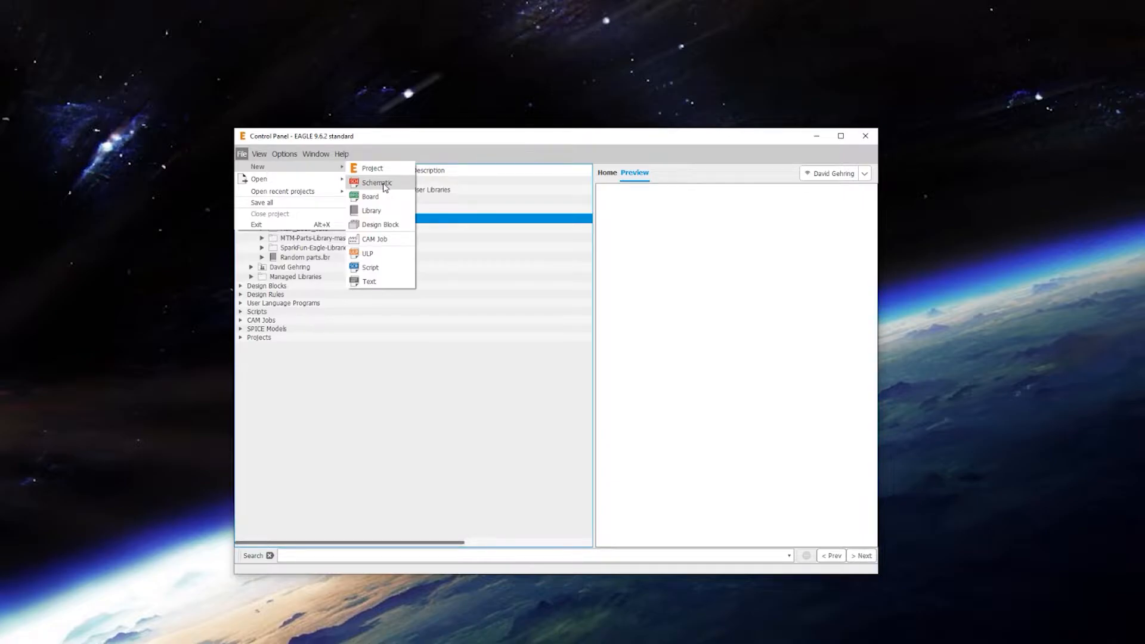
left_click(378, 182)
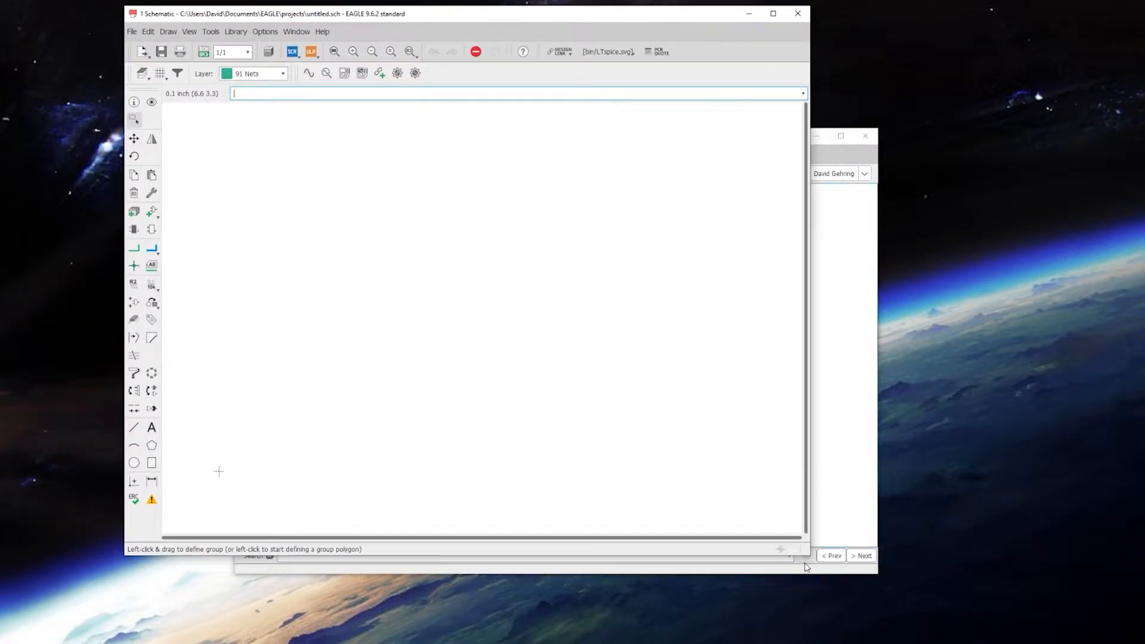
Step: Maximize the blank schematic editor window to full screen
left_click(772, 13)
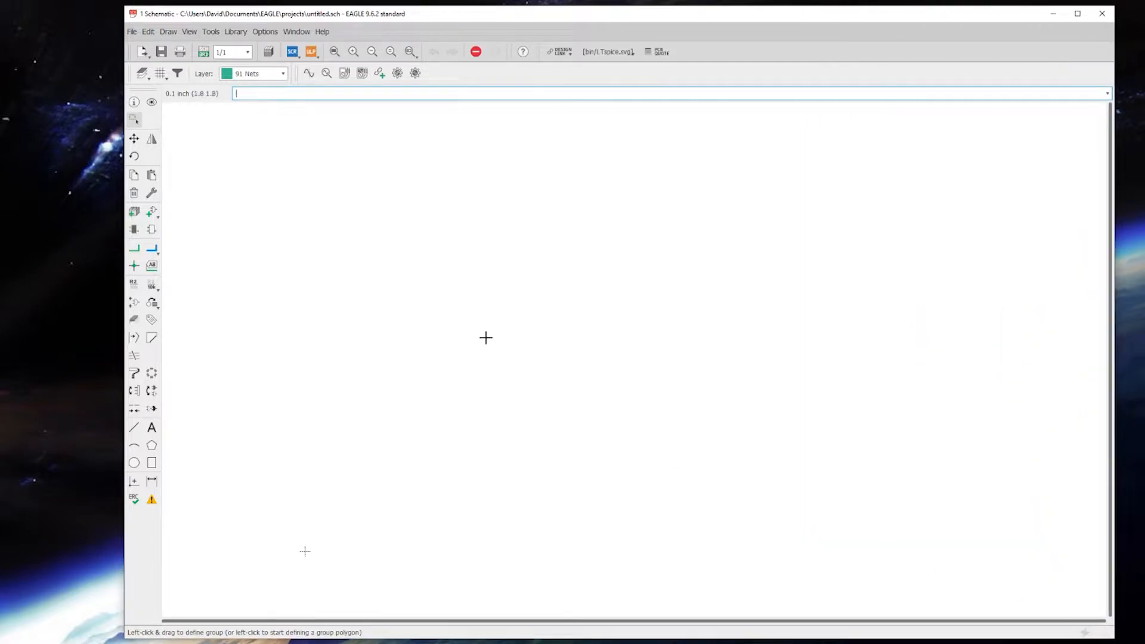
mouse_move(274, 160)
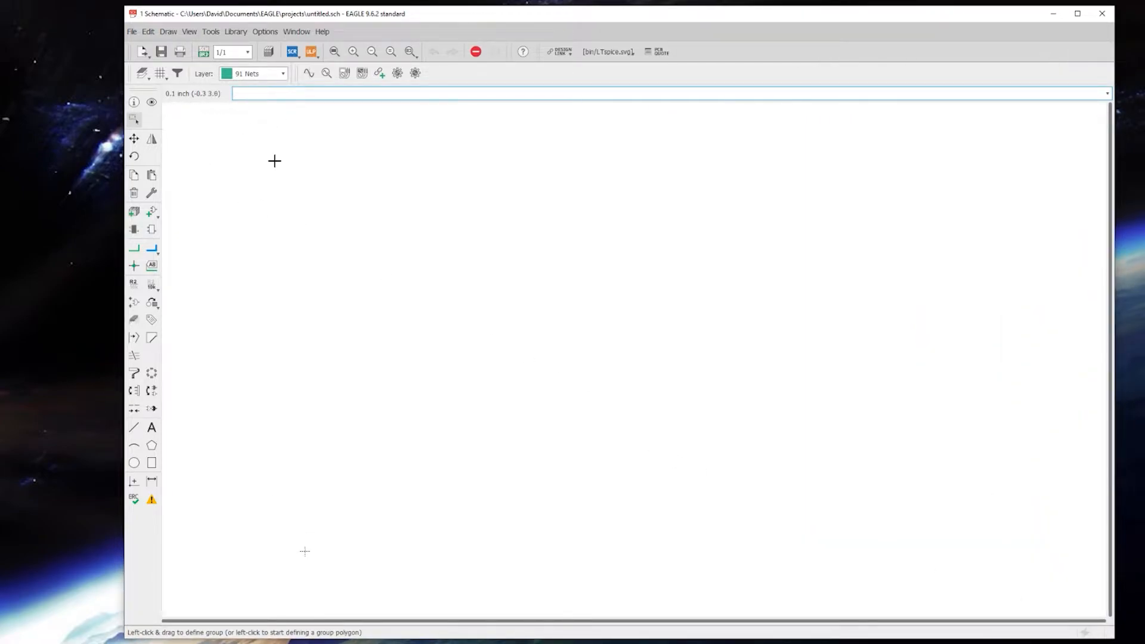
mouse_move(152, 101)
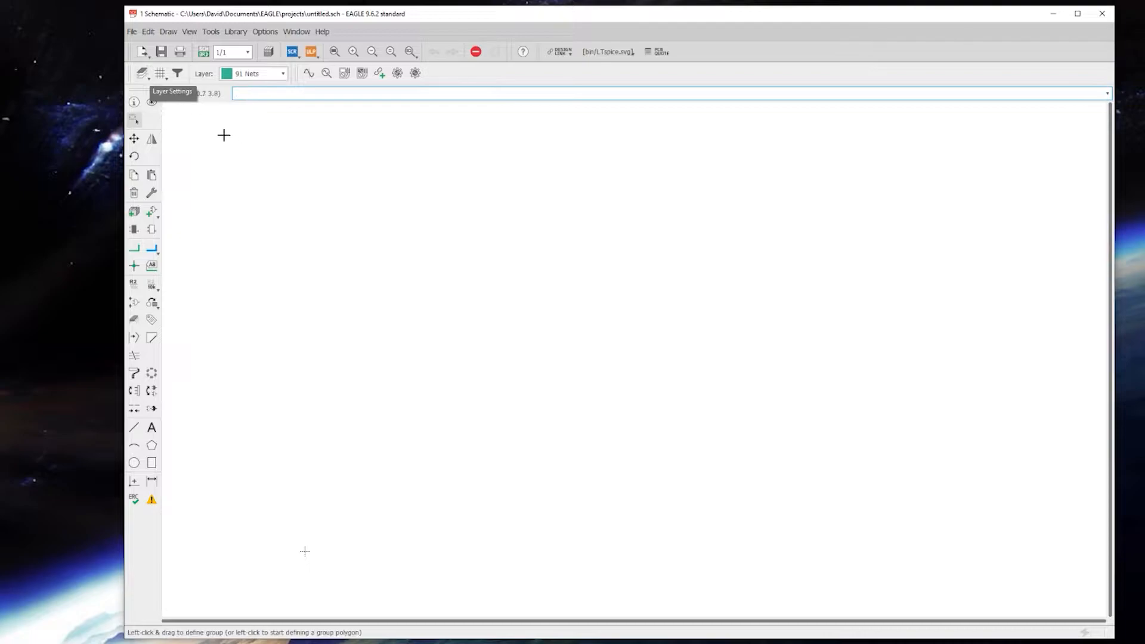
mouse_move(272, 161)
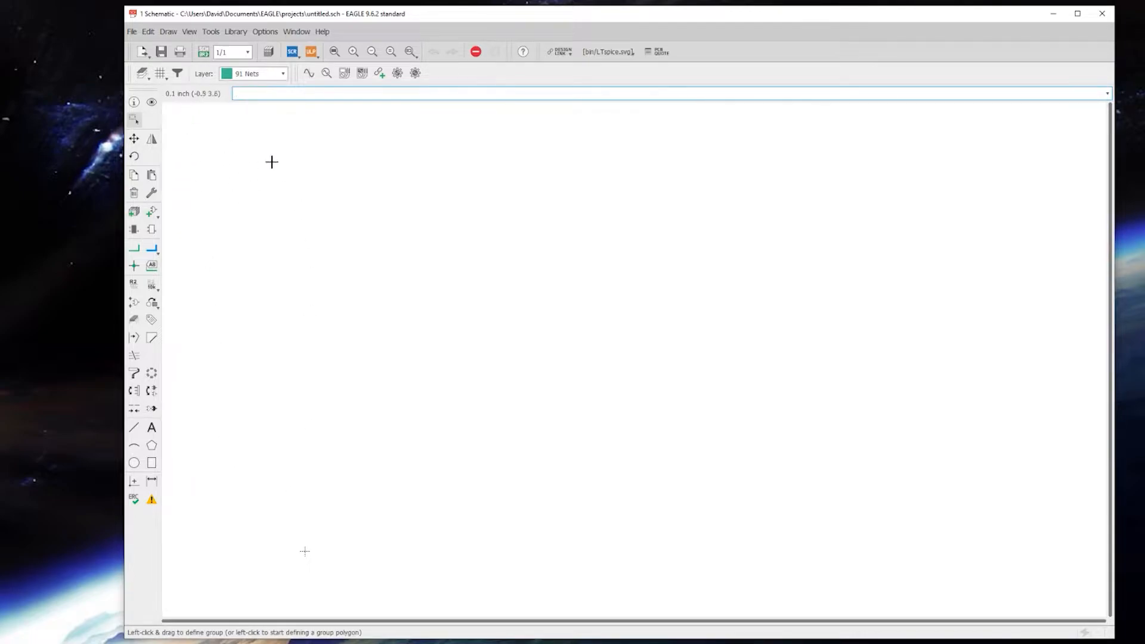
mouse_move(288, 249)
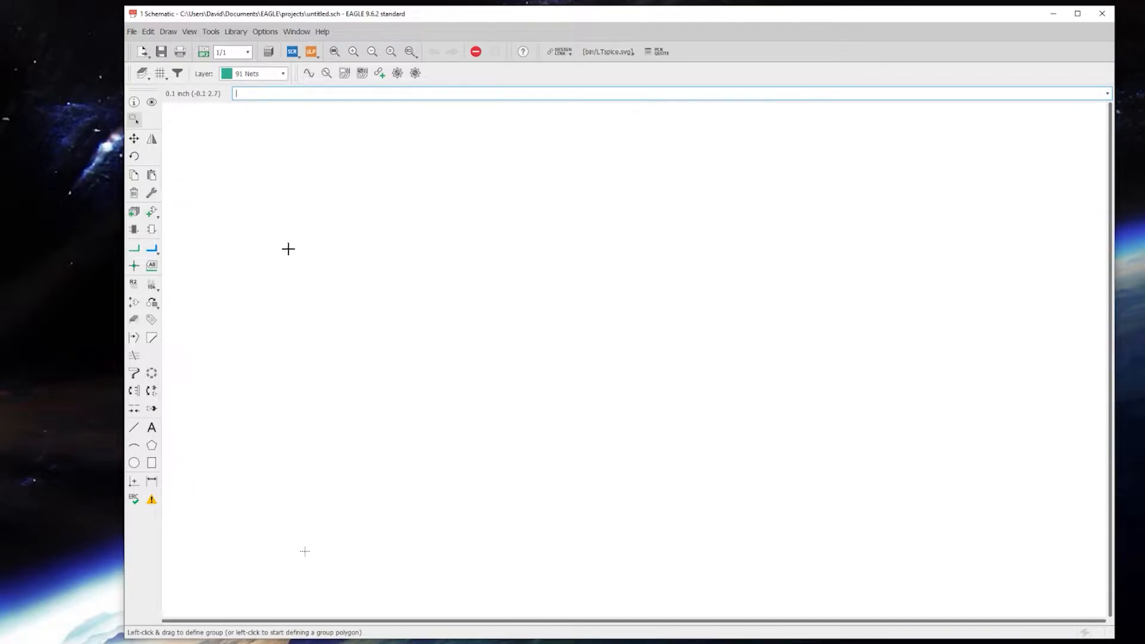
mouse_move(265, 185)
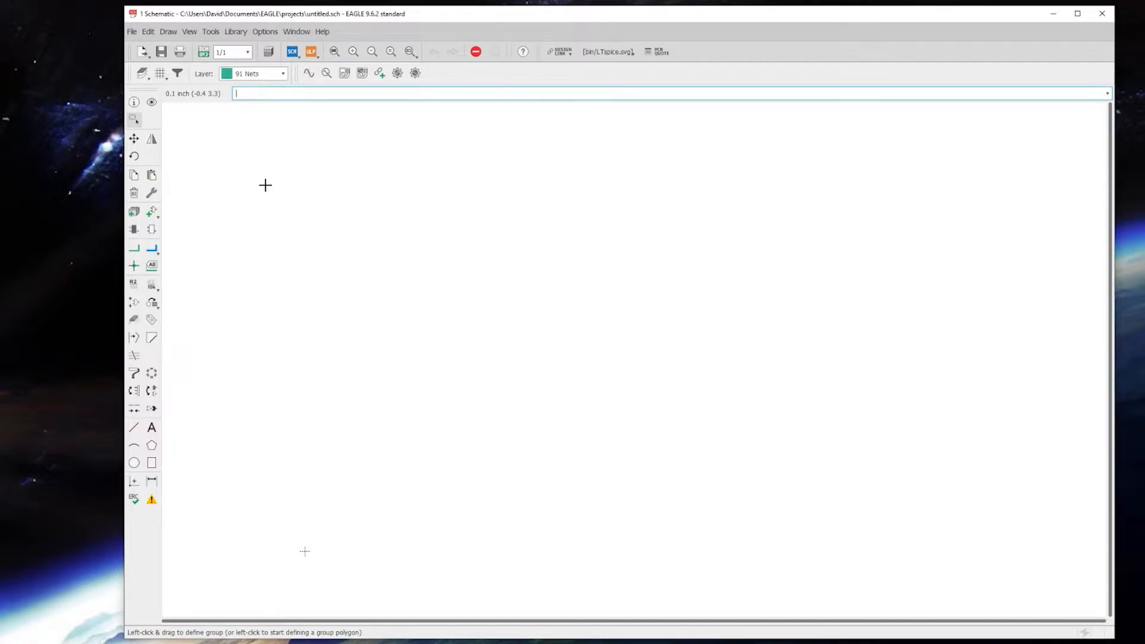
mouse_move(268, 182)
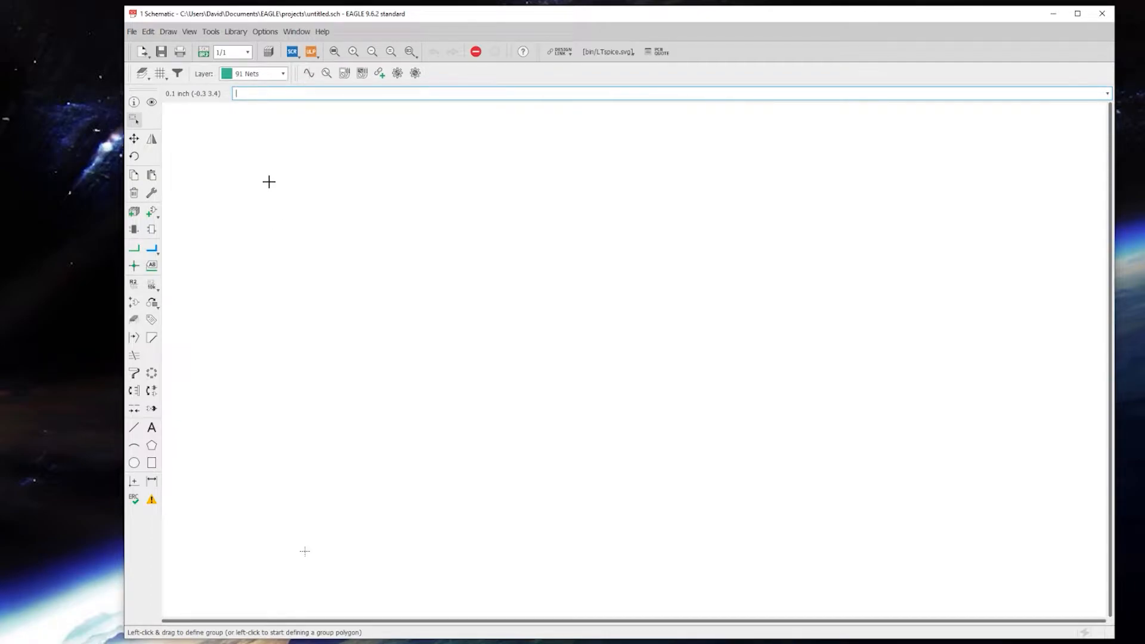
mouse_move(225, 129)
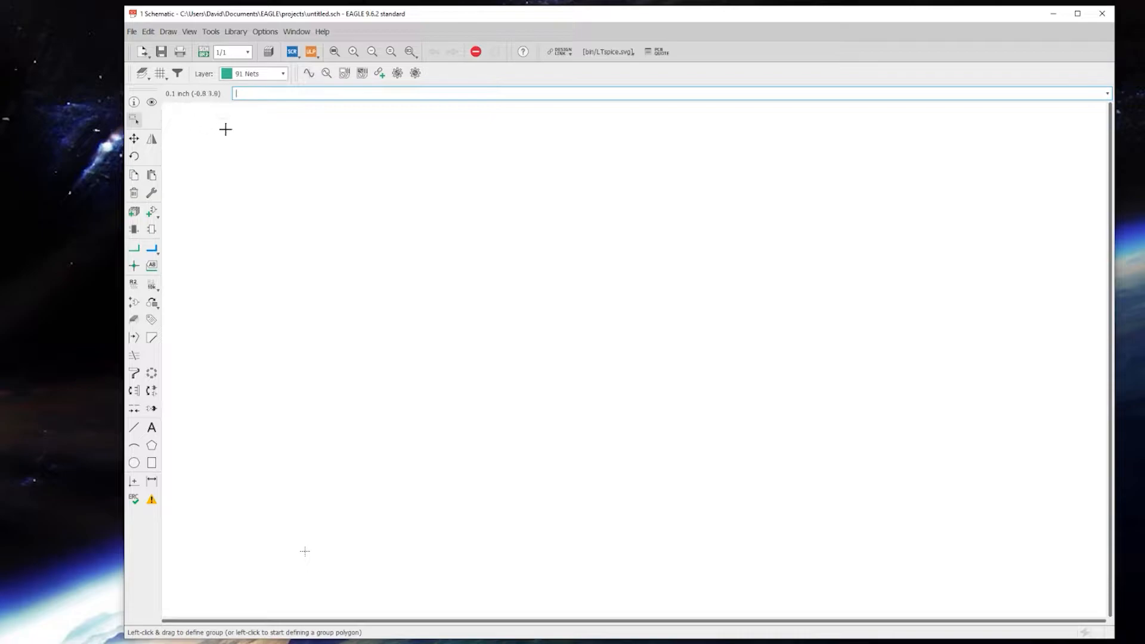
mouse_move(240, 236)
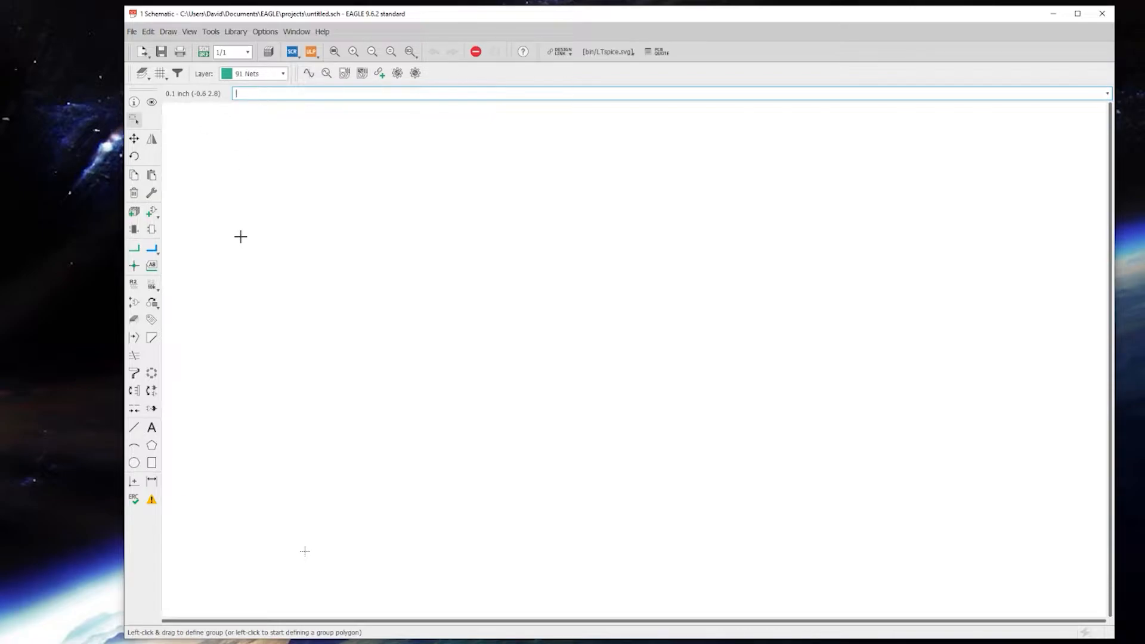
mouse_move(243, 195)
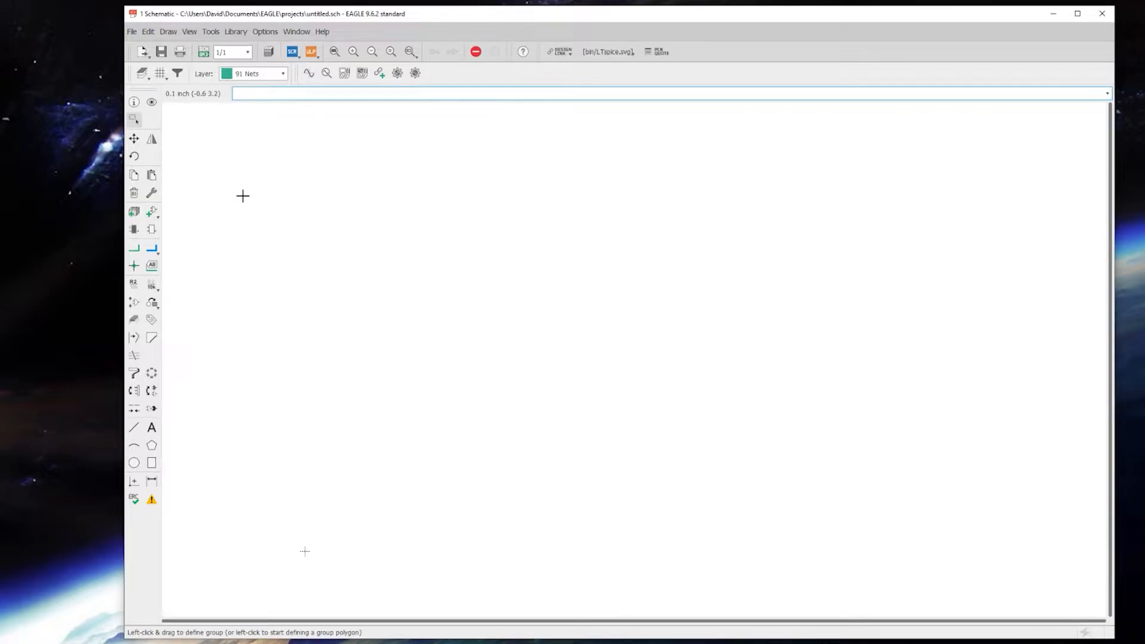
mouse_move(187, 110)
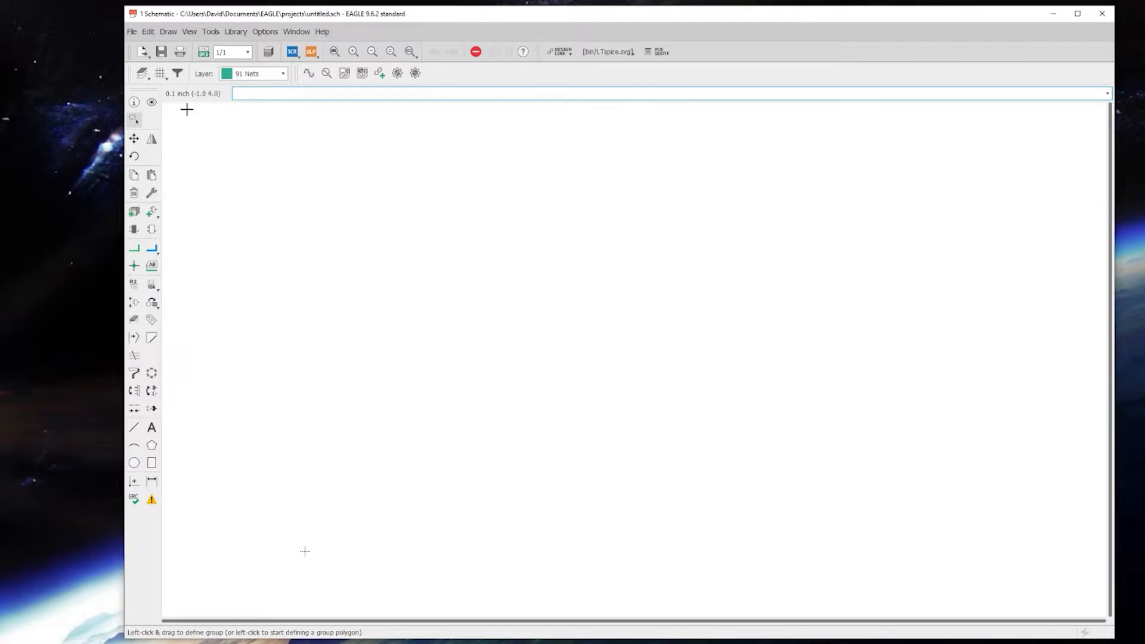
mouse_move(197, 100)
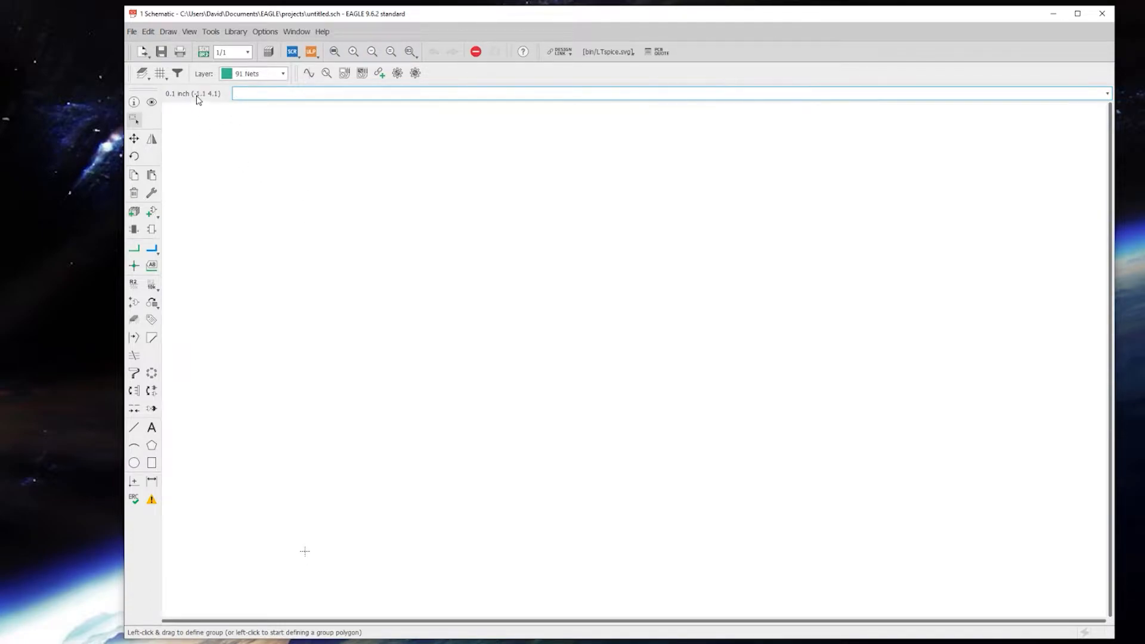
mouse_move(159, 73)
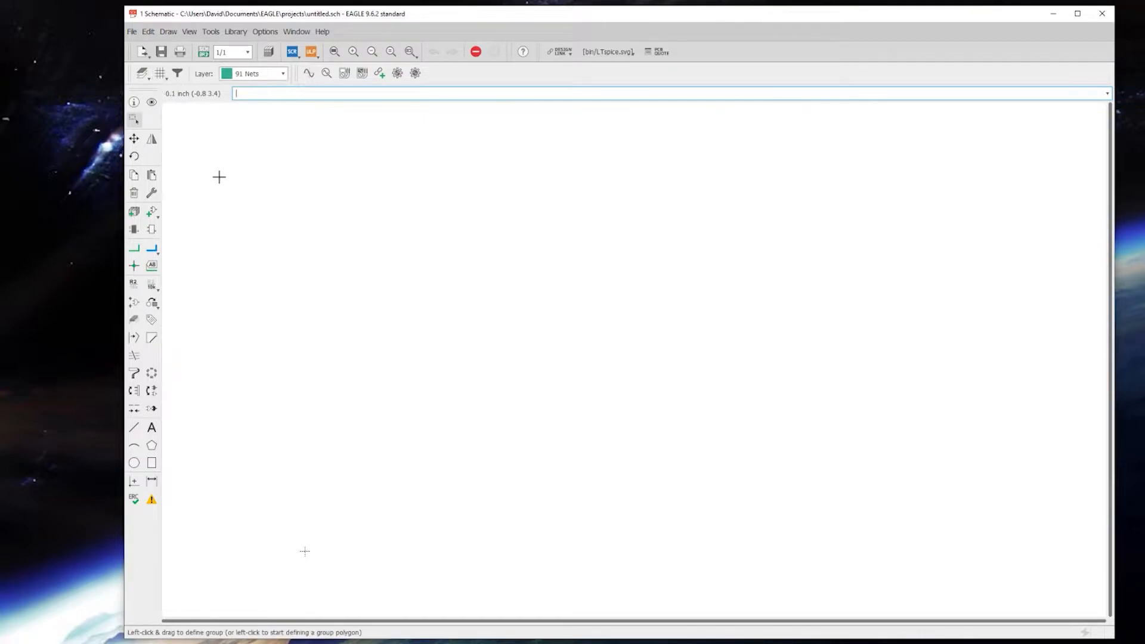
mouse_move(172, 102)
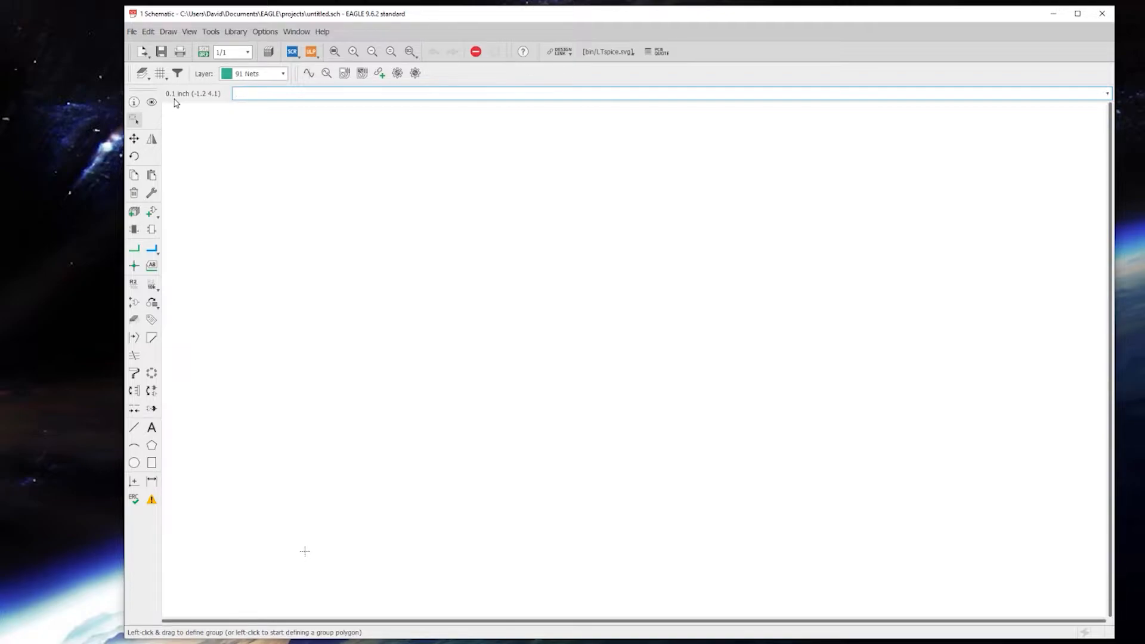
mouse_move(159, 72)
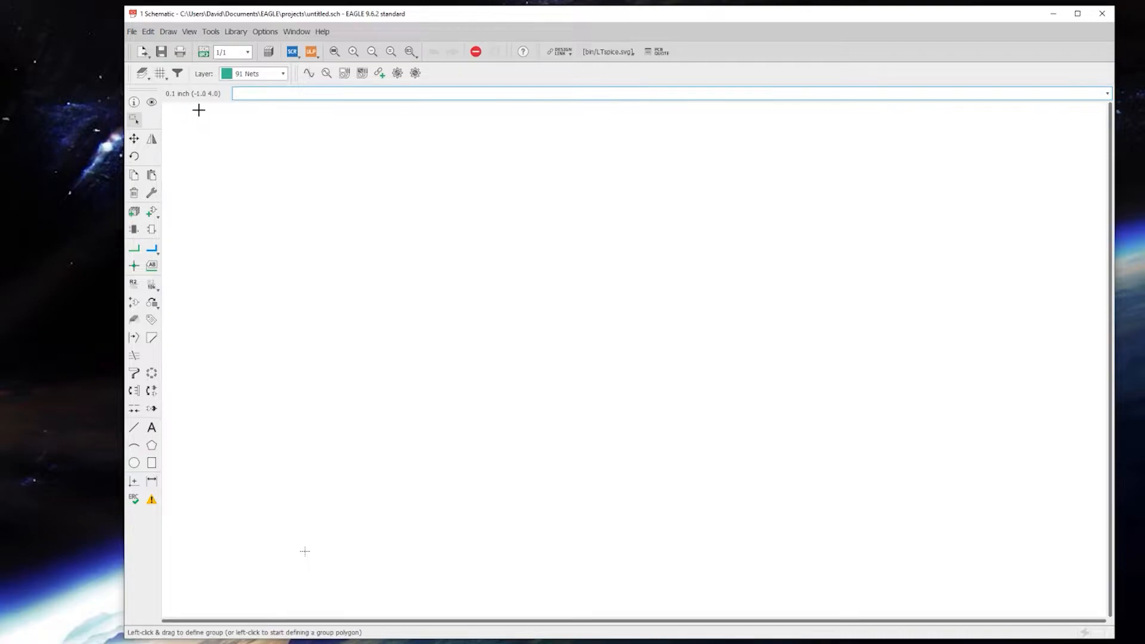
mouse_move(159, 73)
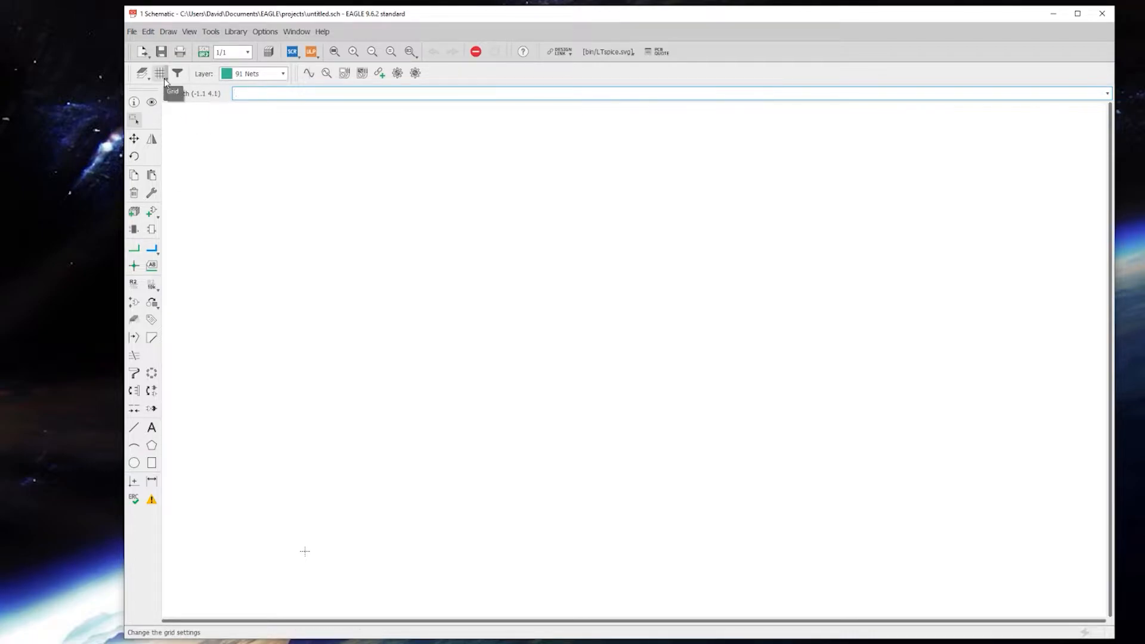
Step: Change the schematic grid from 0.1 inch to 0.05 inch using a grid preset
left_click(159, 72)
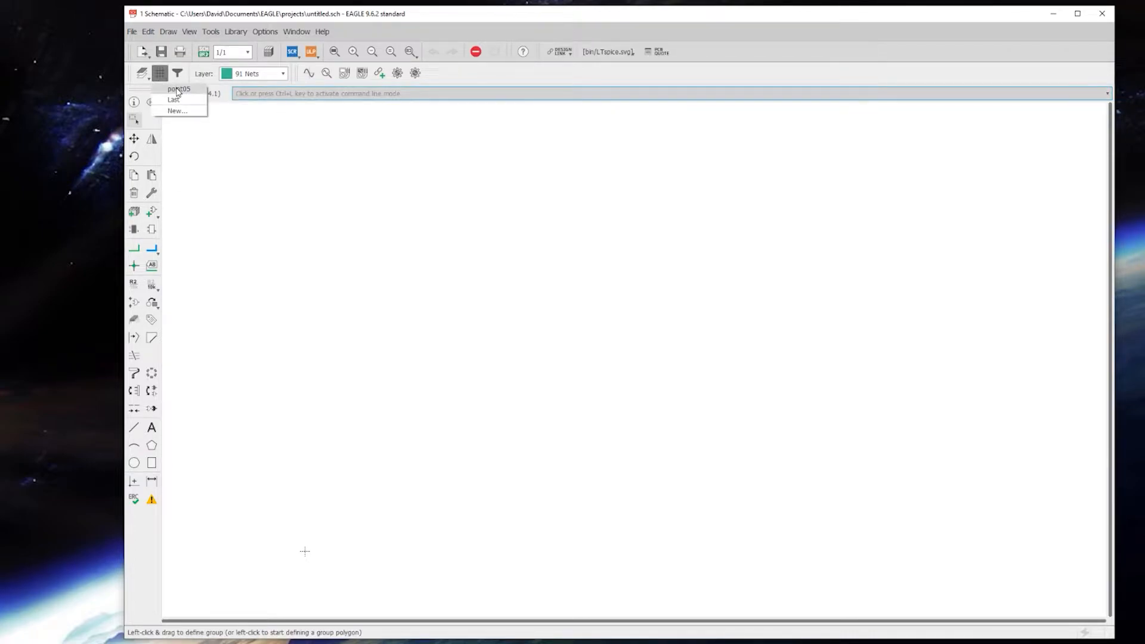
left_click(160, 73)
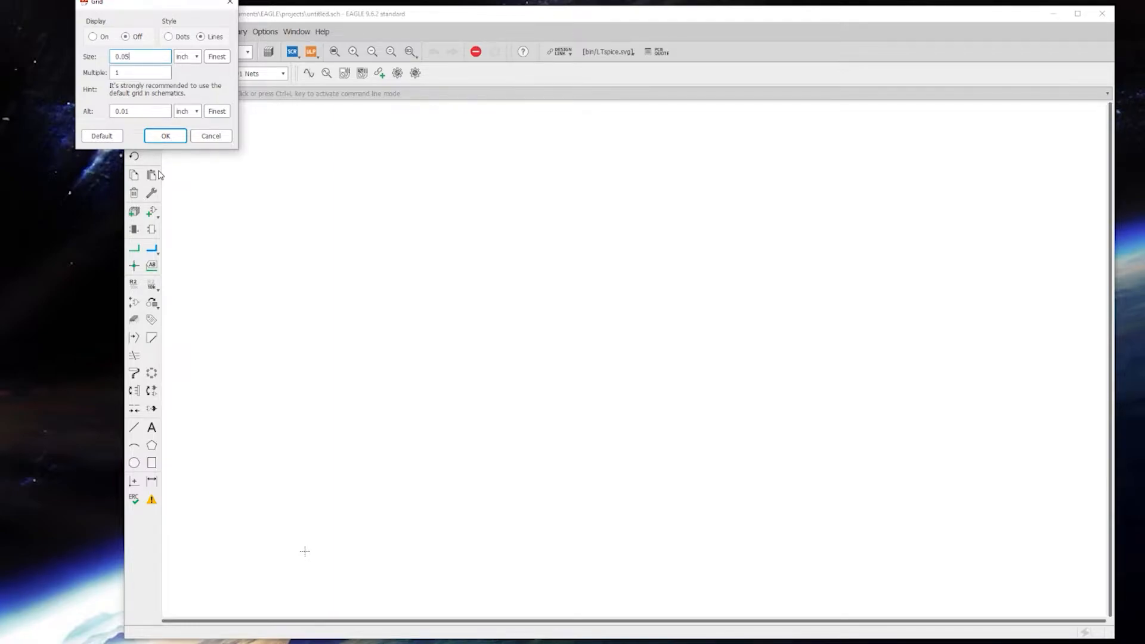
left_click(165, 136)
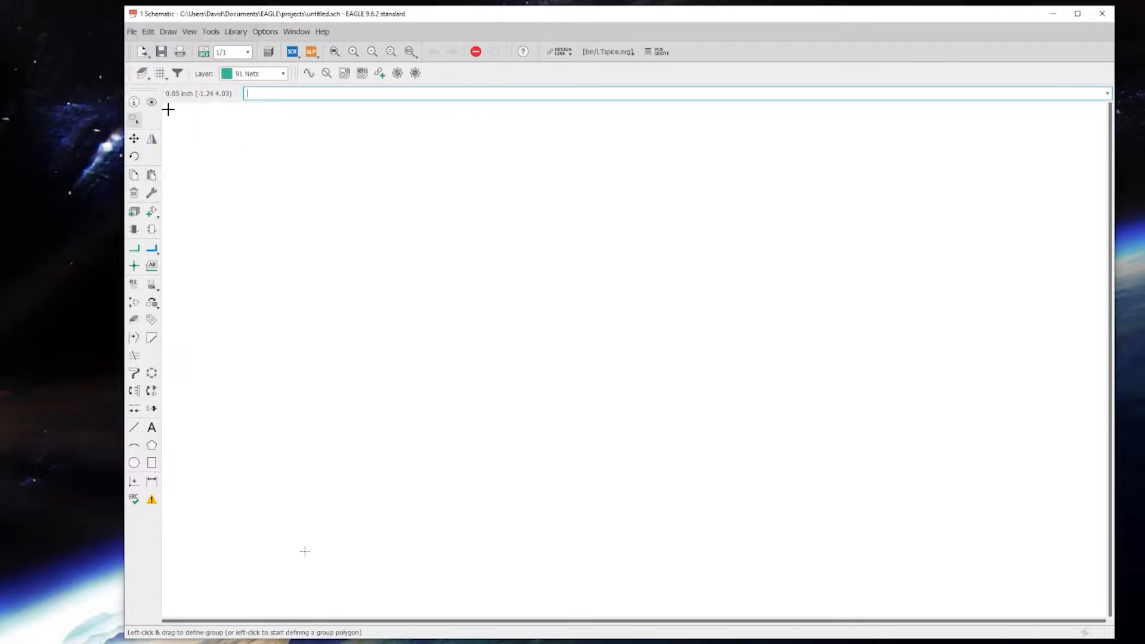
mouse_move(159, 73)
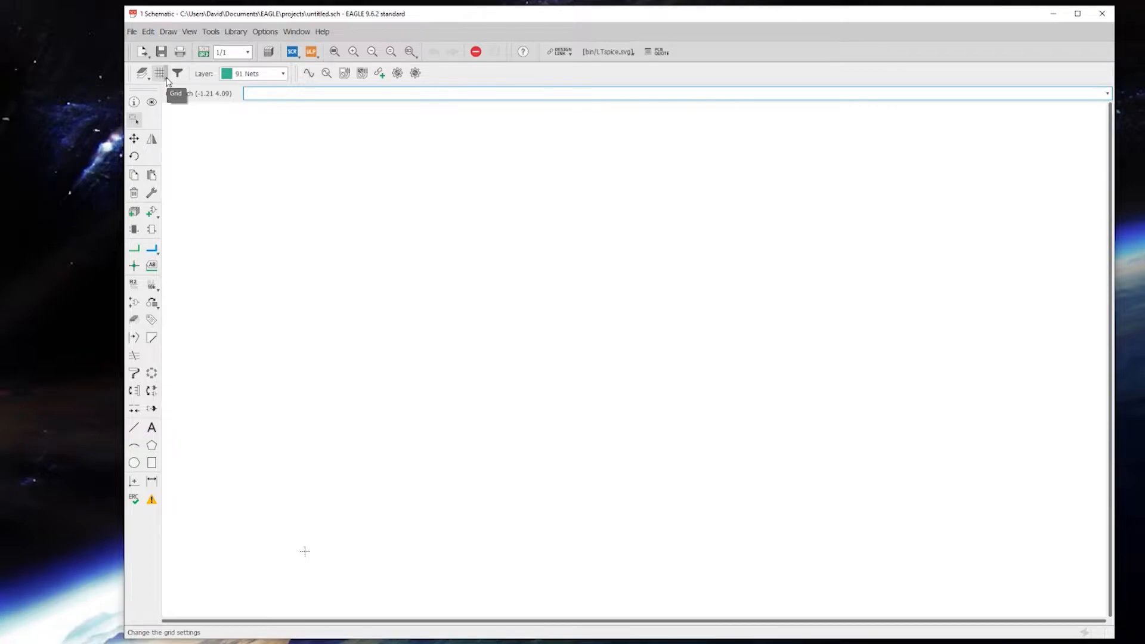
left_click(160, 72)
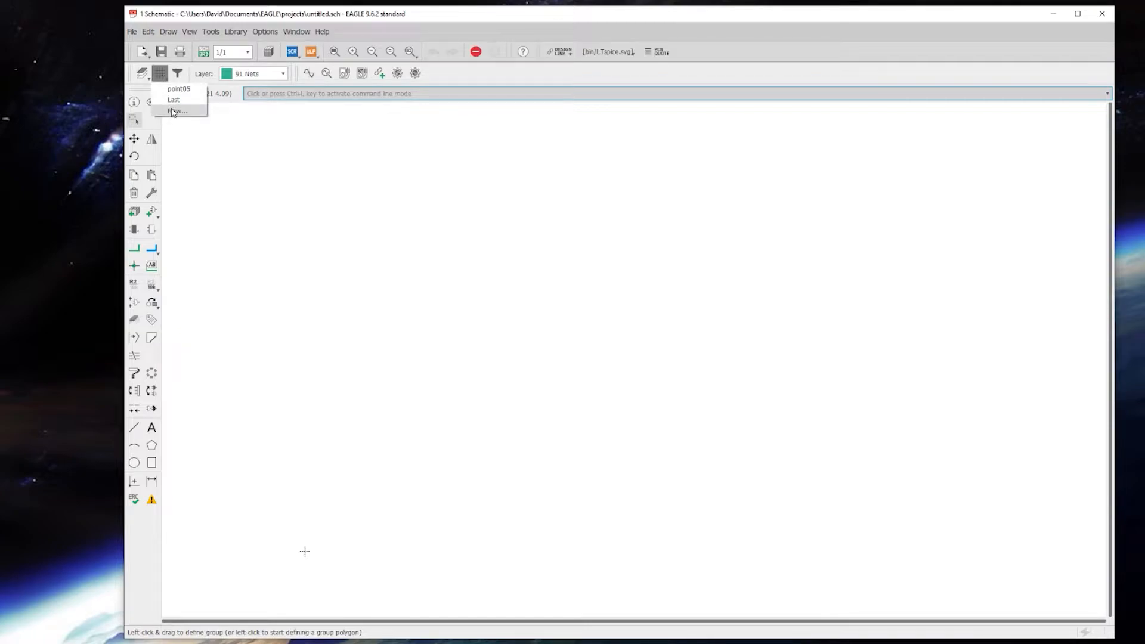
left_click(176, 111)
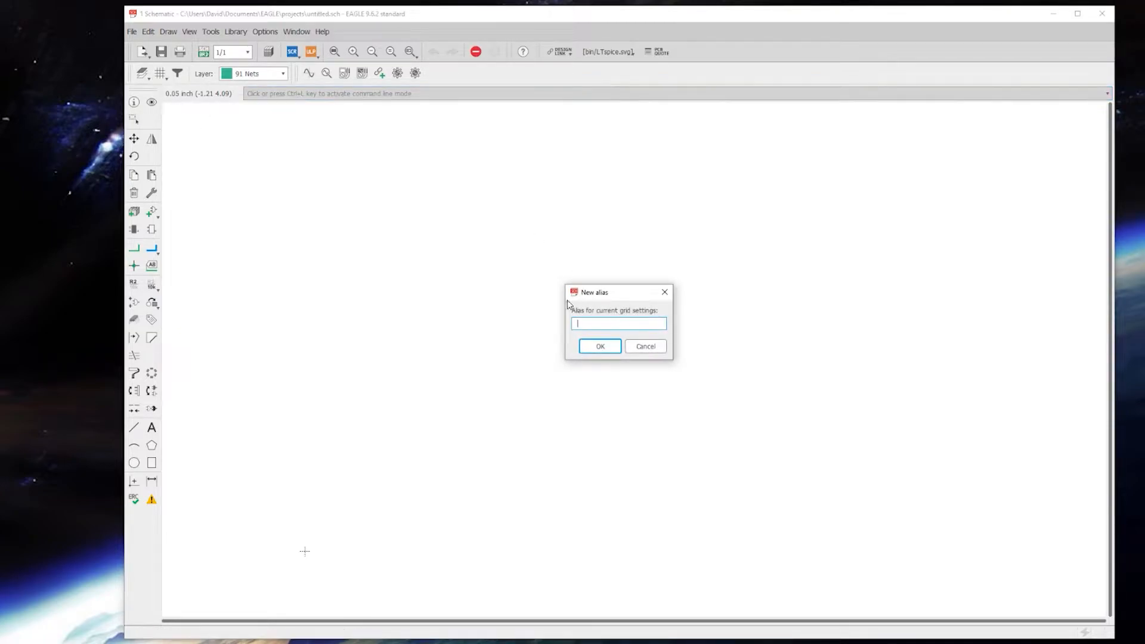
mouse_move(649, 357)
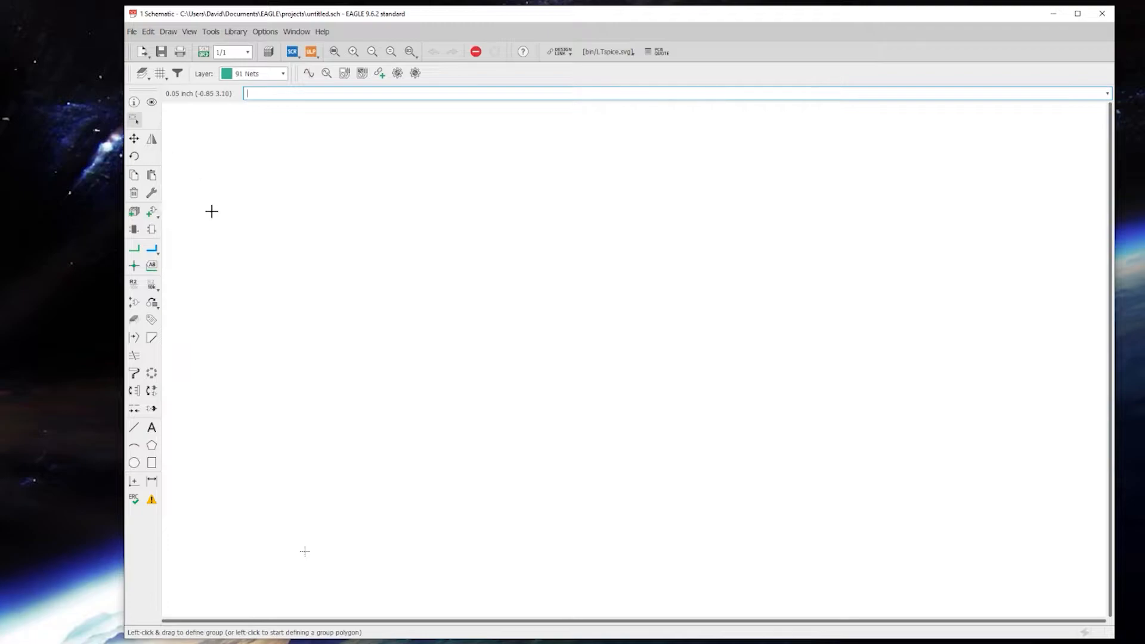
mouse_move(167, 107)
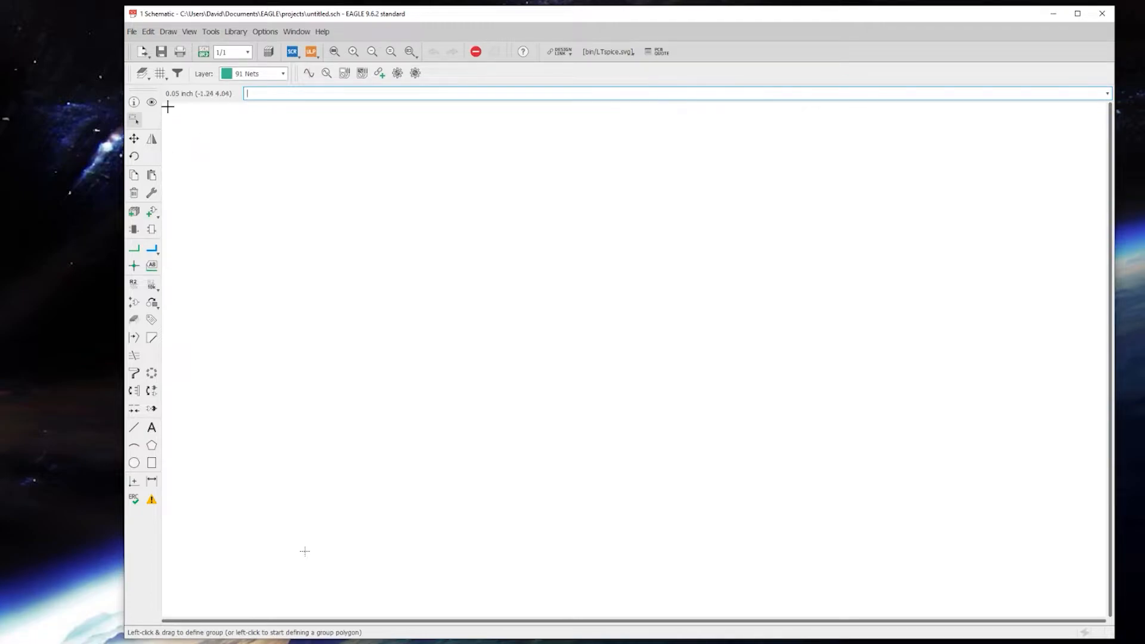
mouse_move(144, 150)
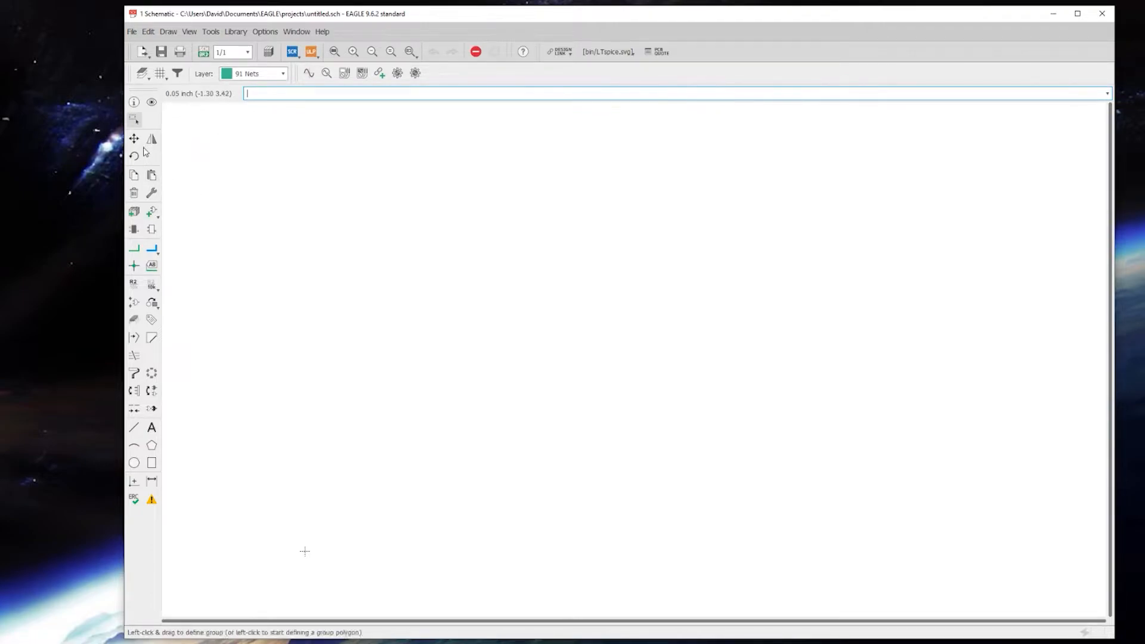
left_click(133, 138)
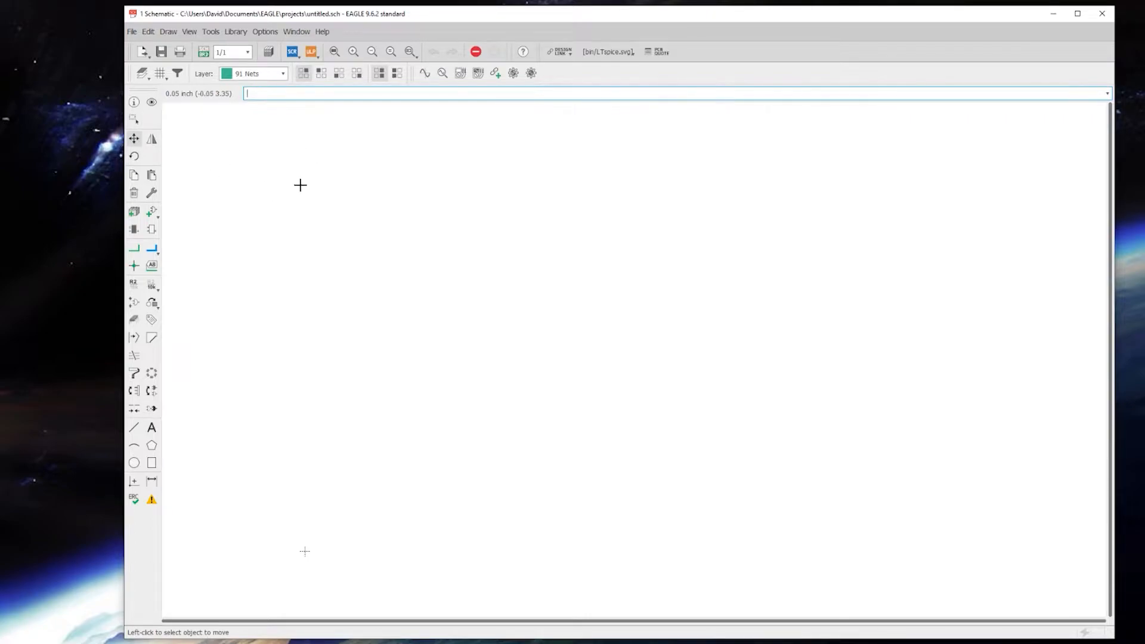
mouse_move(134, 102)
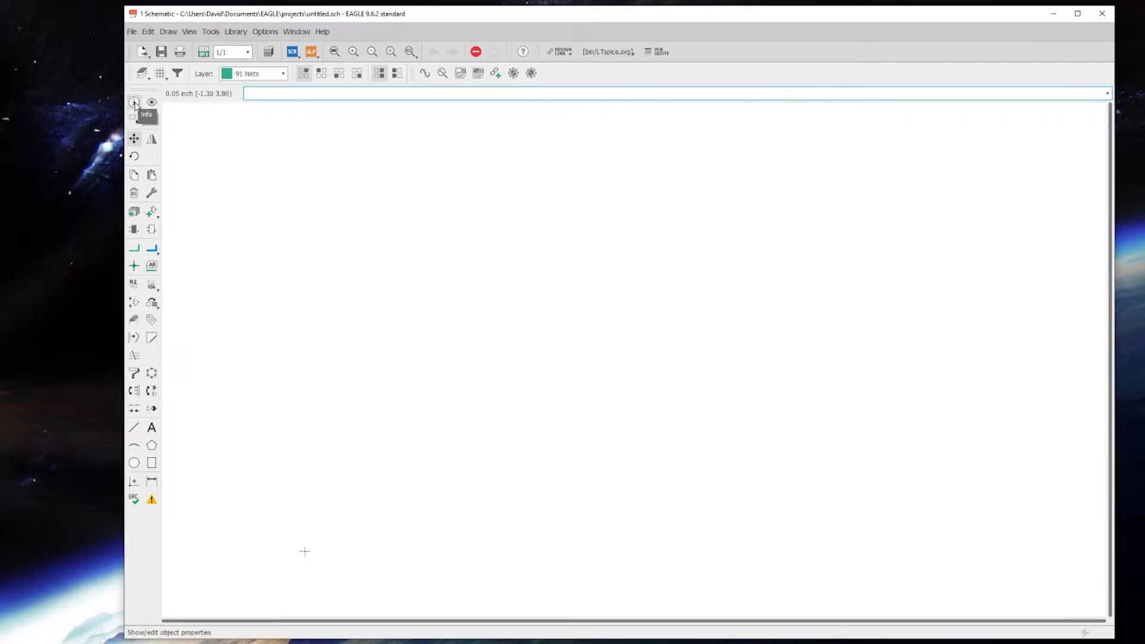
mouse_move(134, 197)
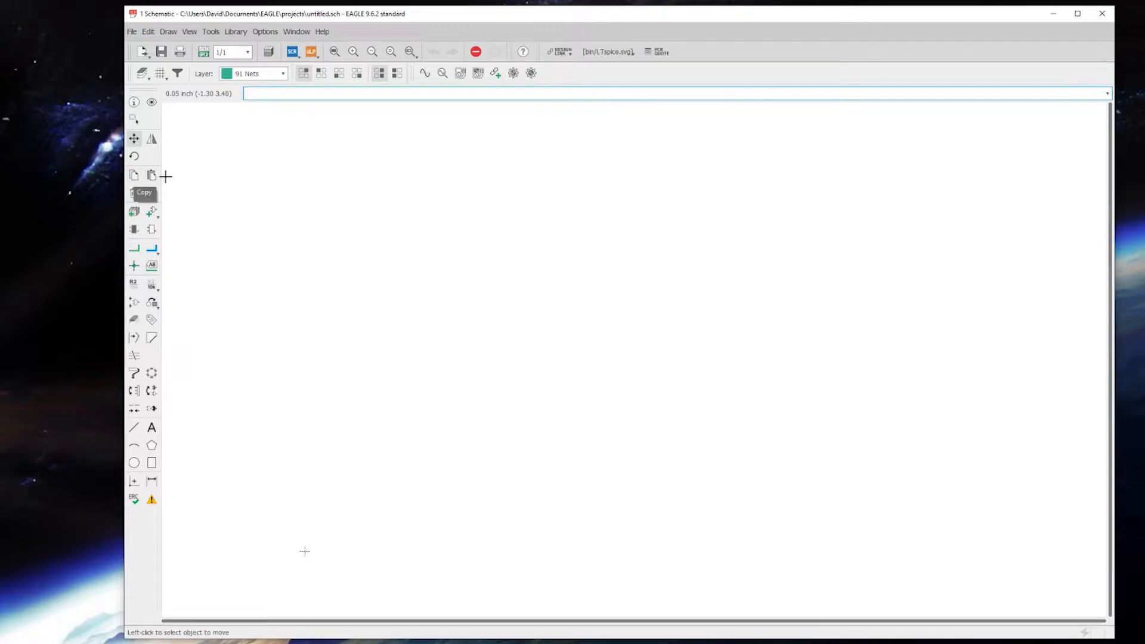
mouse_move(151, 176)
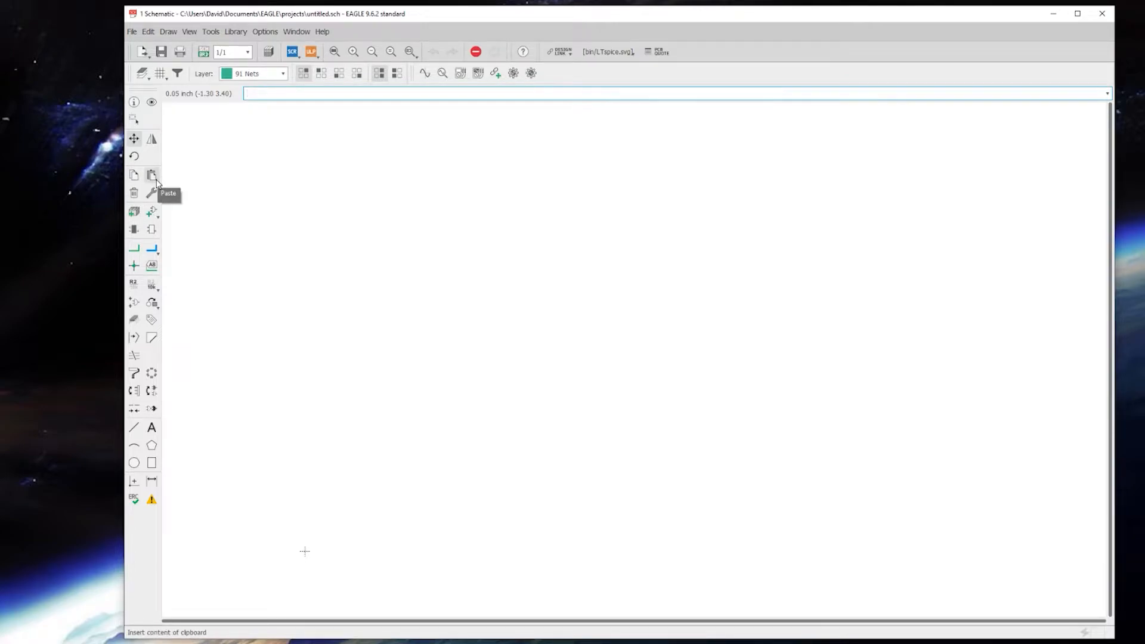
mouse_move(133, 211)
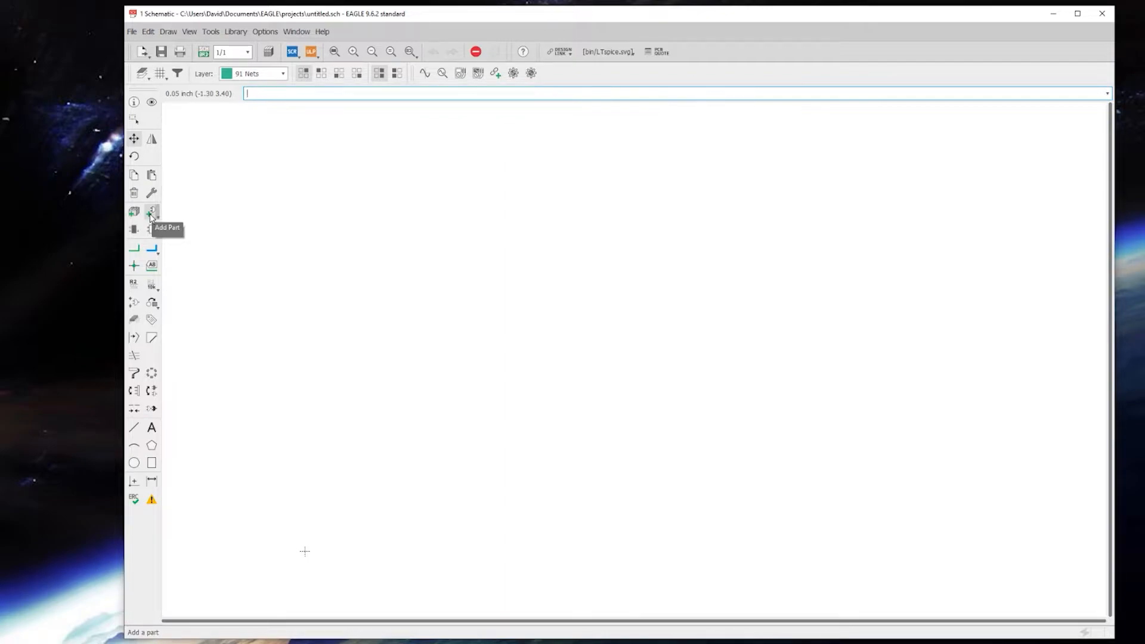
Step: Preview resistor variants RESISTORS.1 to .3, then select the 6mm RESISTORS.3B
left_click(134, 211)
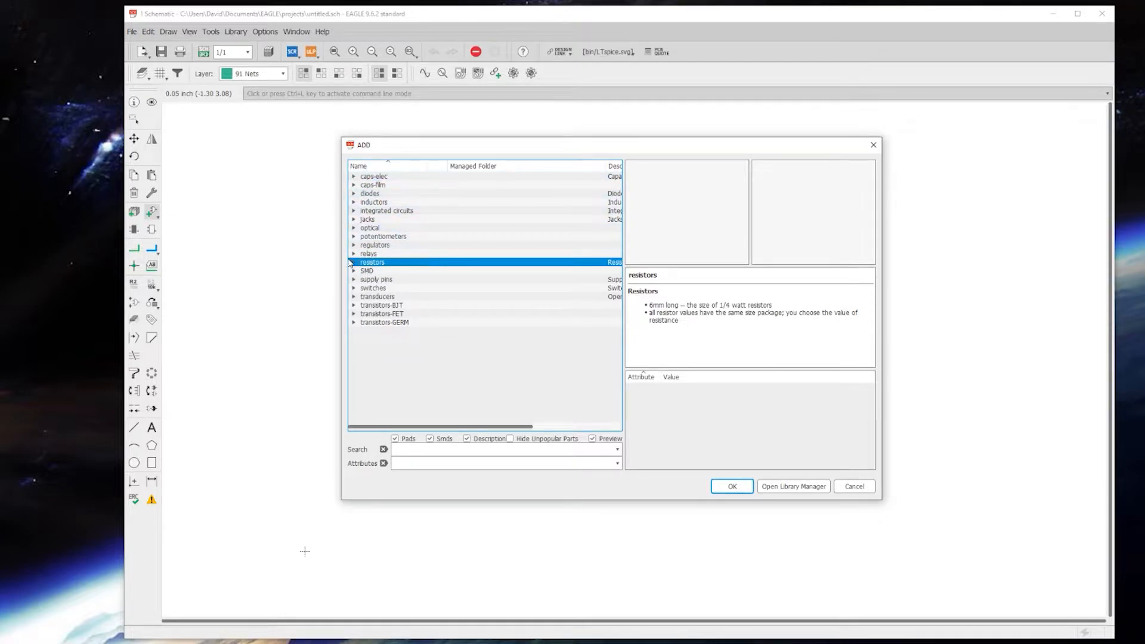
left_click(354, 262)
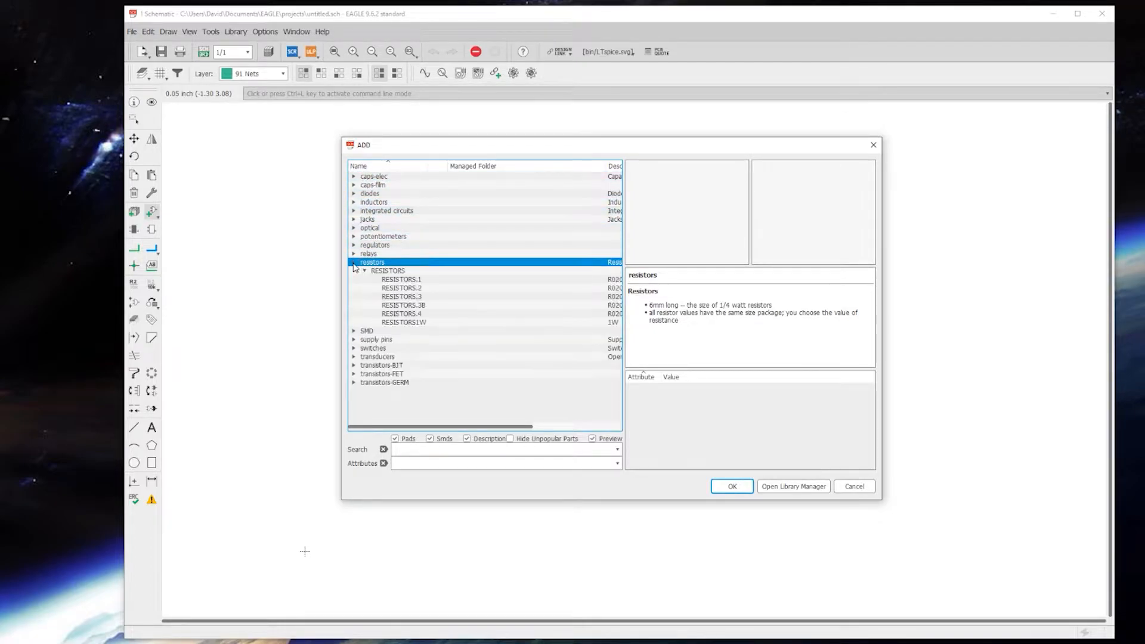
mouse_move(412, 287)
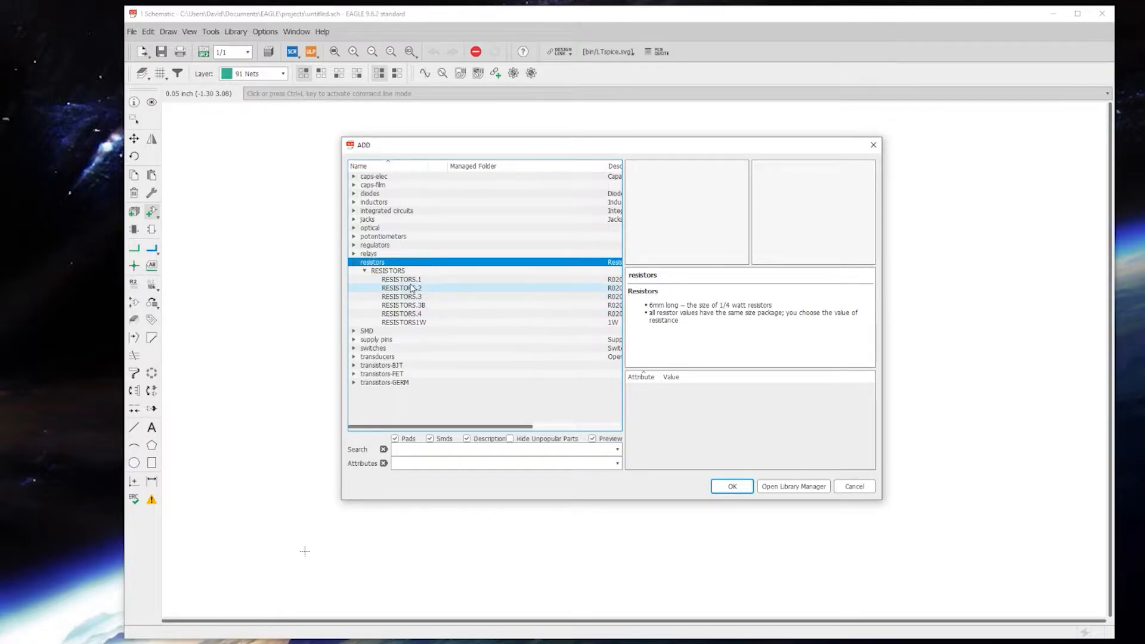
left_click(401, 279)
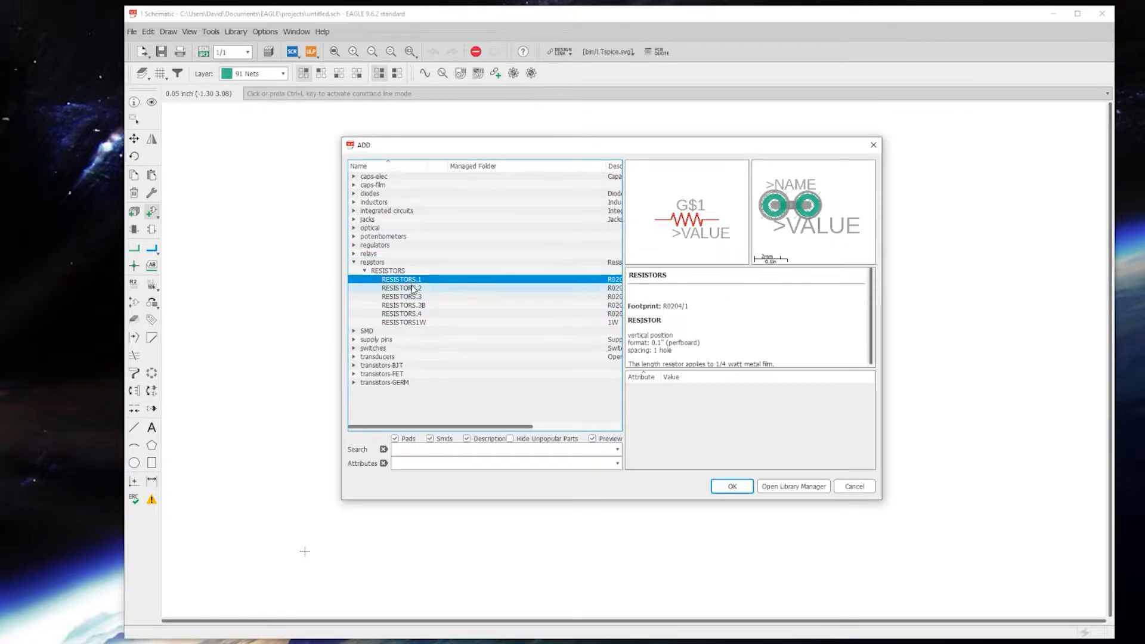
left_click(401, 287)
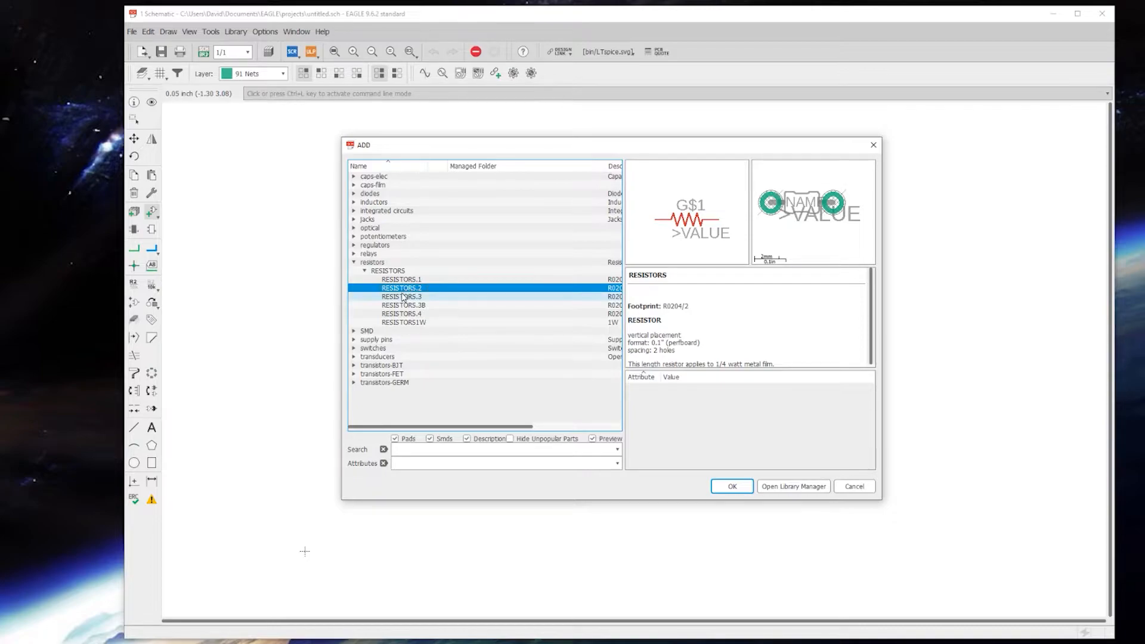
left_click(401, 296)
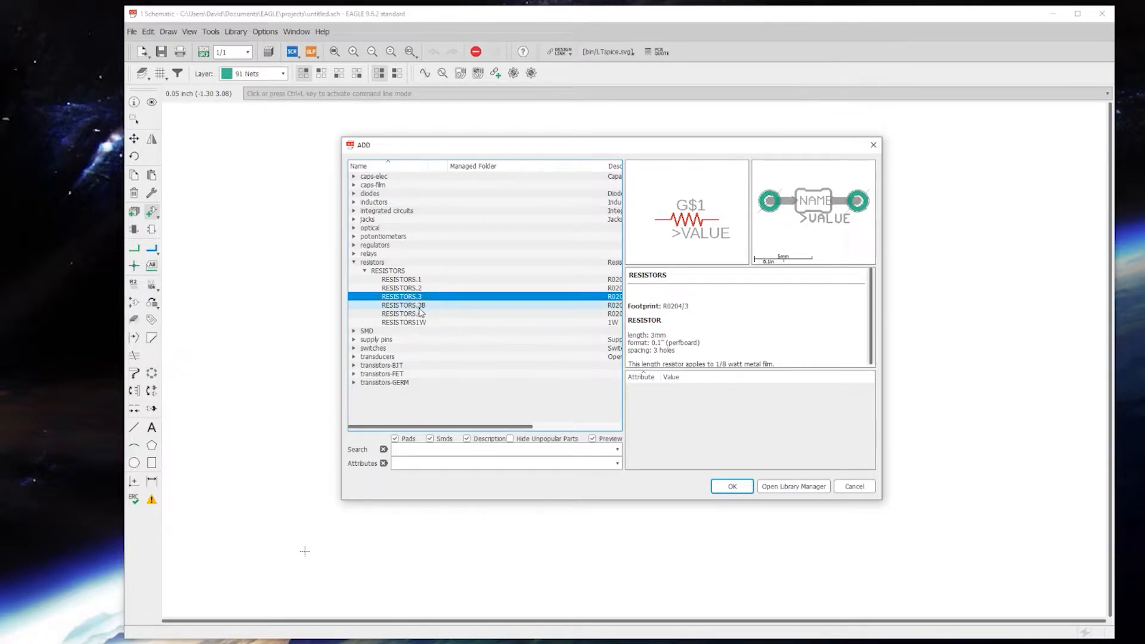
left_click(404, 305)
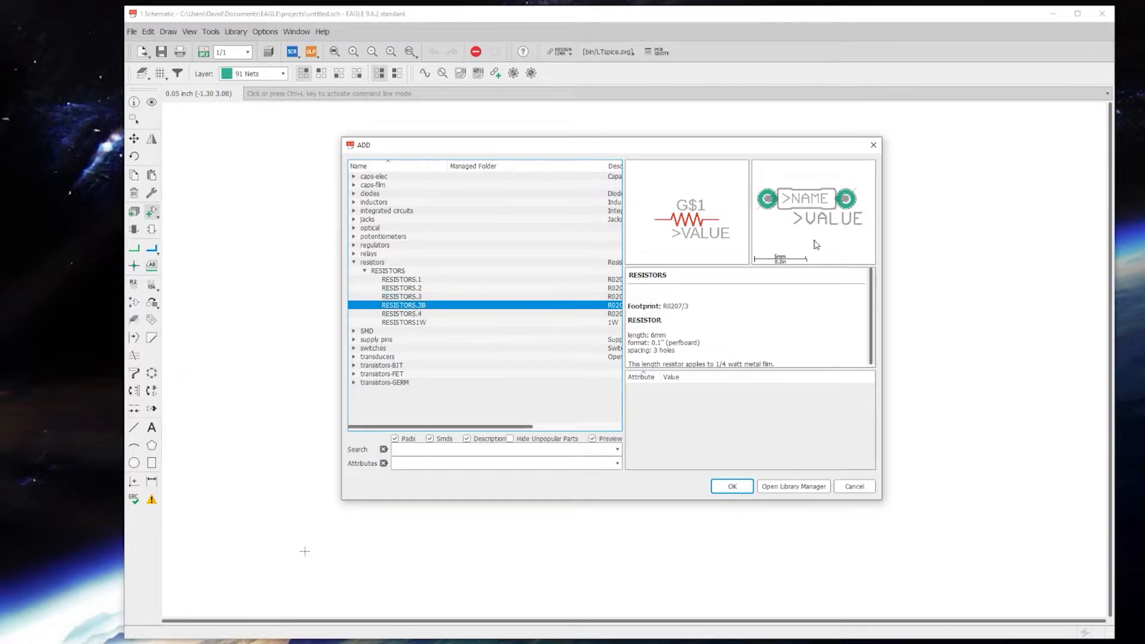
mouse_move(834, 188)
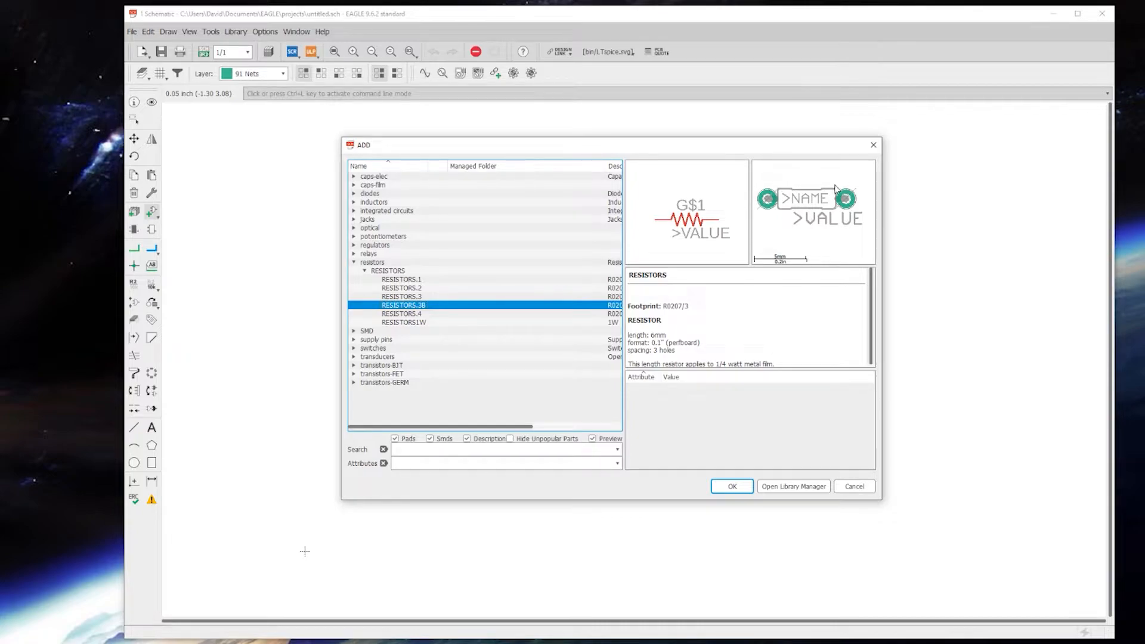
mouse_move(750, 210)
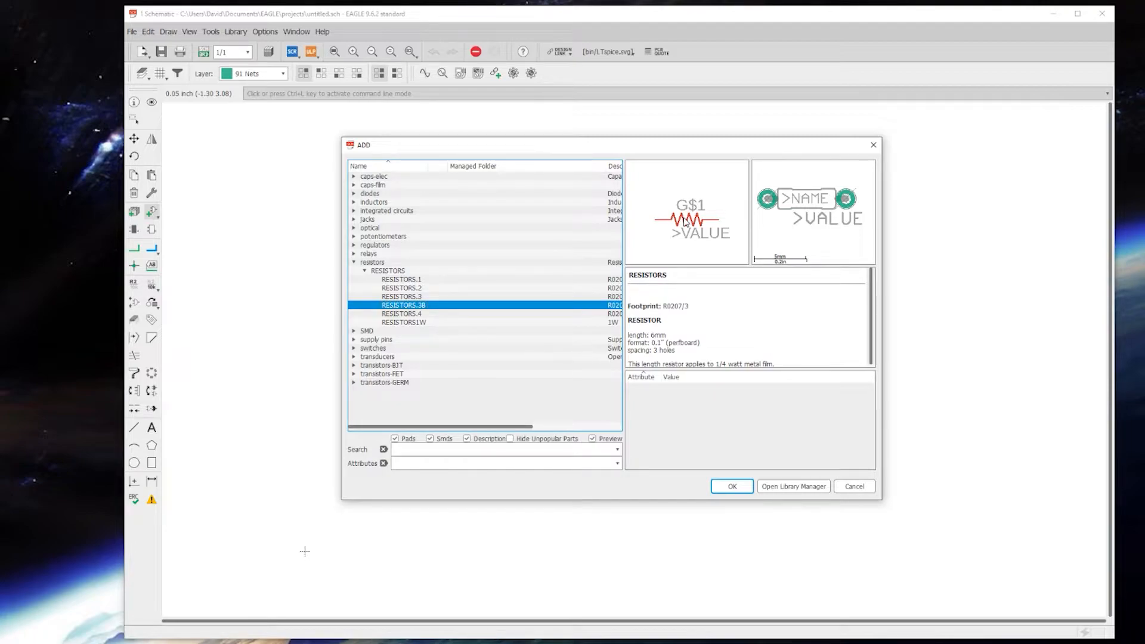
mouse_move(685, 203)
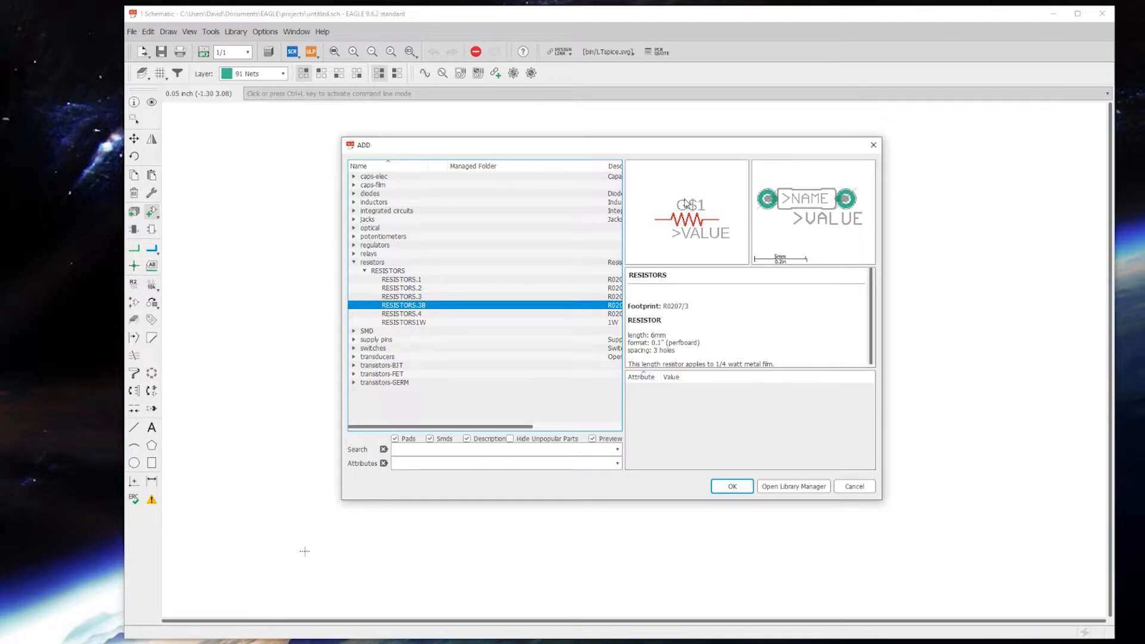
Step: Place five rotated RESISTORS.3B resistors, R1 through R5, across the sheet
left_click(731, 486)
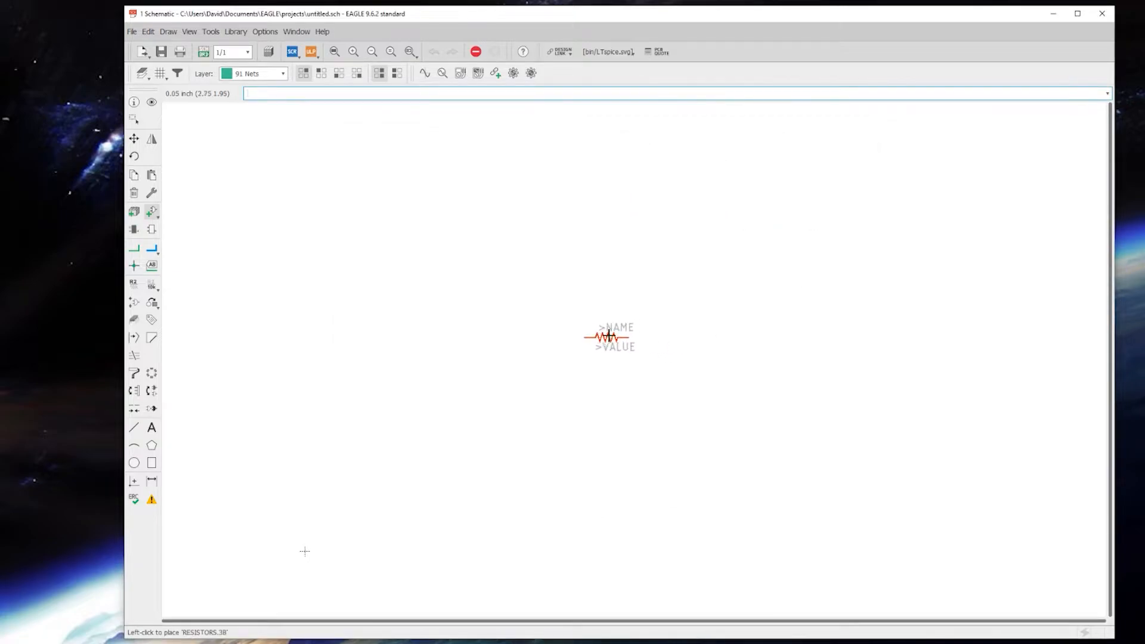
mouse_move(390, 445)
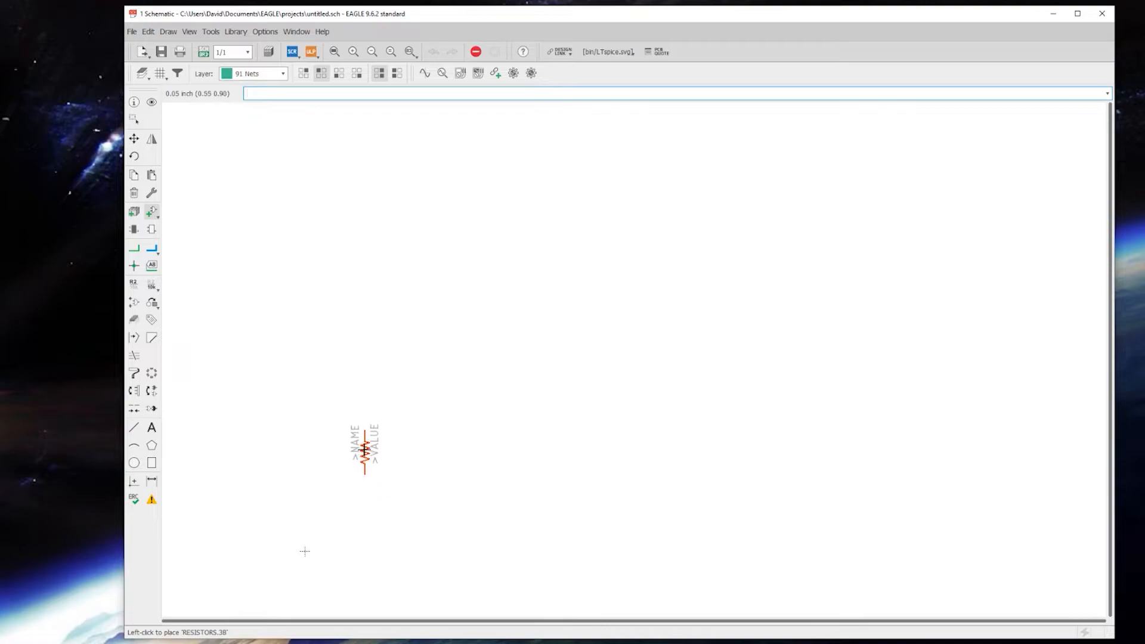
mouse_move(359, 427)
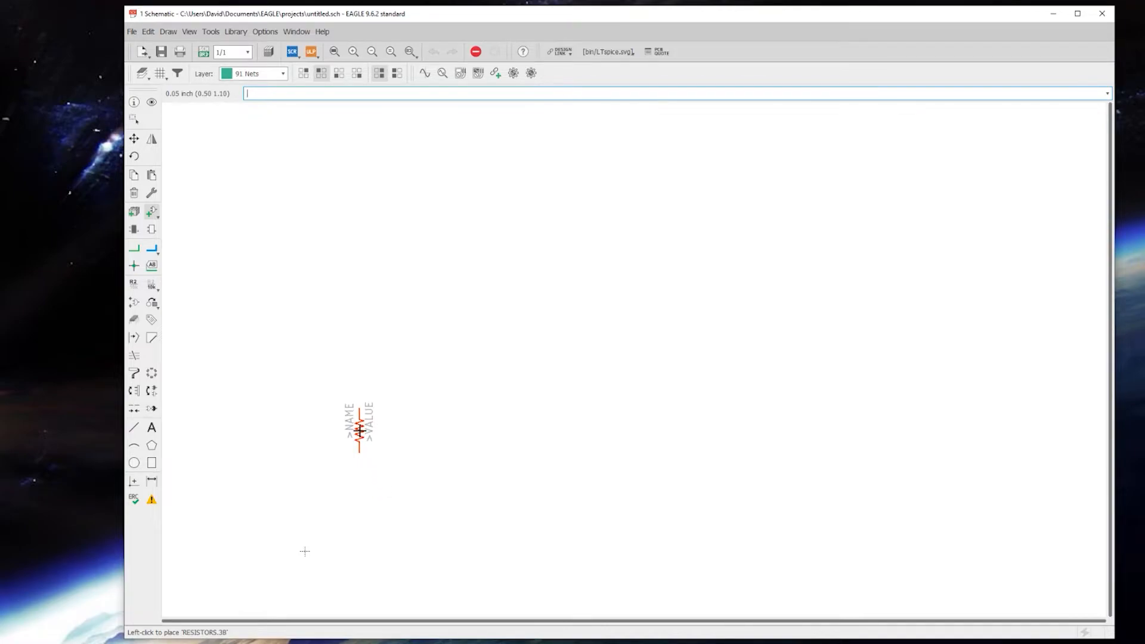
mouse_move(349, 391)
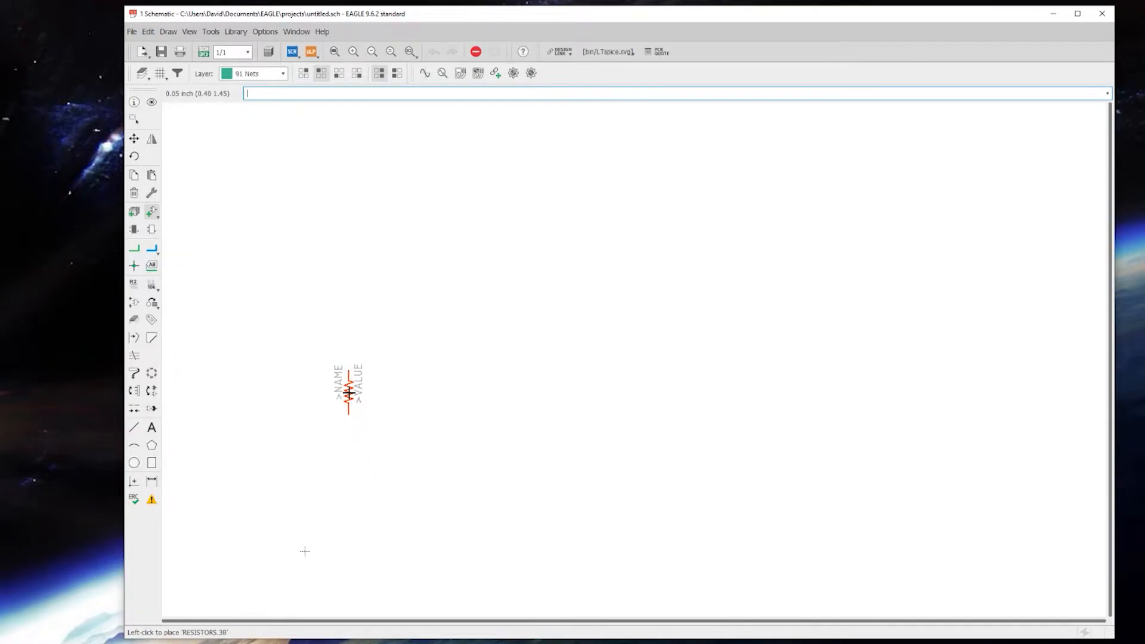
left_click(349, 390)
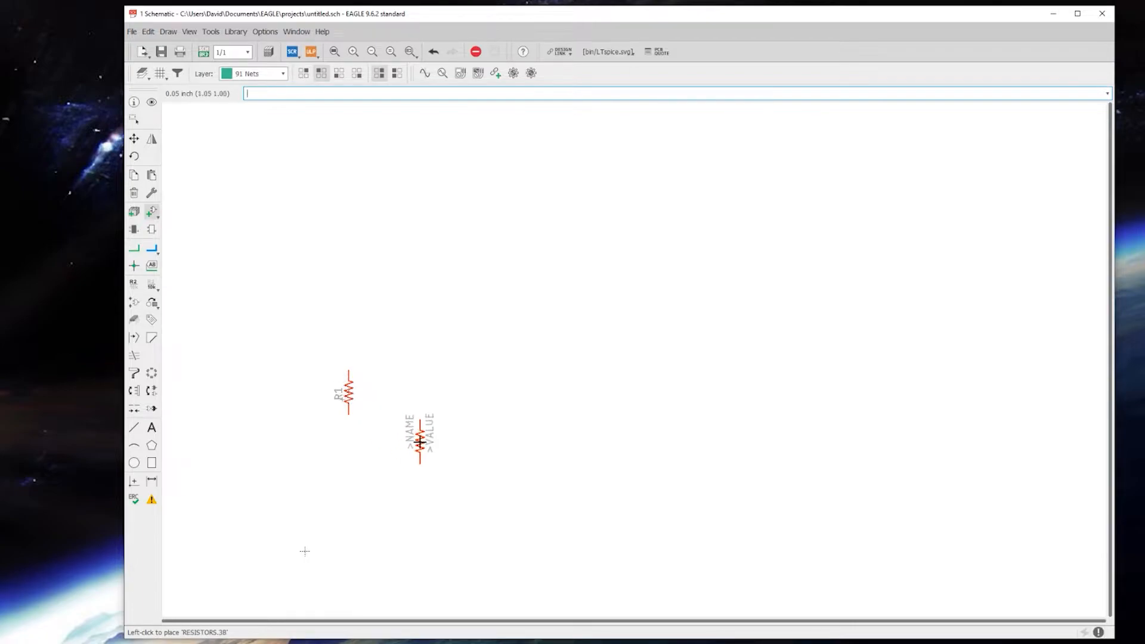
left_click(420, 325)
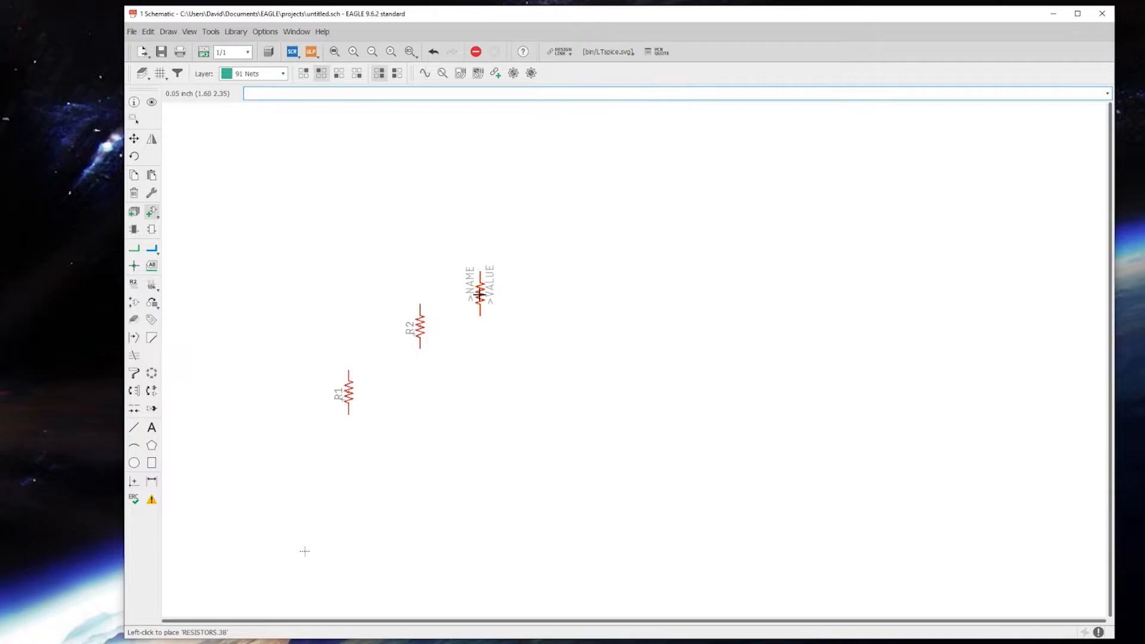
left_click(479, 292)
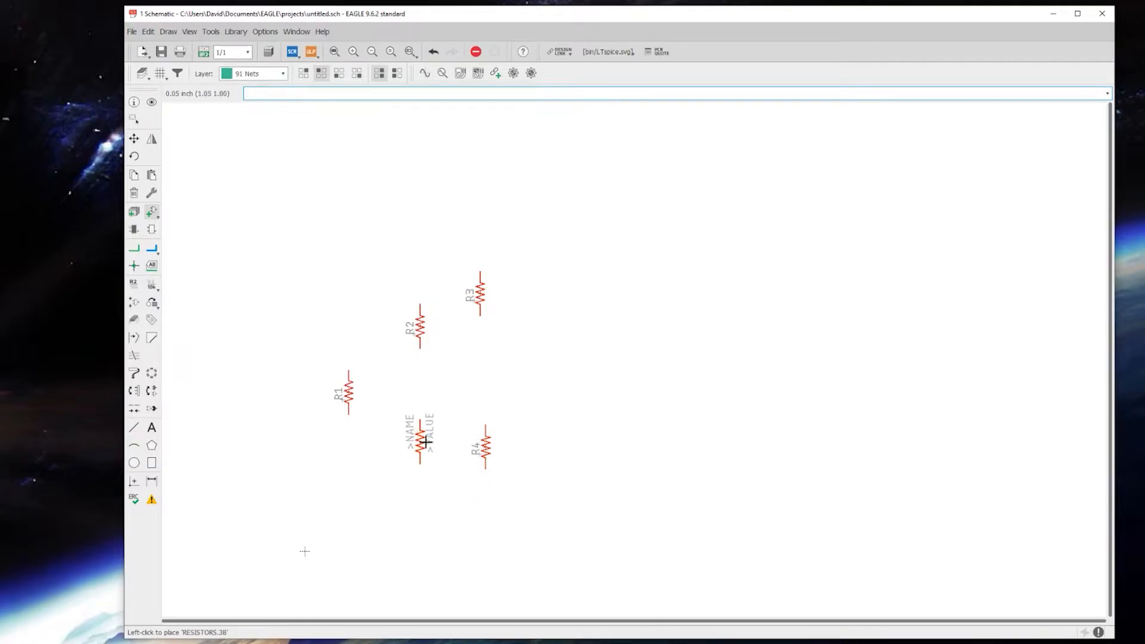
mouse_move(183, 226)
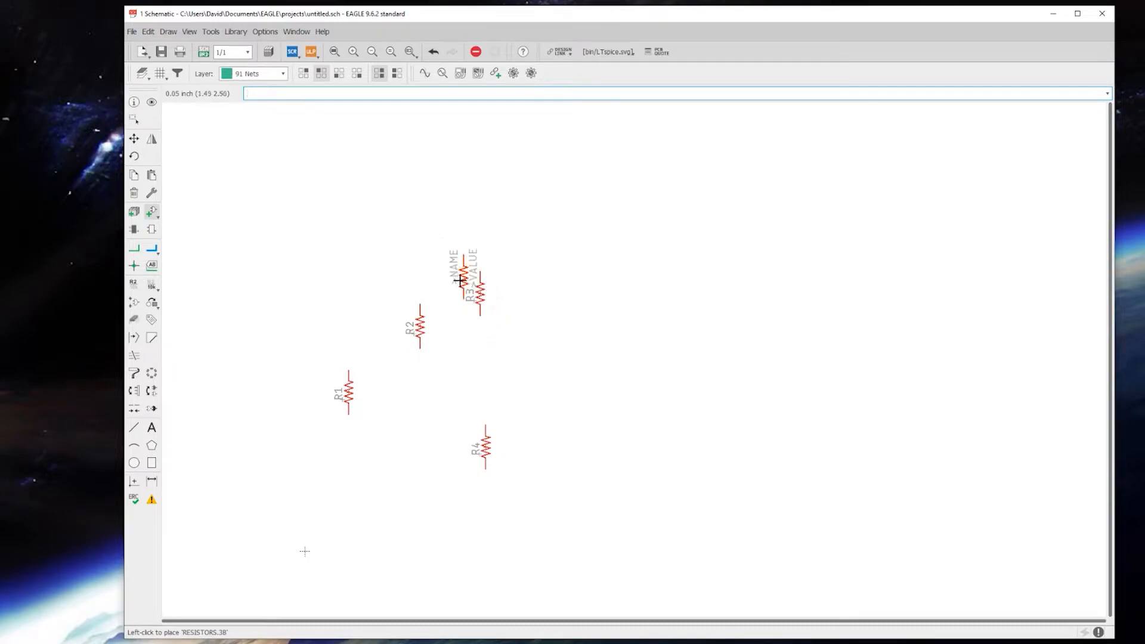
left_click(460, 281)
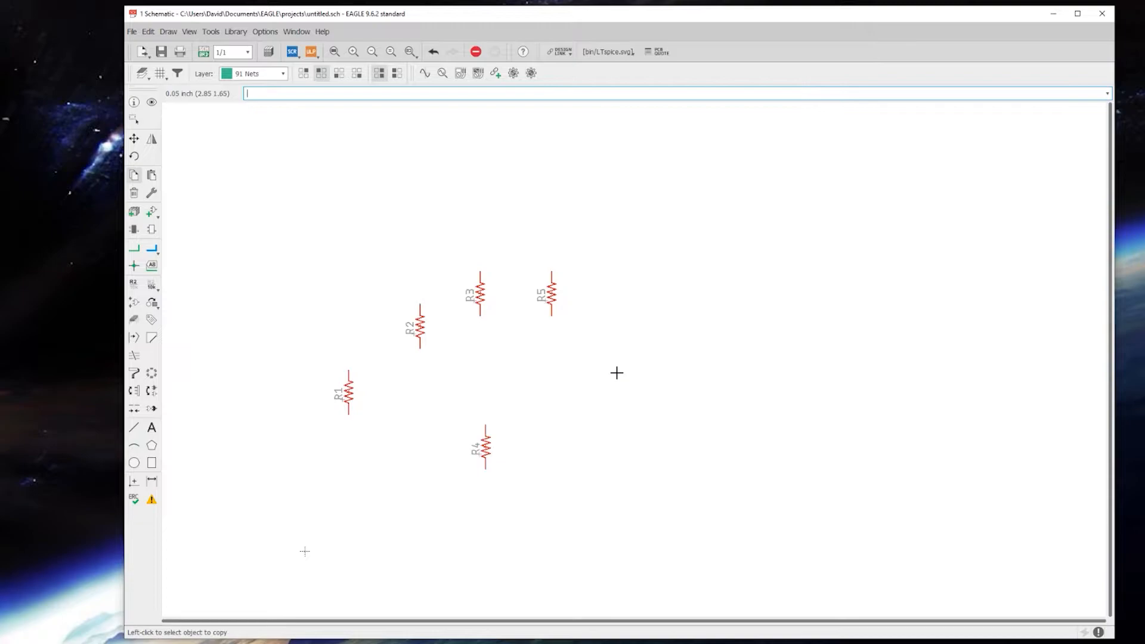
mouse_move(606, 336)
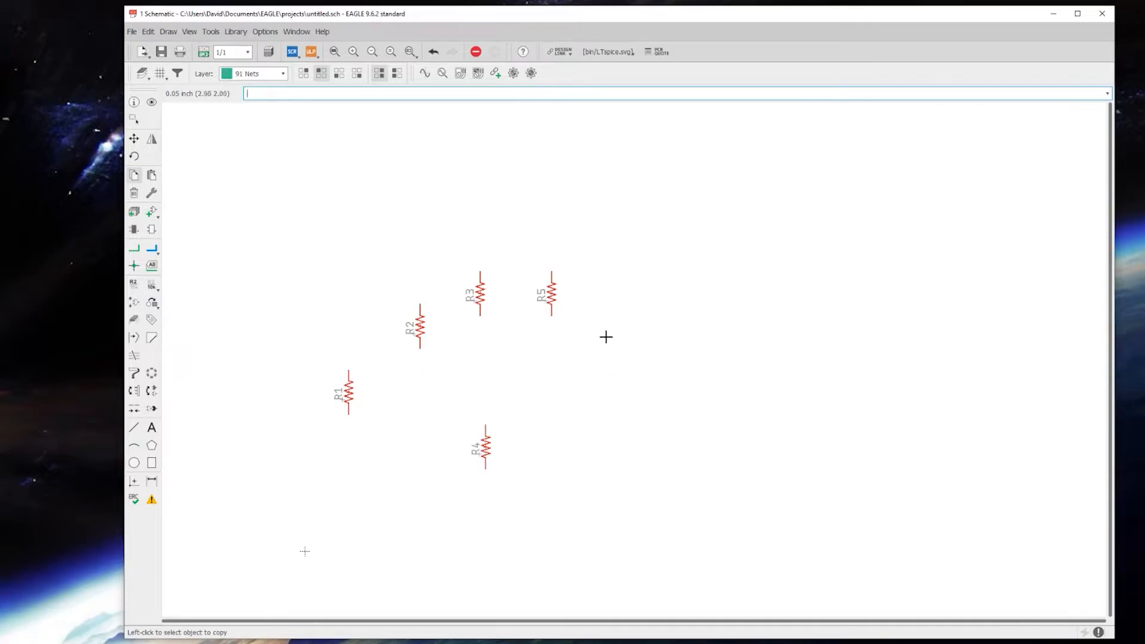
left_click(151, 212)
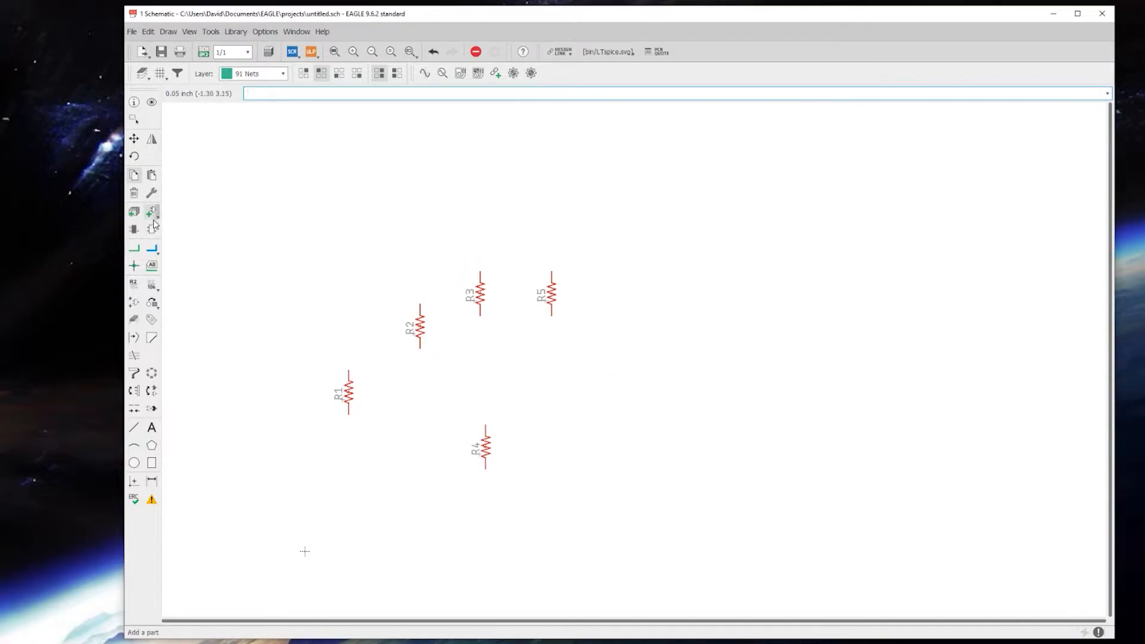
Step: Expand the caps-film family, compare CAP.1–CAP.5 footprints, and select CAP.2
left_click(133, 266)
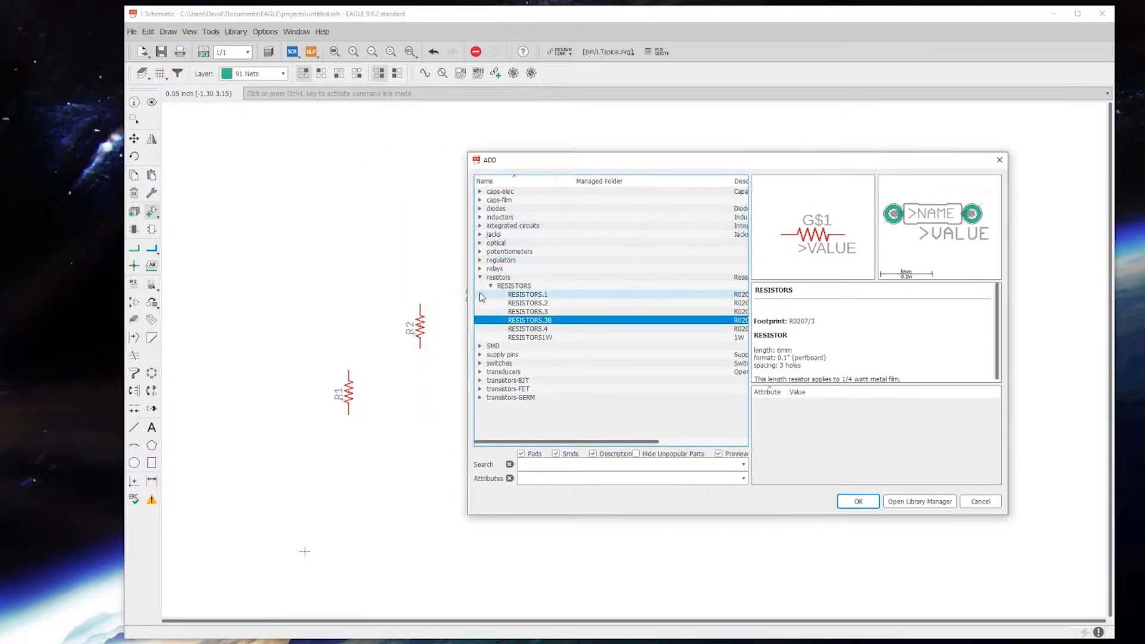
left_click(479, 277)
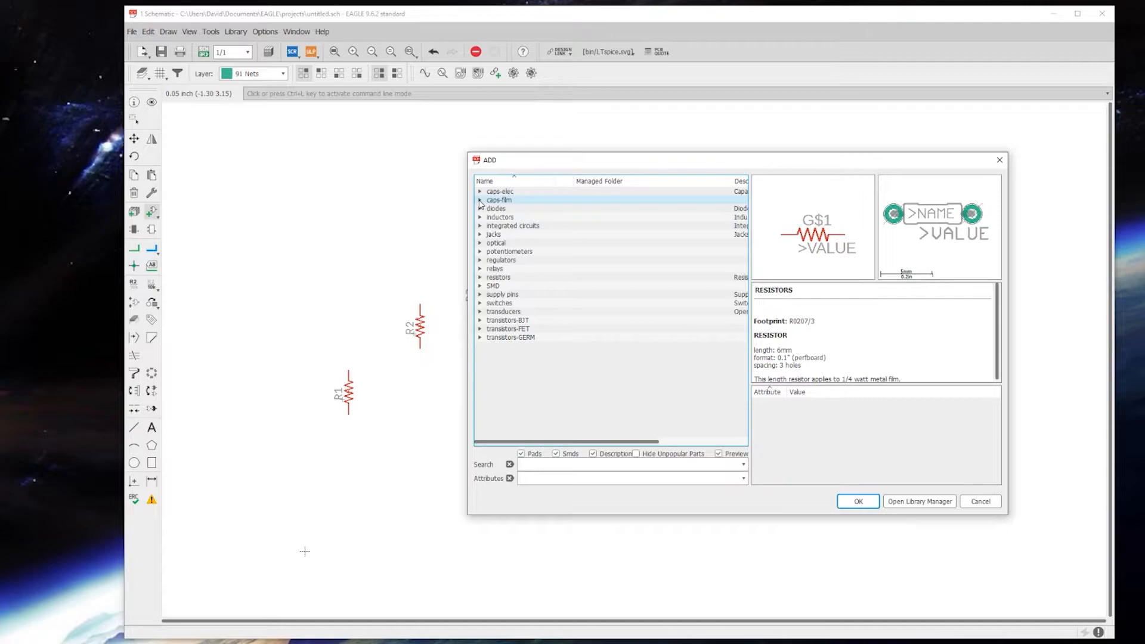
left_click(481, 199)
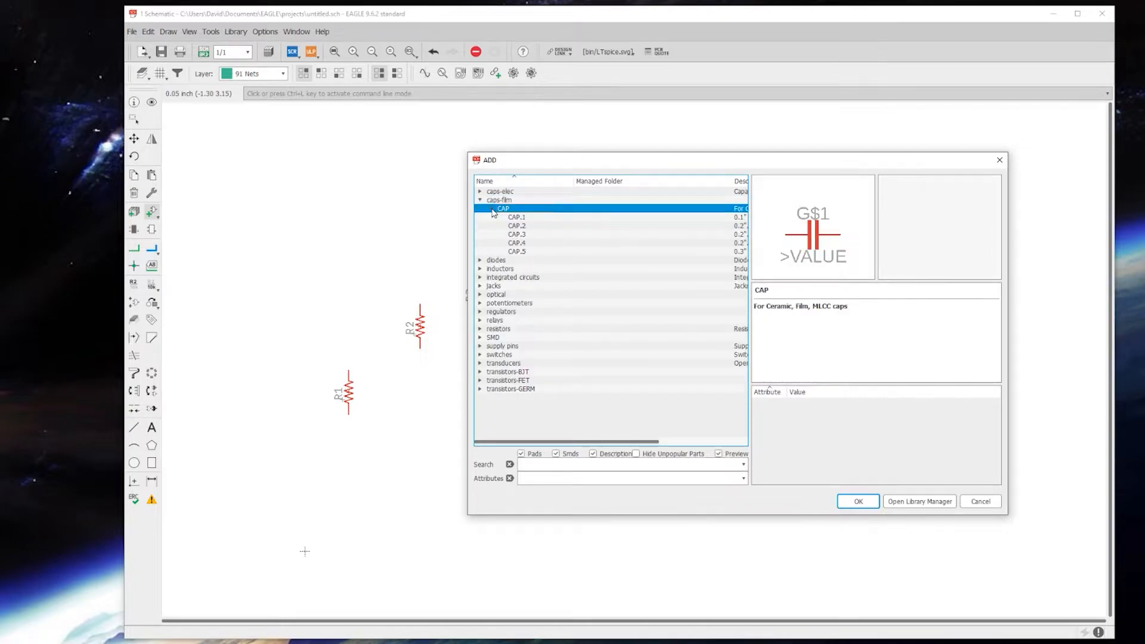
left_click(517, 217)
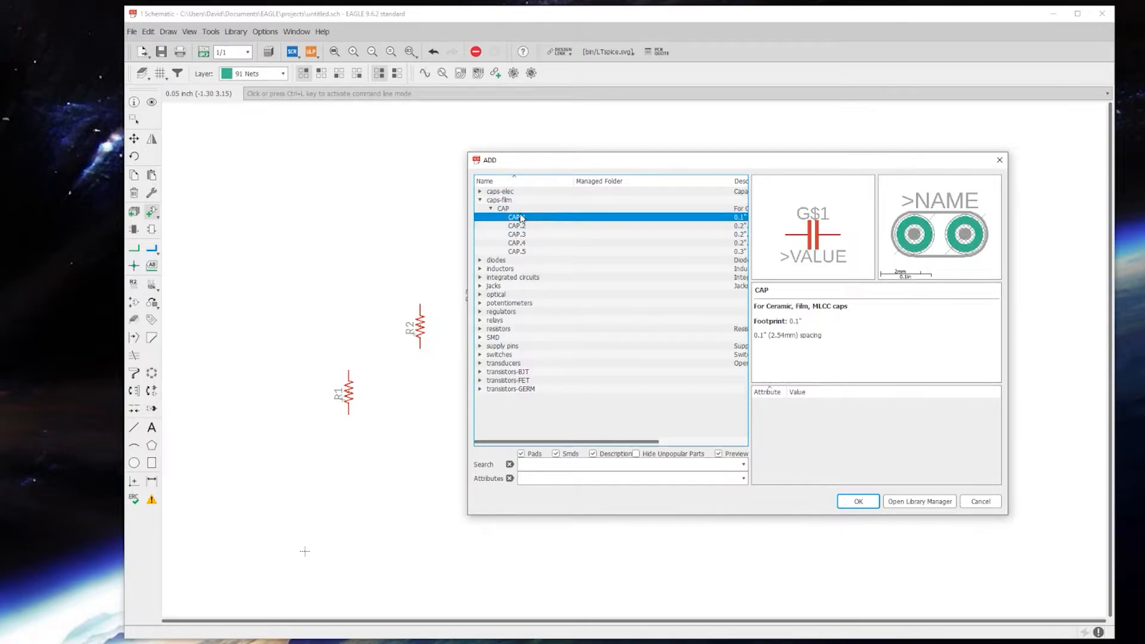
left_click(516, 234)
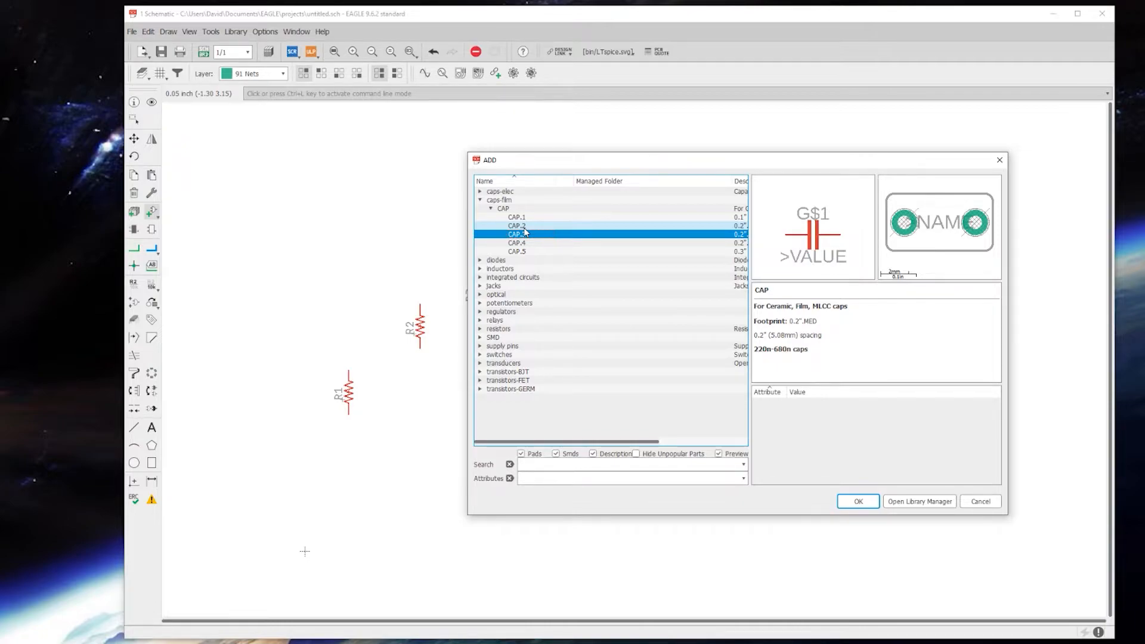
left_click(517, 224)
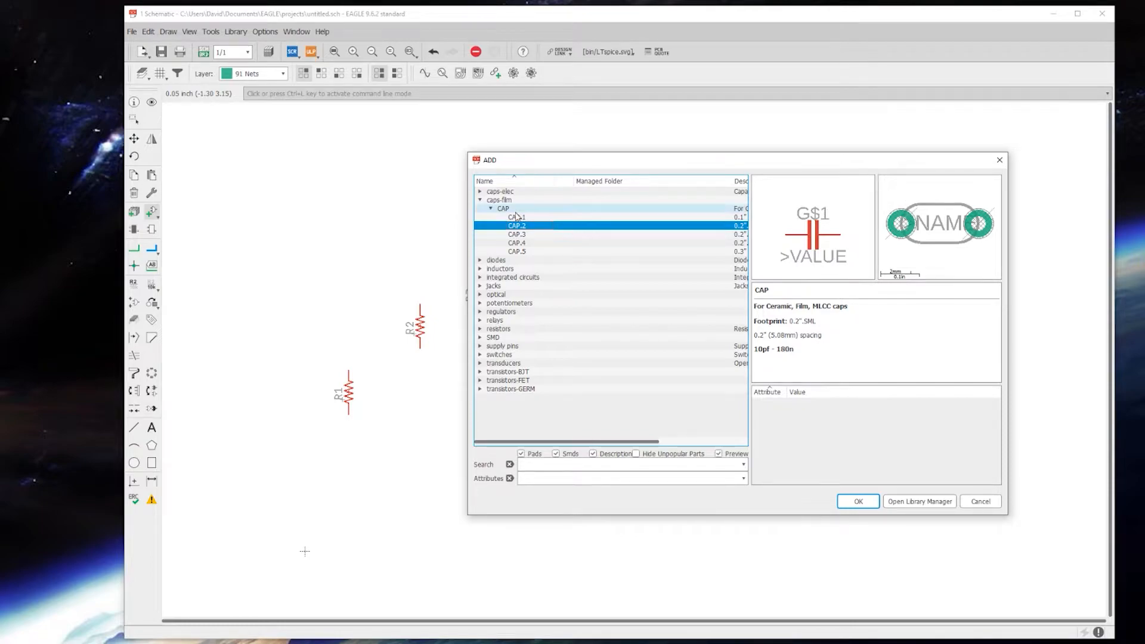
left_click(516, 217)
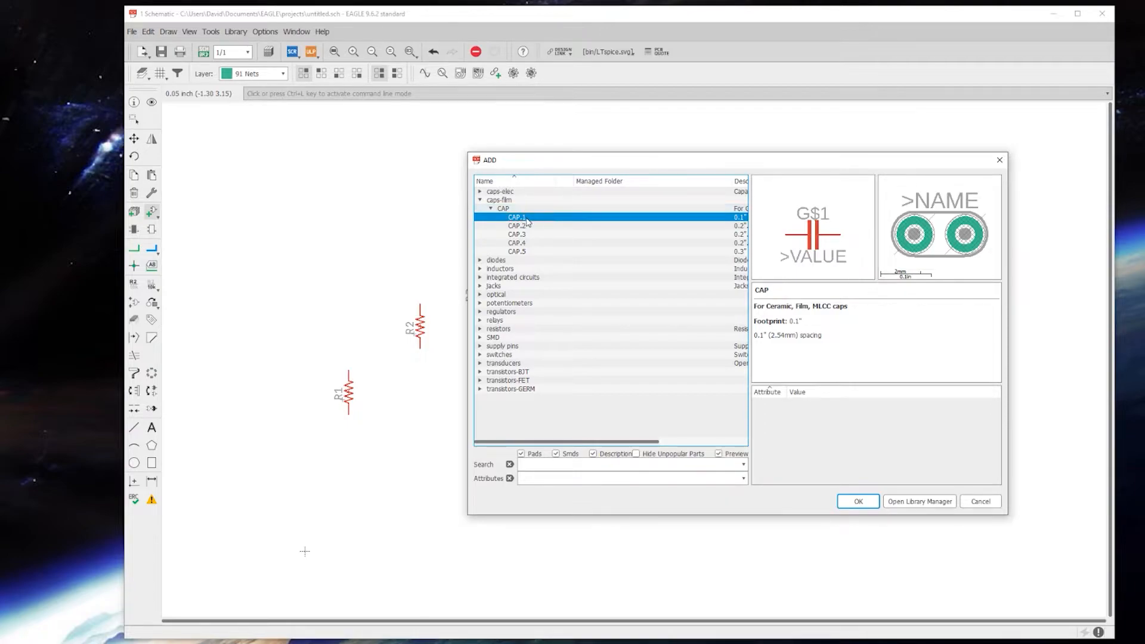
left_click(517, 225)
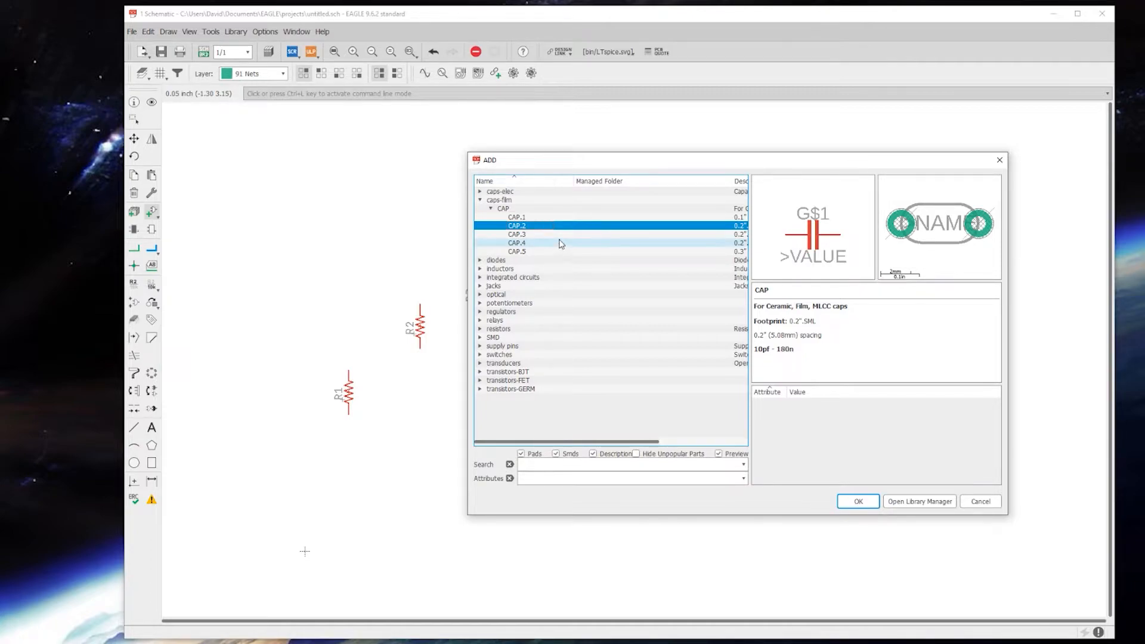
mouse_move(849, 173)
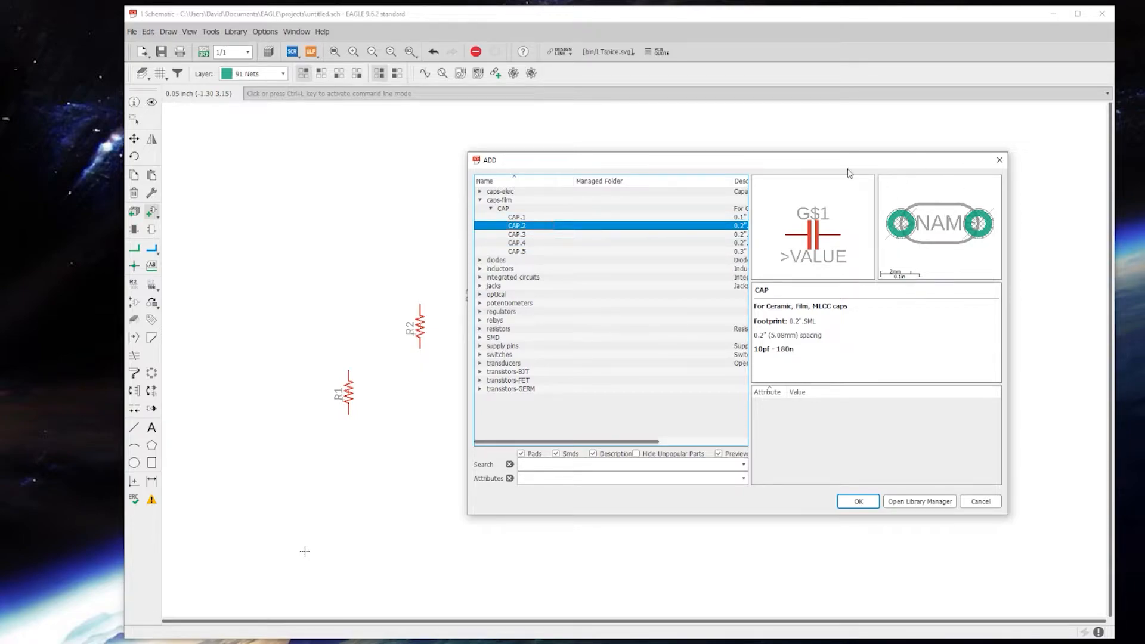
mouse_move(891, 244)
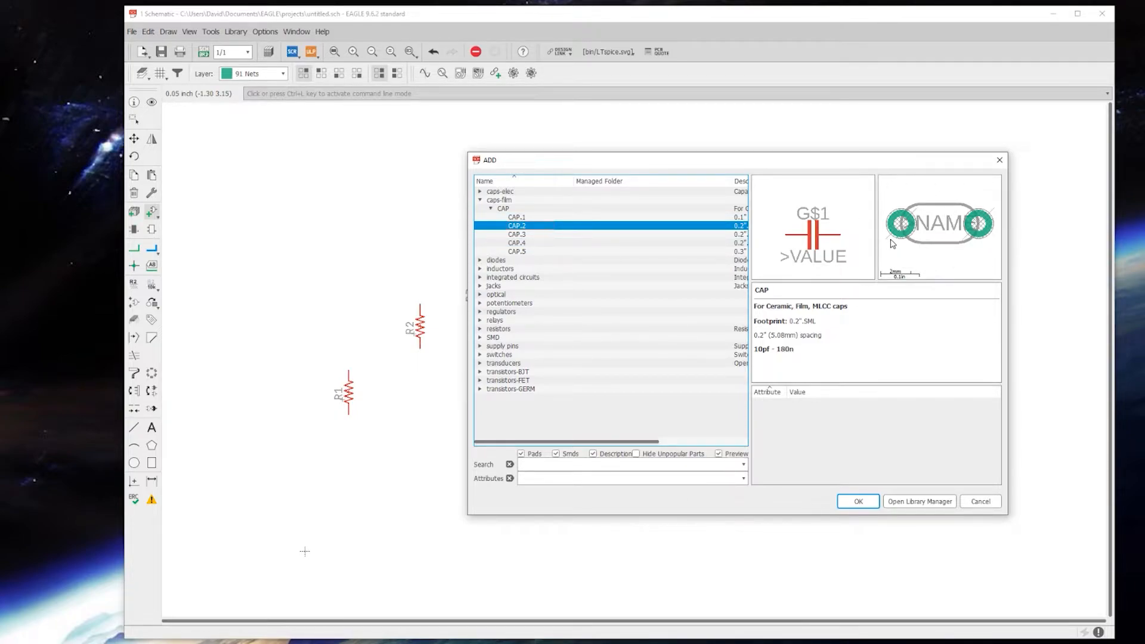
left_click(517, 251)
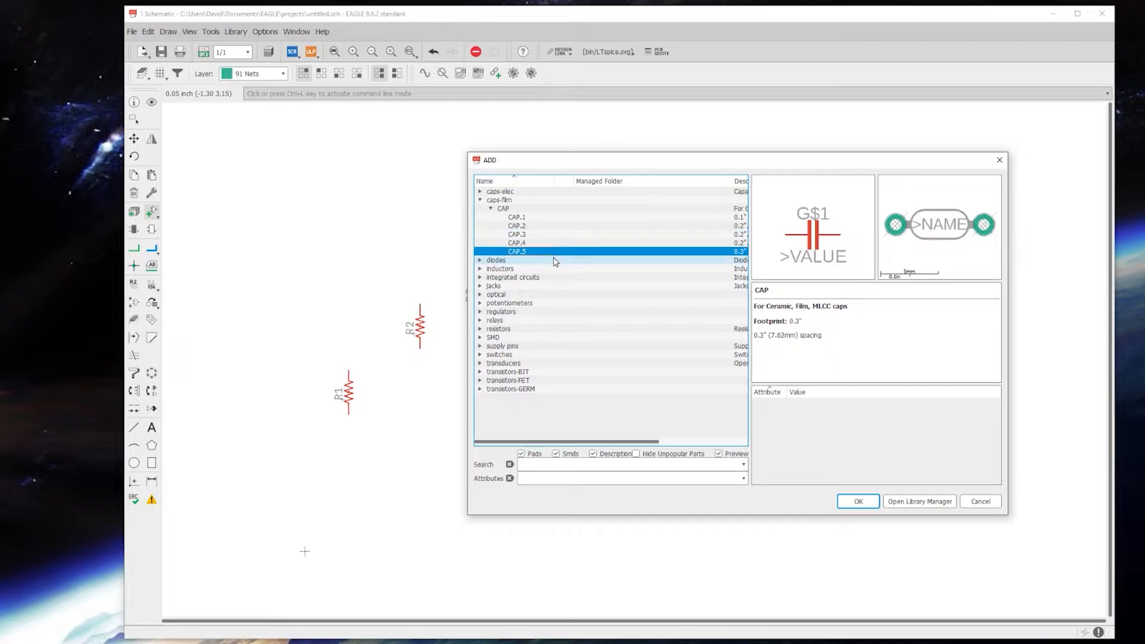
left_click(516, 243)
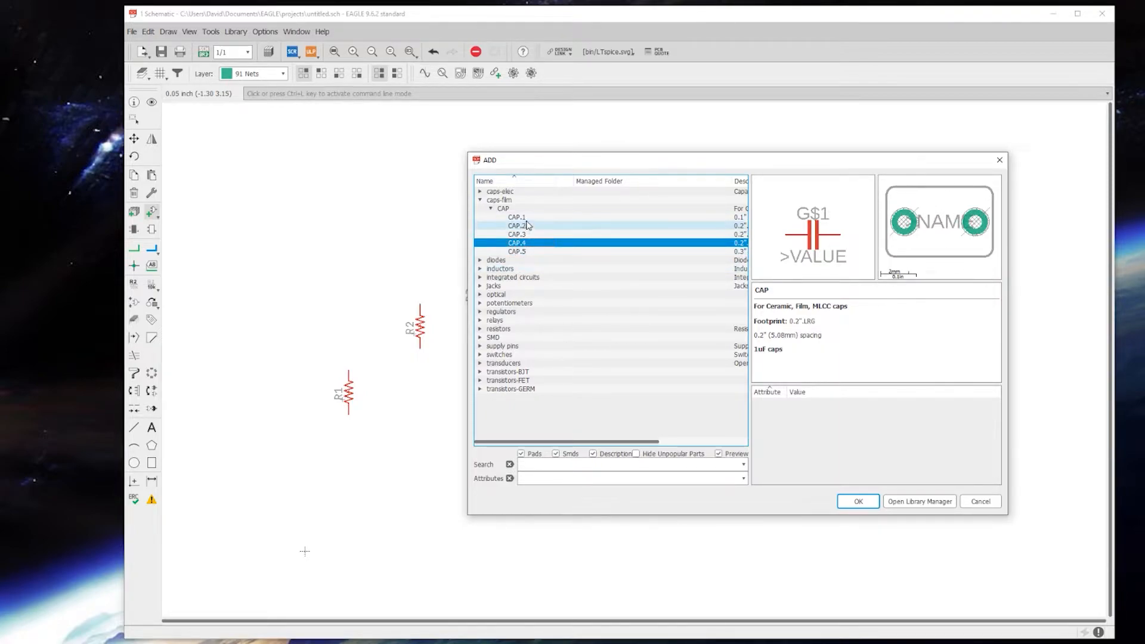
left_click(516, 224)
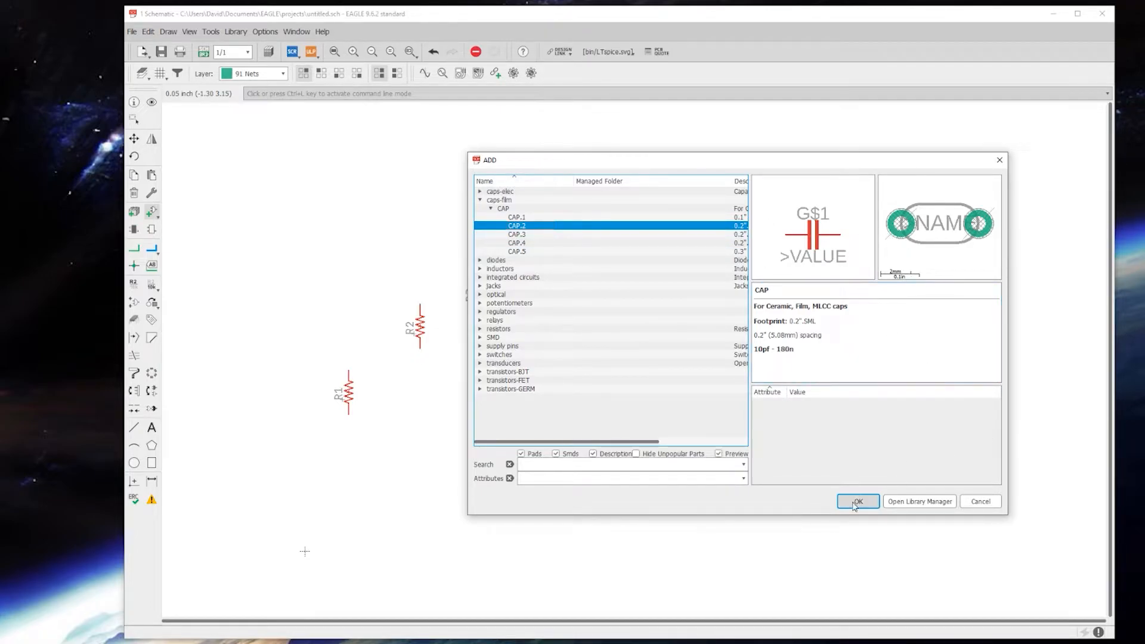
Step: Place capacitor C4 between R1 and R2, then shift R2 slightly left
left_click(857, 501)
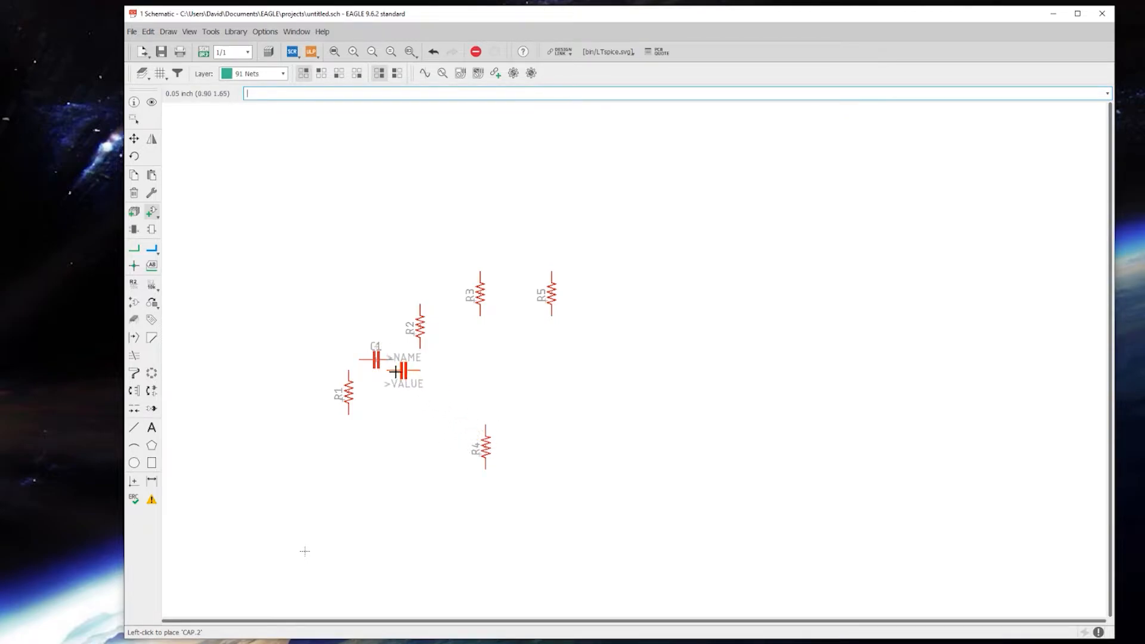
mouse_move(579, 318)
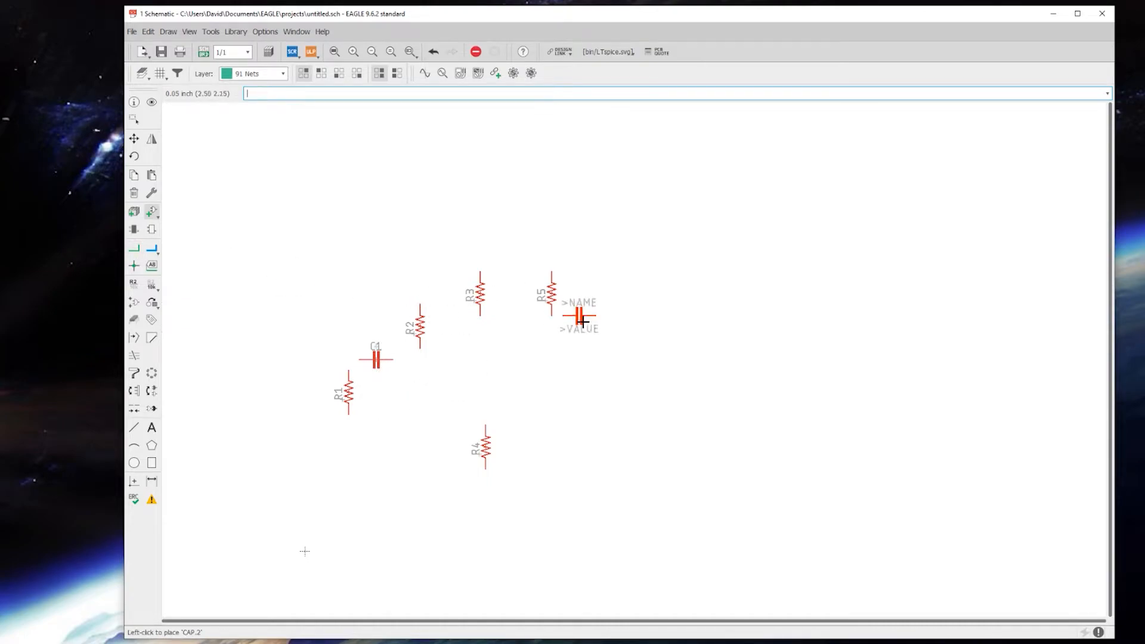
key("Escape")
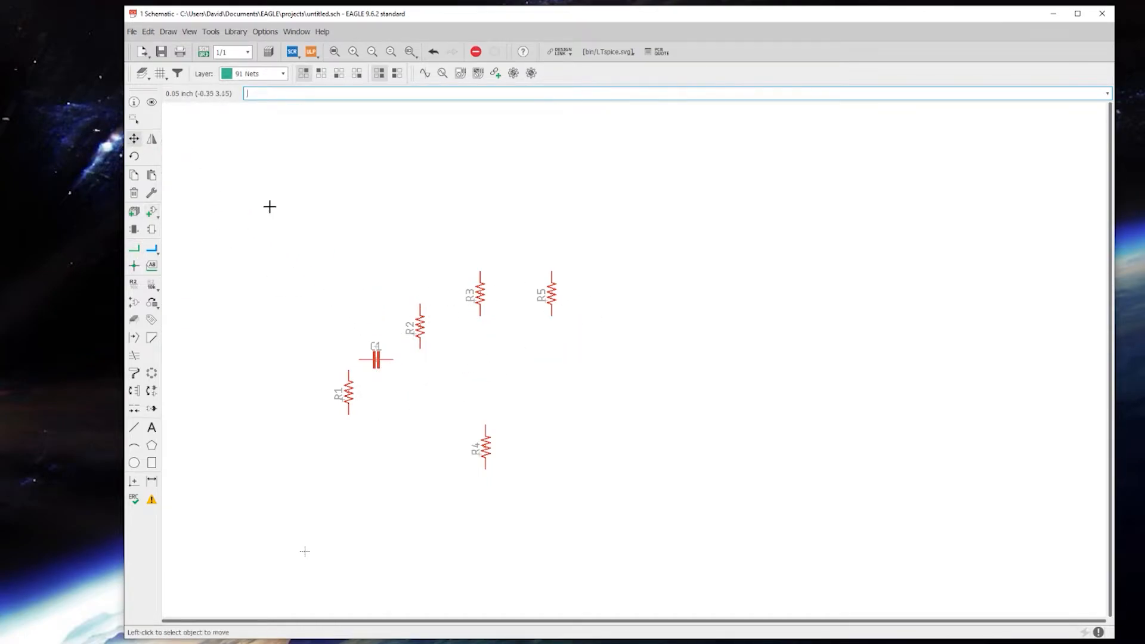
mouse_move(550, 371)
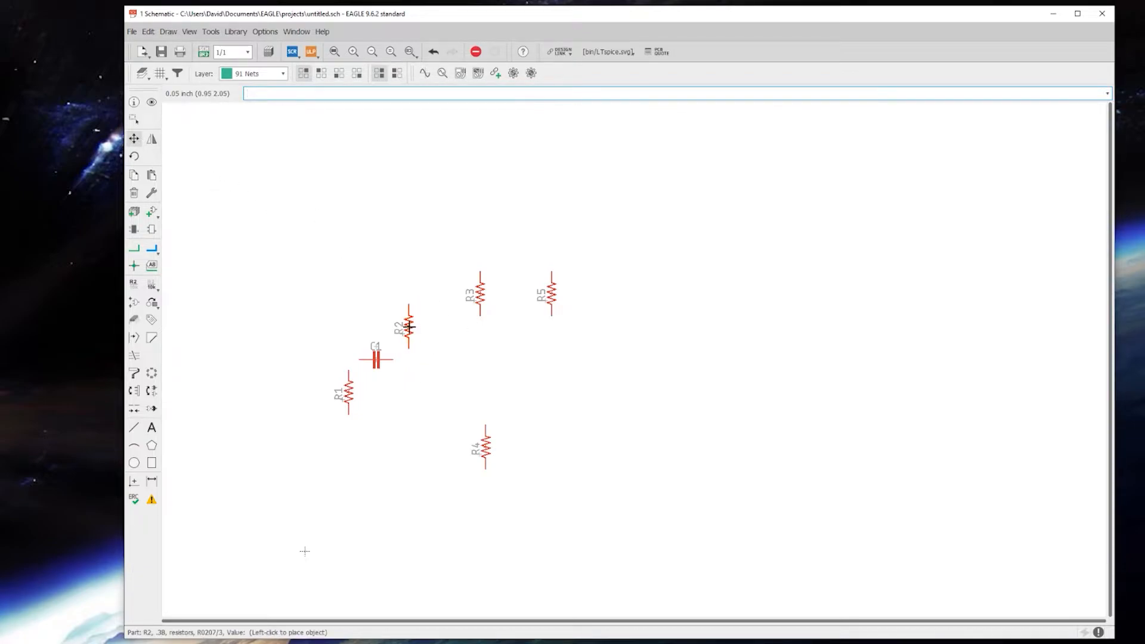
left_click(134, 248)
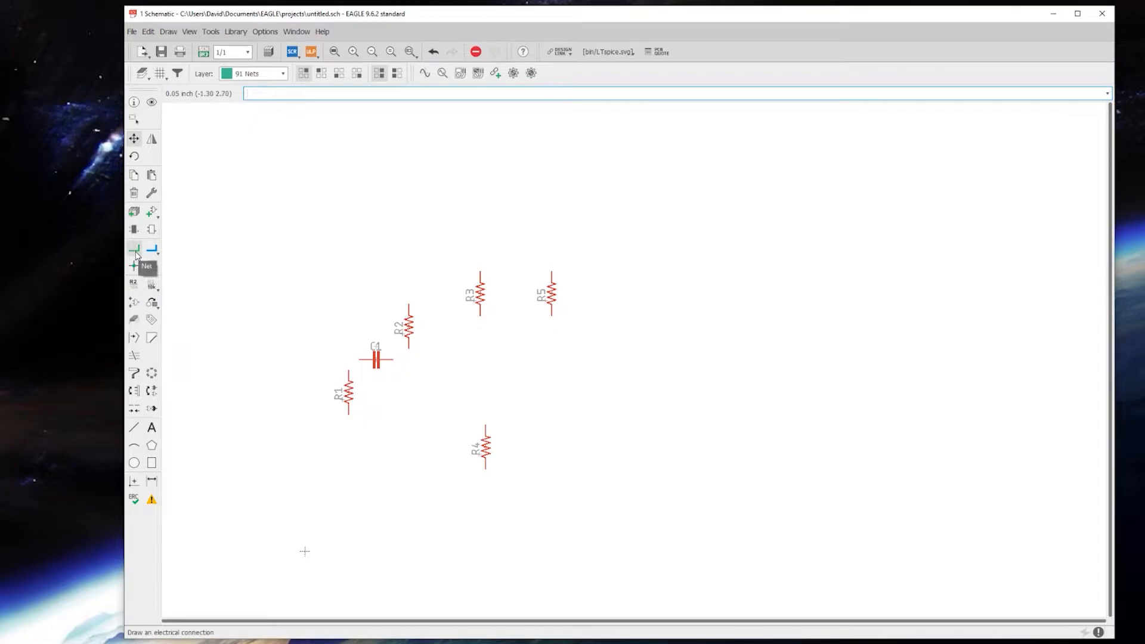
Step: Wire the capacitor's left lead to R1's top and its right lead to R2's bottom
left_click(134, 248)
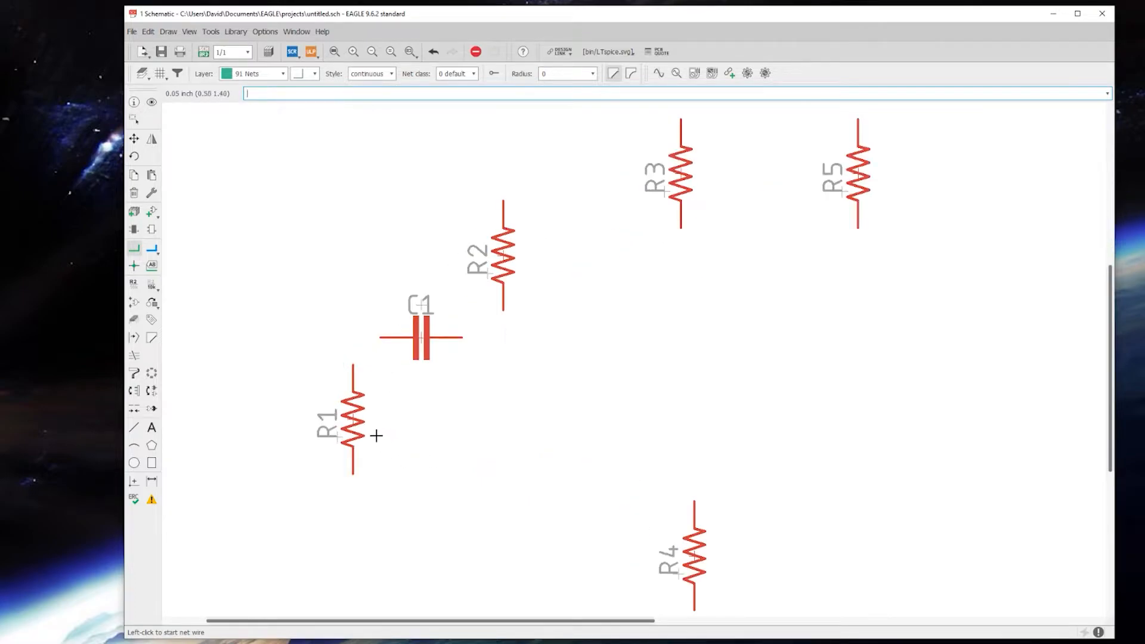
mouse_move(368, 344)
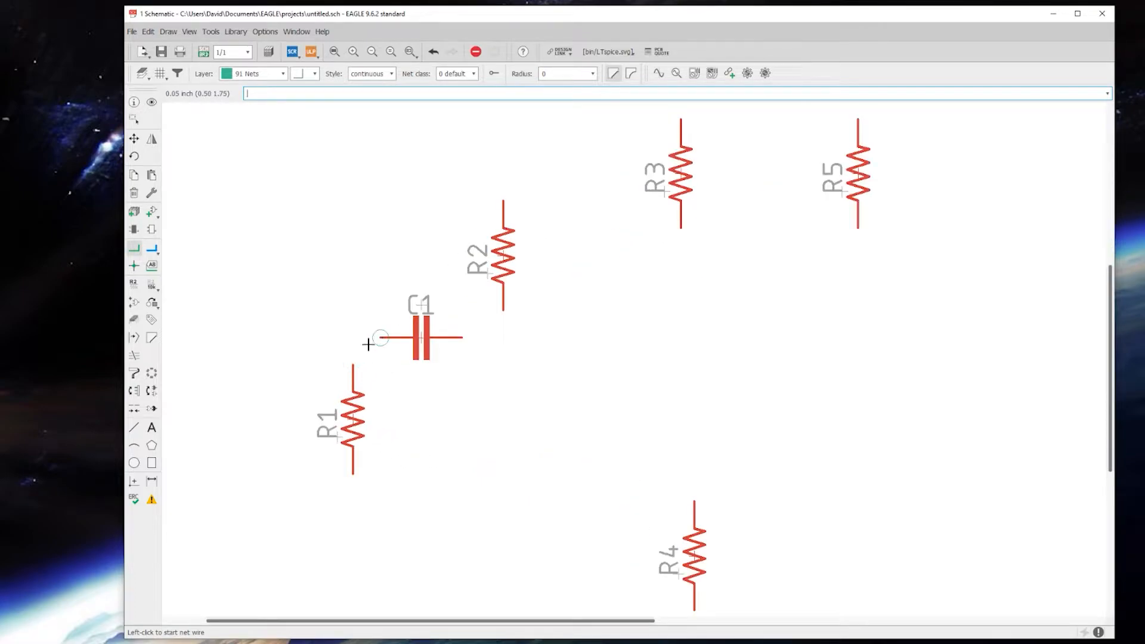
mouse_move(353, 366)
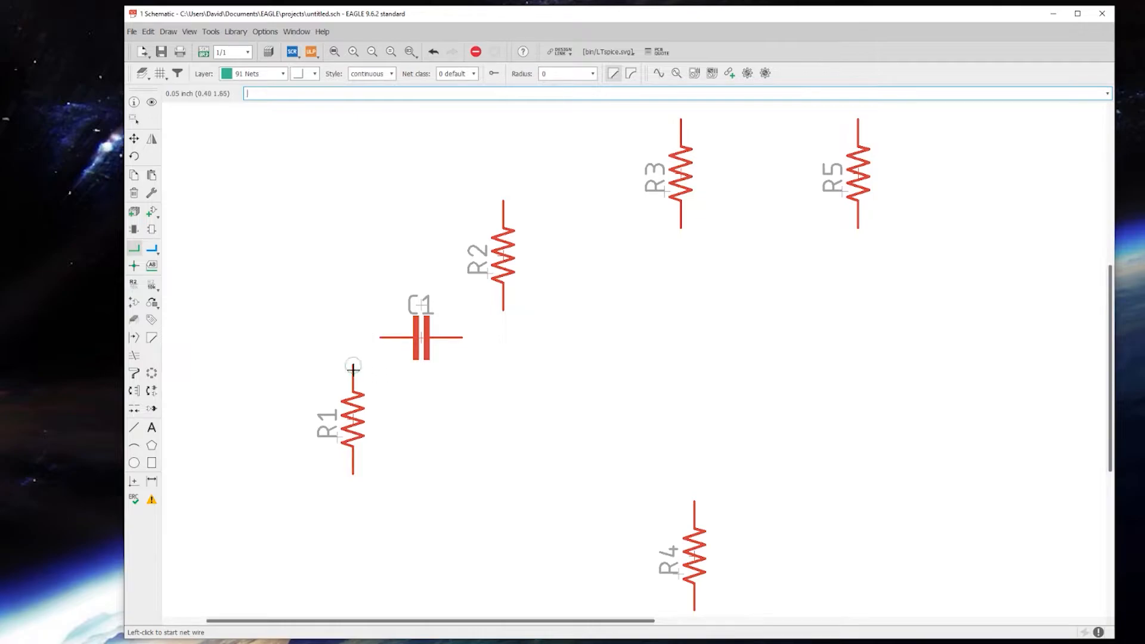
mouse_move(380, 336)
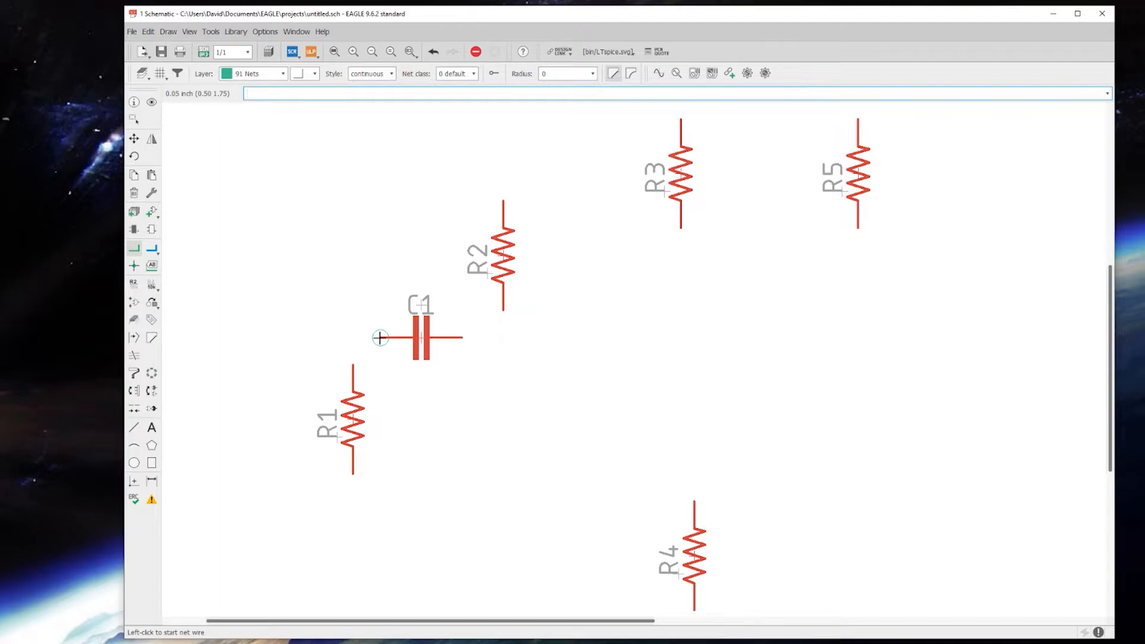
left_click(380, 338)
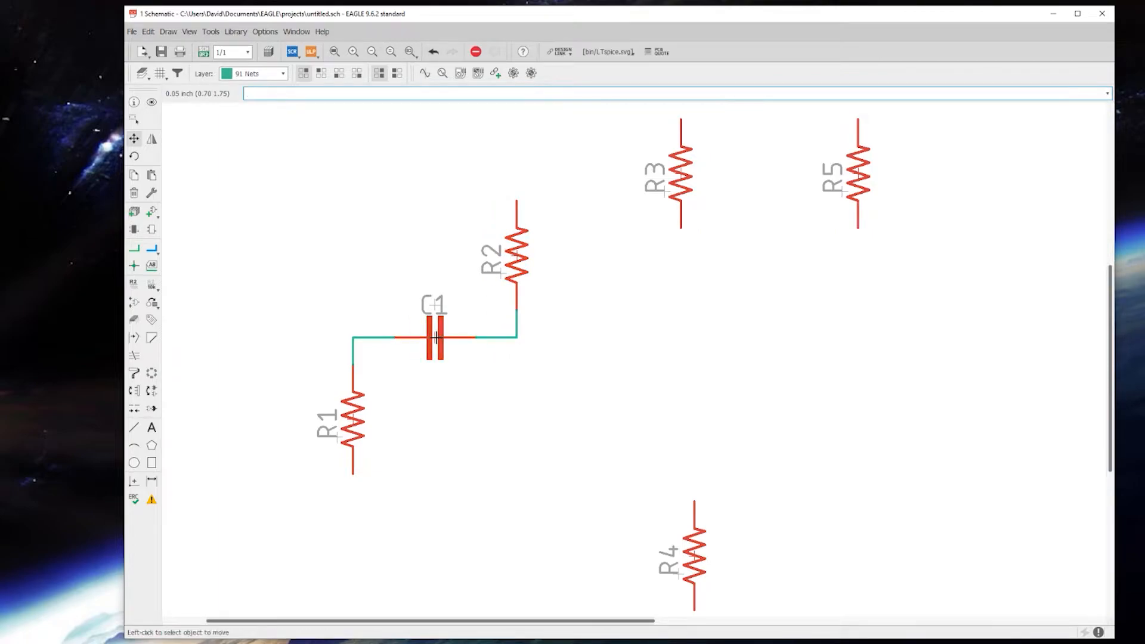
mouse_move(451, 437)
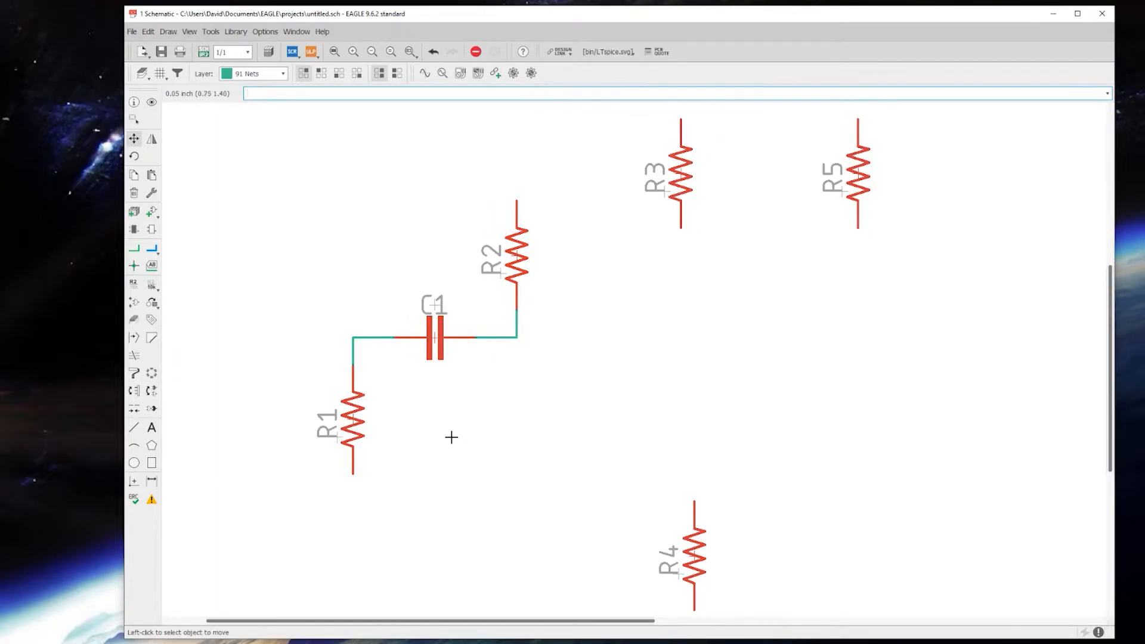
mouse_move(303, 458)
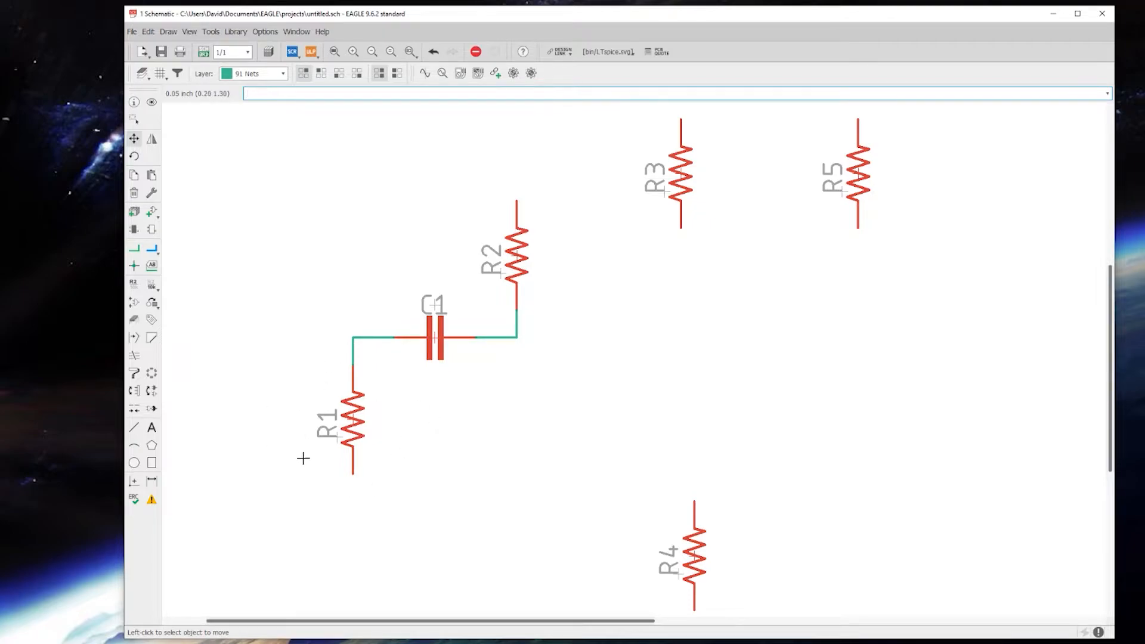
mouse_move(349, 470)
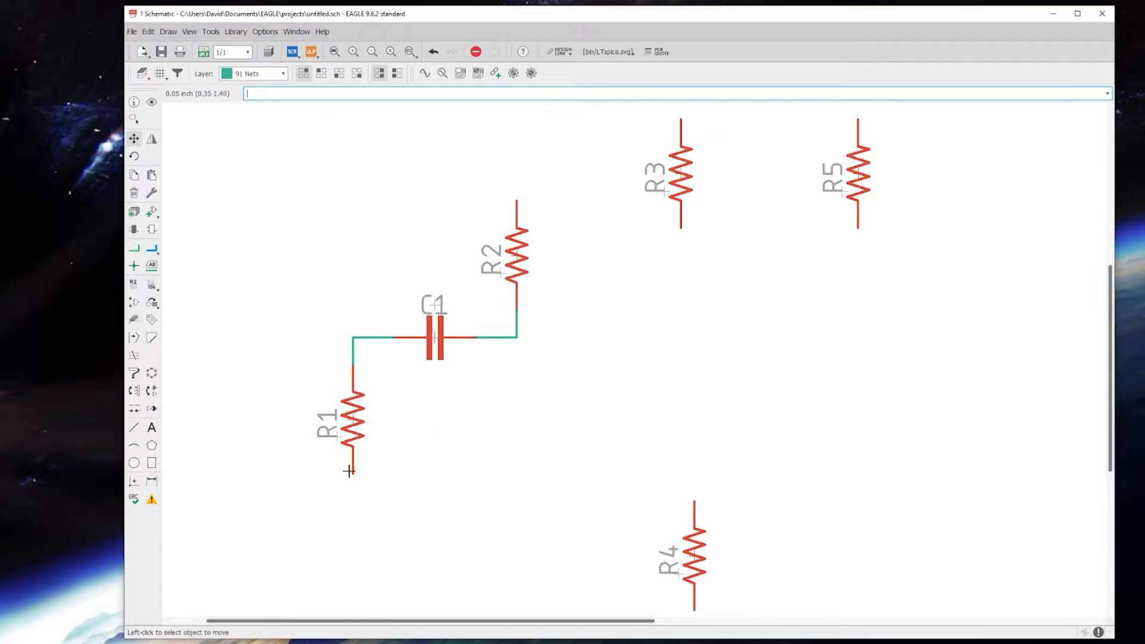
mouse_move(315, 351)
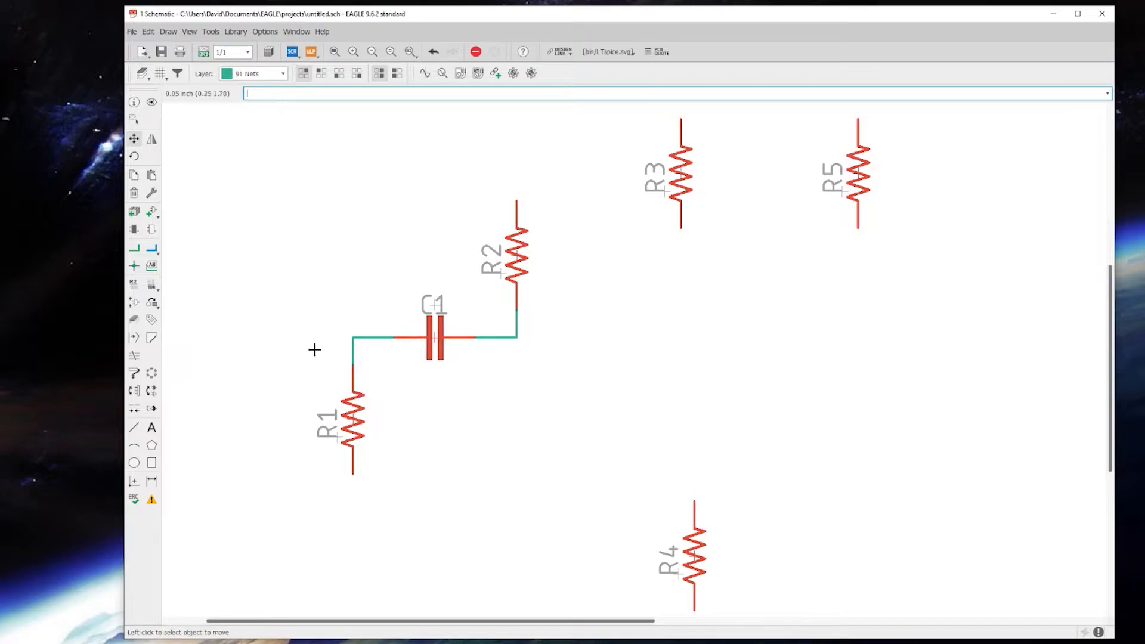
mouse_move(357, 483)
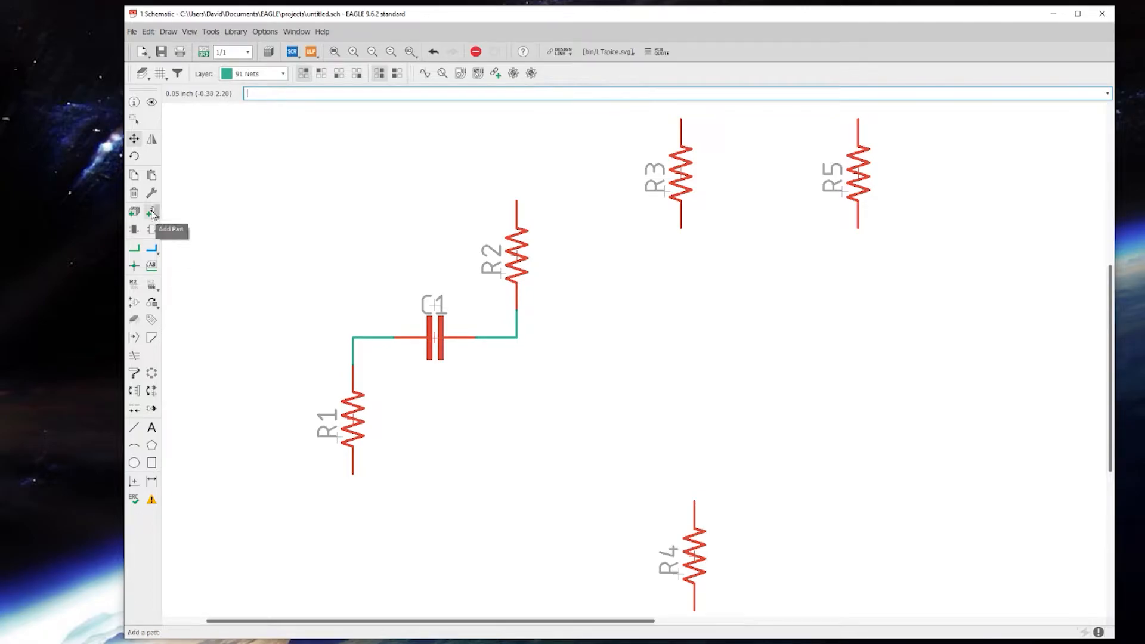
Step: Add GND symbols from the supply pins library to the bottoms of R1 and R4
left_click(153, 212)
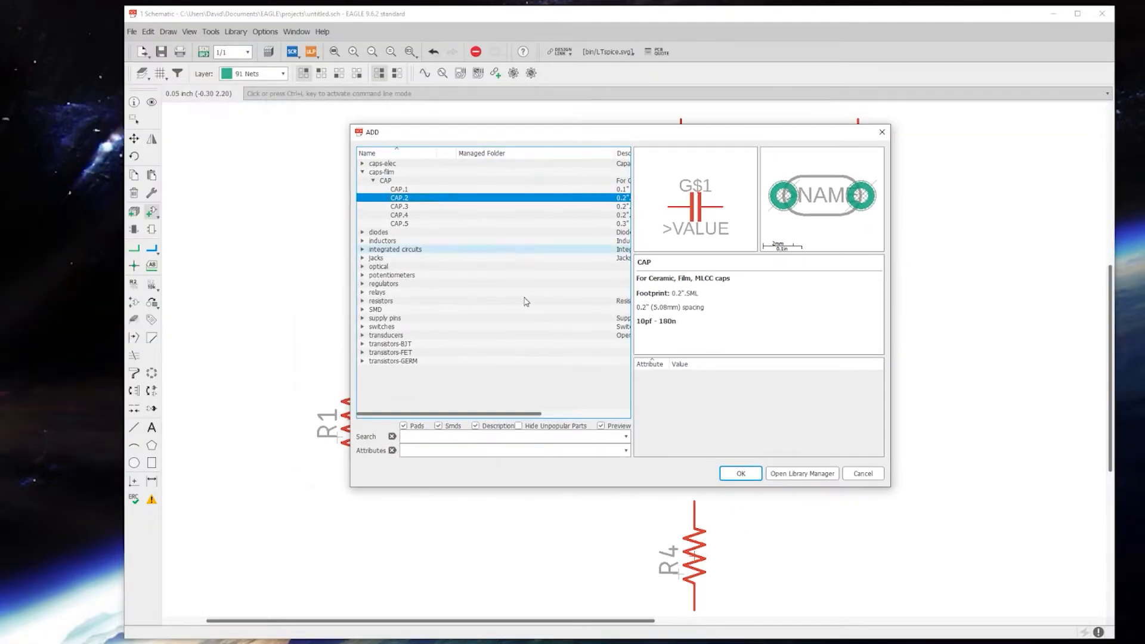
left_click(362, 172)
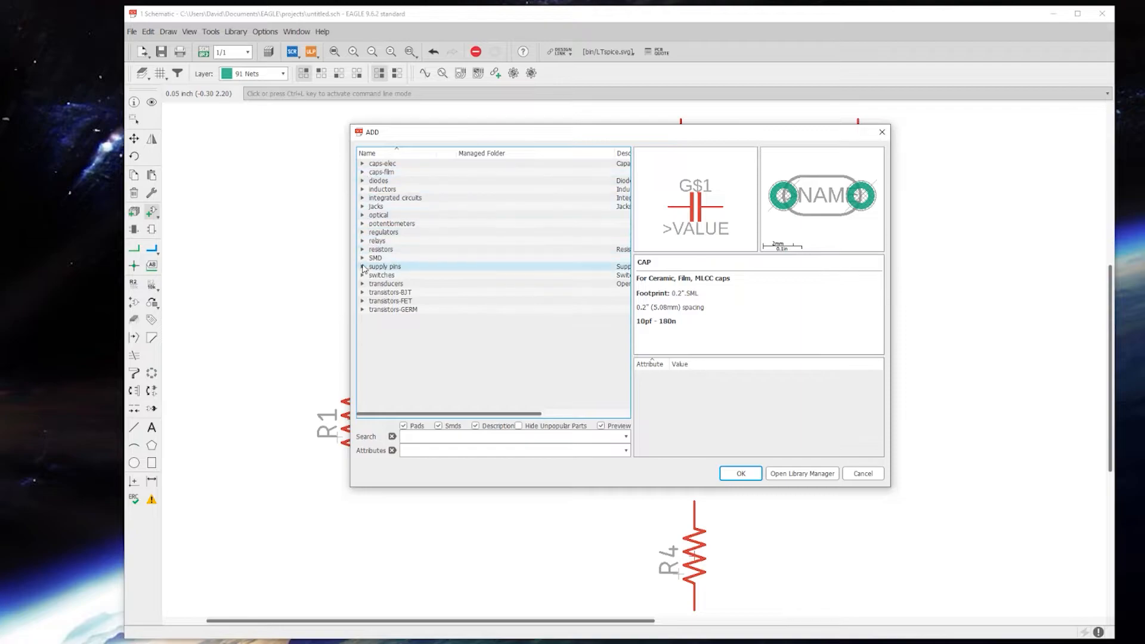
left_click(363, 266)
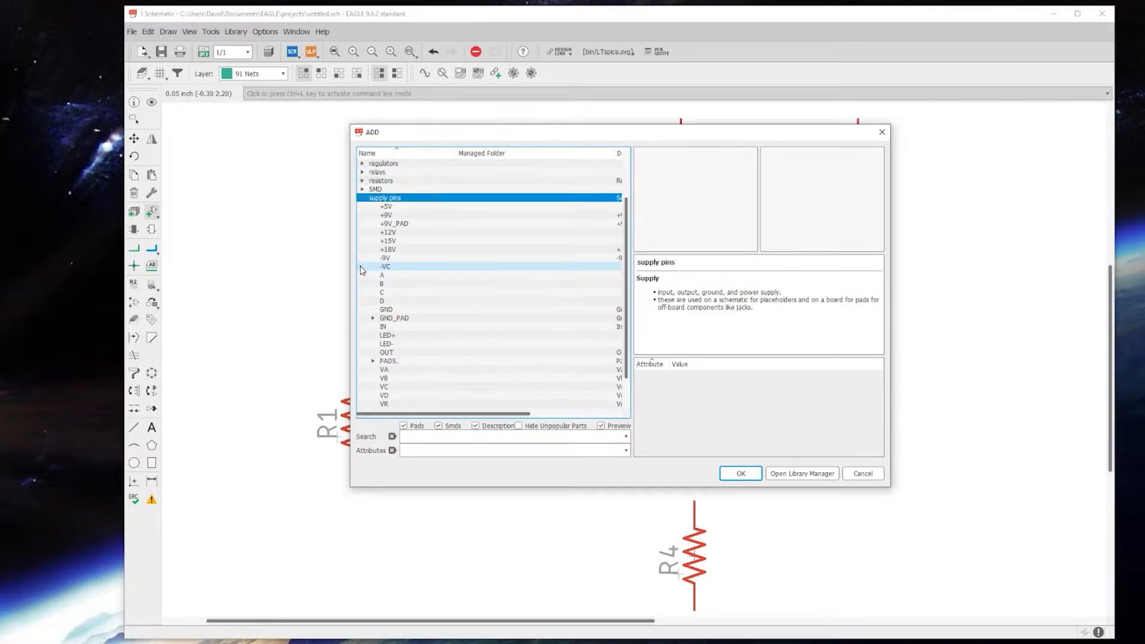
scroll("up", 3)
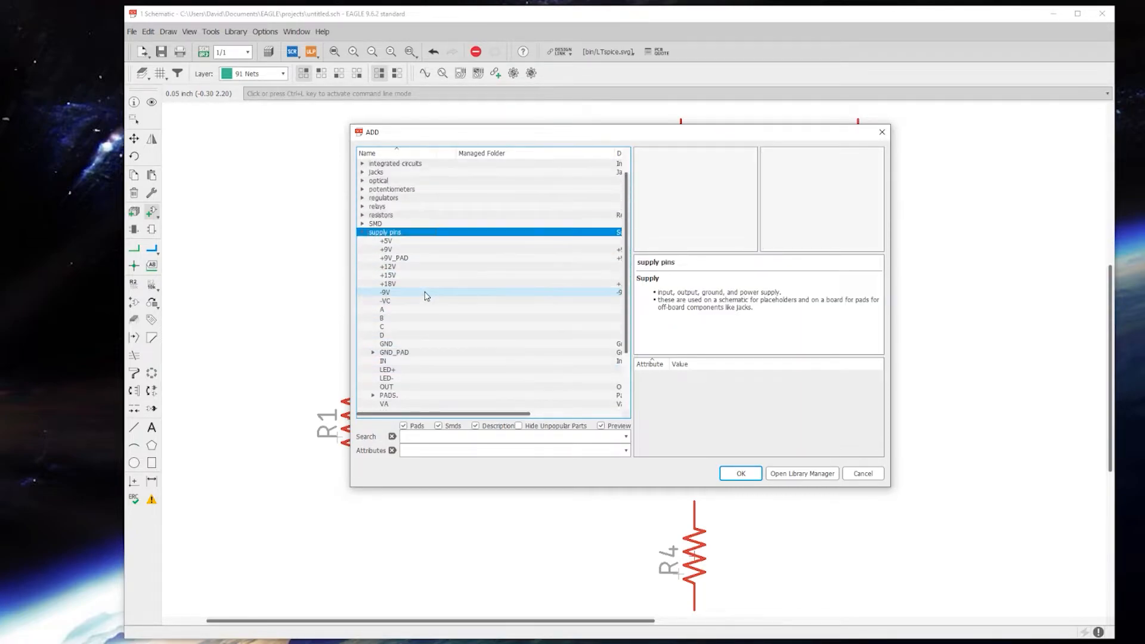
scroll("down", 3)
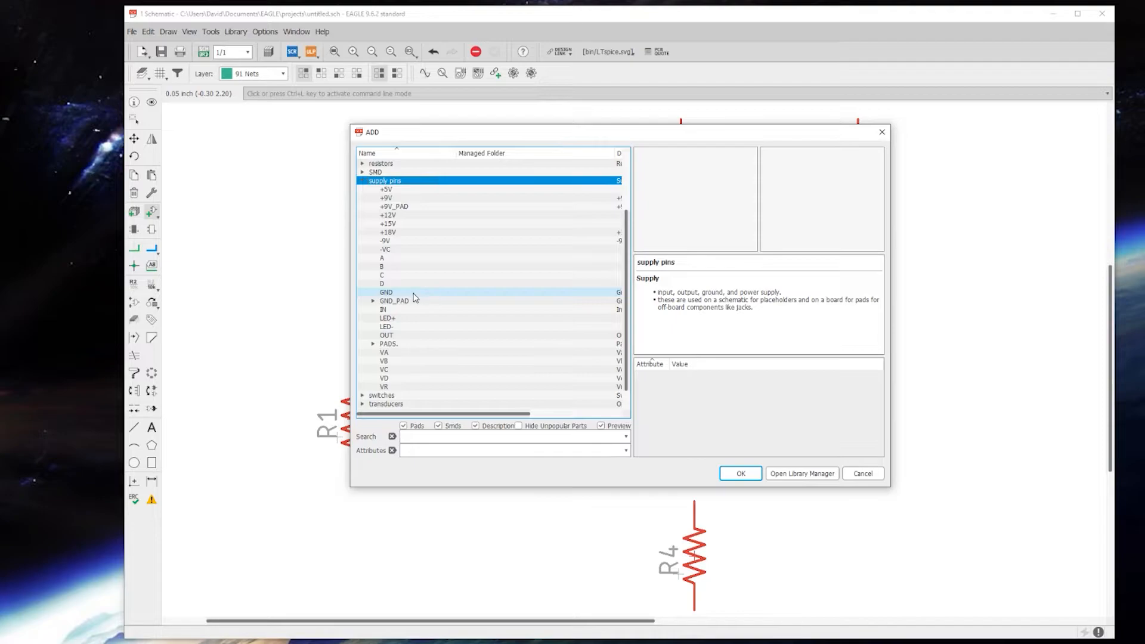
mouse_move(385, 297)
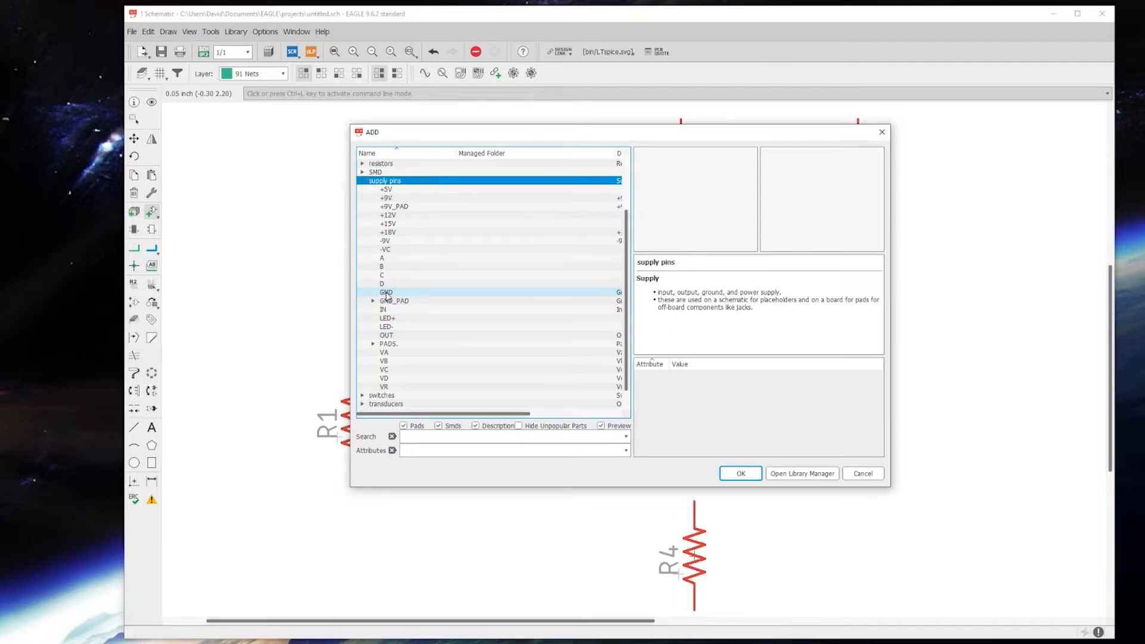
left_click(386, 292)
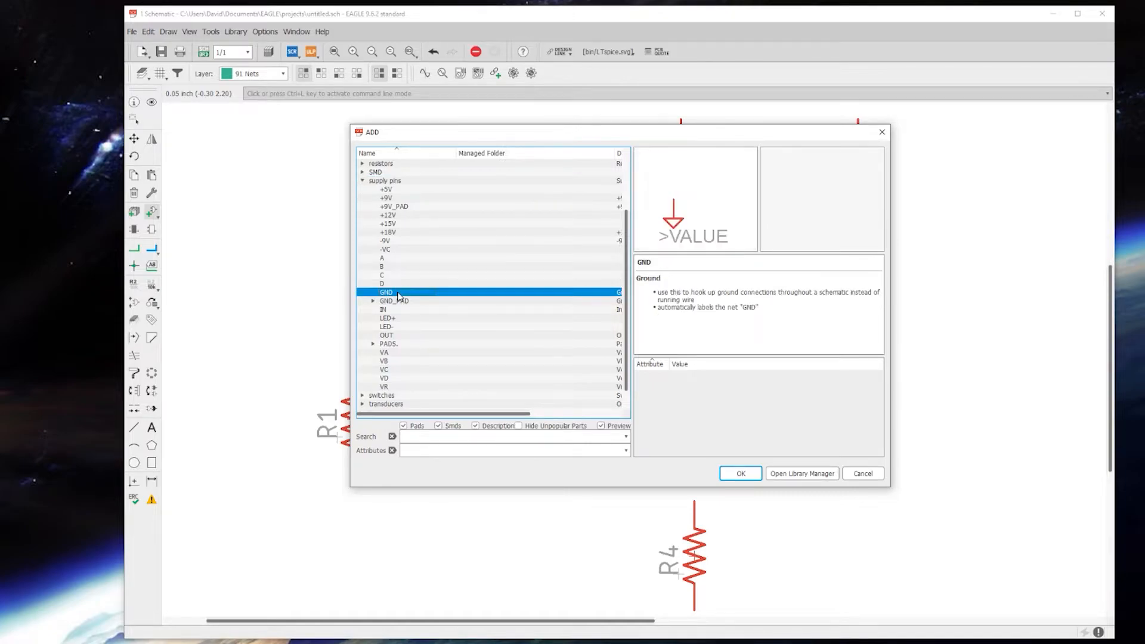
mouse_move(642, 215)
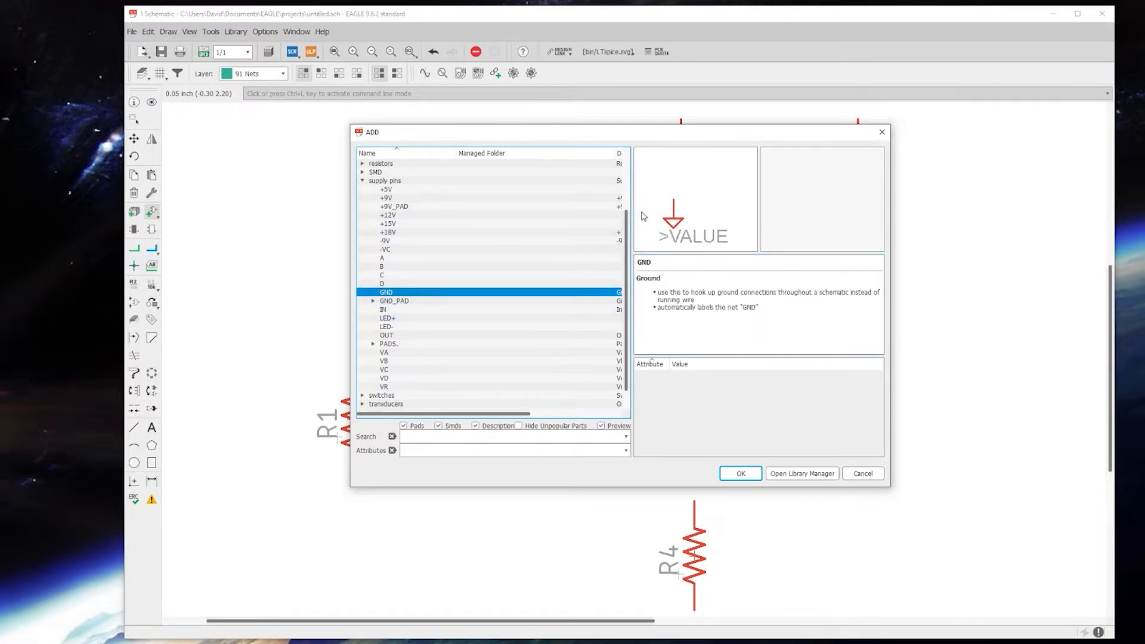
mouse_move(813, 222)
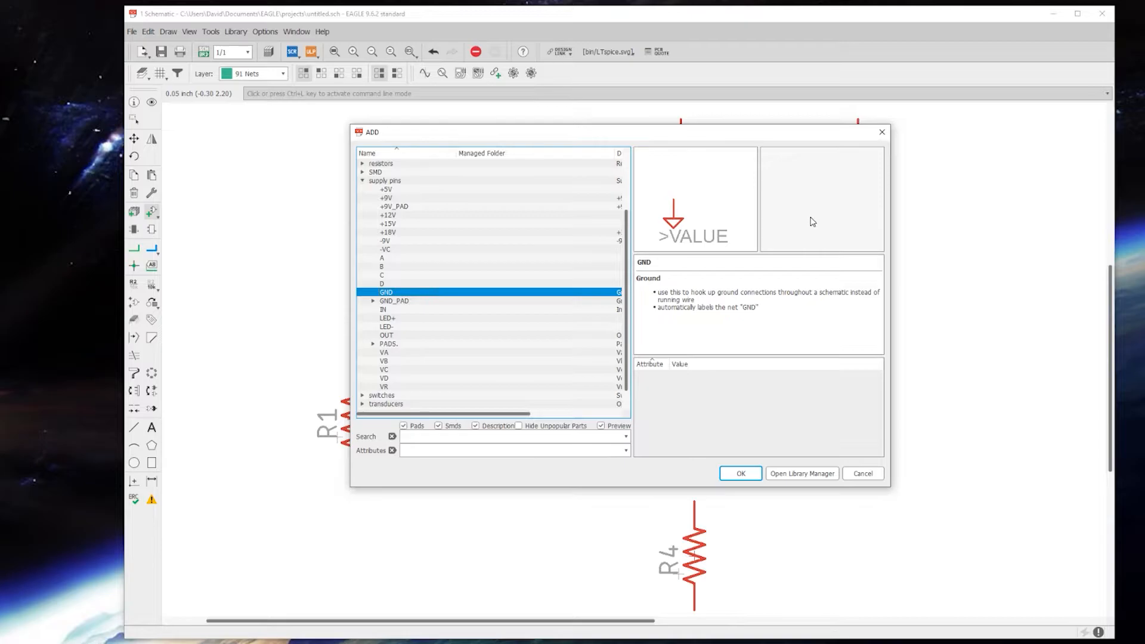
left_click(739, 473)
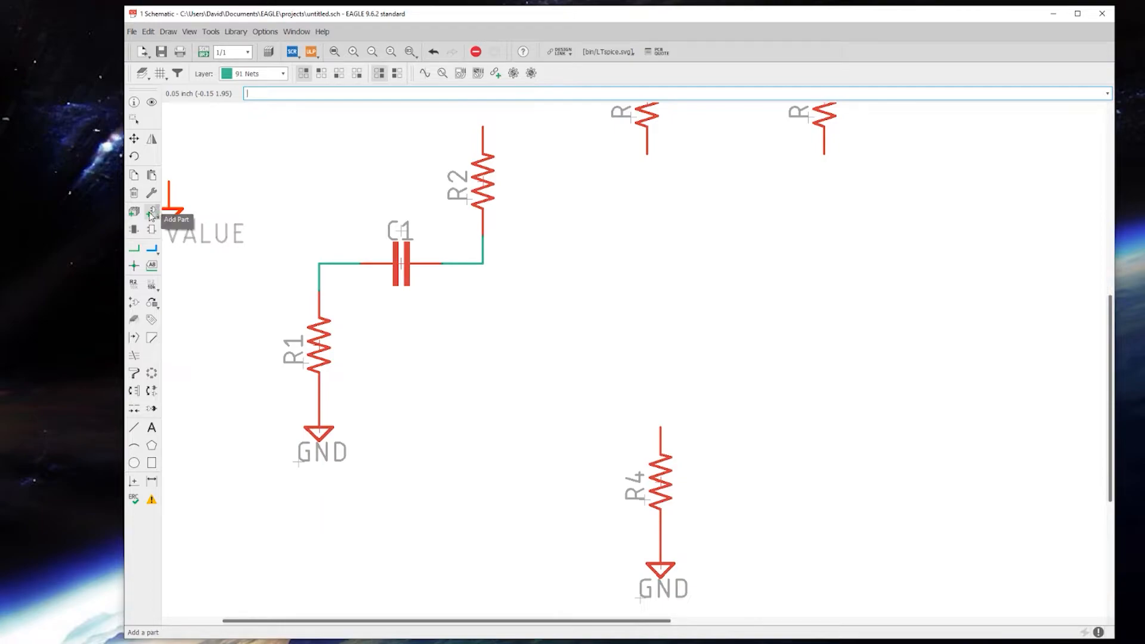
Step: Place an IN supply pin at the R1–C1 junction to merge it into the IN net
left_click(152, 211)
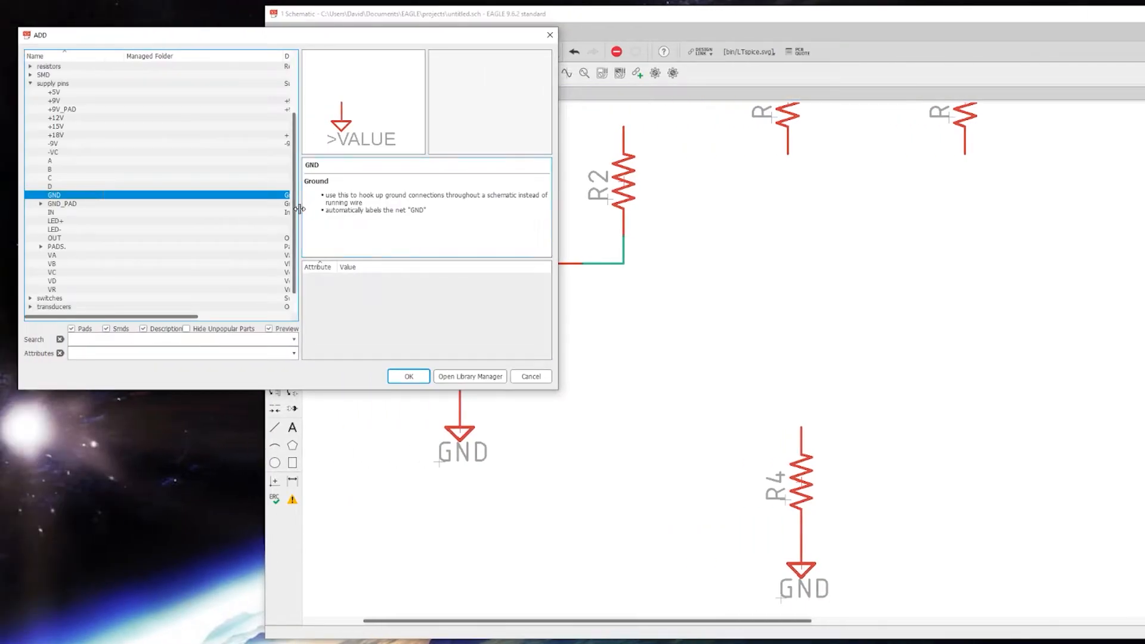
mouse_move(172, 219)
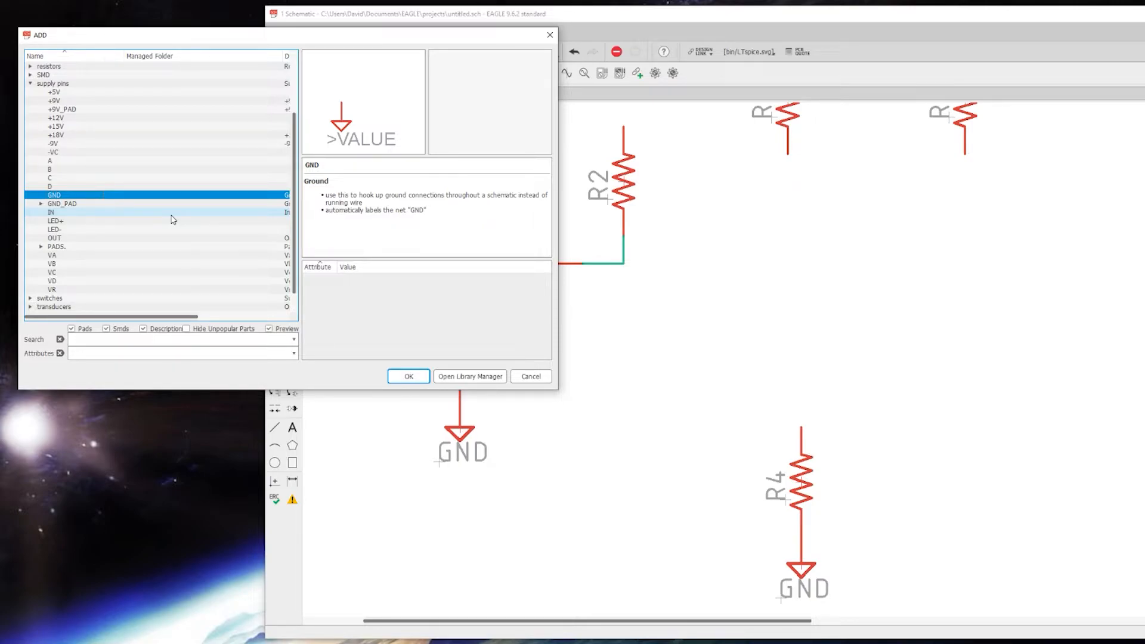
left_click(52, 213)
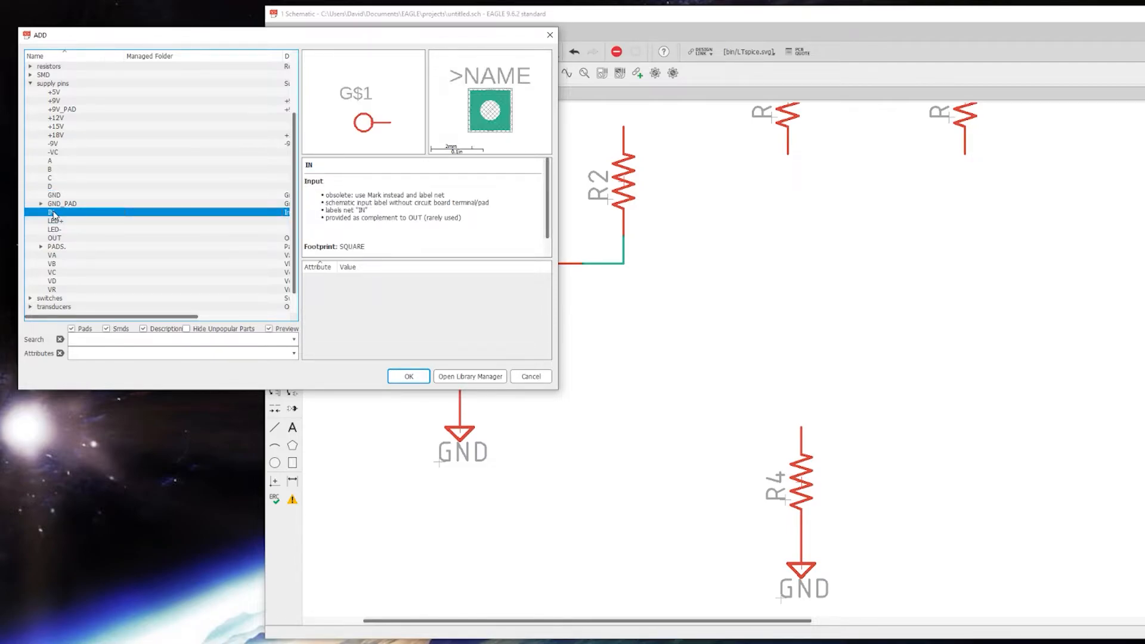
mouse_move(446, 104)
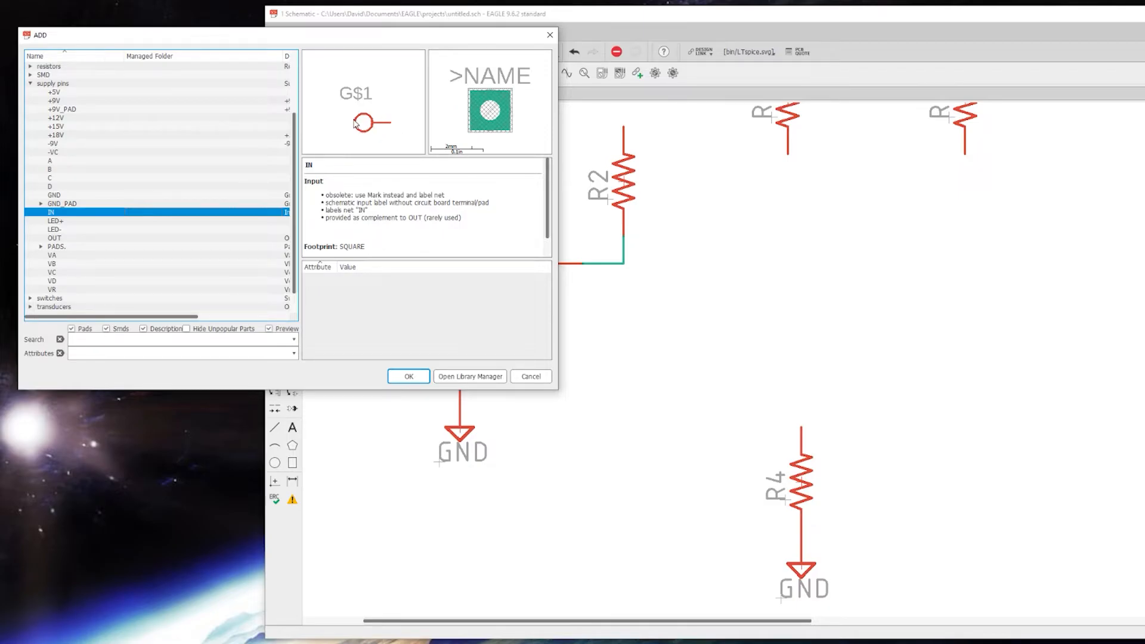
left_click(408, 376)
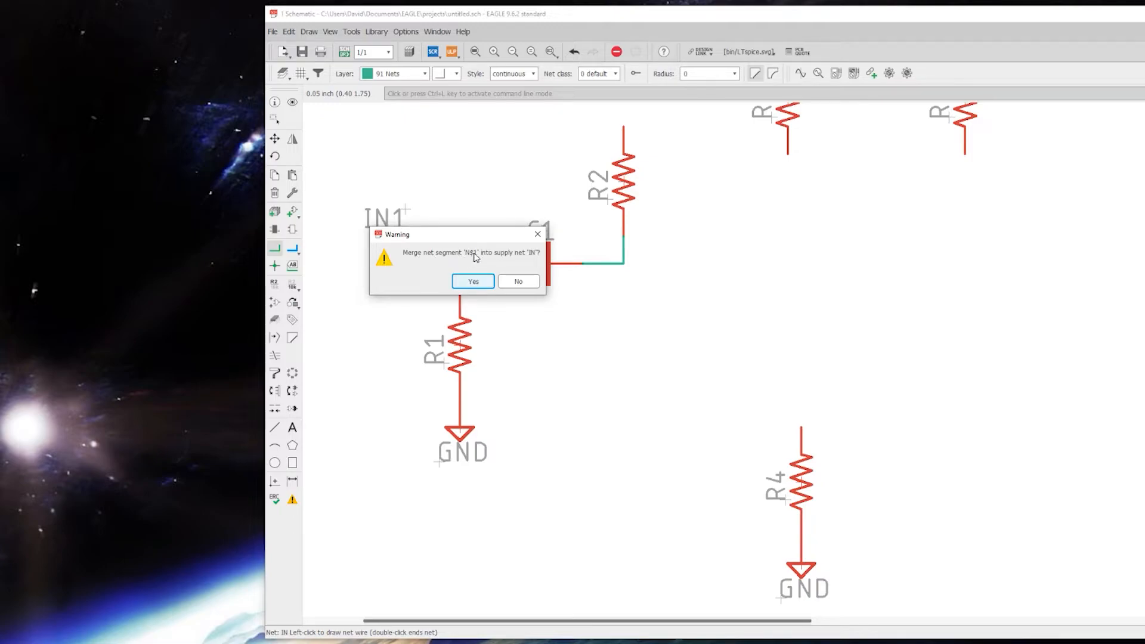
mouse_move(534, 260)
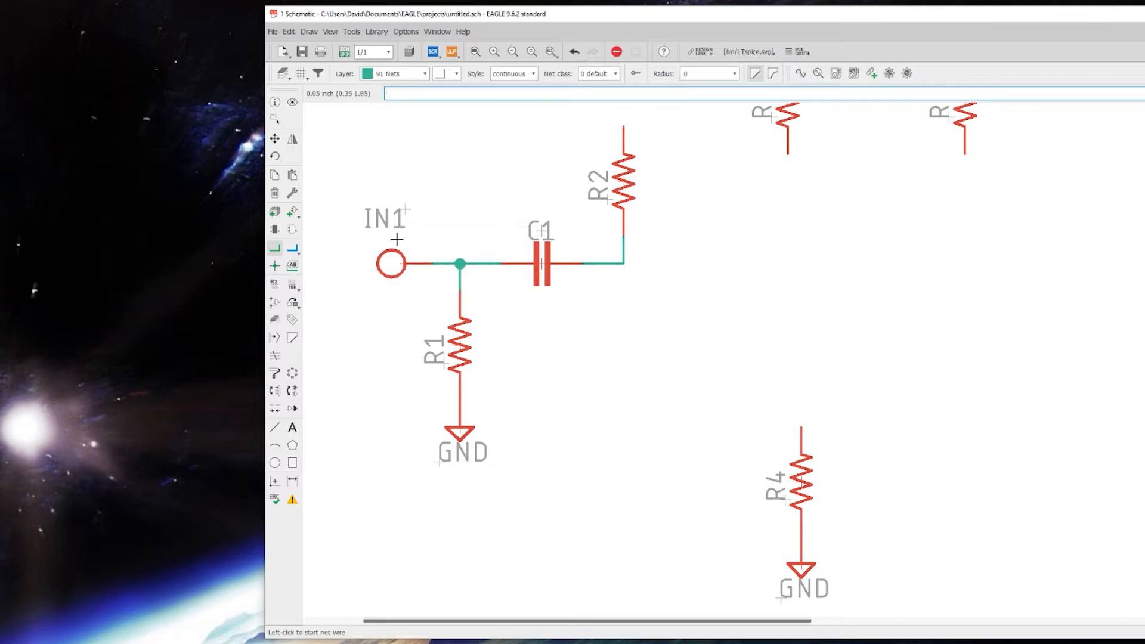
mouse_move(380, 254)
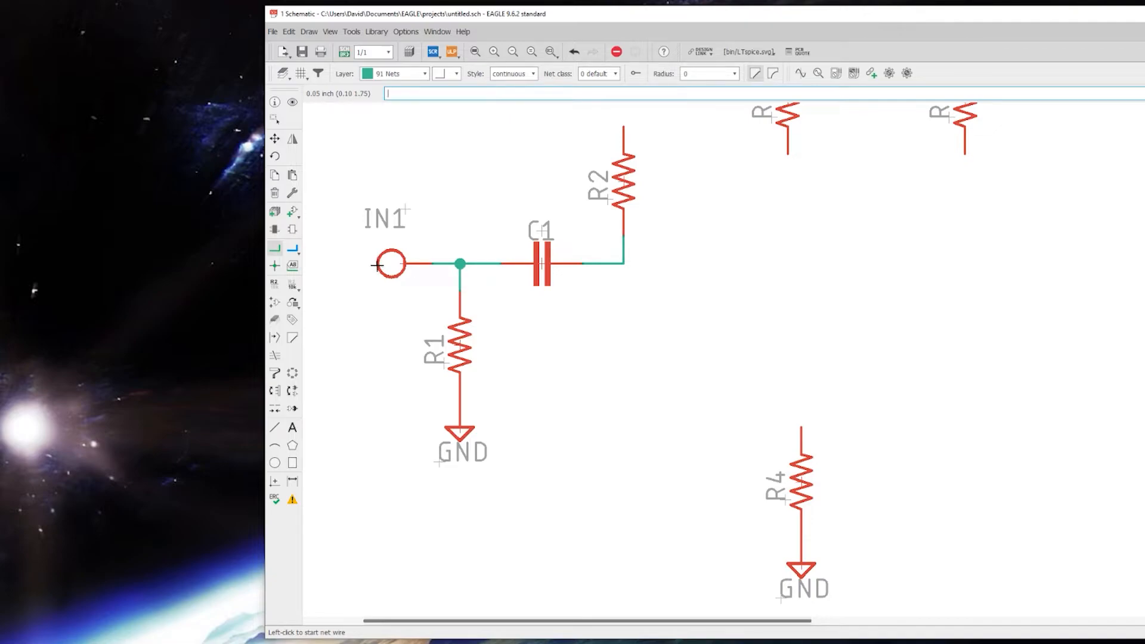
mouse_move(534, 374)
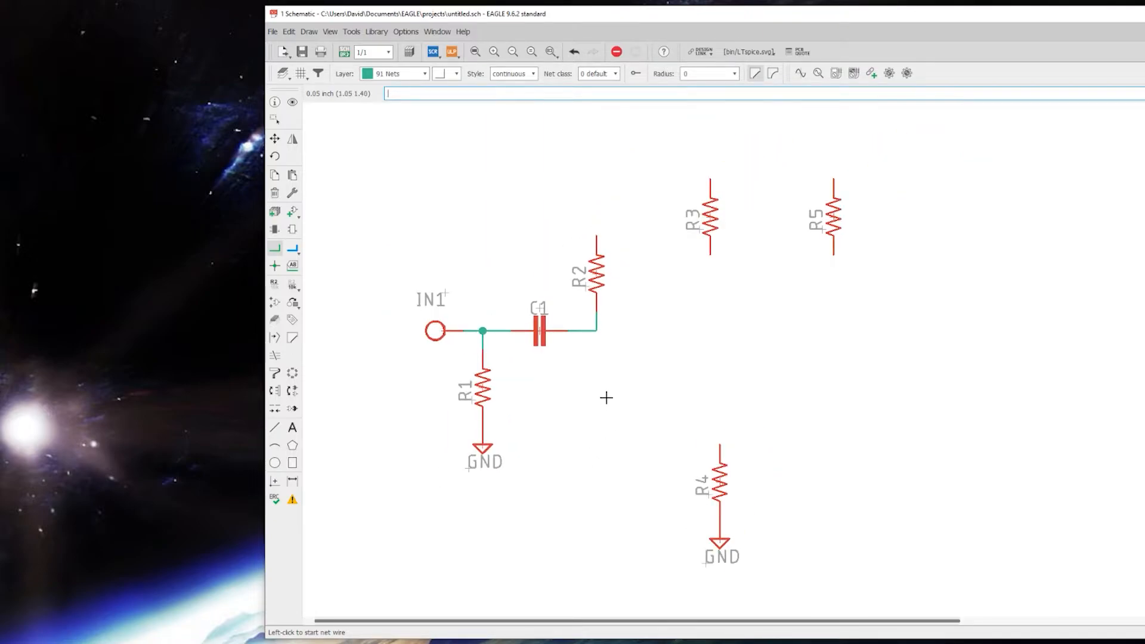
mouse_move(310, 220)
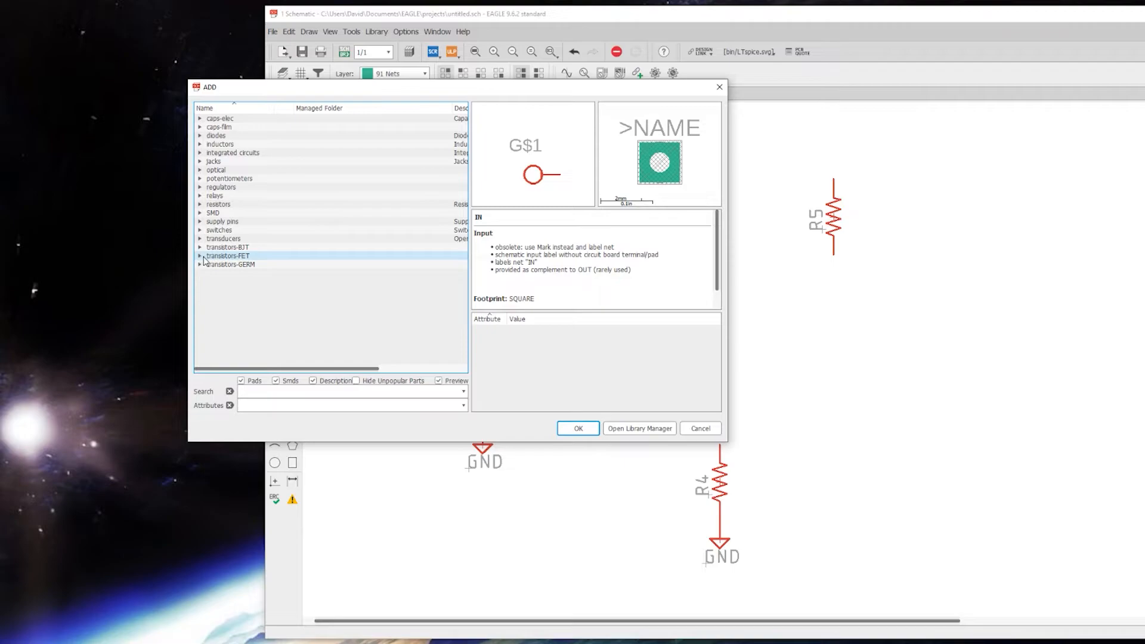
Step: Compare the germanium NPN variants and 2N5457, then settle on the 2N7000 MOSFET
left_click(227, 256)
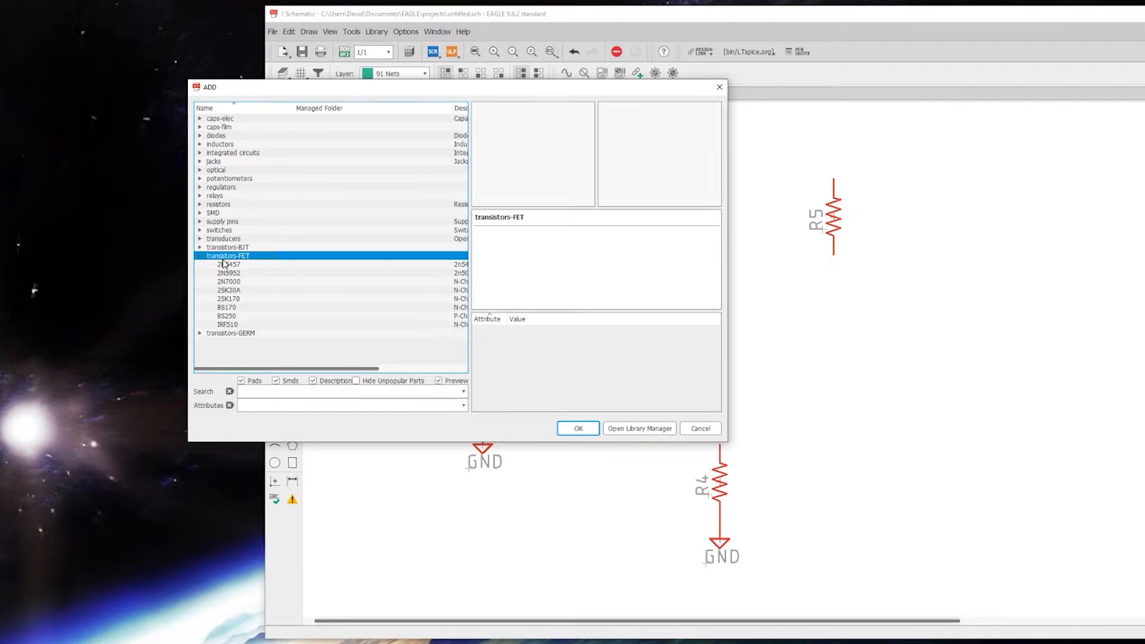
mouse_move(246, 315)
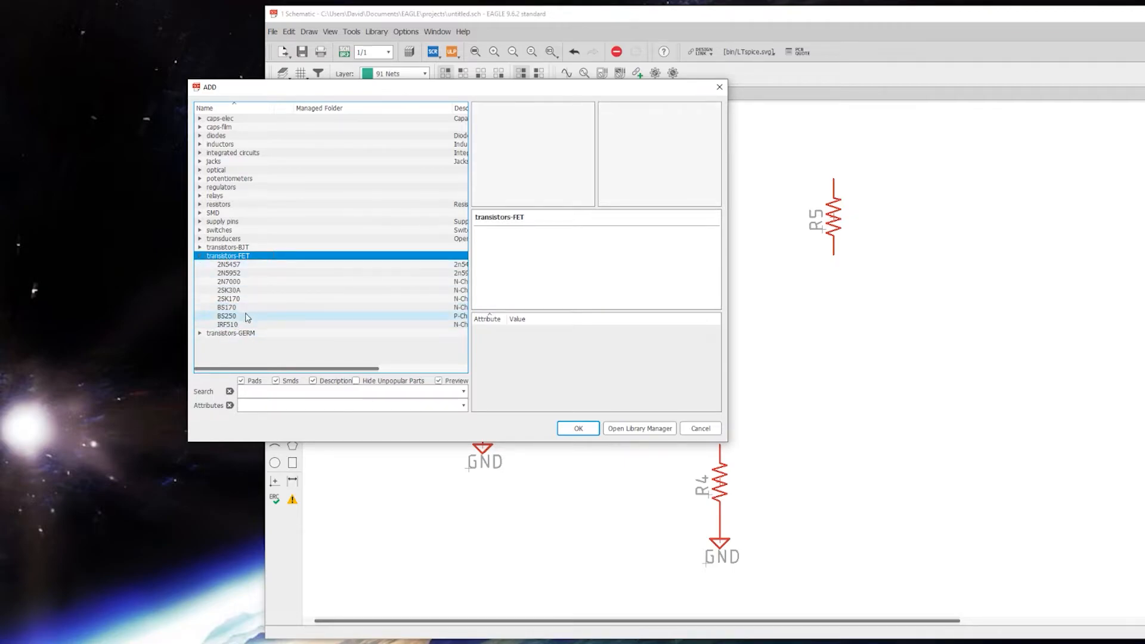
left_click(228, 281)
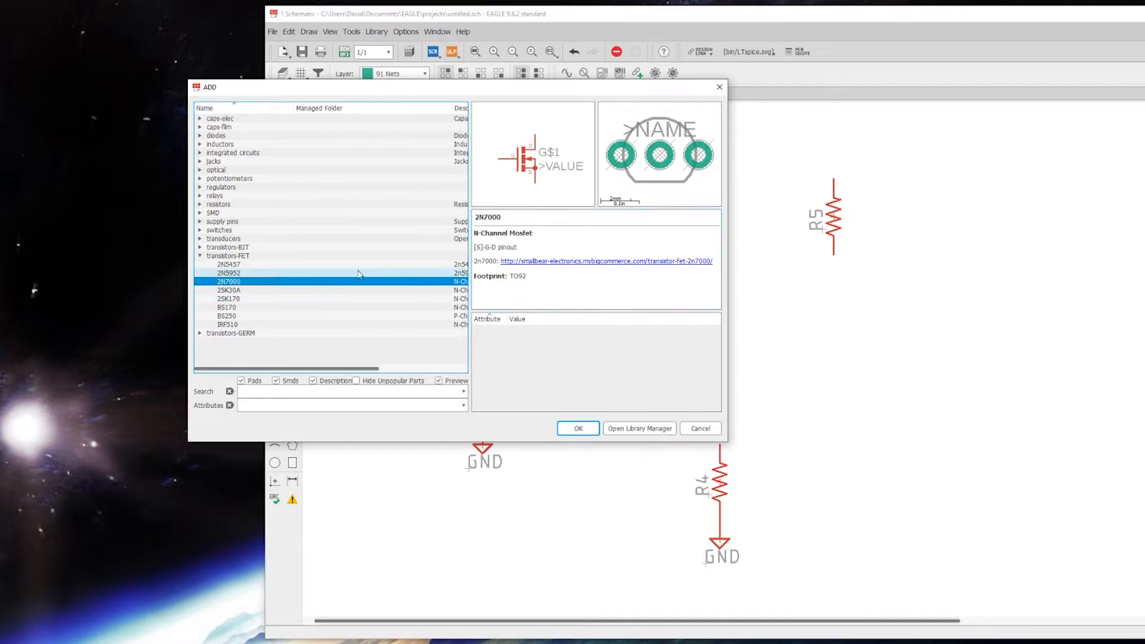
mouse_move(227, 247)
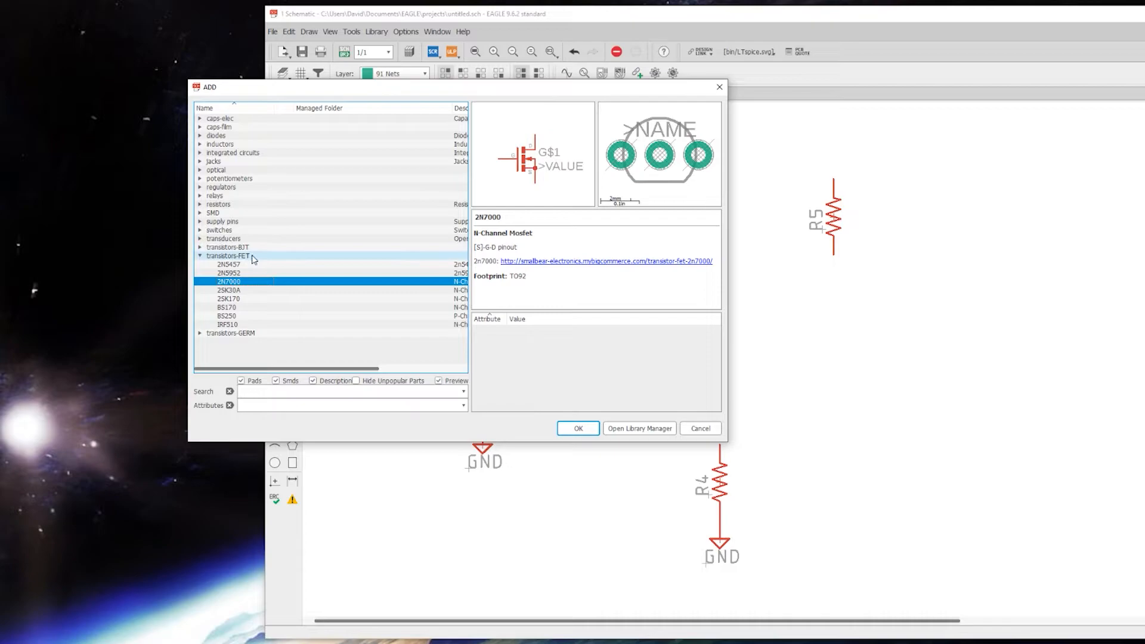
mouse_move(235, 337)
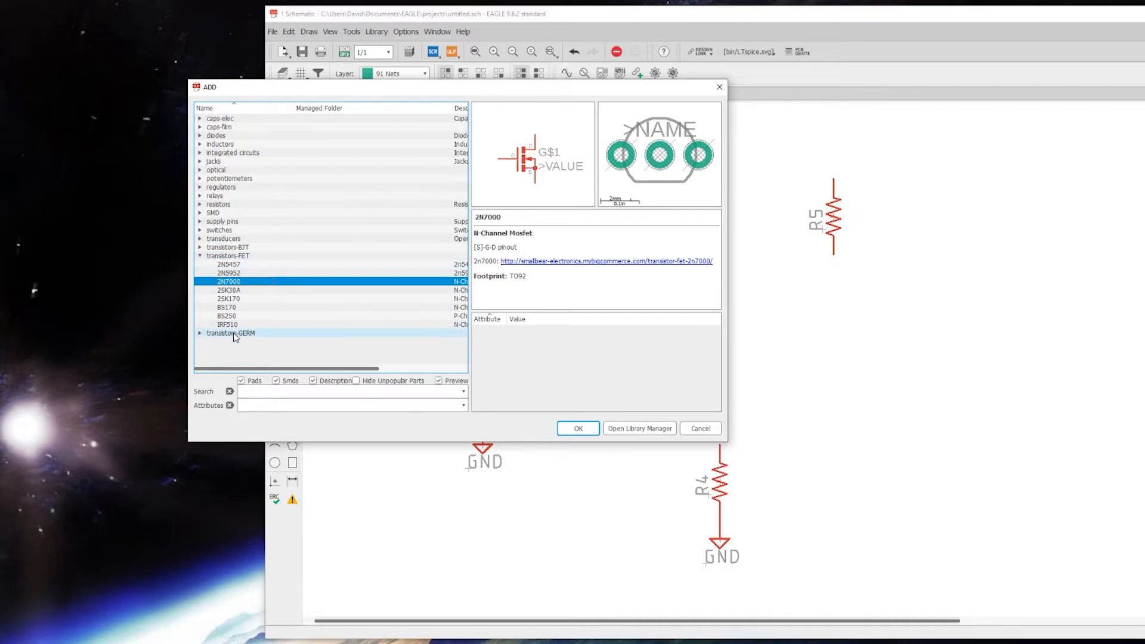
left_click(230, 333)
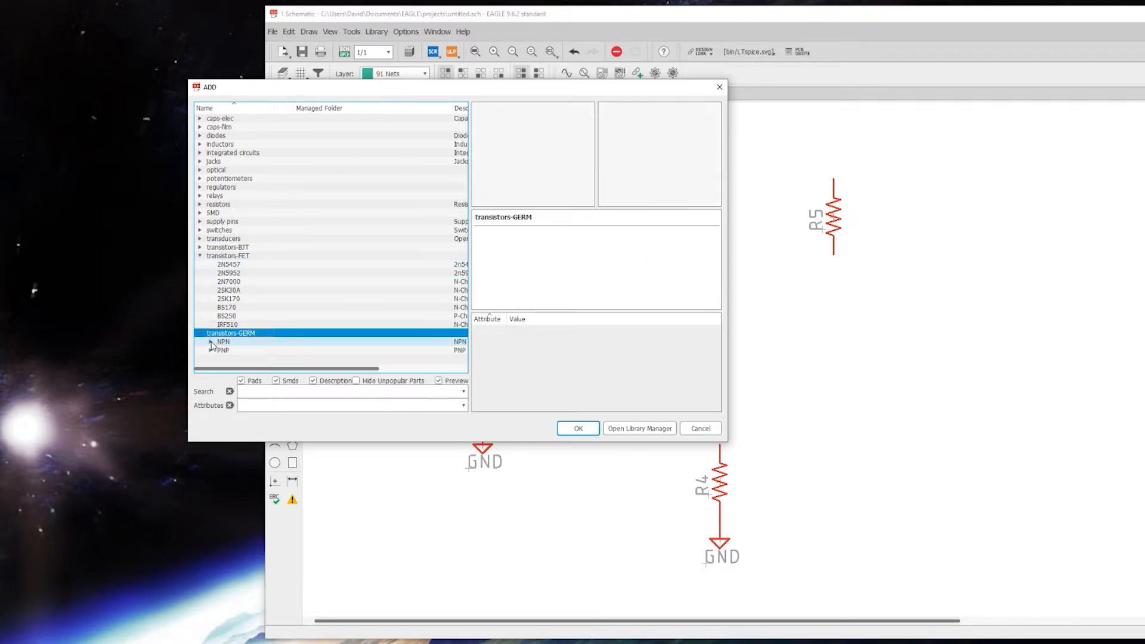
left_click(224, 341)
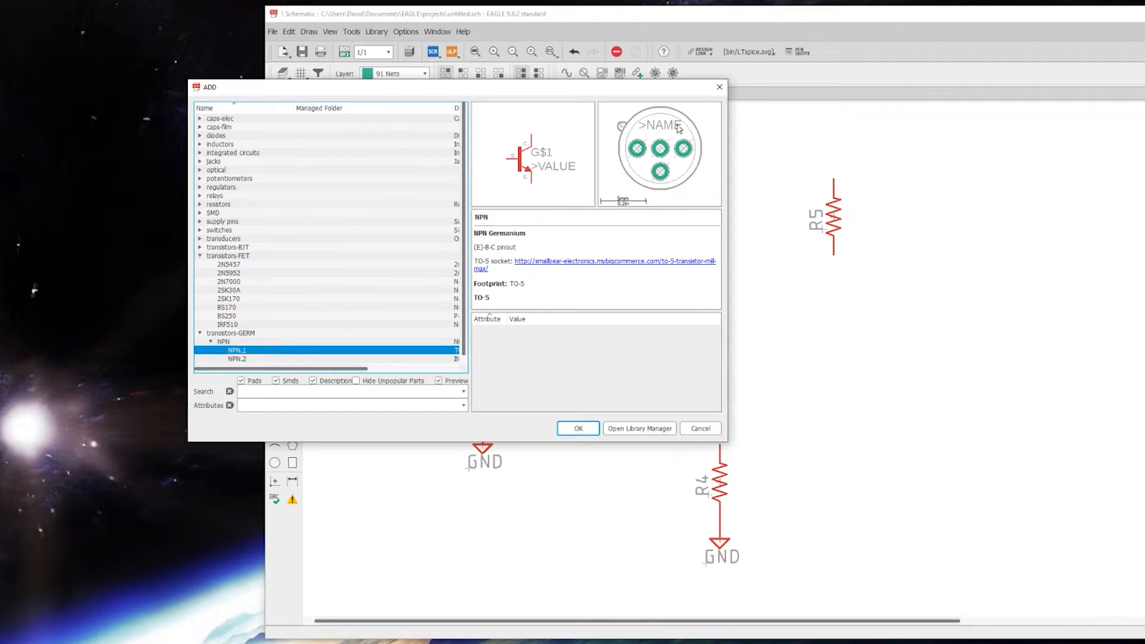
left_click(237, 359)
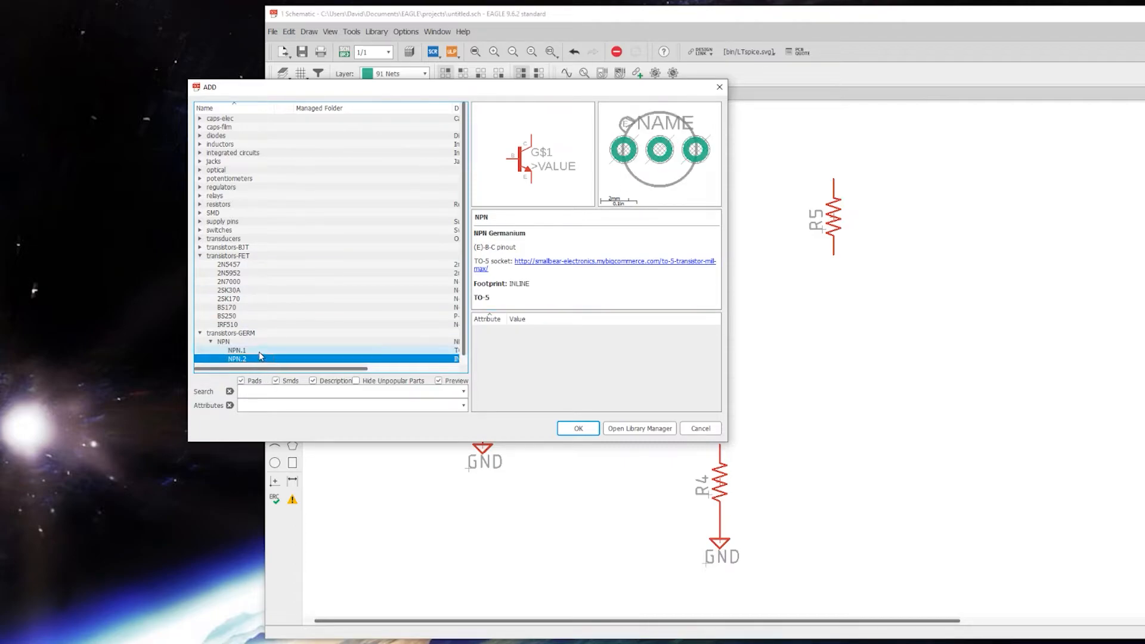
left_click(237, 350)
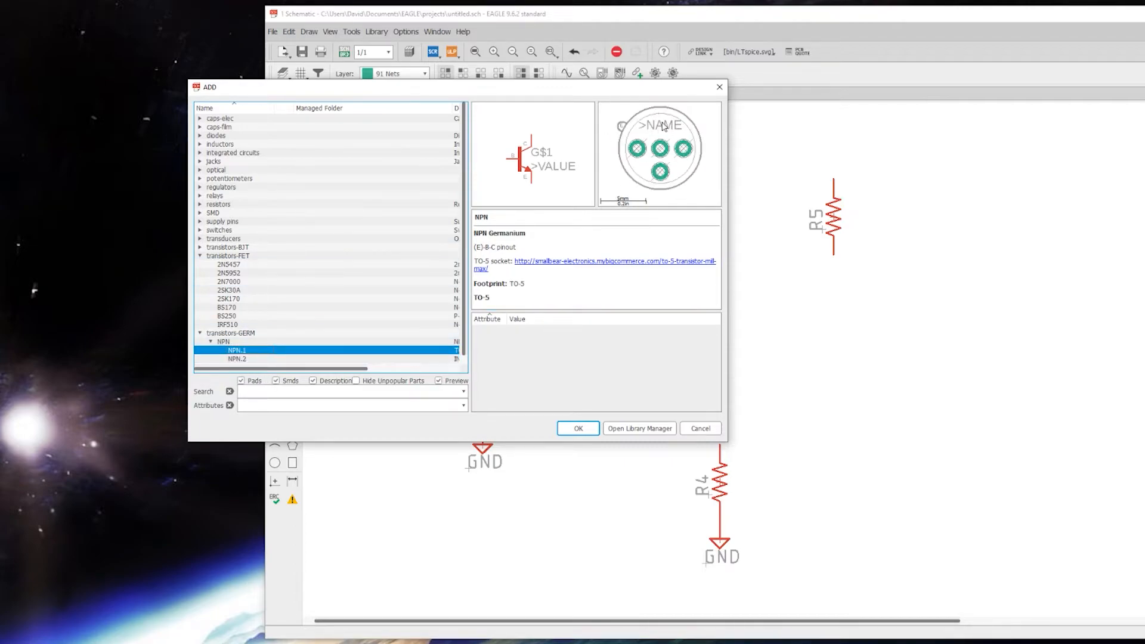
left_click(199, 332)
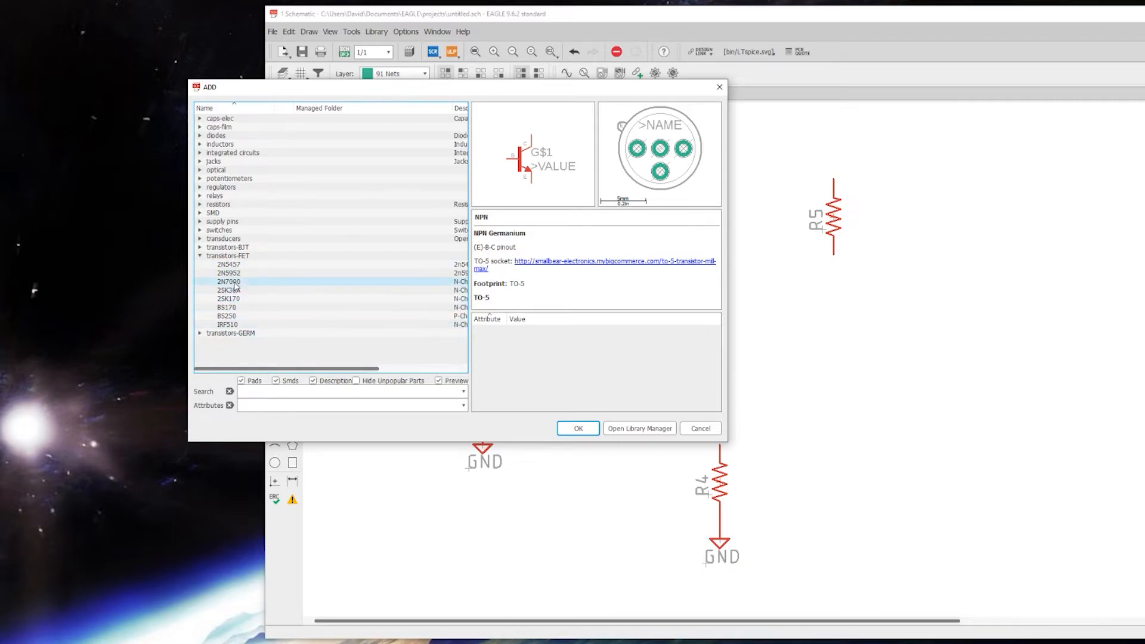
left_click(228, 264)
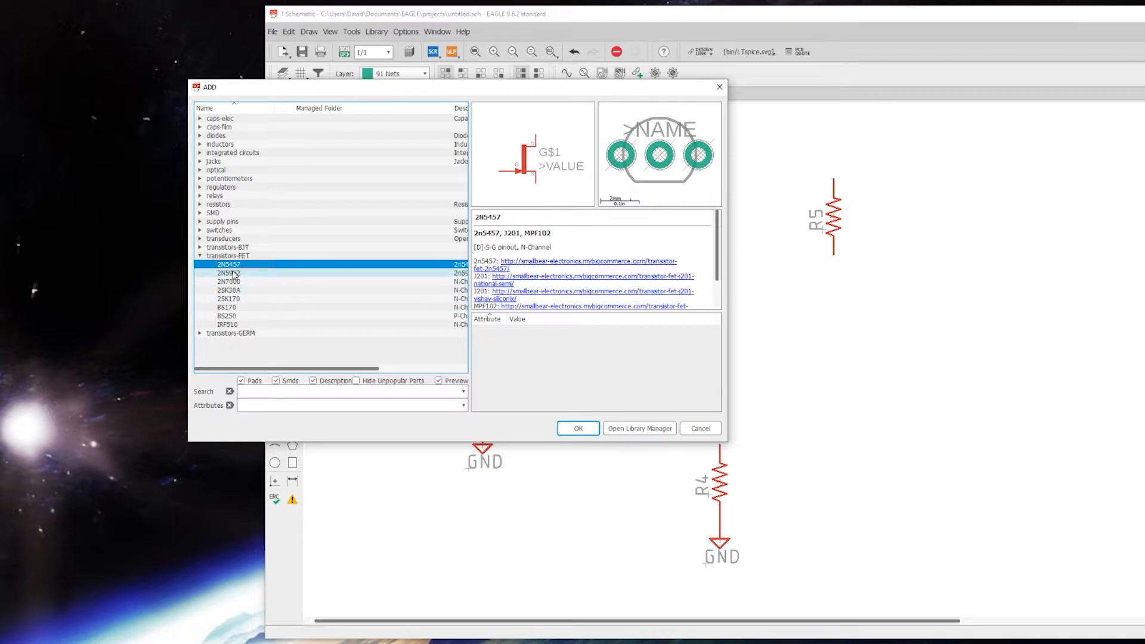
left_click(227, 281)
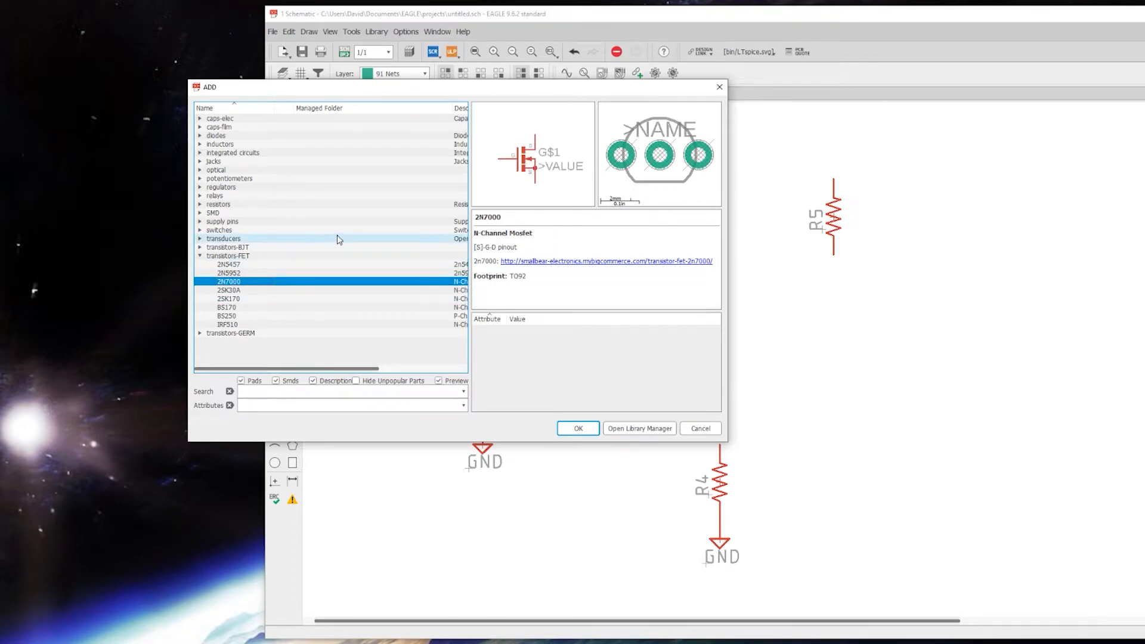
mouse_move(254, 250)
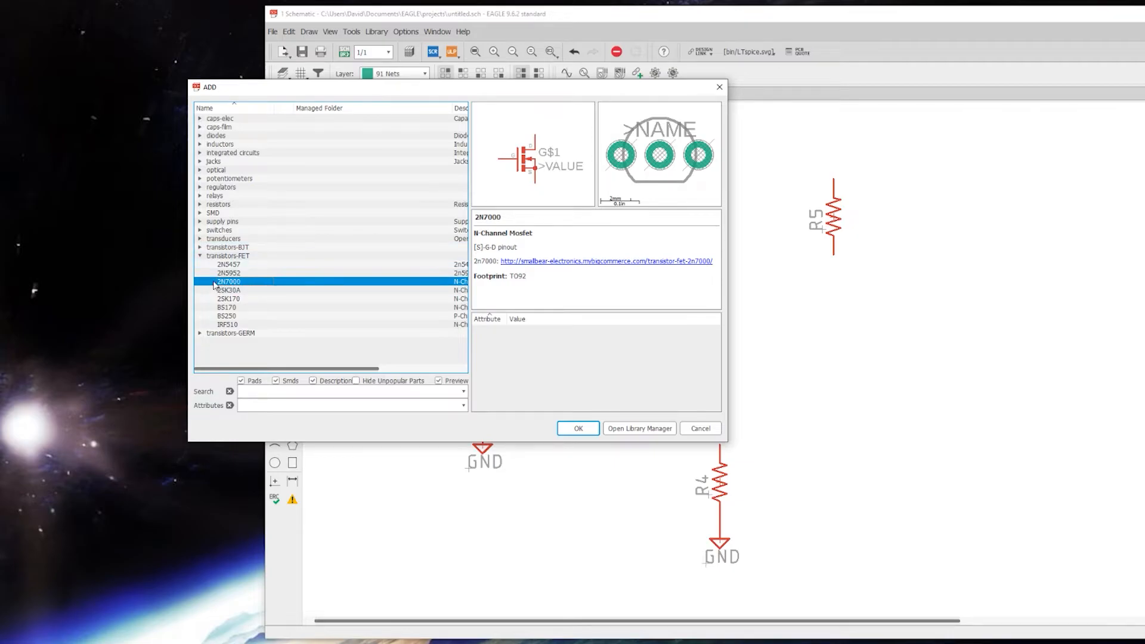
left_click(577, 428)
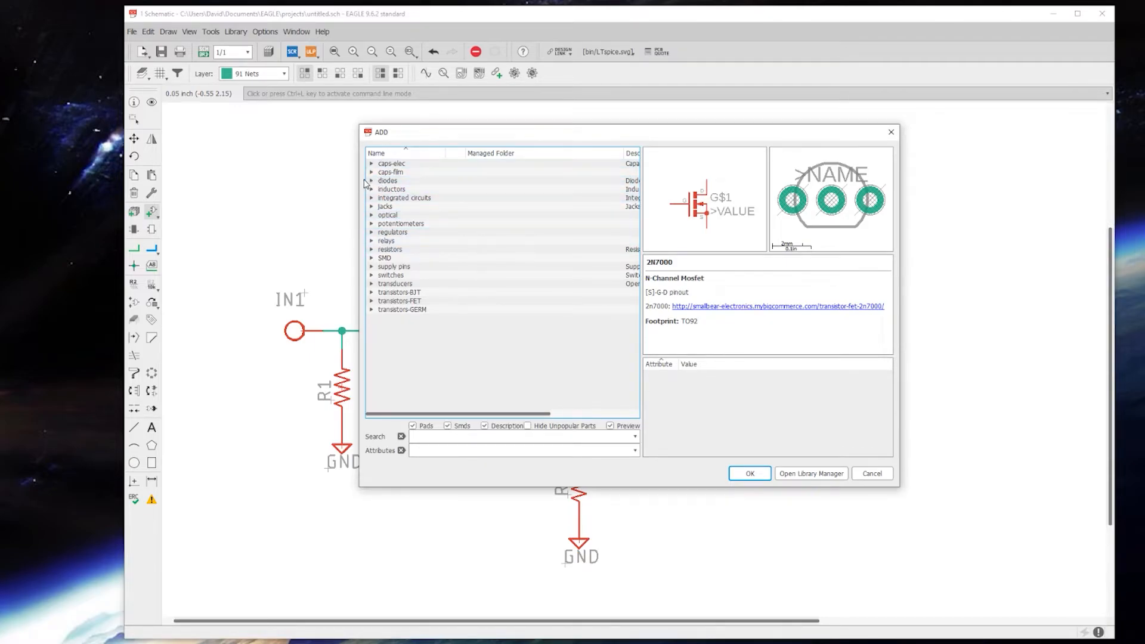
Step: Pick the ZENER_3 diode from the diodes library and place D1 below Q1
left_click(387, 181)
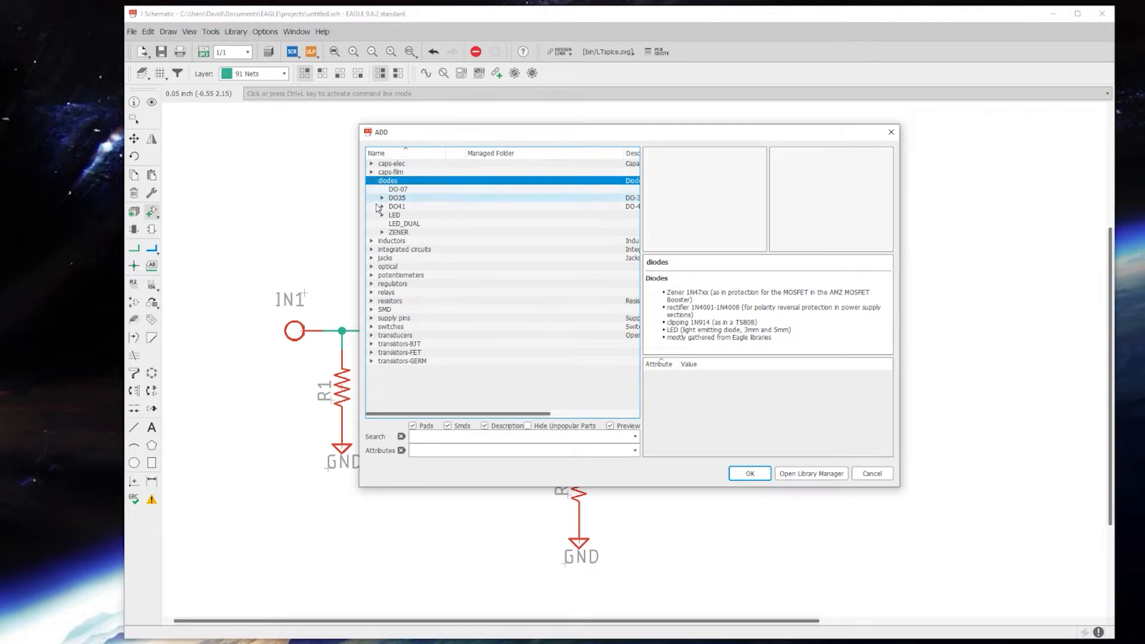
left_click(397, 231)
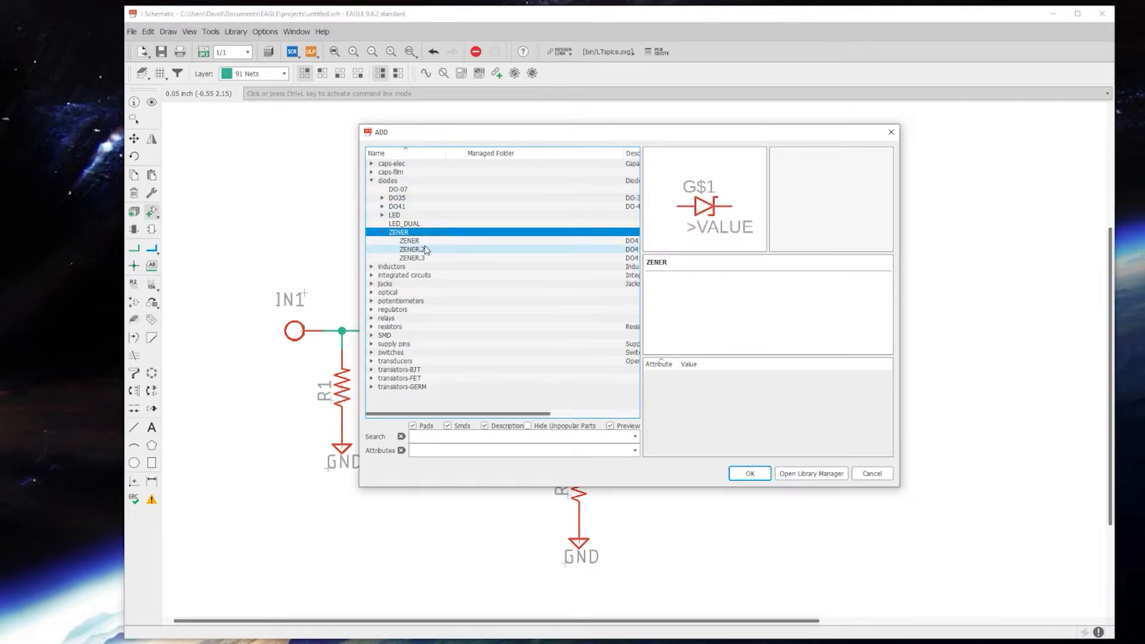
left_click(411, 258)
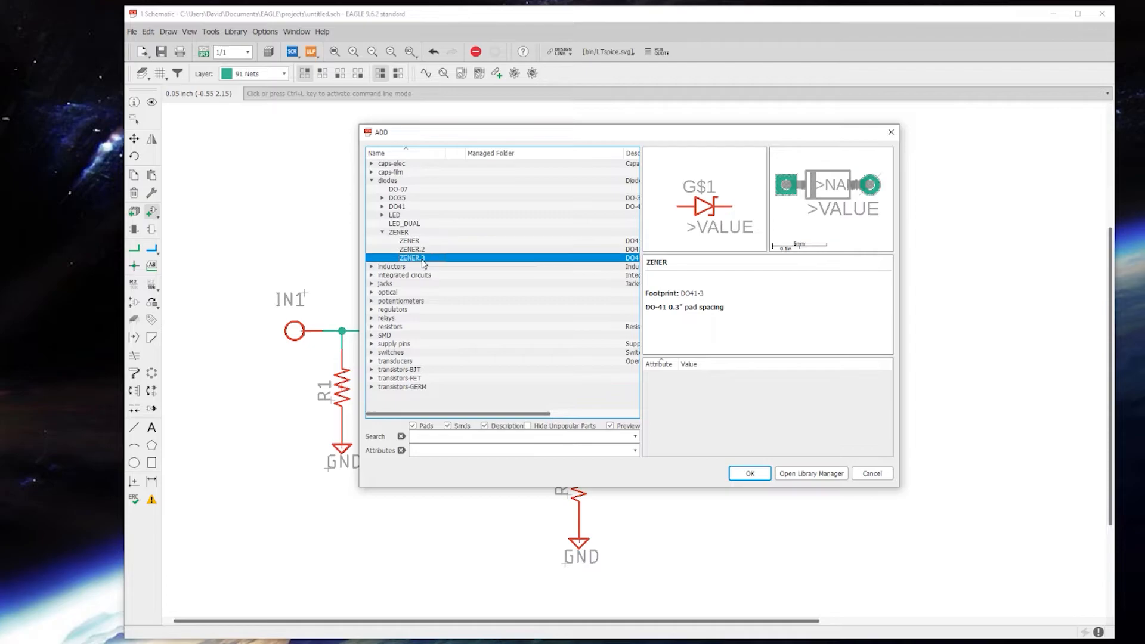
left_click(748, 473)
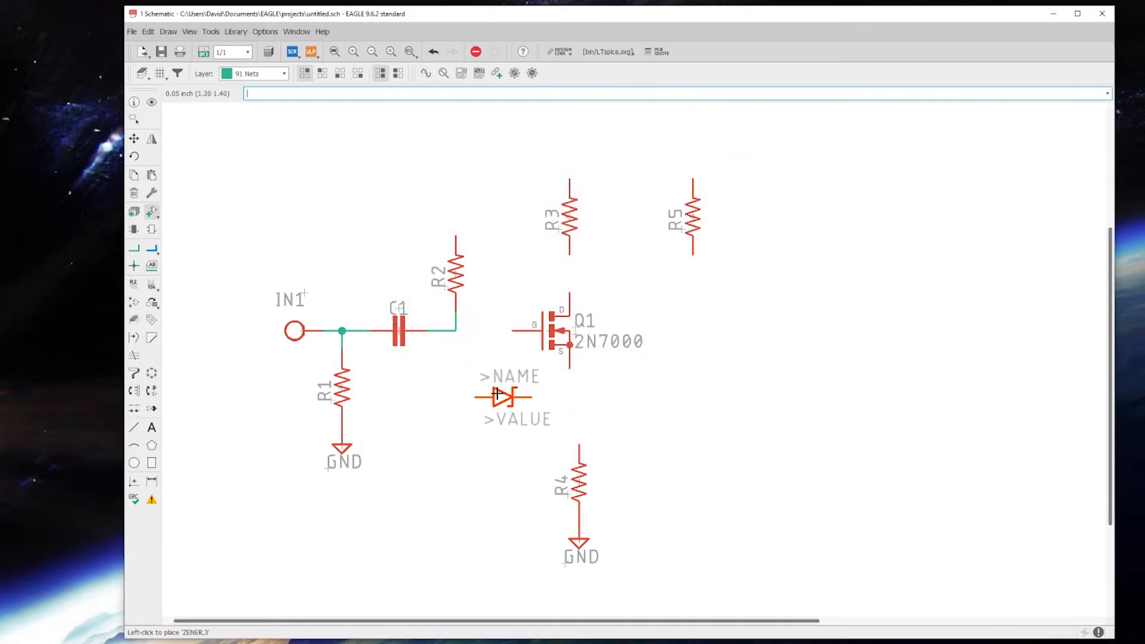
mouse_move(521, 397)
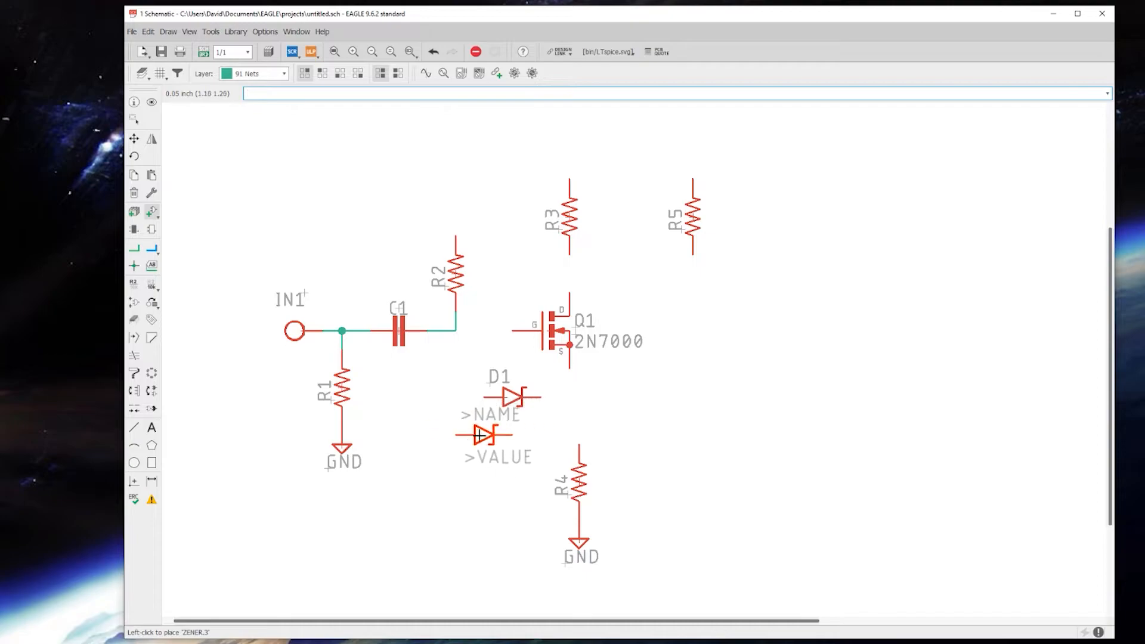
mouse_move(513, 443)
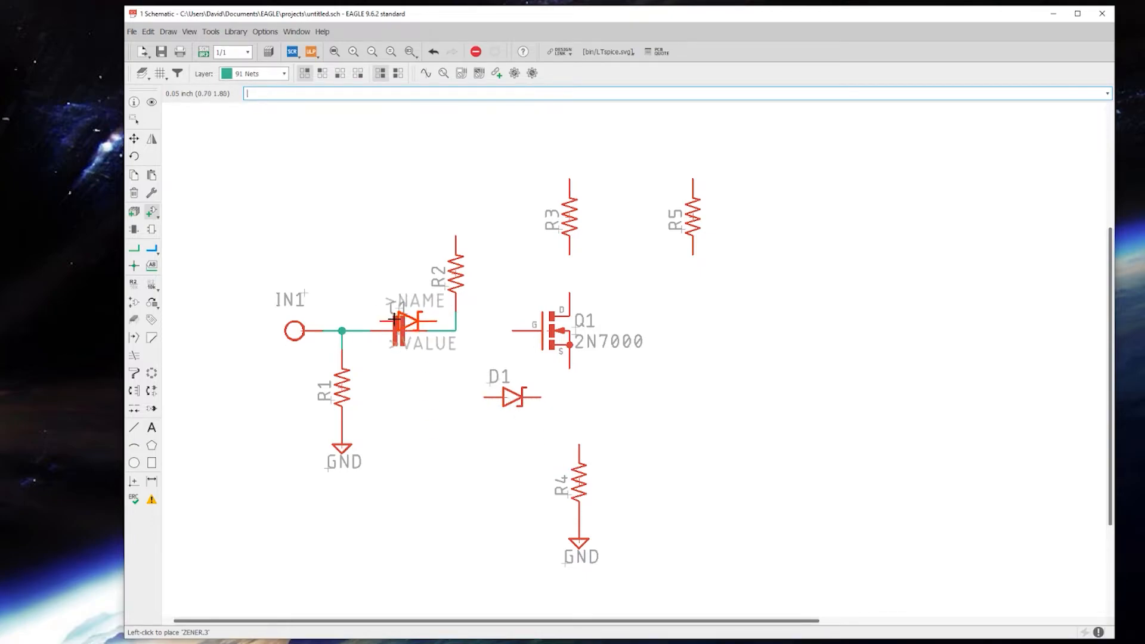
mouse_move(496, 283)
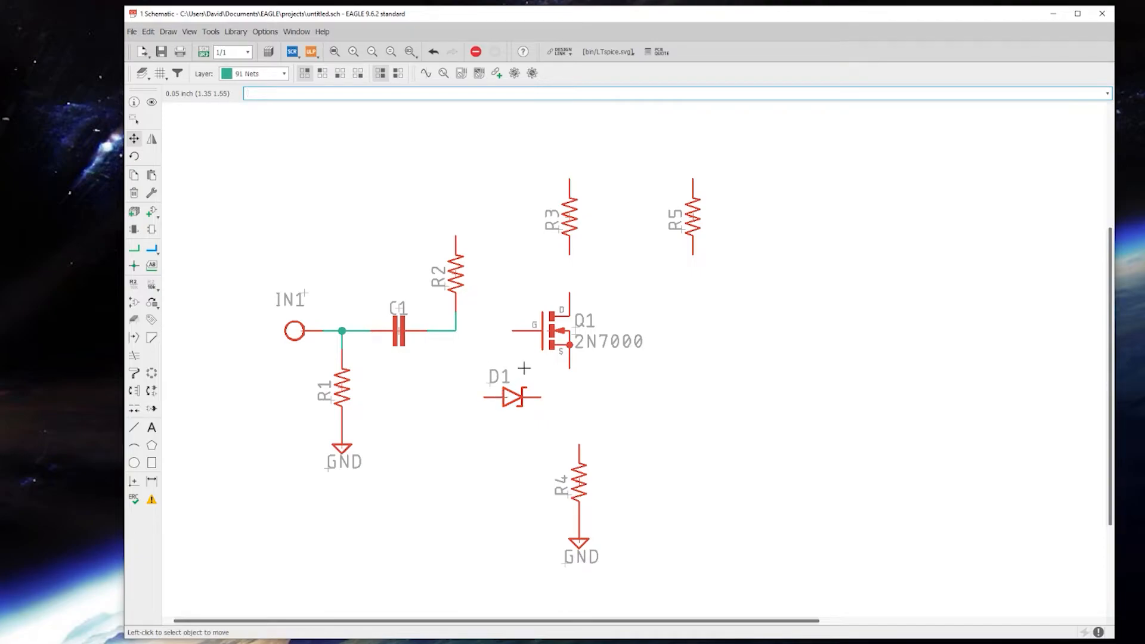
mouse_move(514, 415)
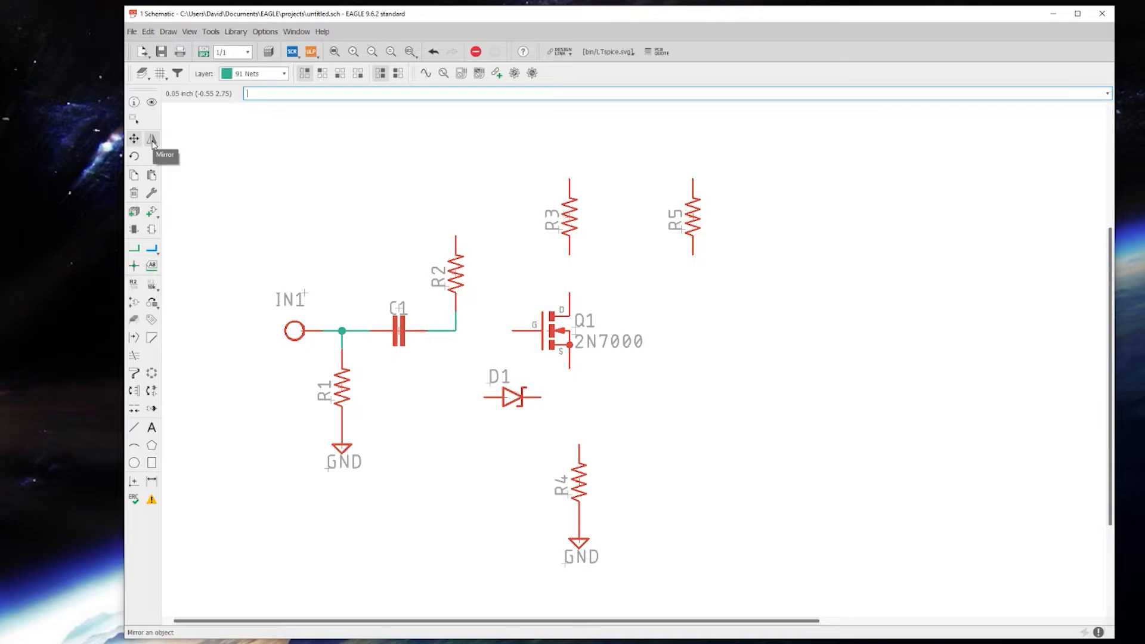
Step: Mirror Zener diode D1 and pick it up to reposition it
left_click(152, 139)
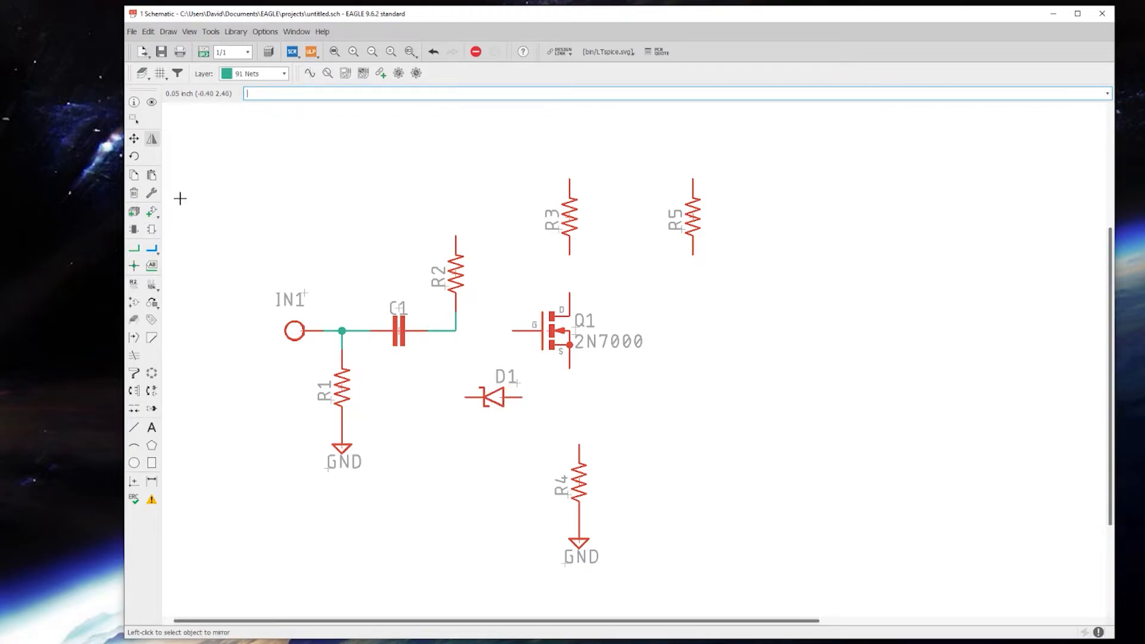
mouse_move(180, 159)
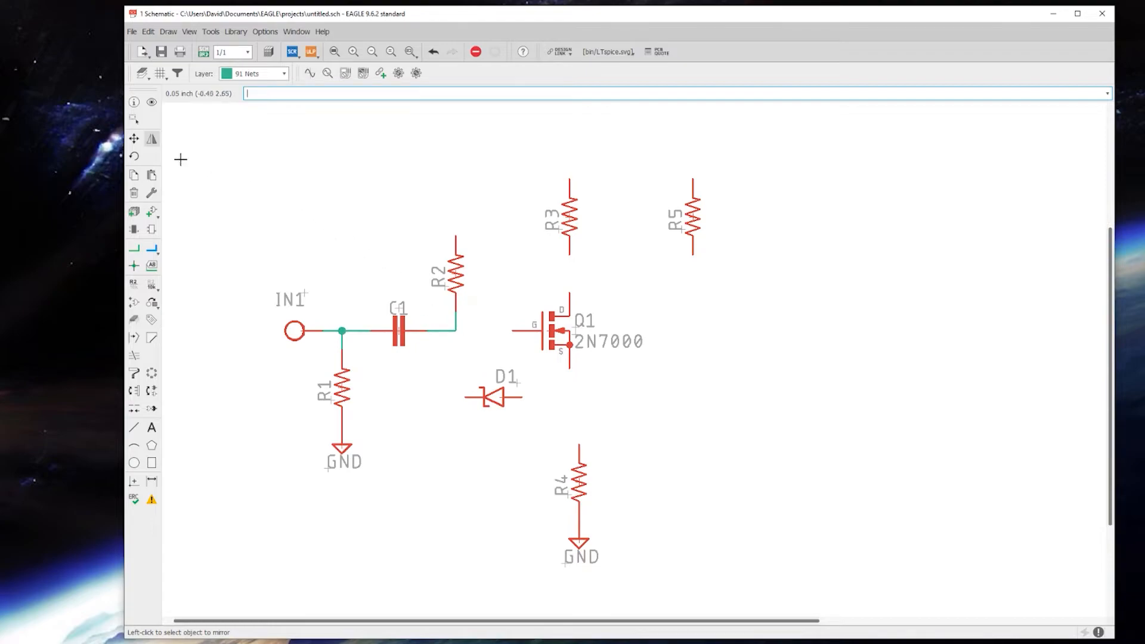
left_click(497, 397)
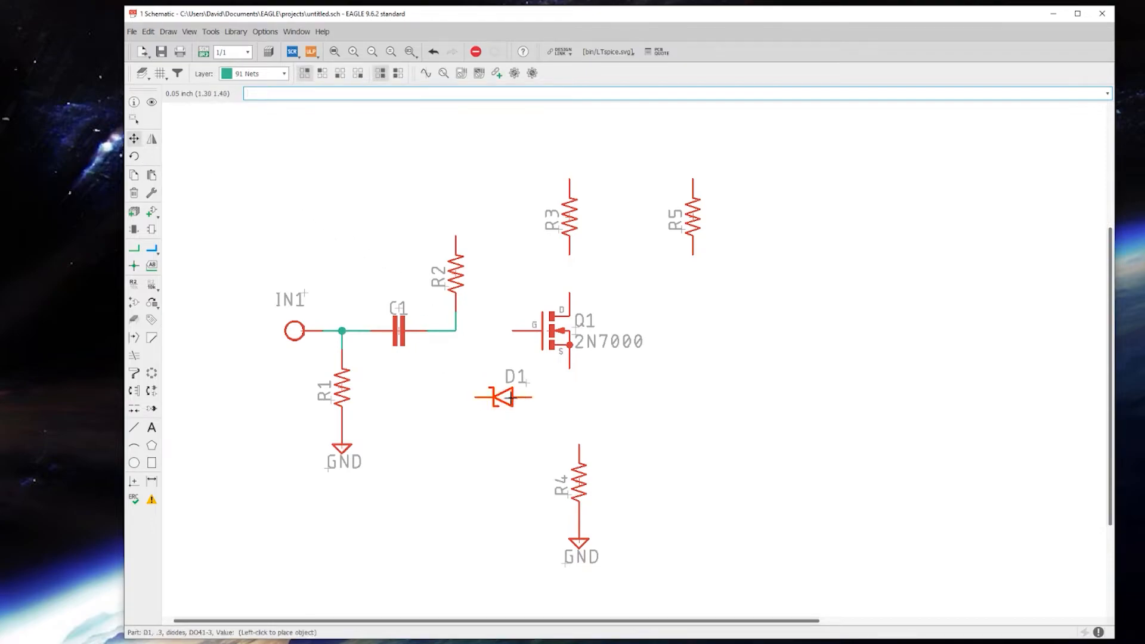
Step: Set D1 down and wire source to D1, D1 to C1/R2 node, node to gate, source to R4
left_click(134, 247)
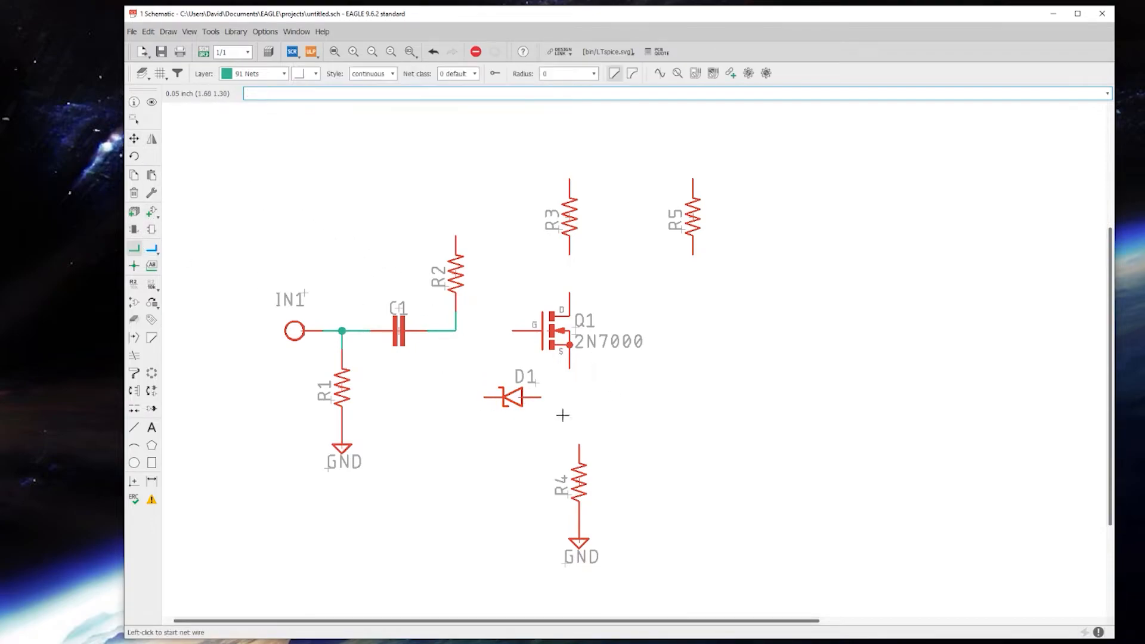
left_click(481, 397)
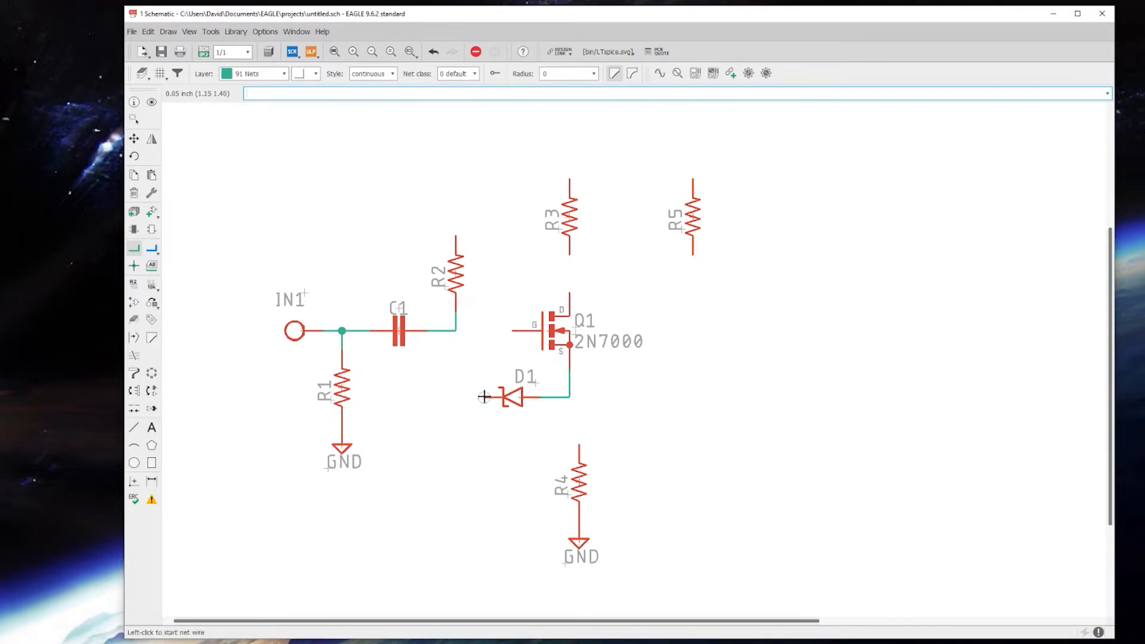
left_click(455, 331)
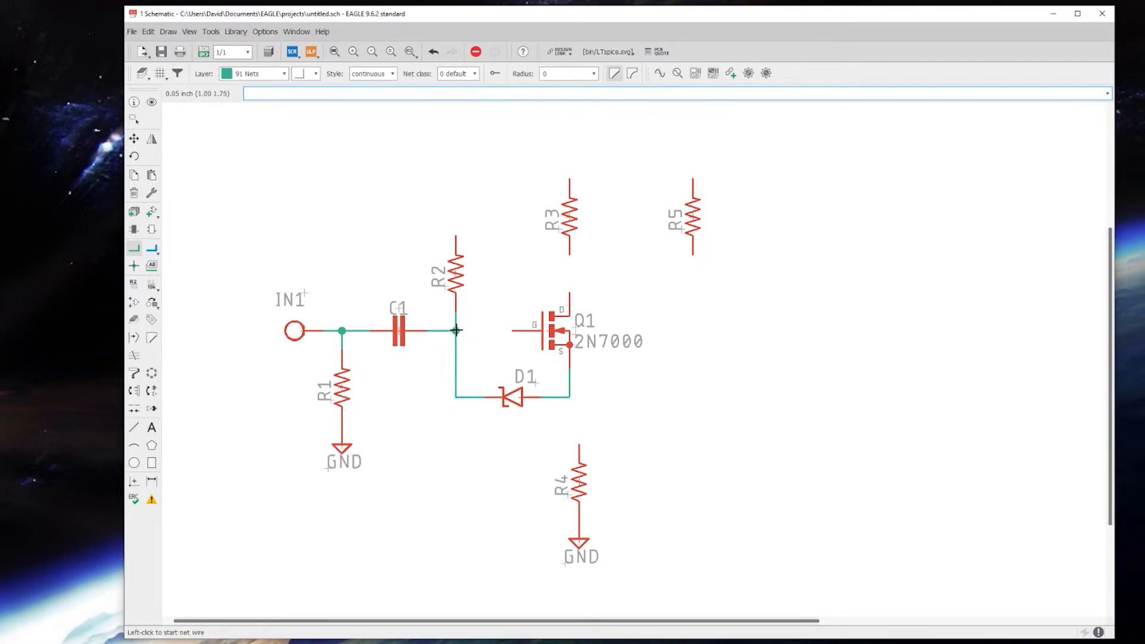
left_click(456, 331)
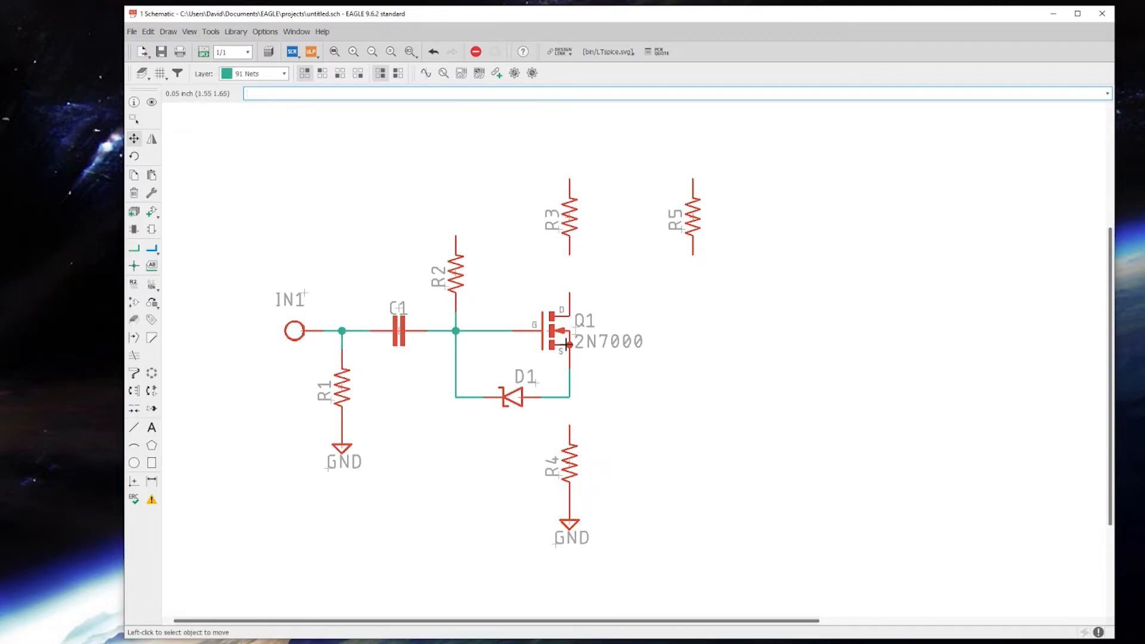
left_click(135, 246)
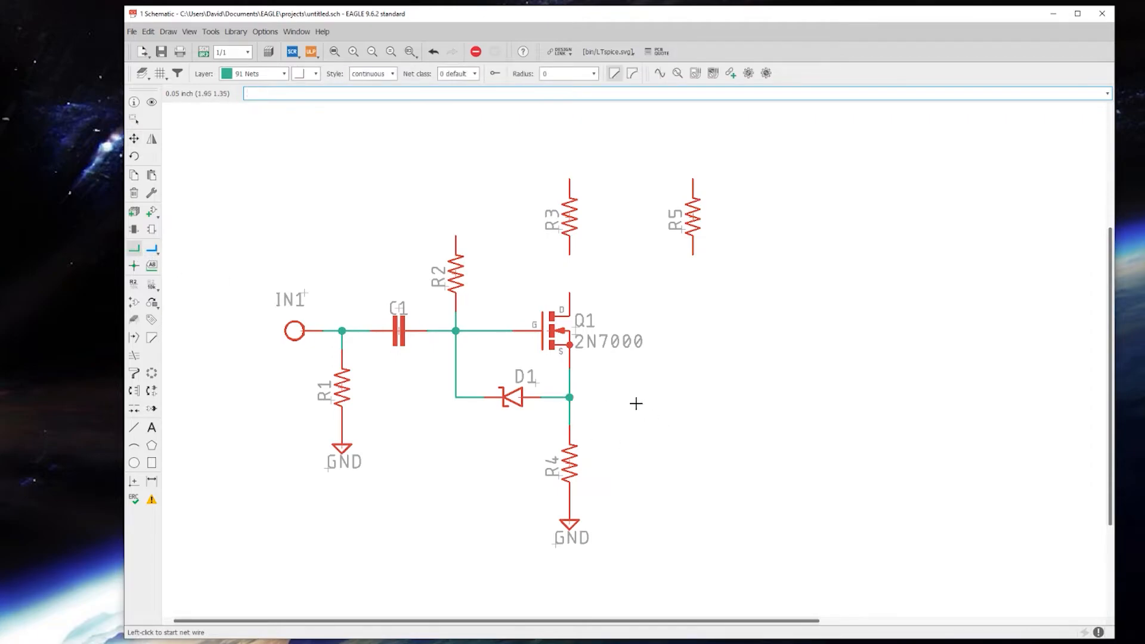
mouse_move(440, 219)
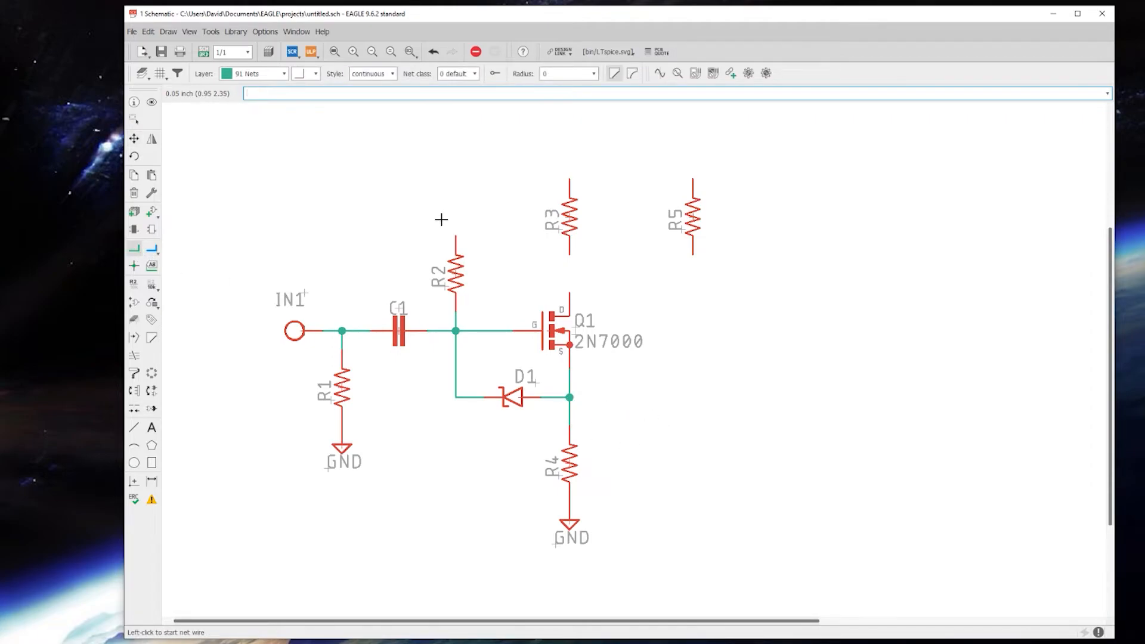
mouse_move(462, 249)
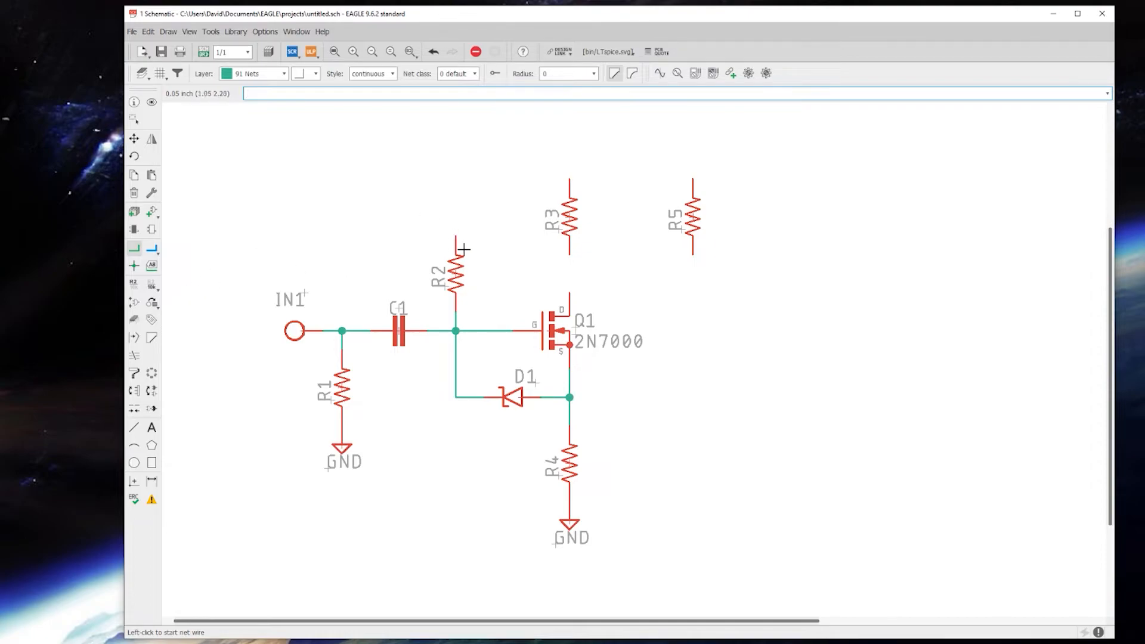
mouse_move(460, 225)
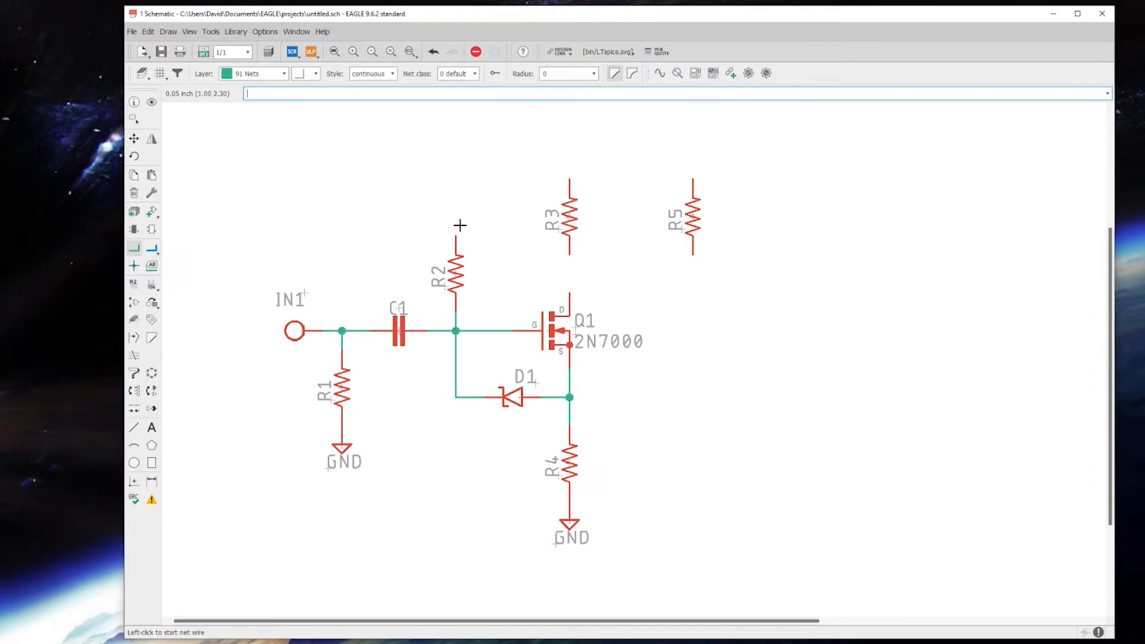
mouse_move(452, 230)
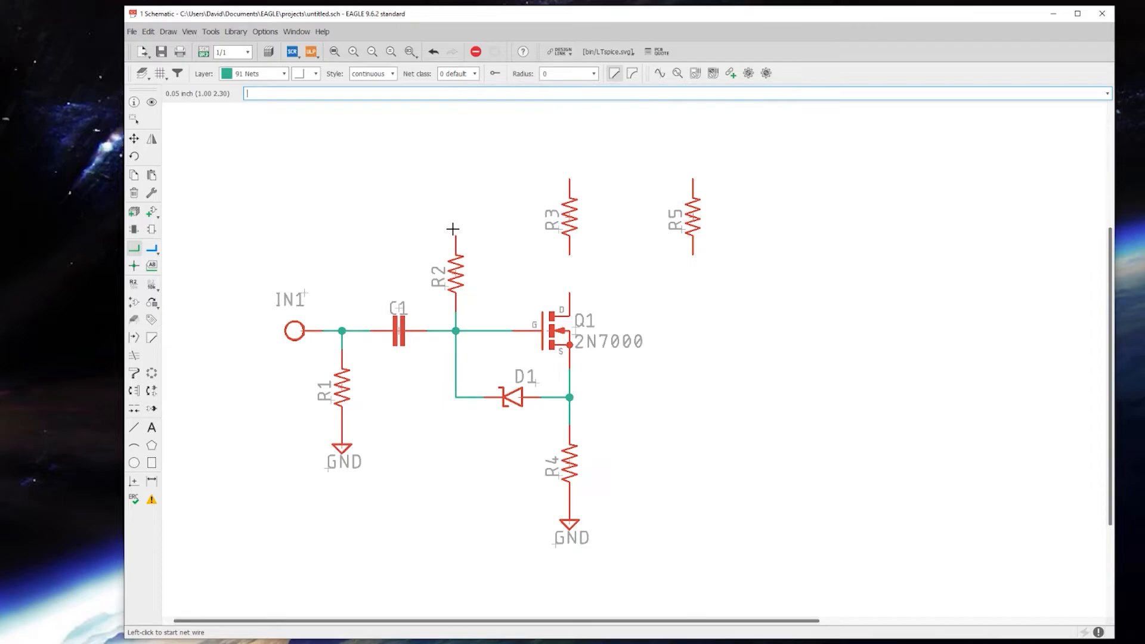
mouse_move(264, 221)
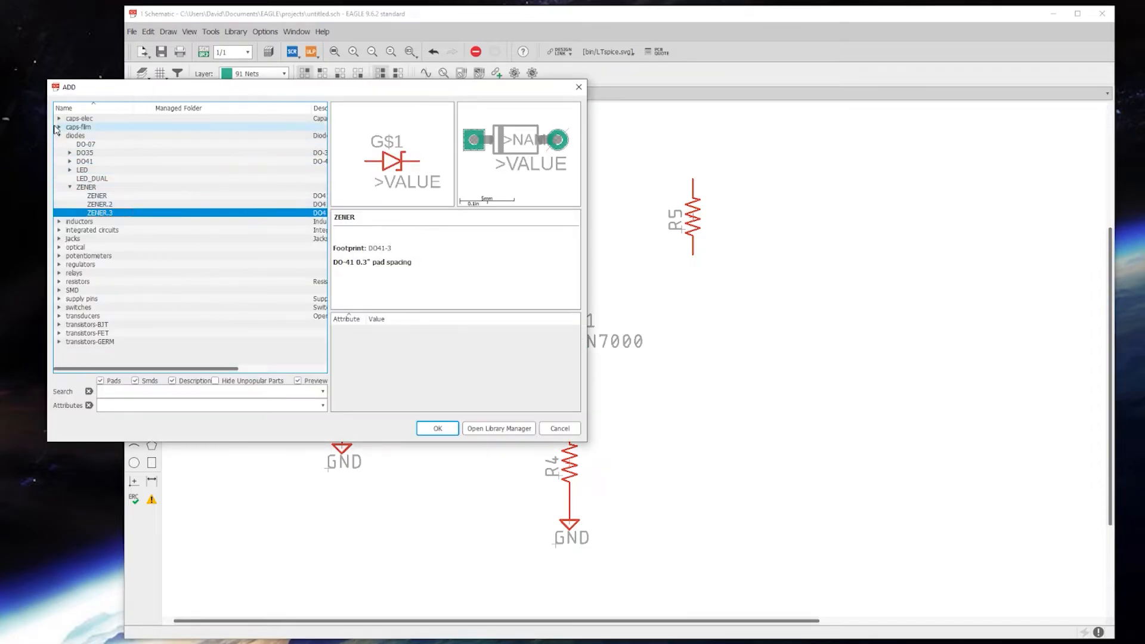
Step: Add the VA supply symbol from supply pins at R2's top pin
left_click(60, 136)
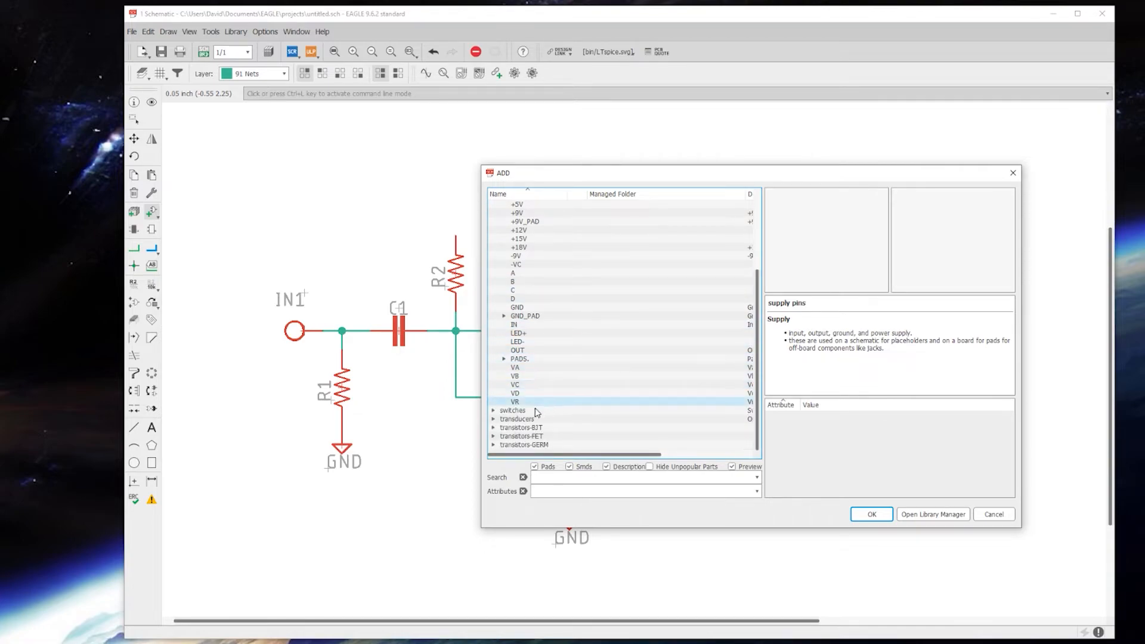
left_click(514, 367)
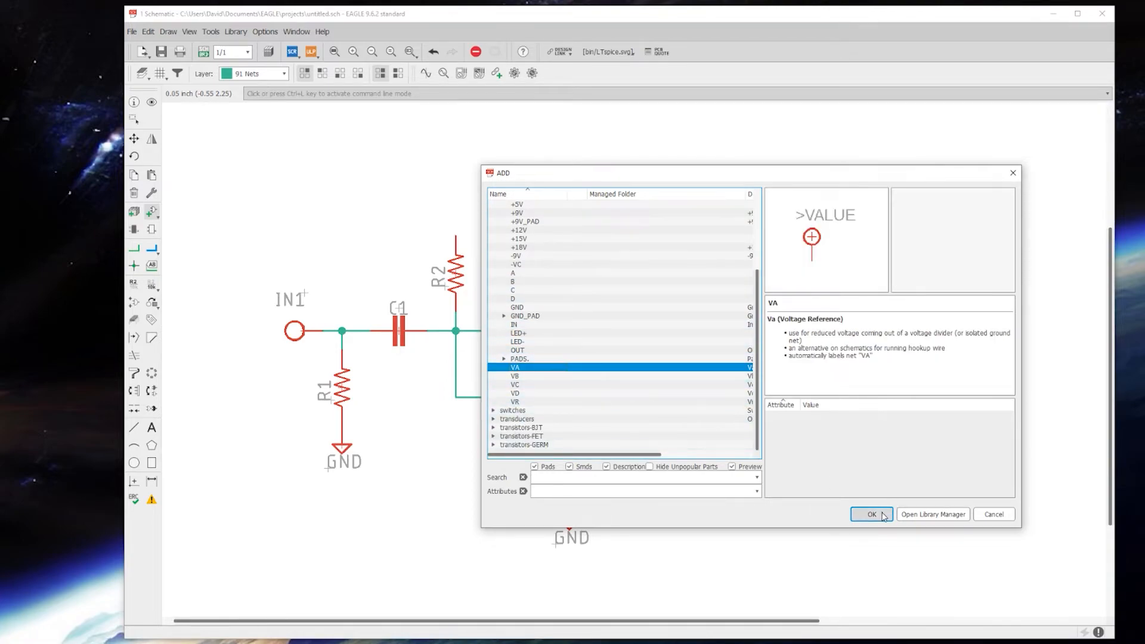
left_click(870, 514)
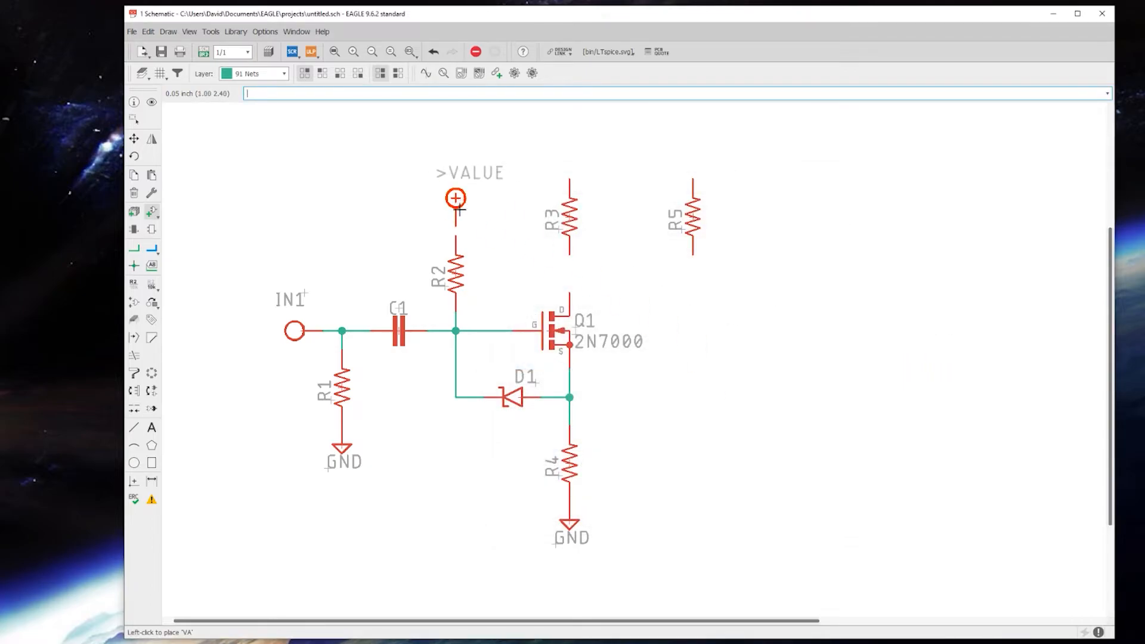
left_click(455, 198)
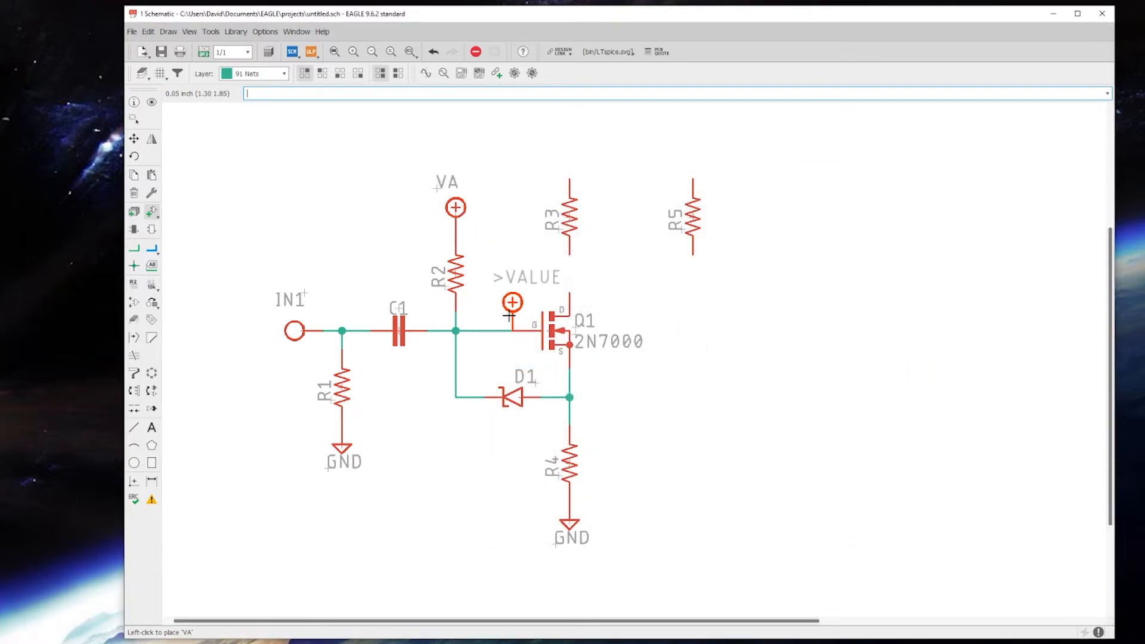
mouse_move(437, 216)
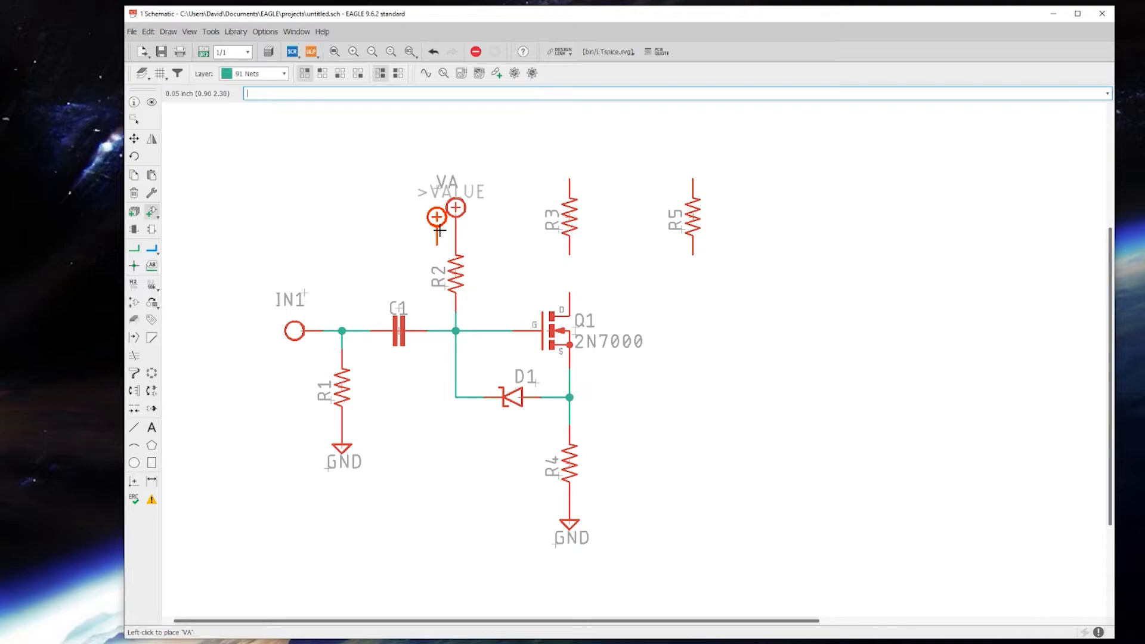
mouse_move(437, 228)
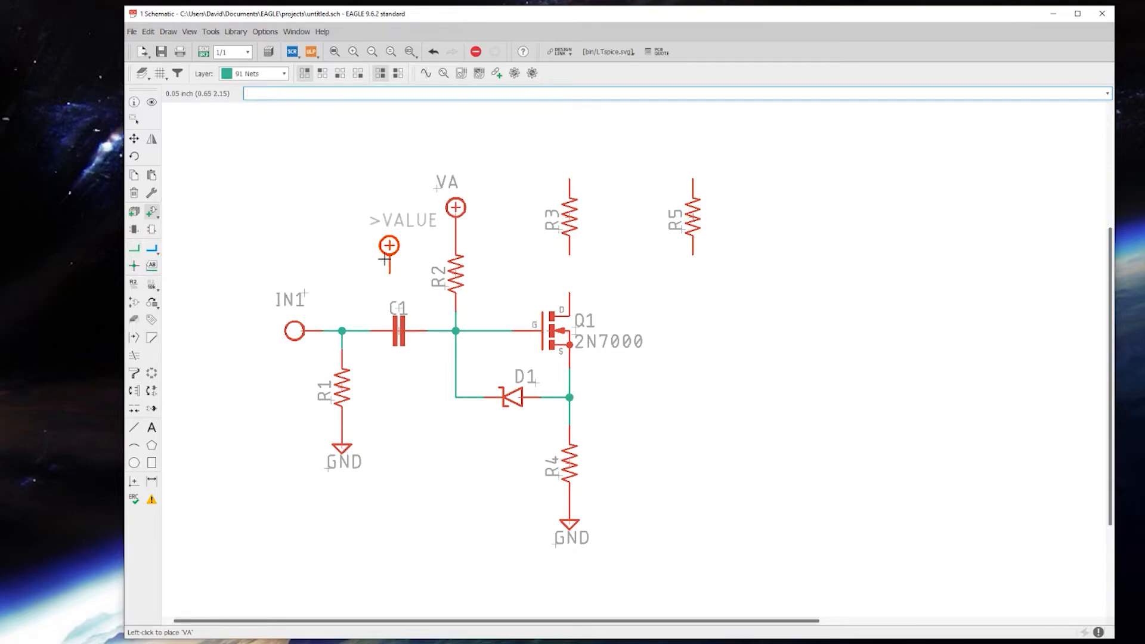
mouse_move(379, 245)
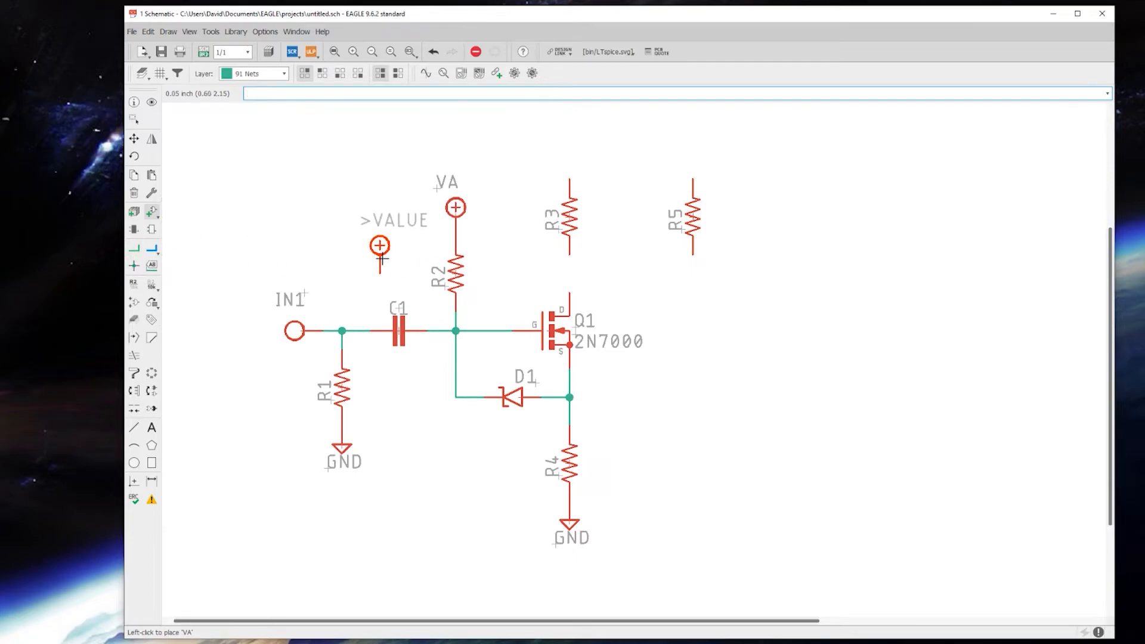
mouse_move(360, 199)
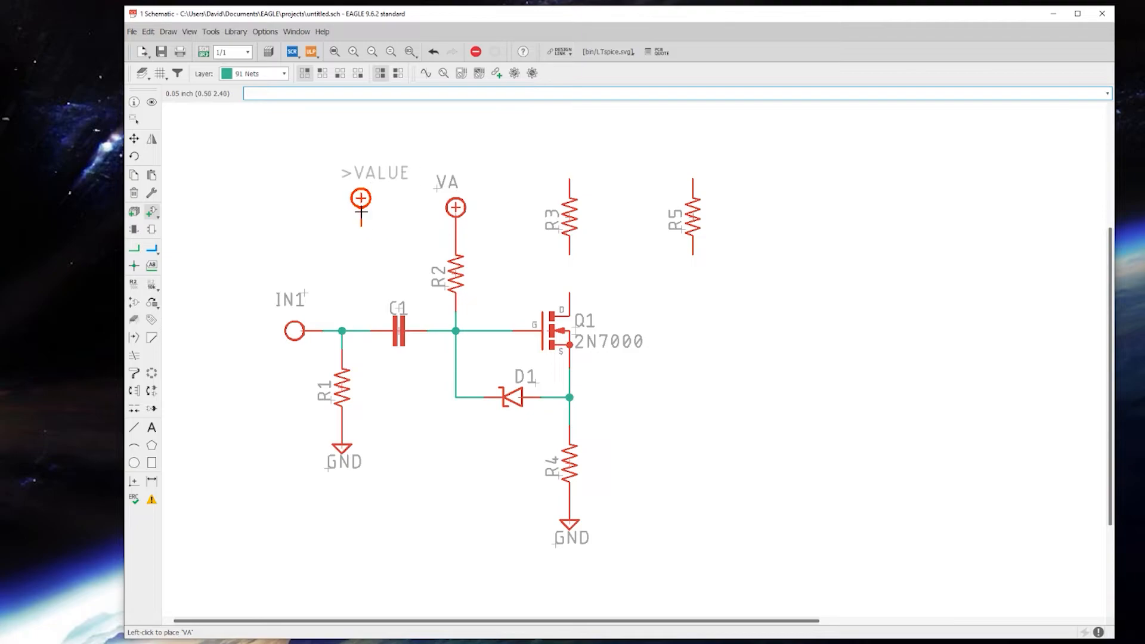
mouse_move(371, 198)
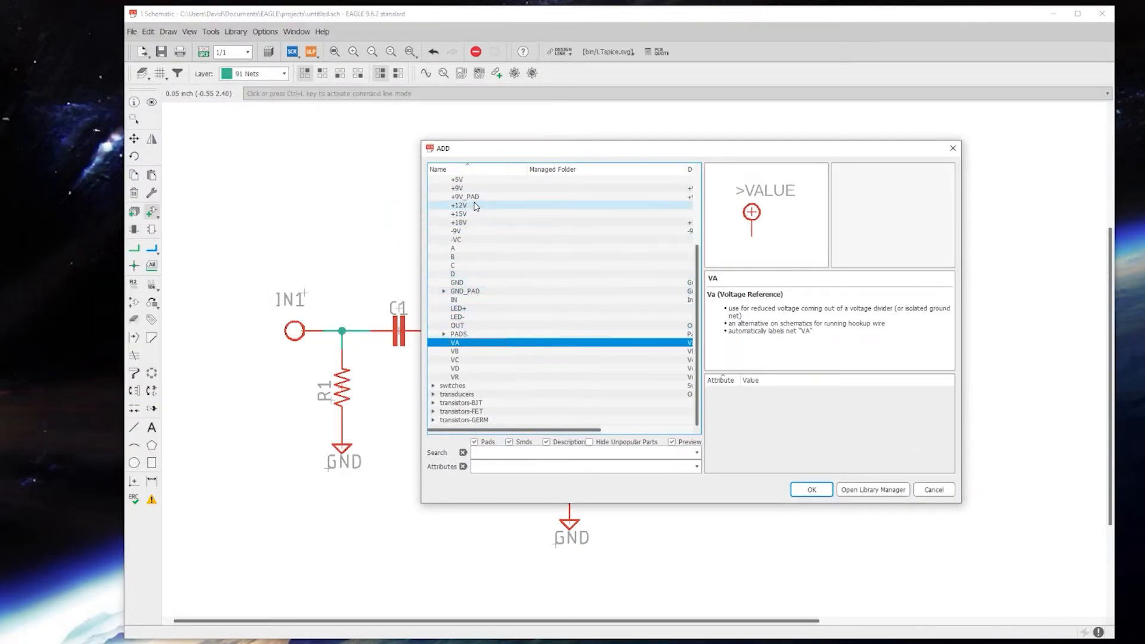
Step: Place the +9V supply symbol, not +9V_PAD, on R3's top pin
left_click(458, 189)
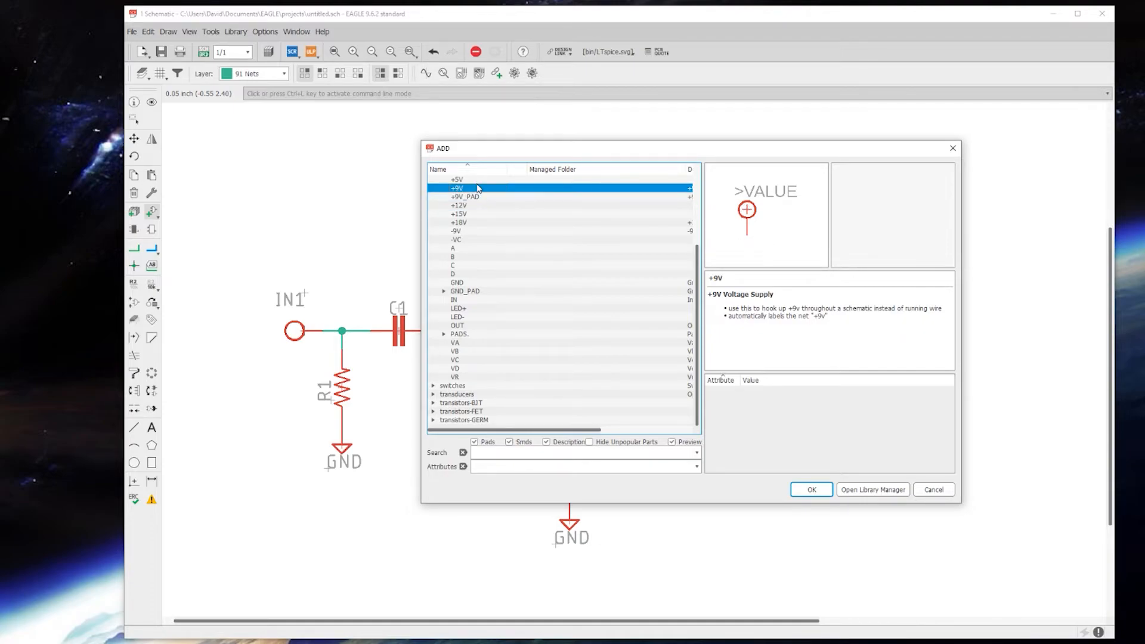
left_click(465, 196)
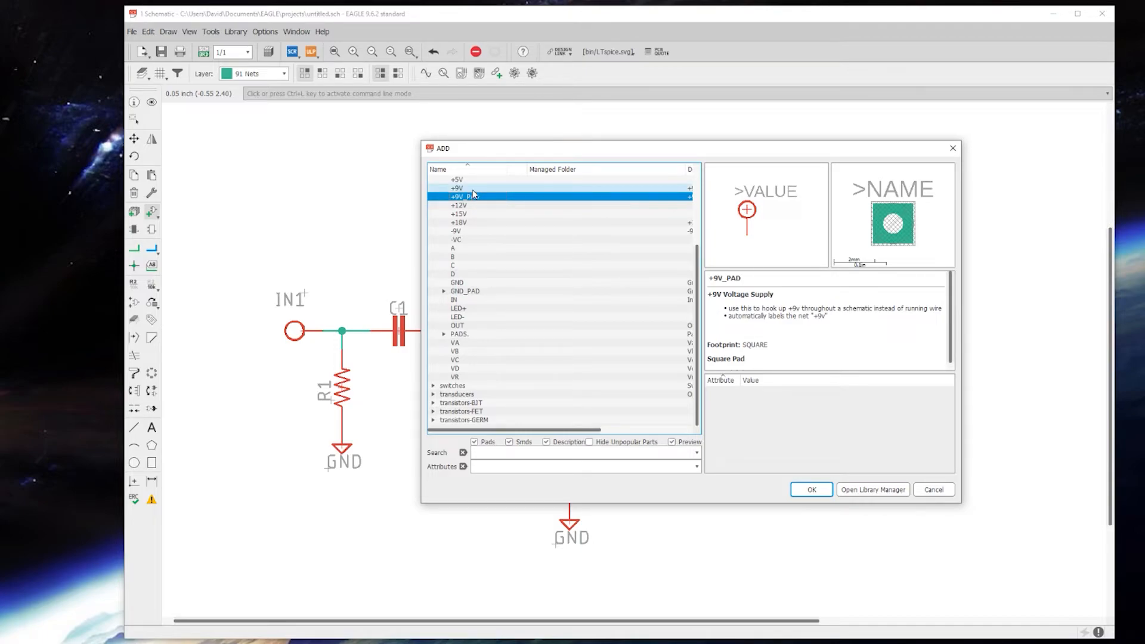
left_click(457, 188)
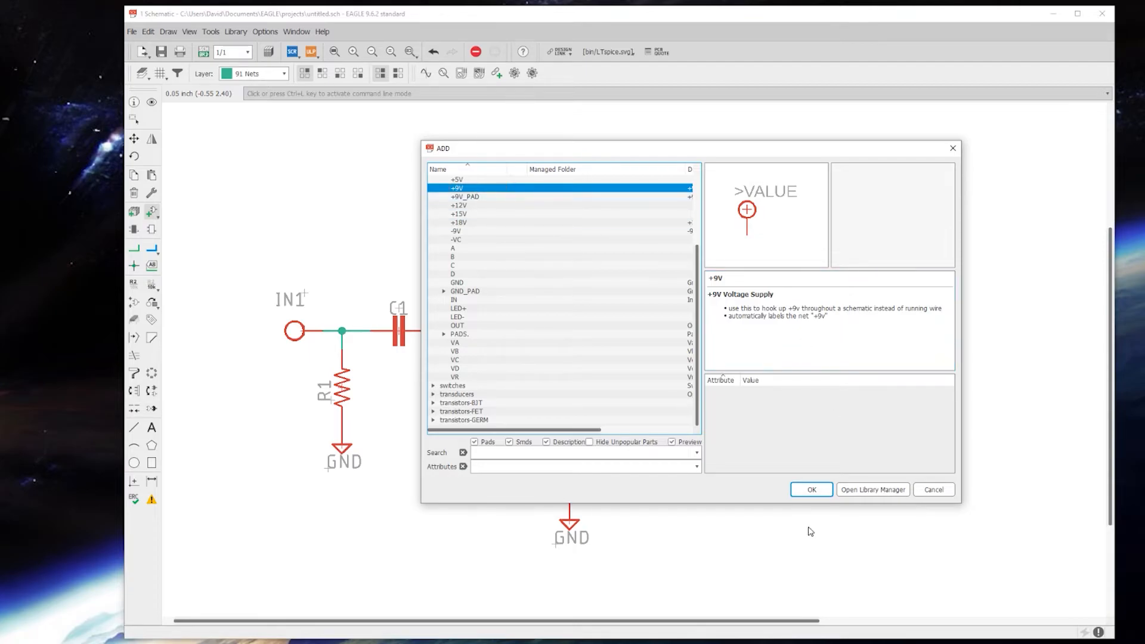
left_click(810, 489)
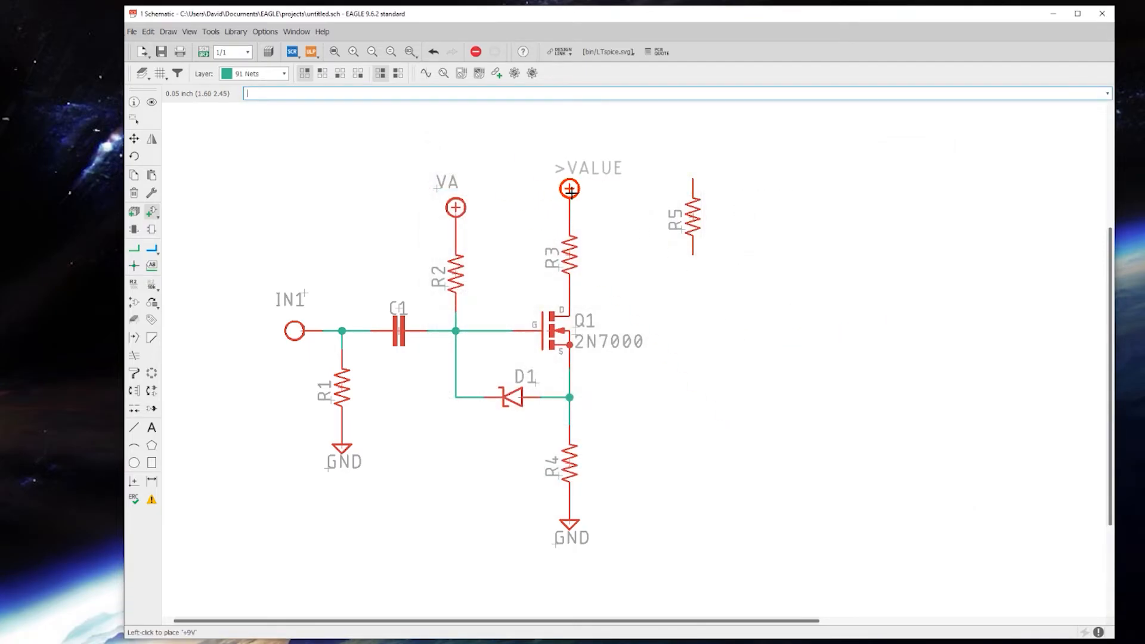
left_click(569, 189)
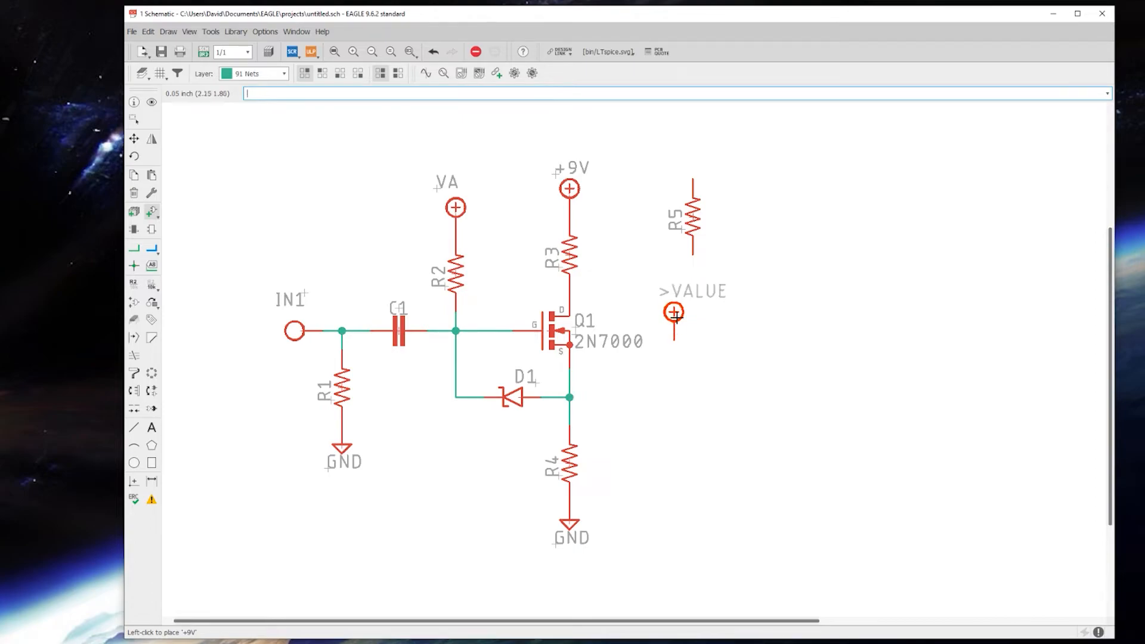
left_click(673, 312)
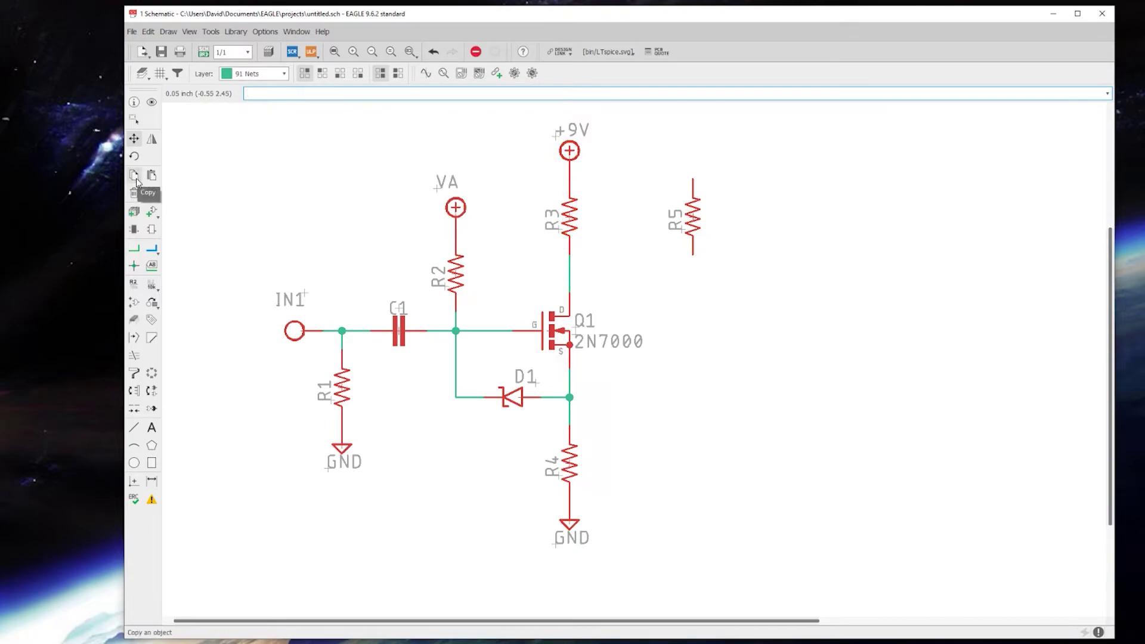
Step: Copy C1 as C2 right of R3's lower end and wire it to the drain node
left_click(133, 173)
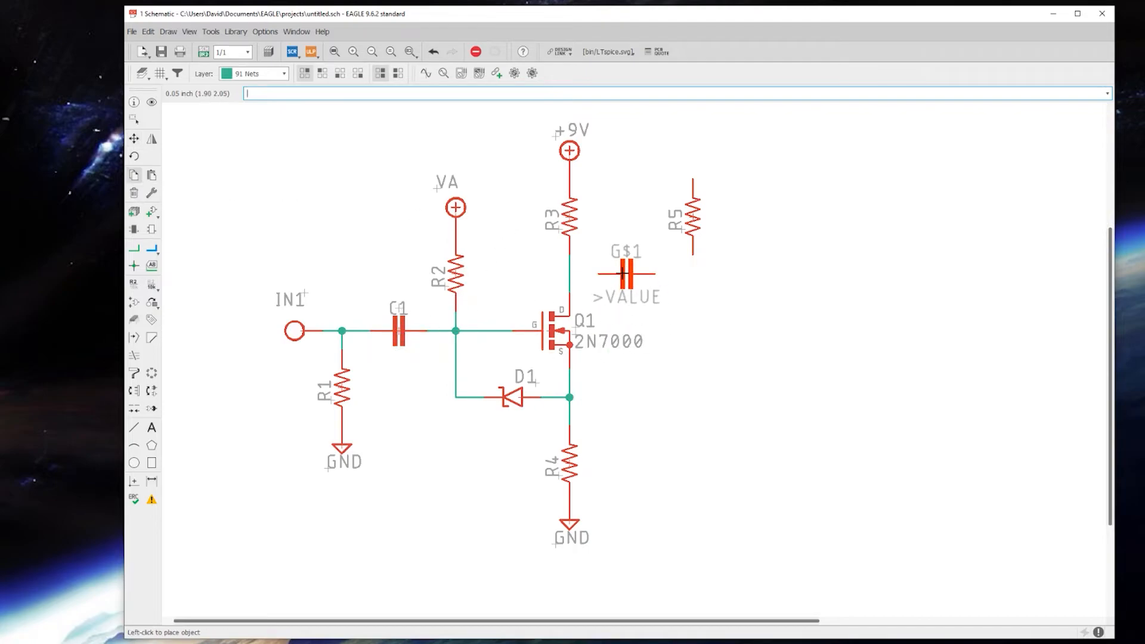
left_click(626, 274)
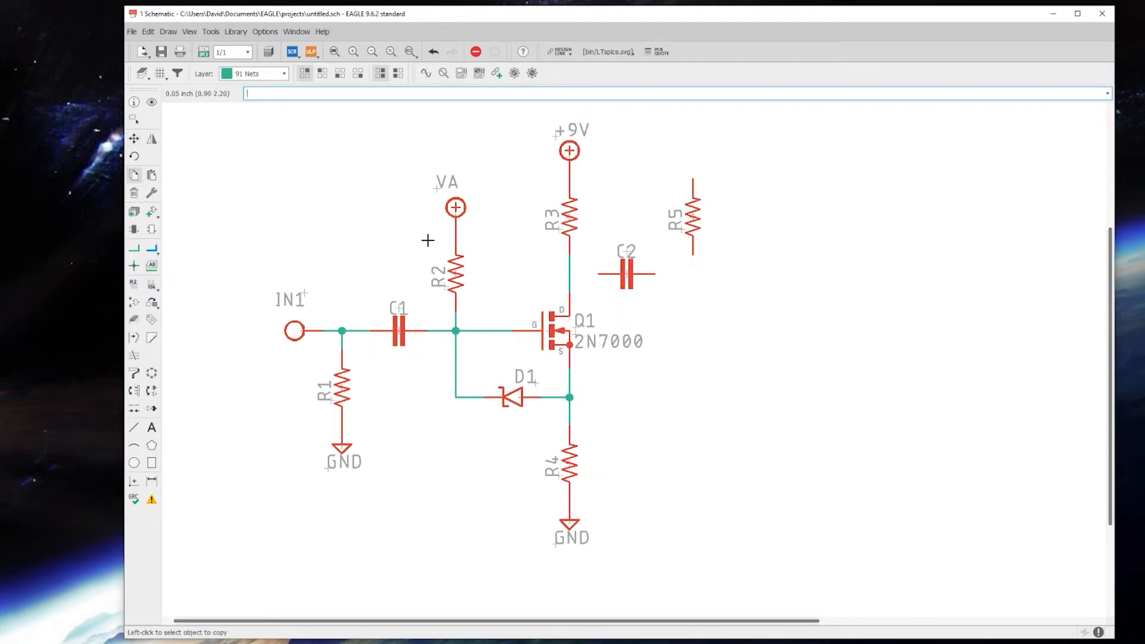
left_click(133, 247)
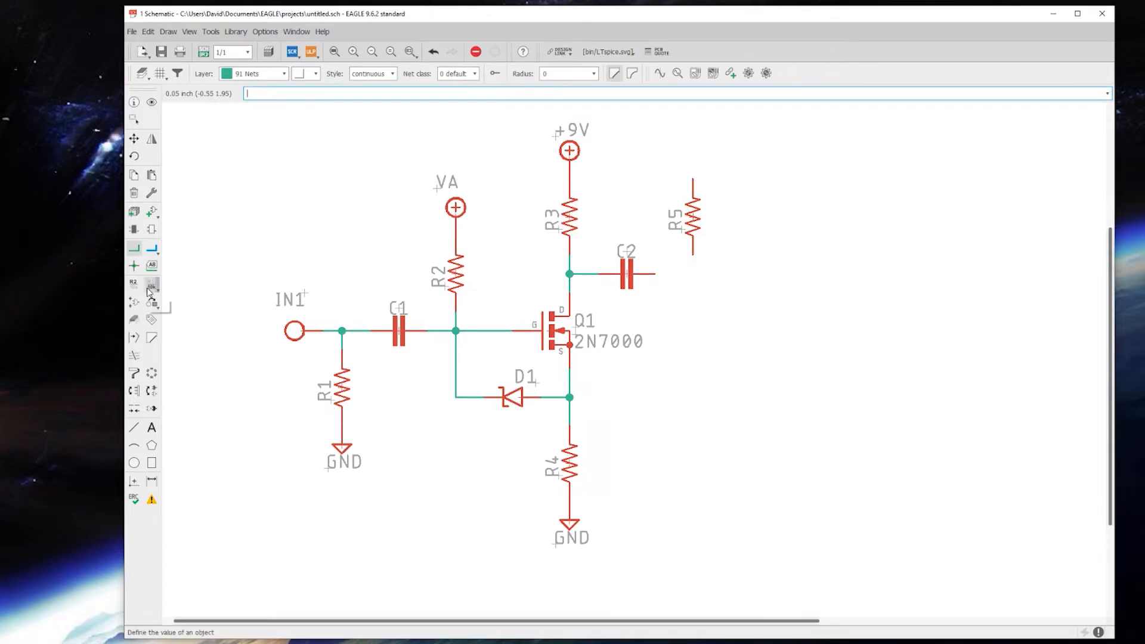
left_click(151, 283)
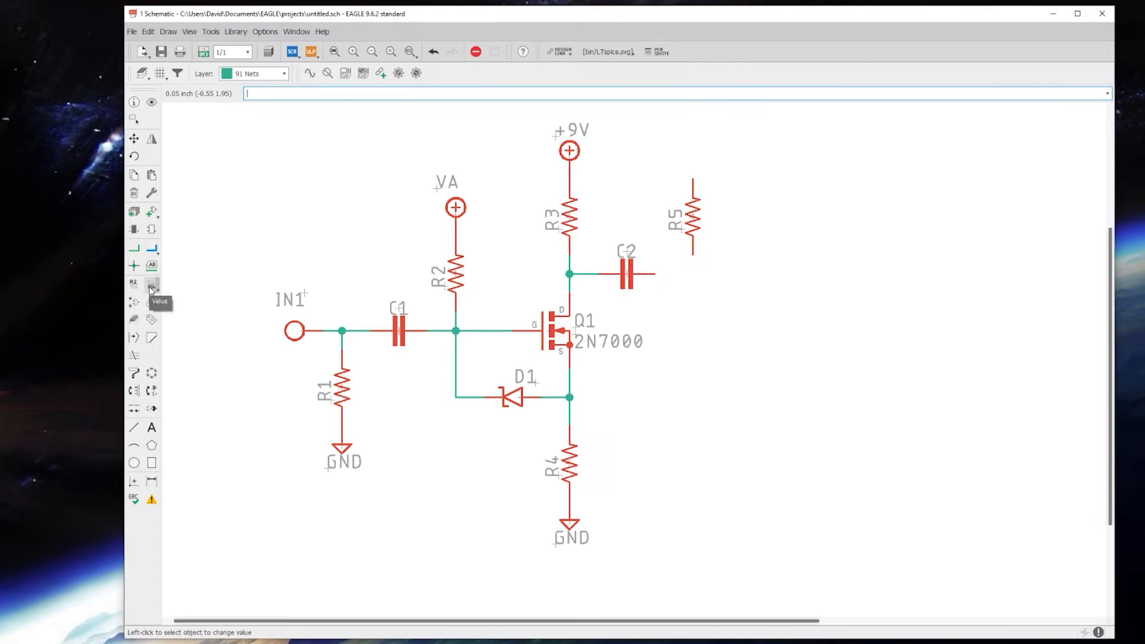
mouse_move(338, 393)
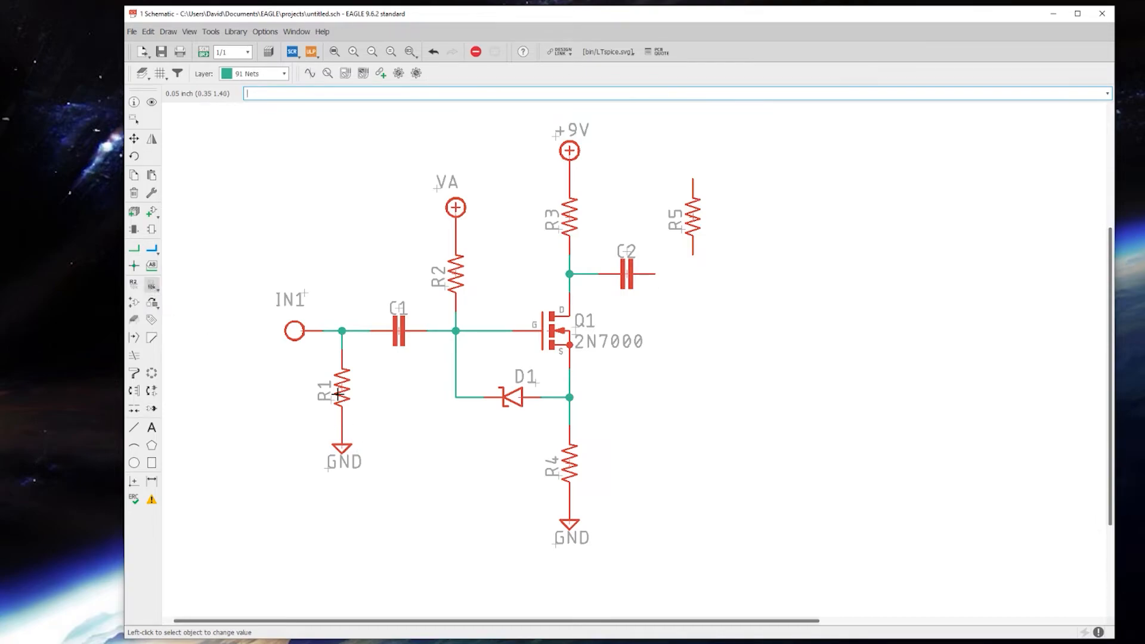
Step: Set resistor R1's value to 2.2M
left_click(338, 391)
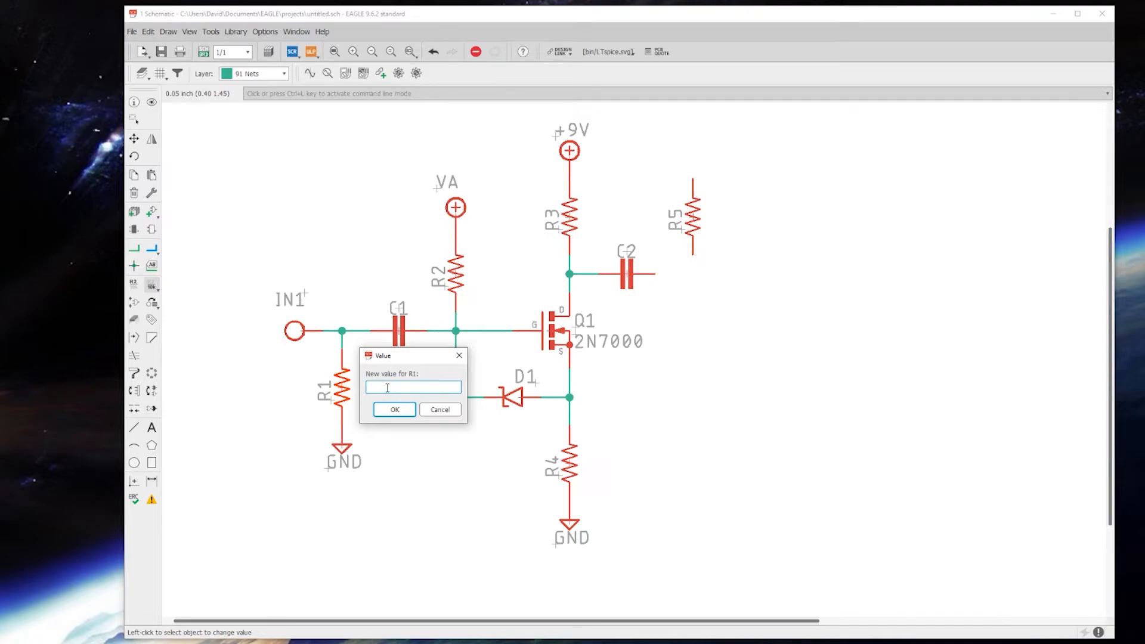
type("2.2")
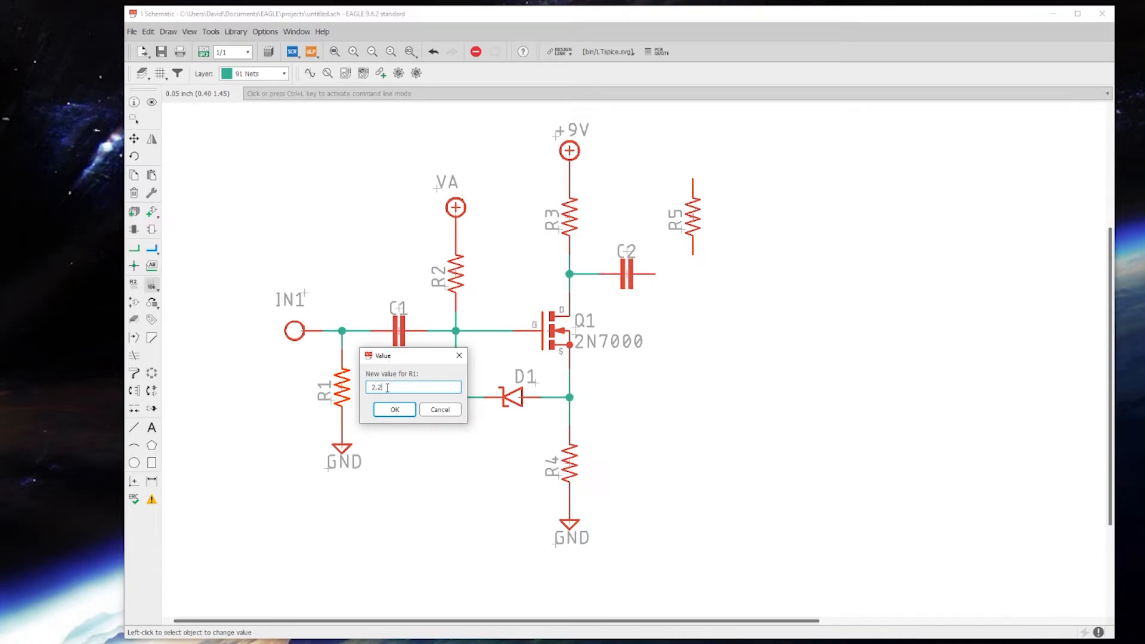
left_click(393, 409)
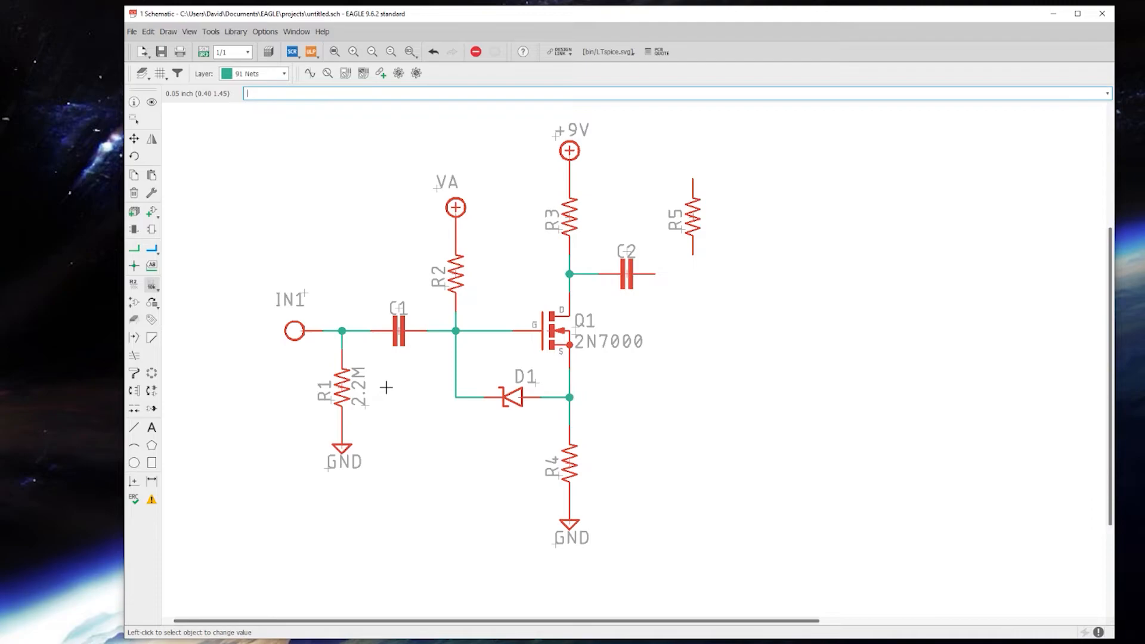
mouse_move(365, 347)
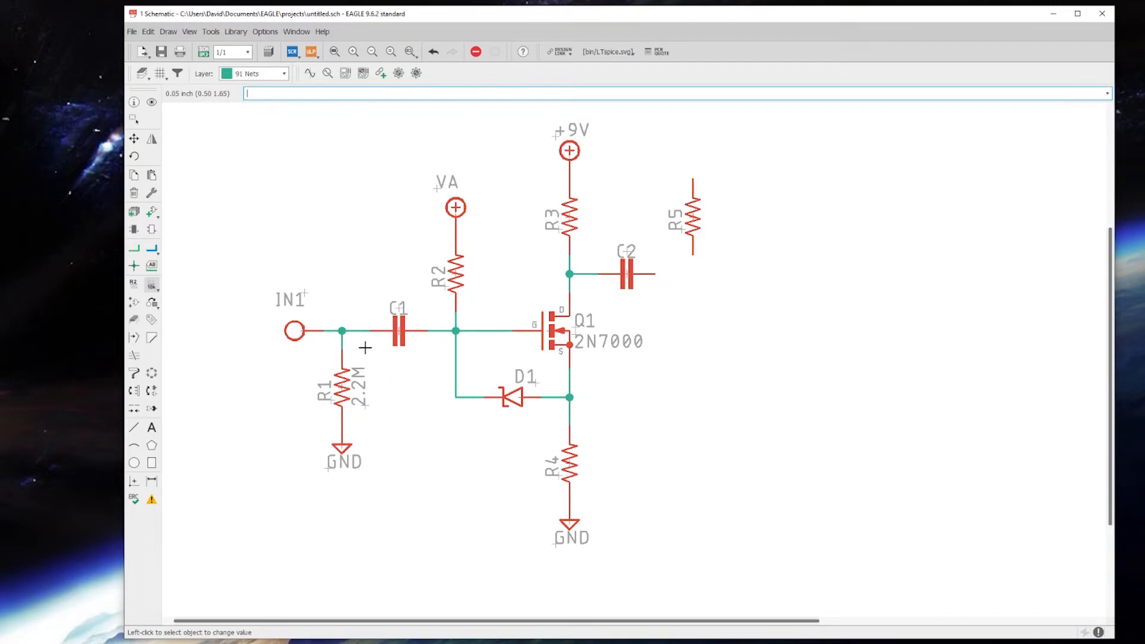
Step: Draw a net wire from C2's right lead to R5's bottom pin
left_click(135, 253)
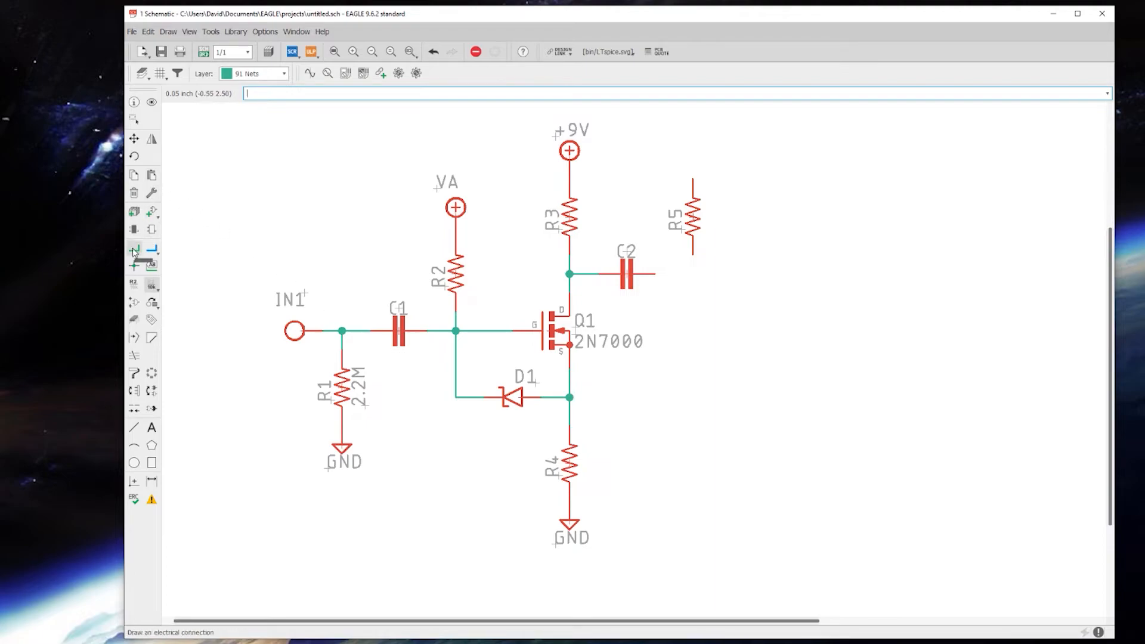
left_click(134, 251)
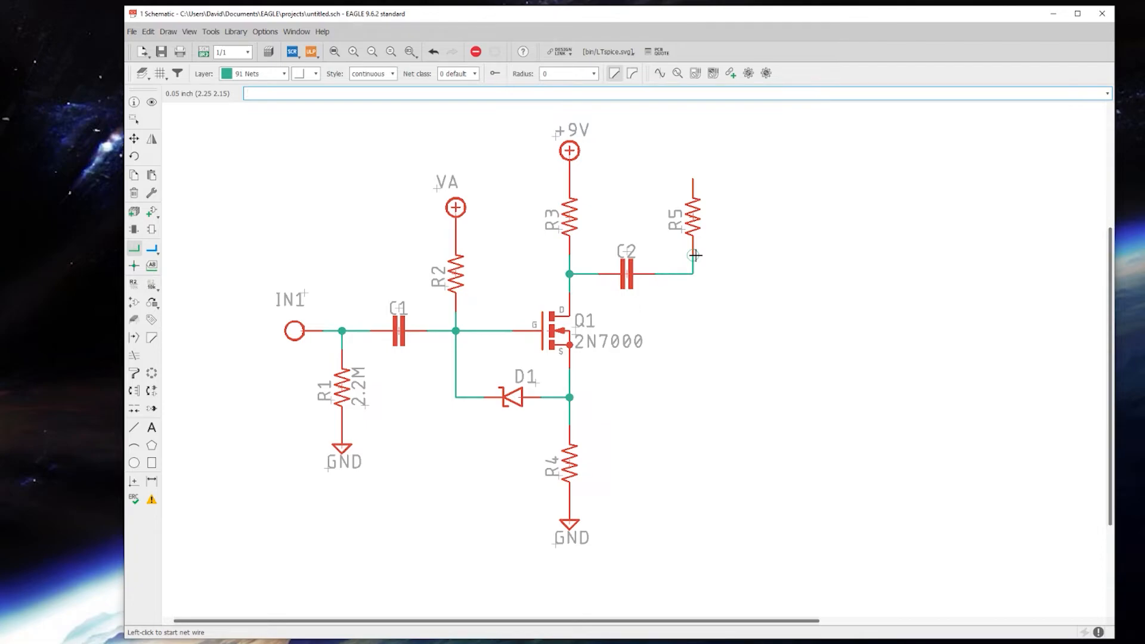
mouse_move(569, 260)
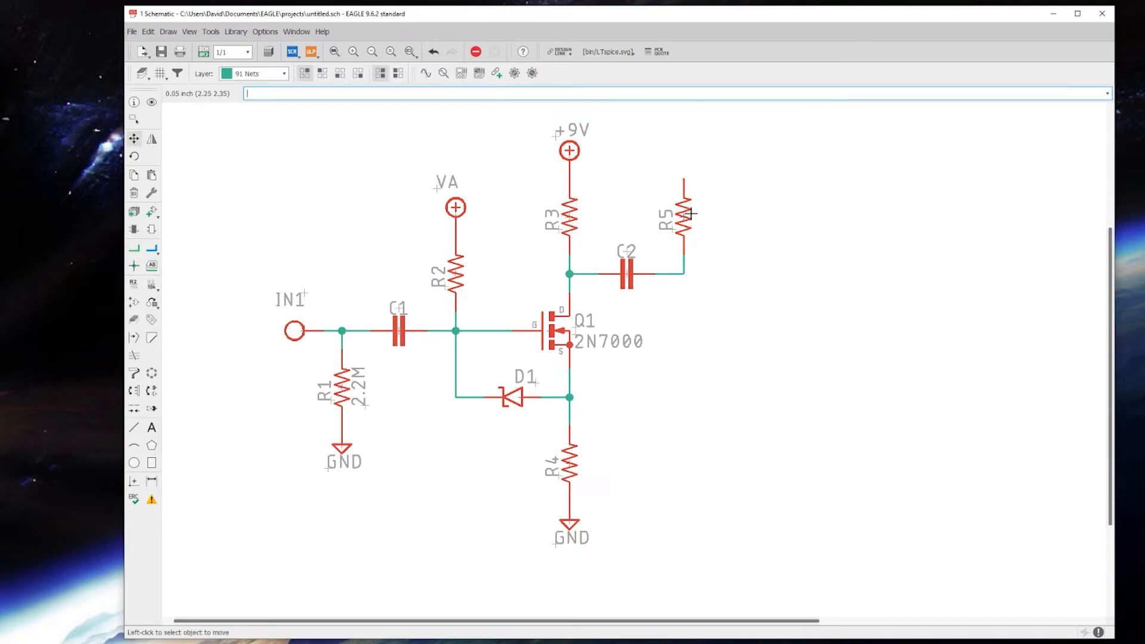
mouse_move(560, 350)
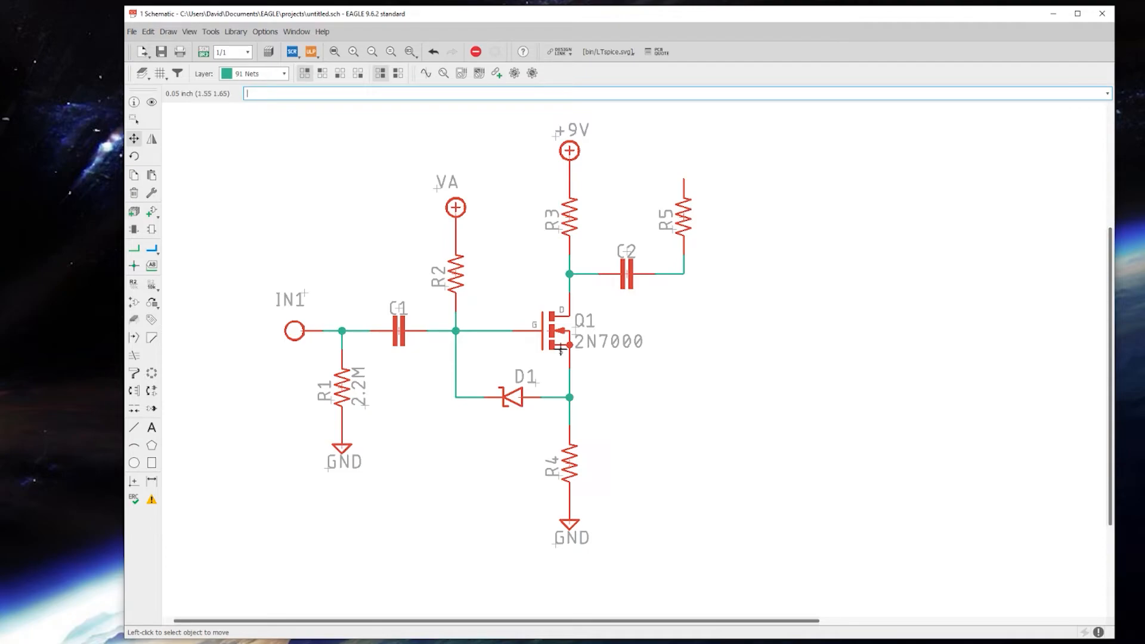
mouse_move(692, 215)
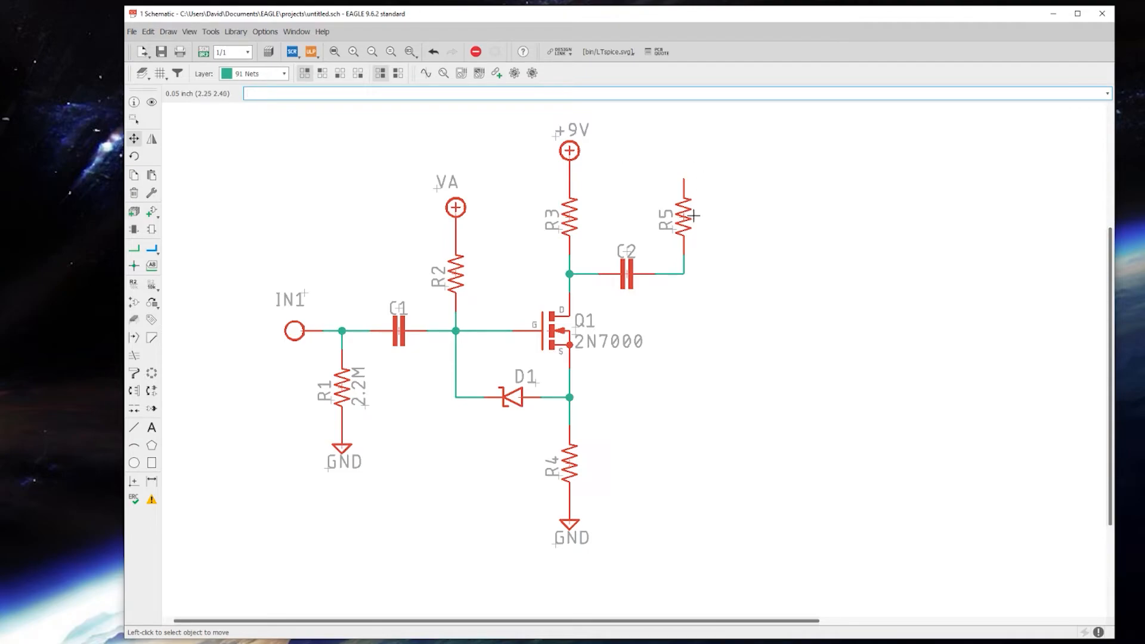
mouse_move(152, 211)
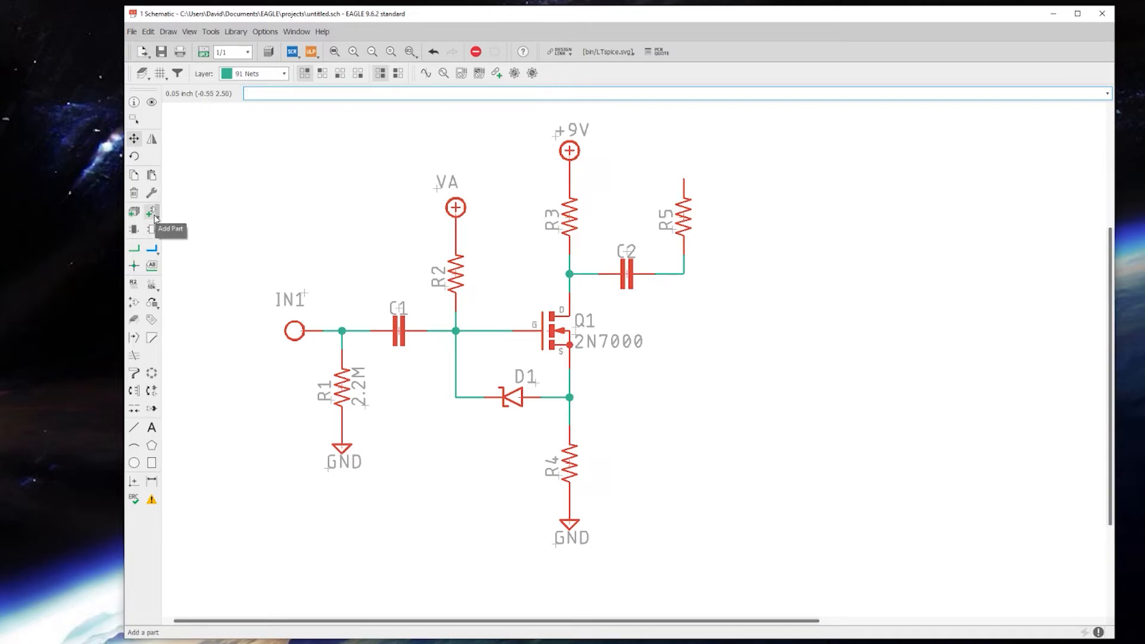
Step: Place the VB voltage reference supply on R5's top pin and stop placing copies
left_click(134, 212)
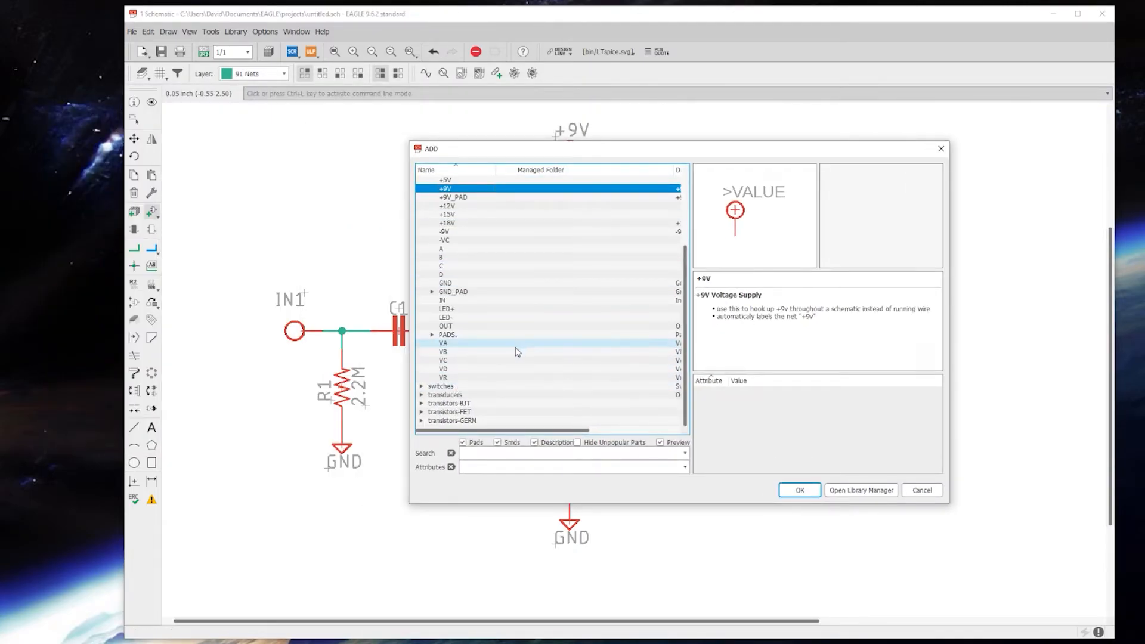
left_click(798, 490)
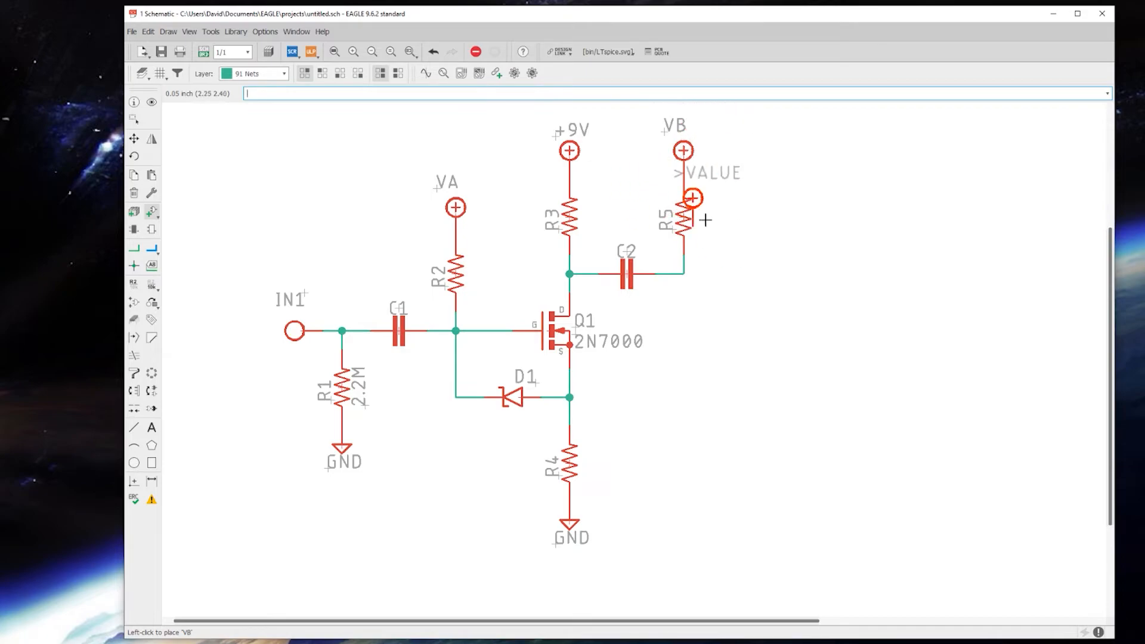
mouse_move(653, 170)
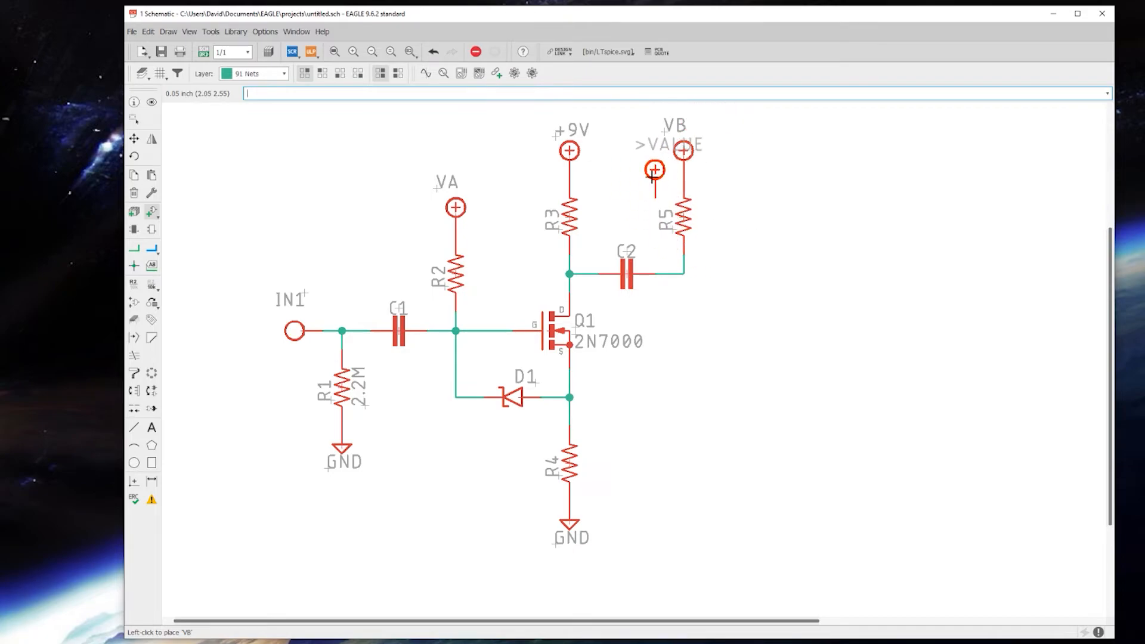
mouse_move(700, 217)
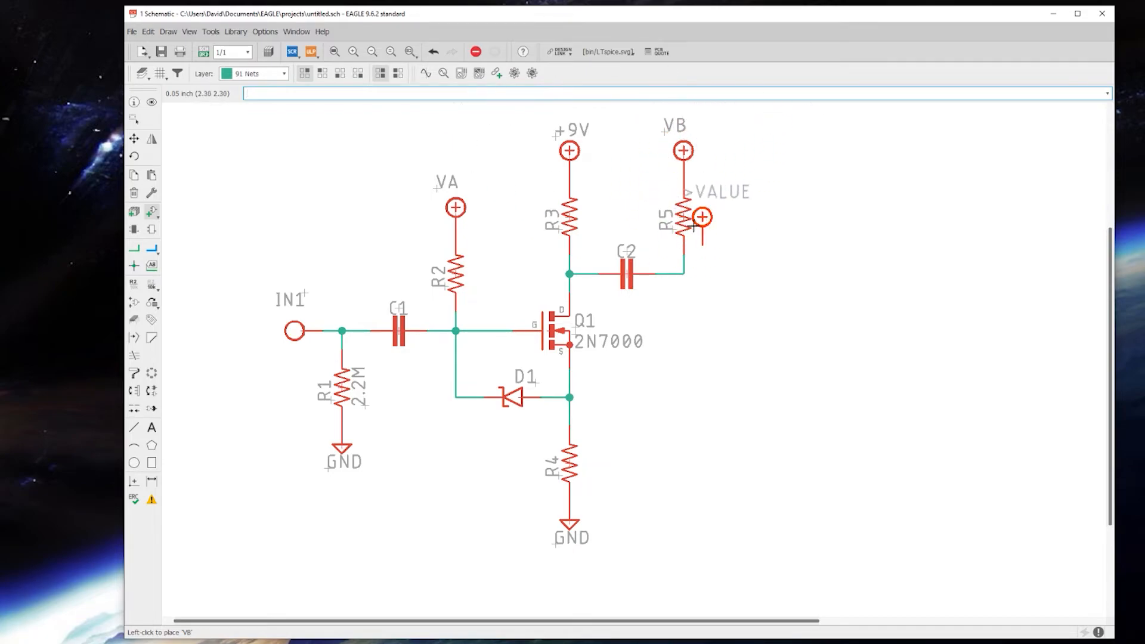
mouse_move(758, 141)
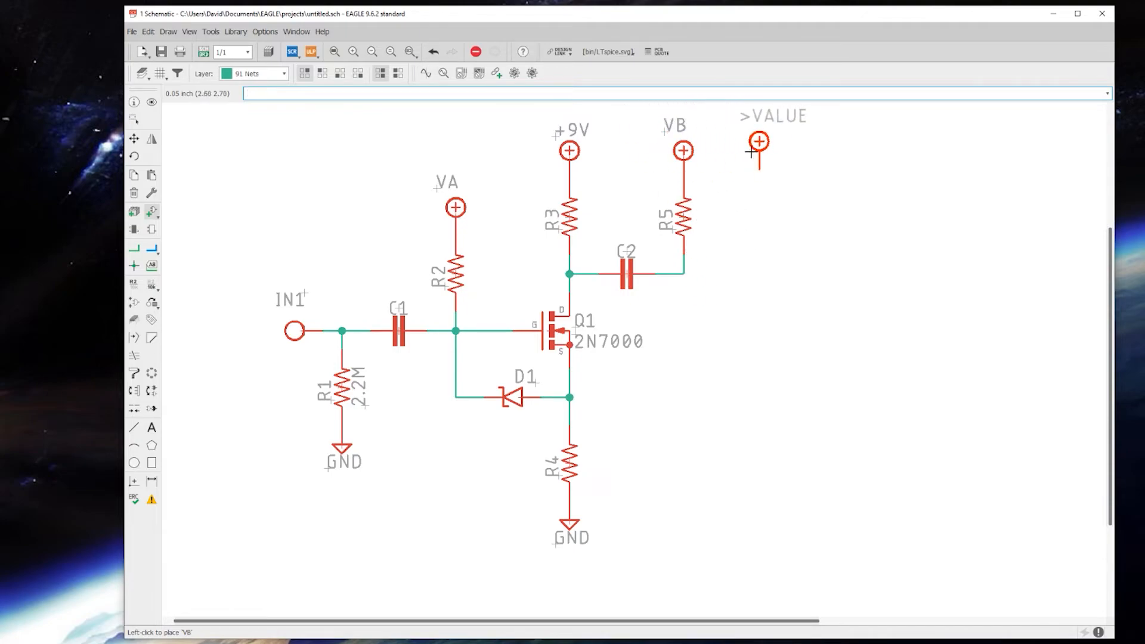
left_click(134, 139)
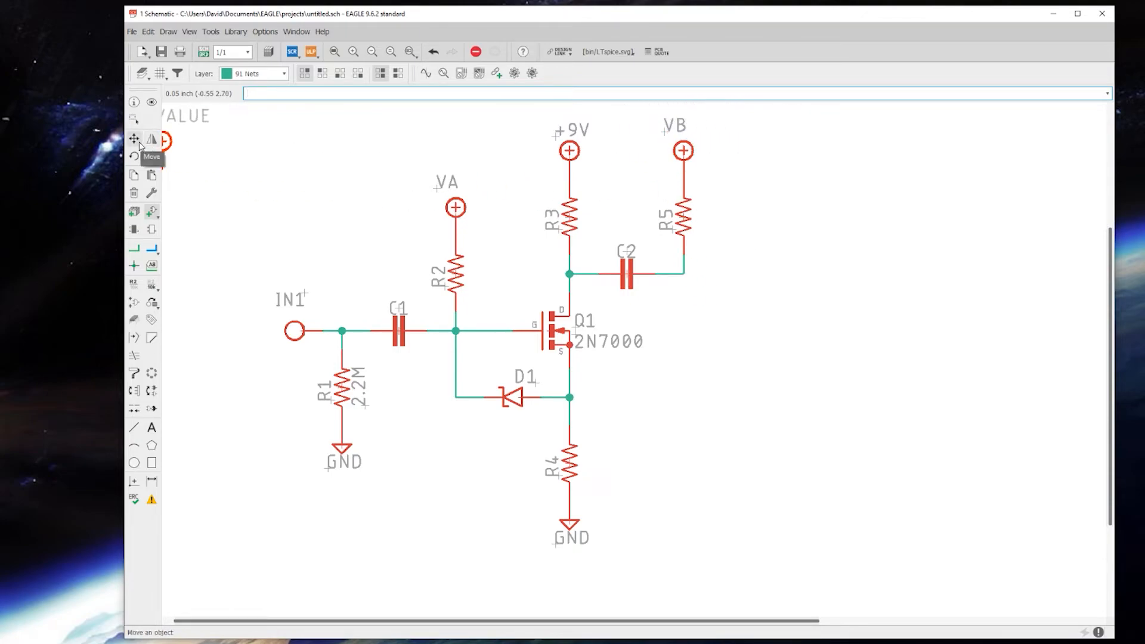
left_click(134, 139)
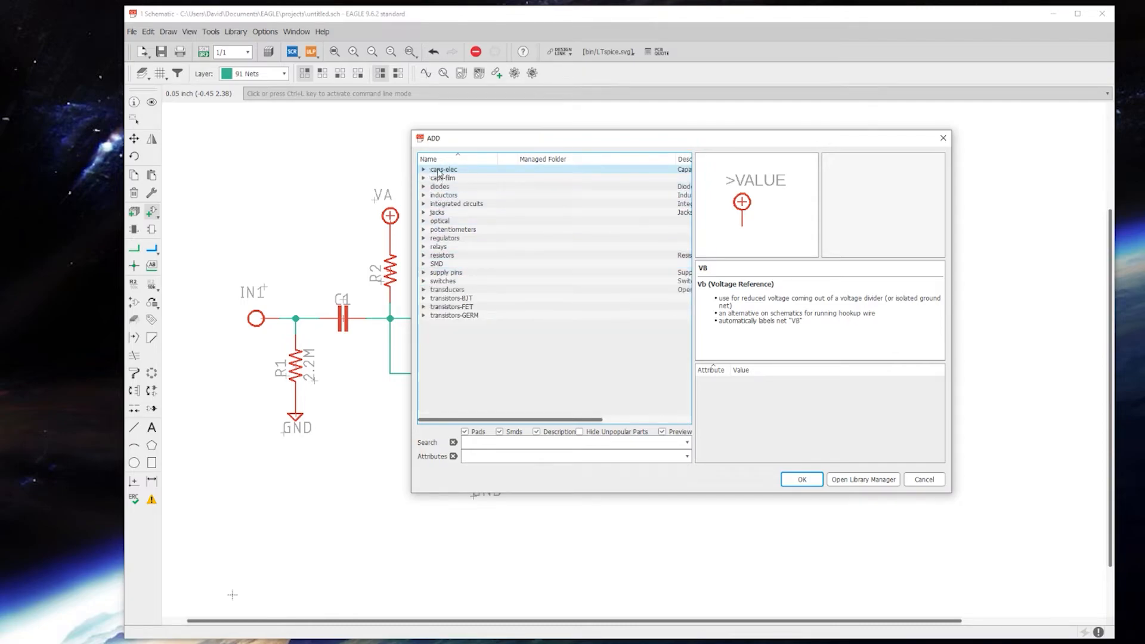
Step: Browse the caps-elec > 050 variants and select the 0501 electrolytic capacitor (5 mm, 0.1" spacing)
left_click(424, 169)
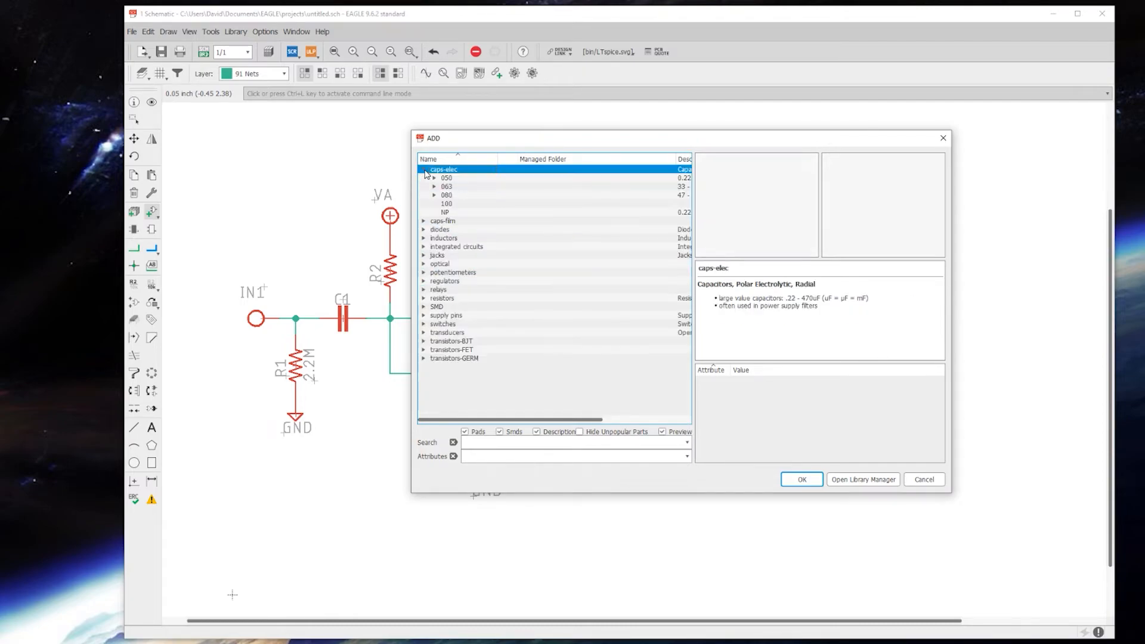
left_click(446, 204)
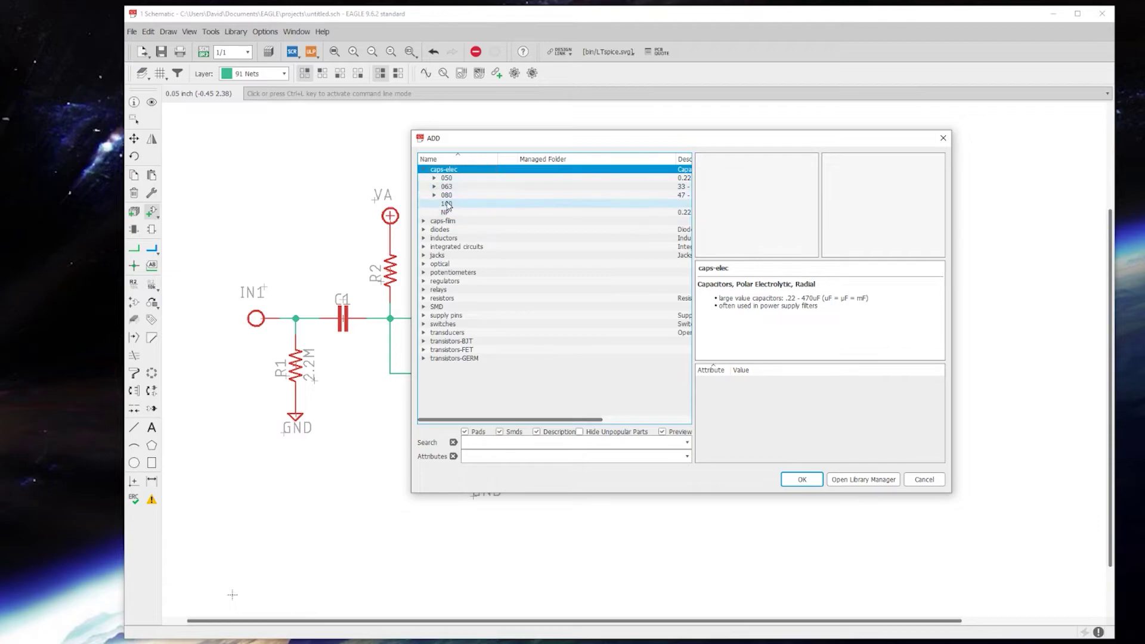
left_click(446, 178)
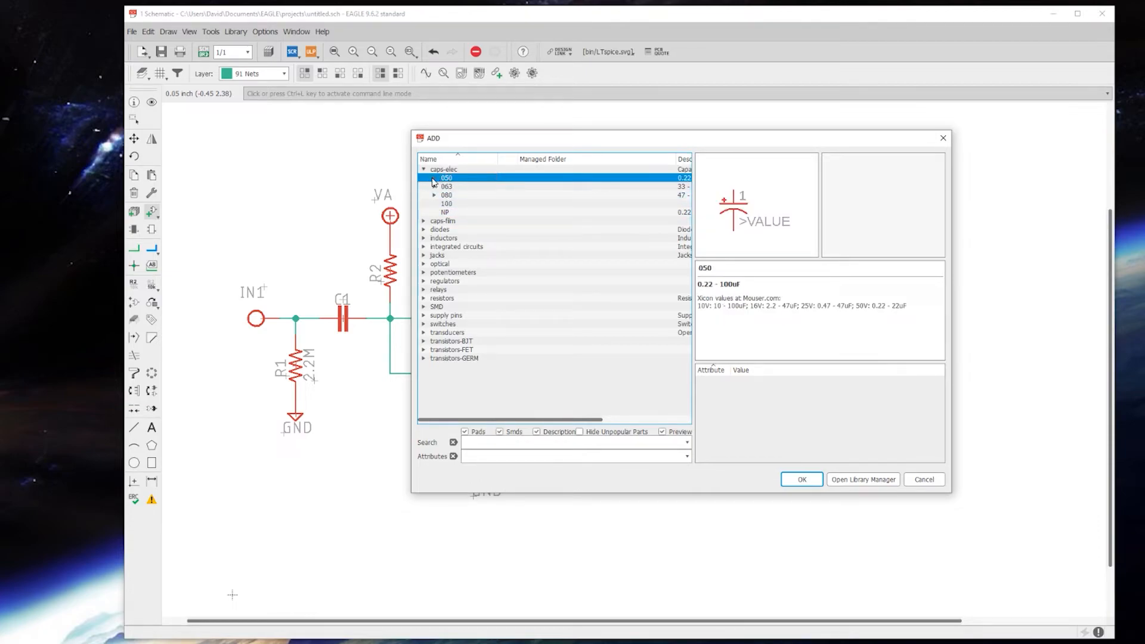
left_click(446, 178)
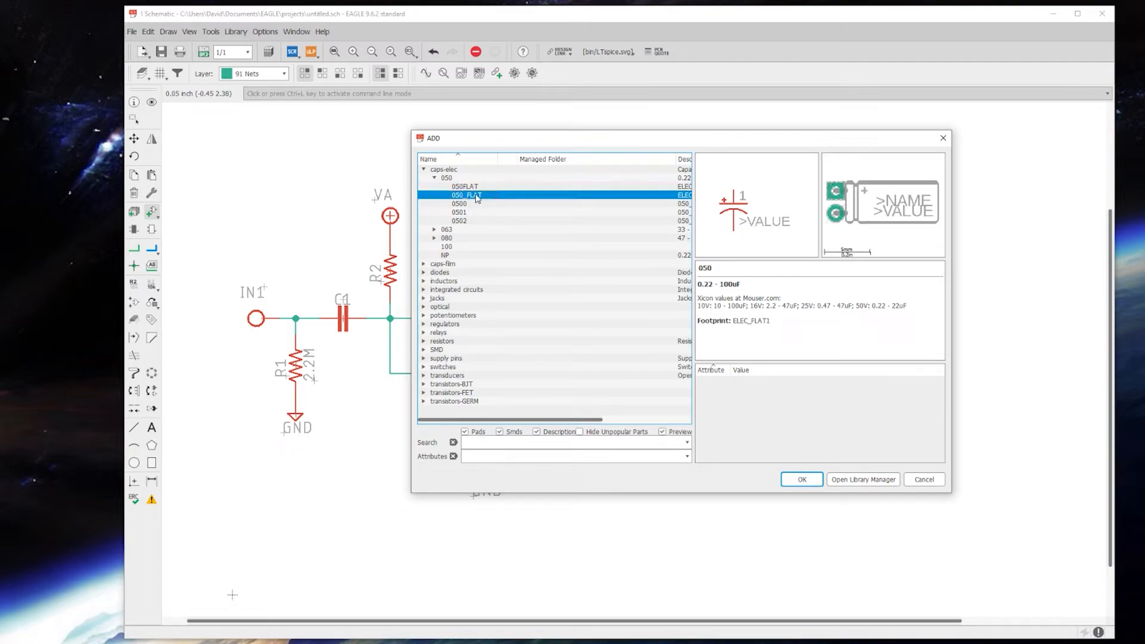
left_click(459, 202)
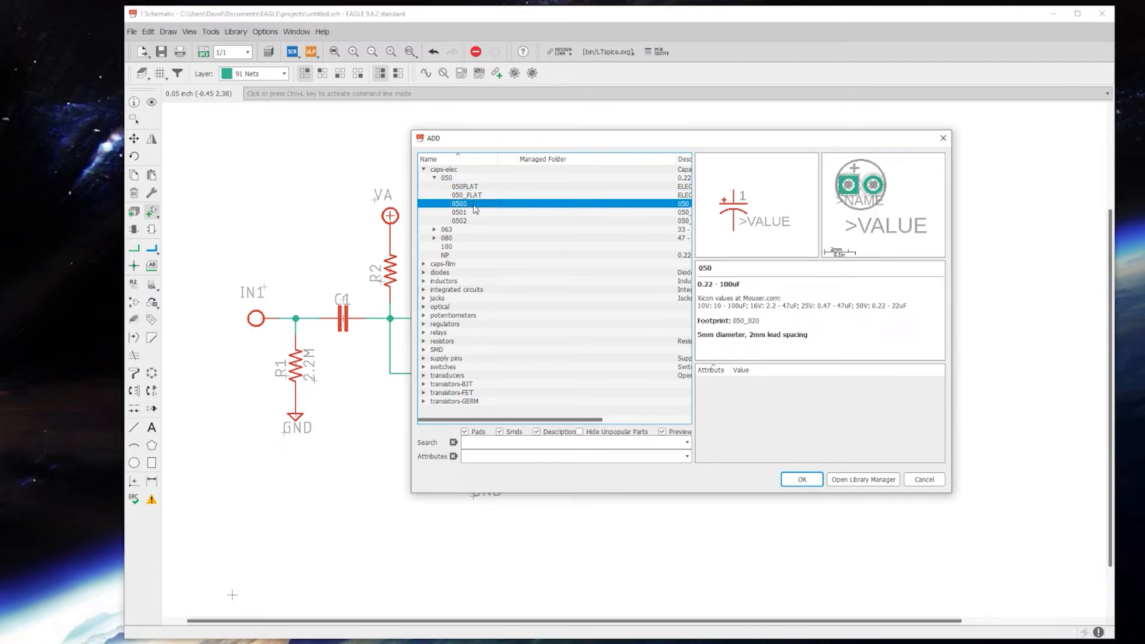
mouse_move(471, 214)
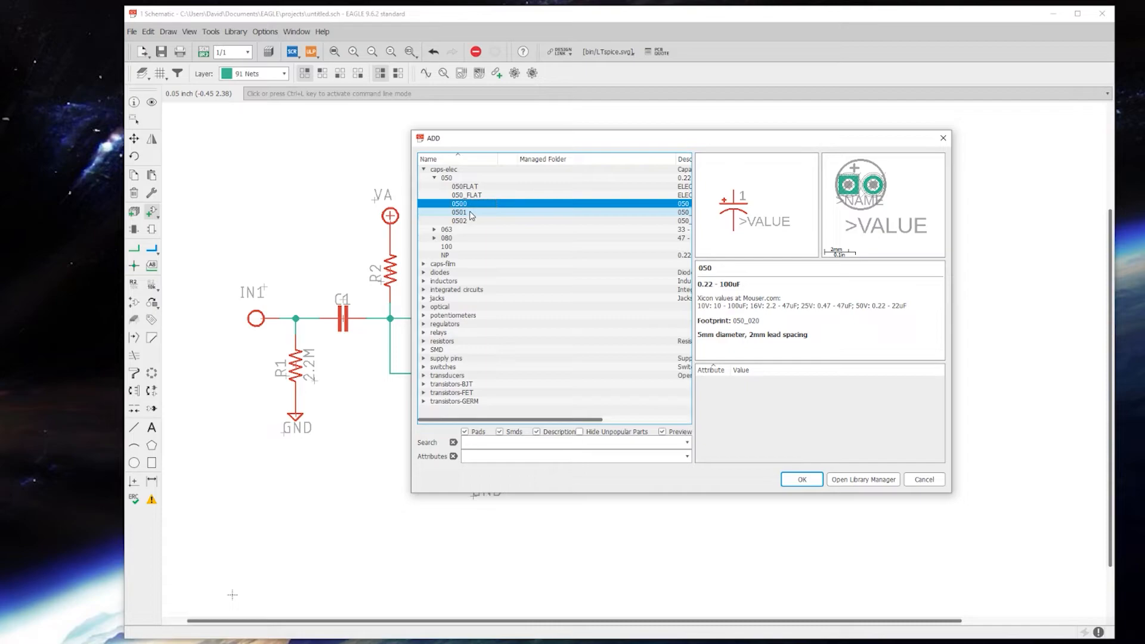
left_click(459, 212)
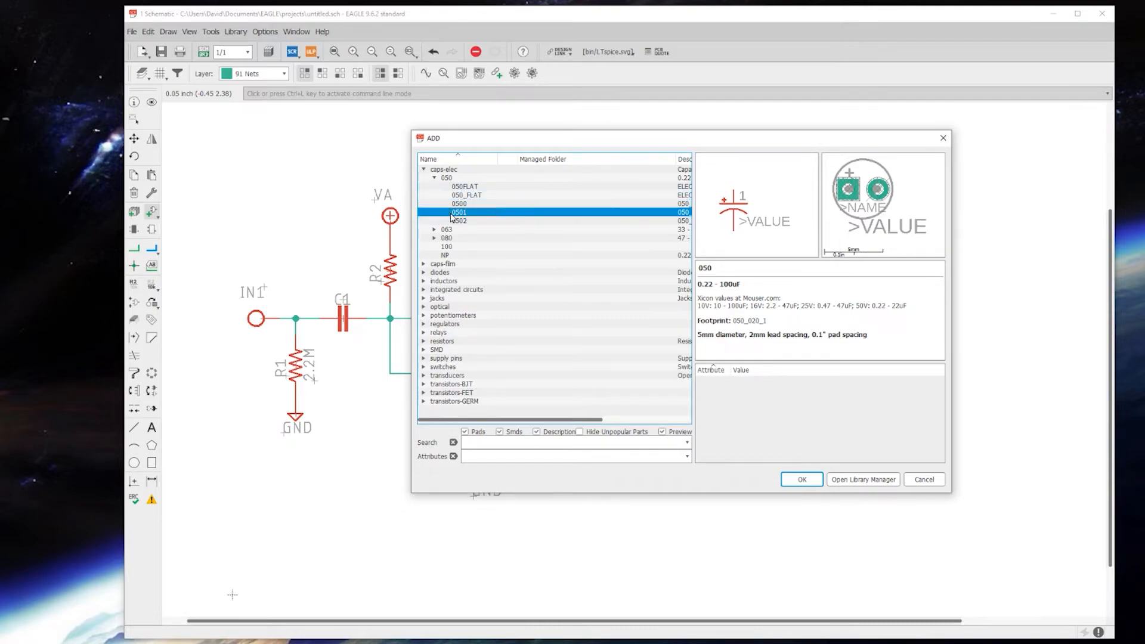
mouse_move(768, 209)
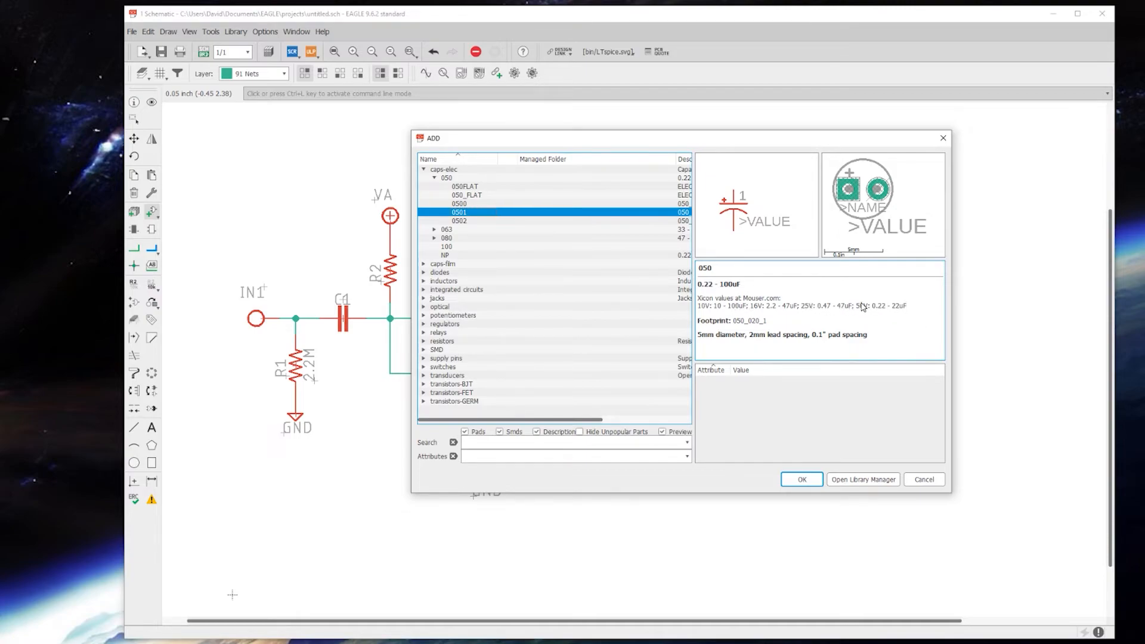
mouse_move(852, 184)
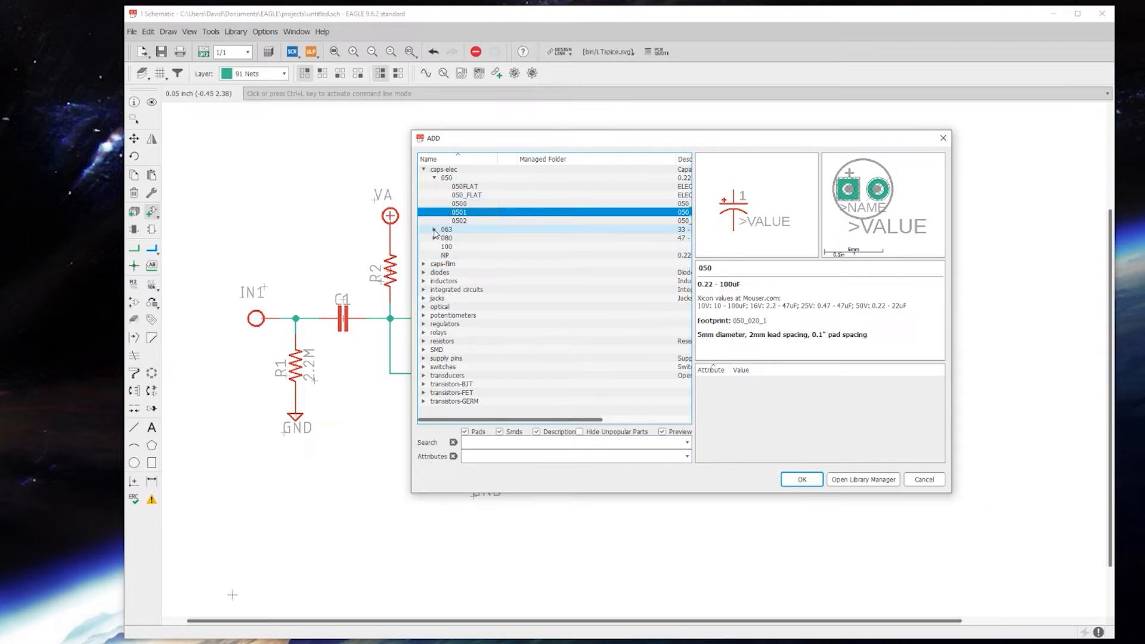
left_click(434, 229)
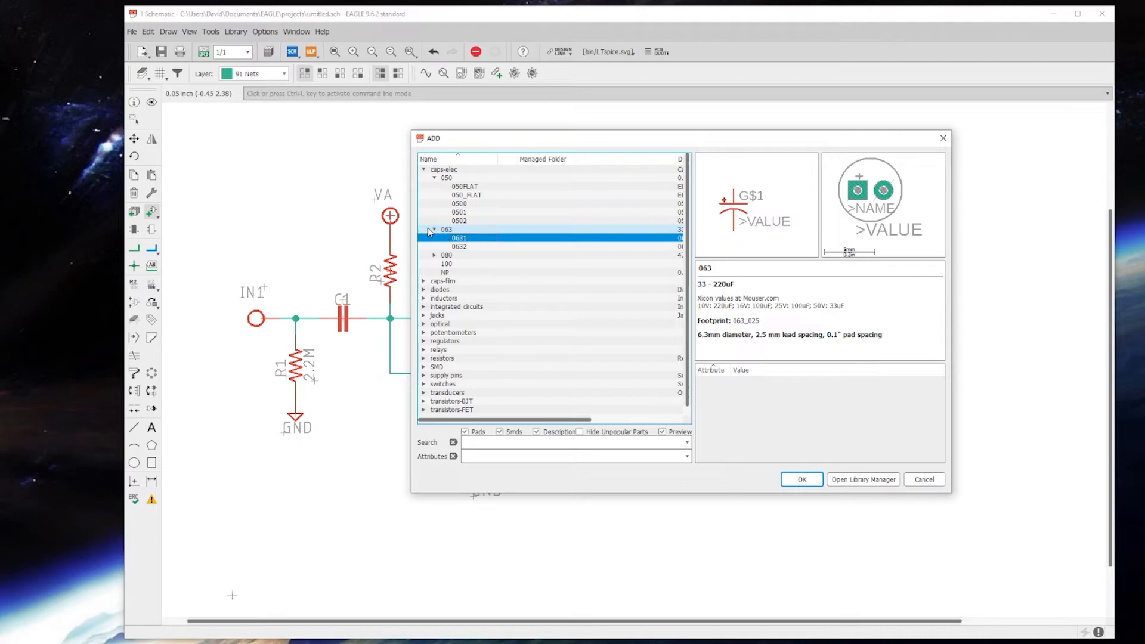
left_click(458, 212)
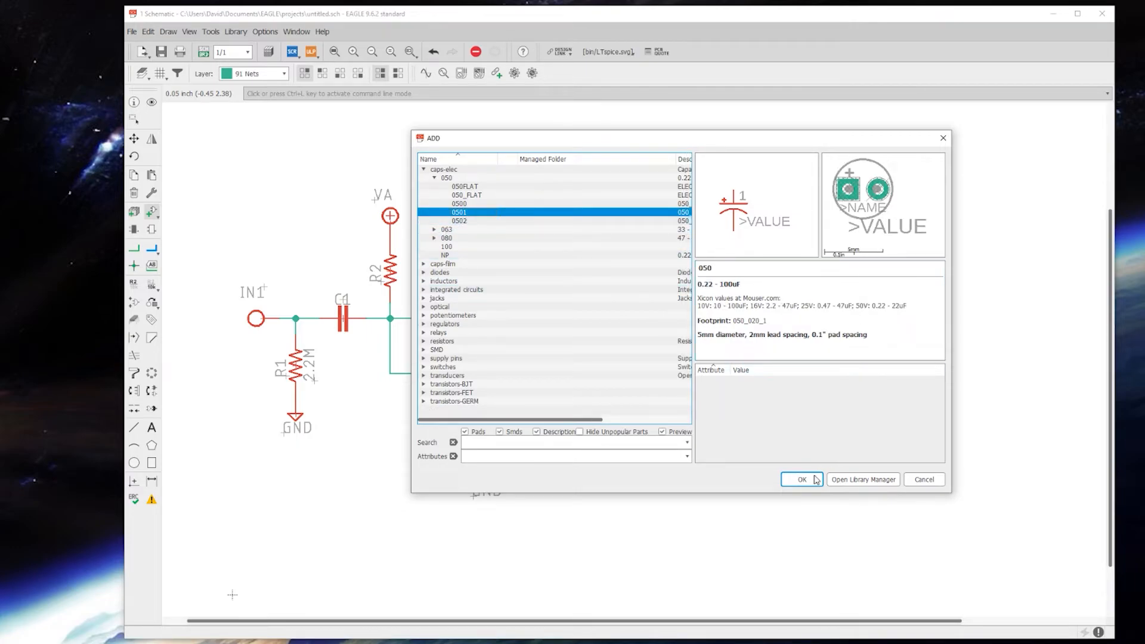
Step: Place electrolytic capacitor C3 off Q1's source node and add grounded resistor R6
left_click(801, 479)
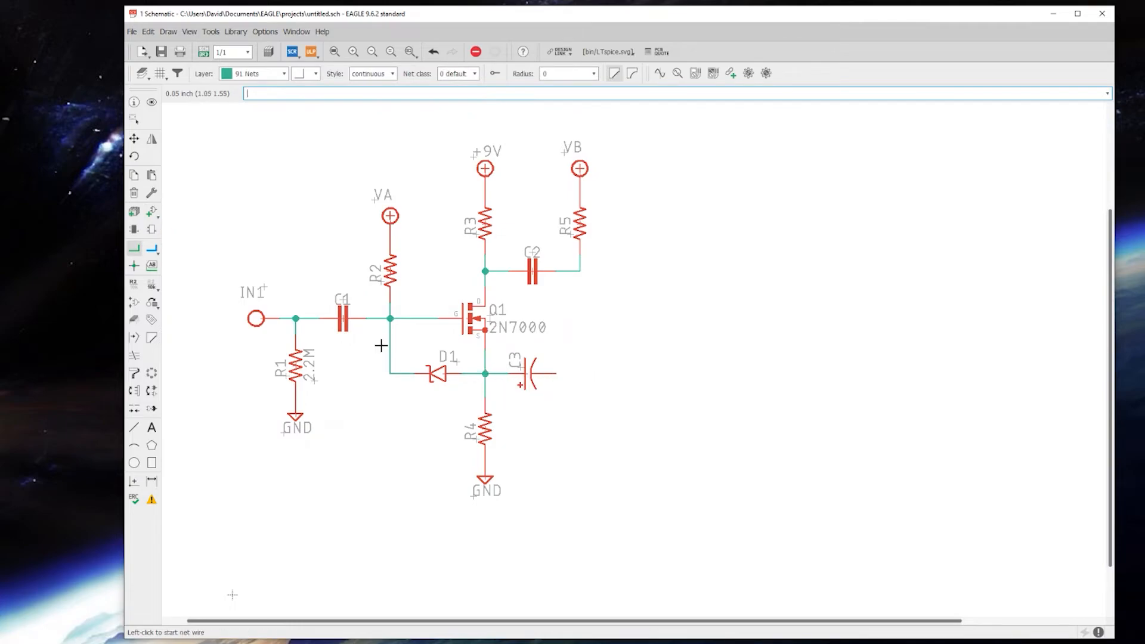
left_click(133, 173)
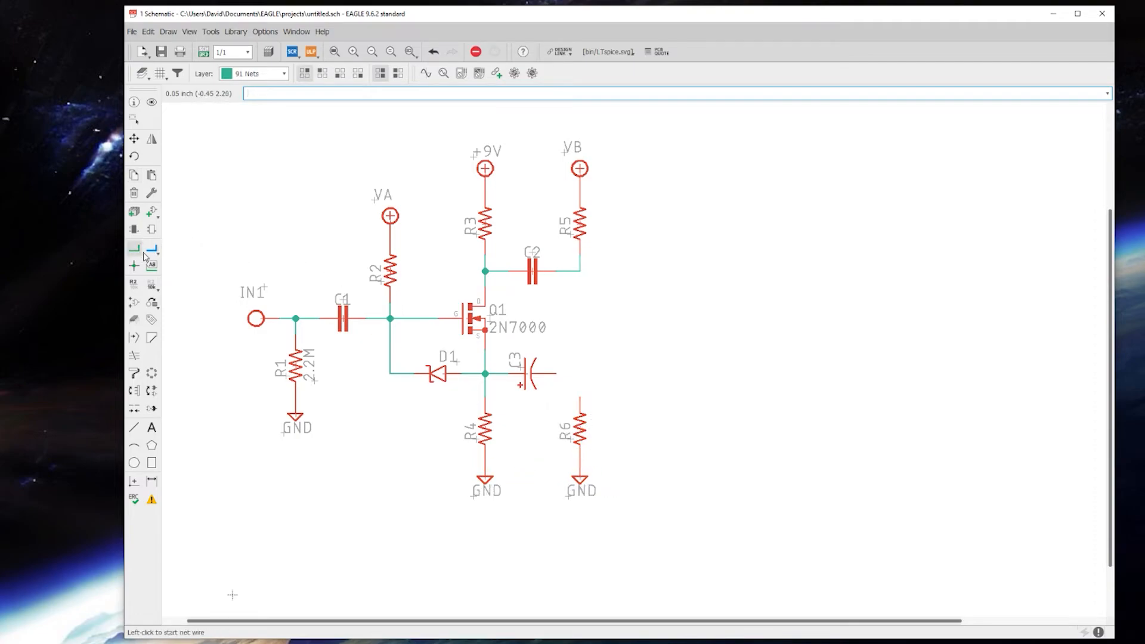
left_click(133, 247)
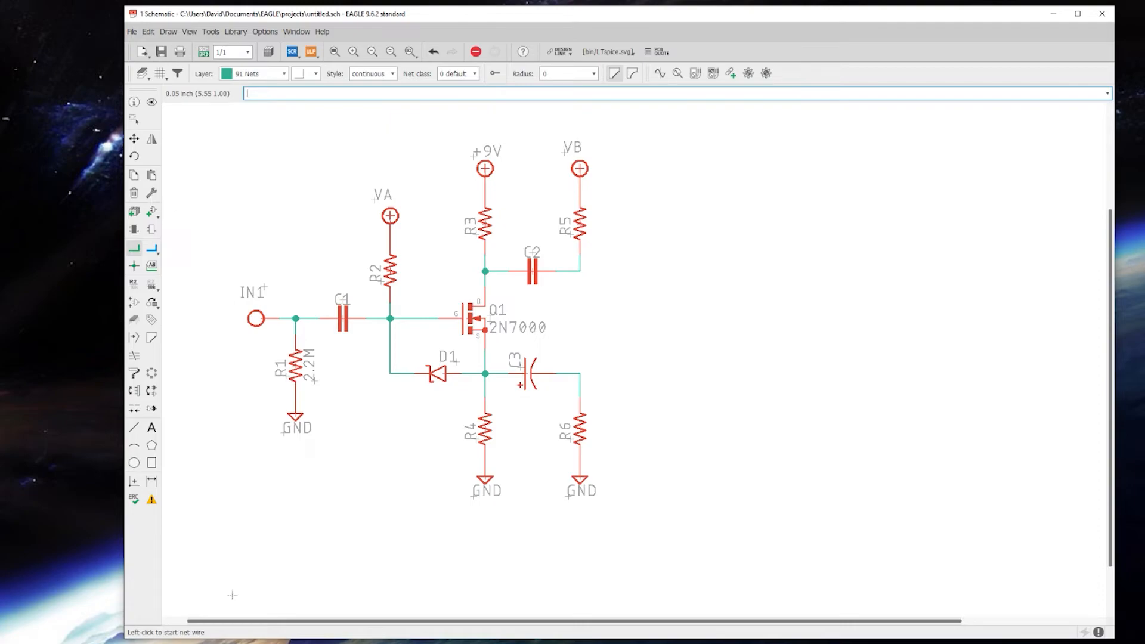
mouse_move(614, 386)
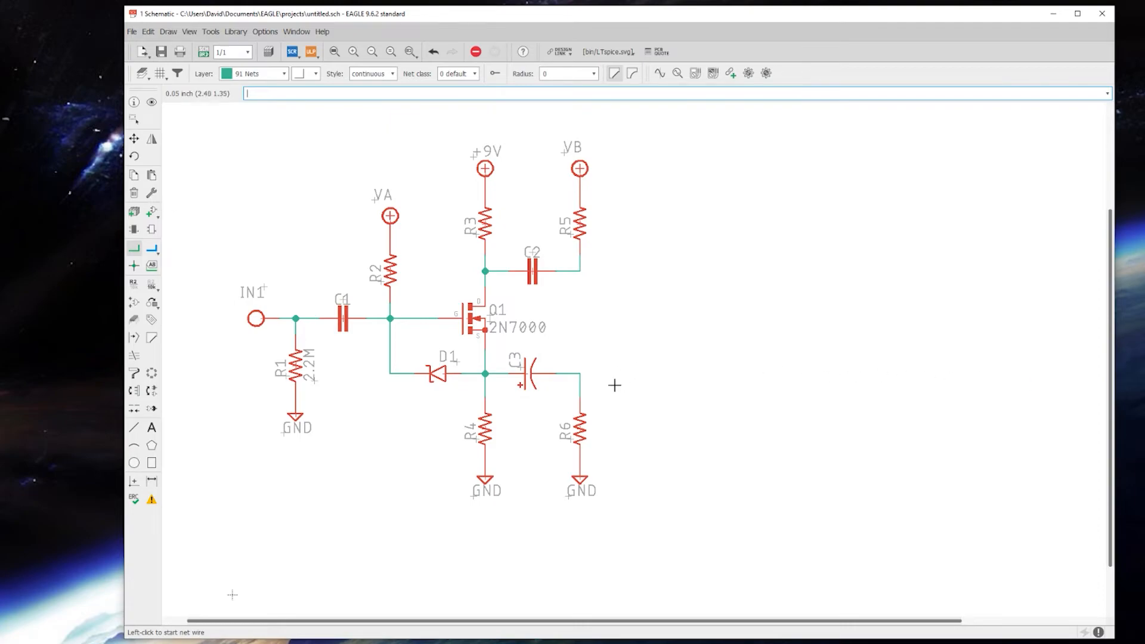
mouse_move(563, 278)
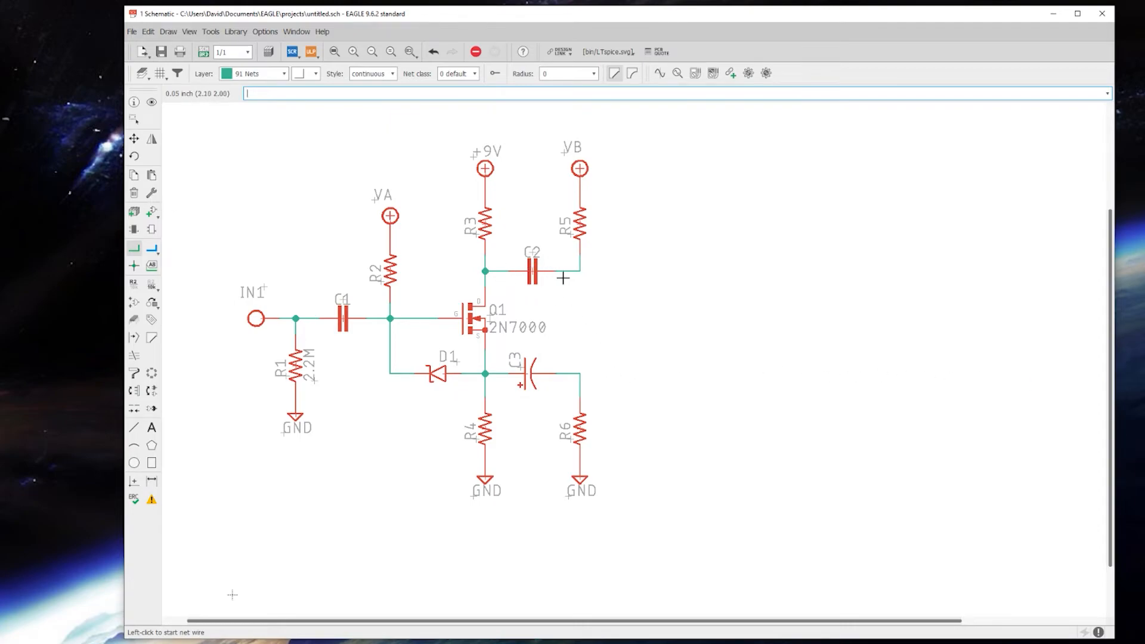
mouse_move(579, 374)
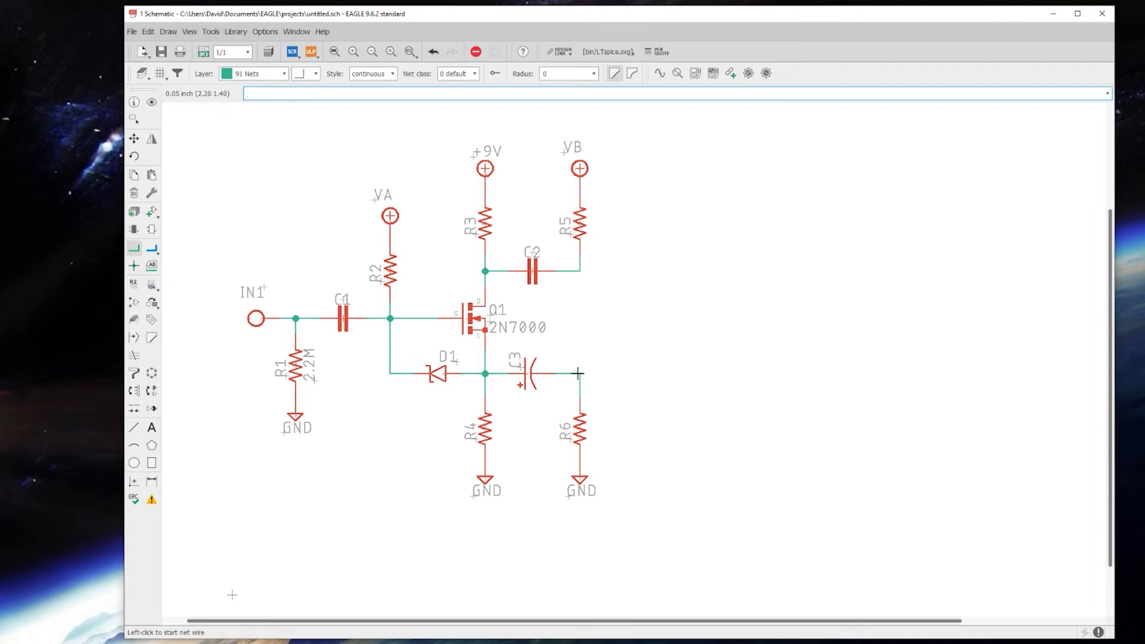
mouse_move(635, 386)
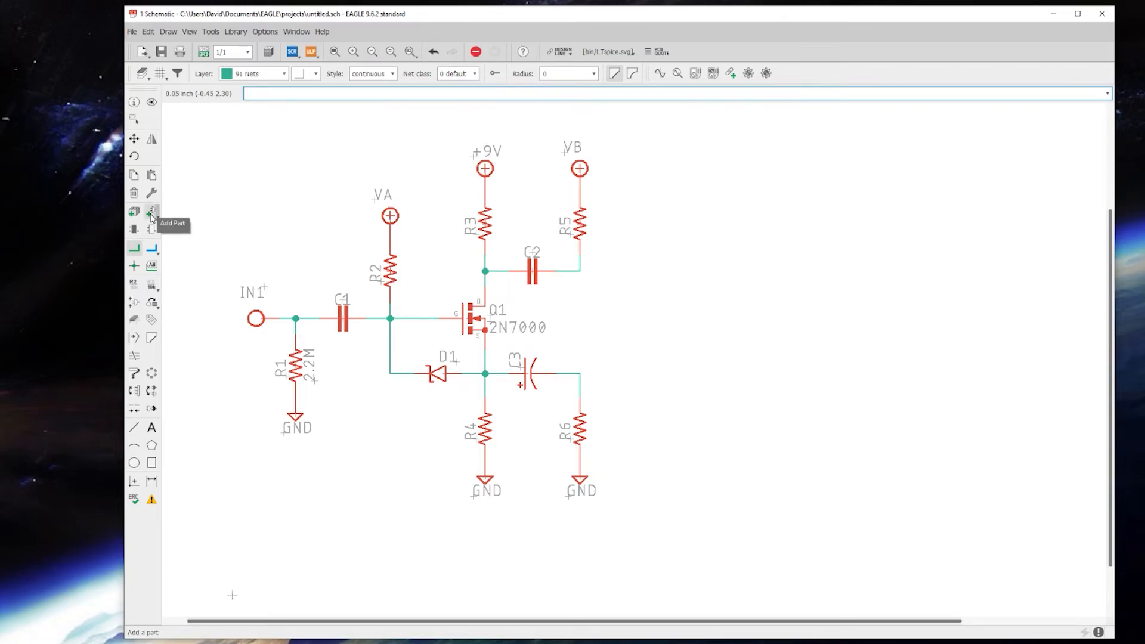
Step: Compare the supply pins > PADS variants and select the square unlabelled PADS.SQR_NL pad
left_click(151, 215)
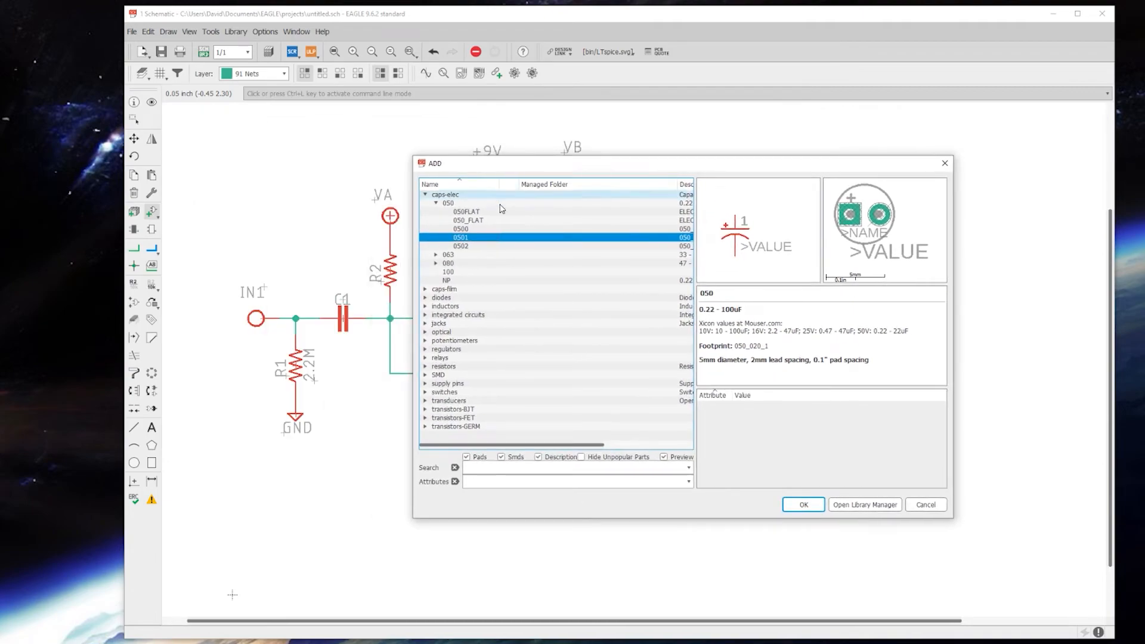
left_click(436, 202)
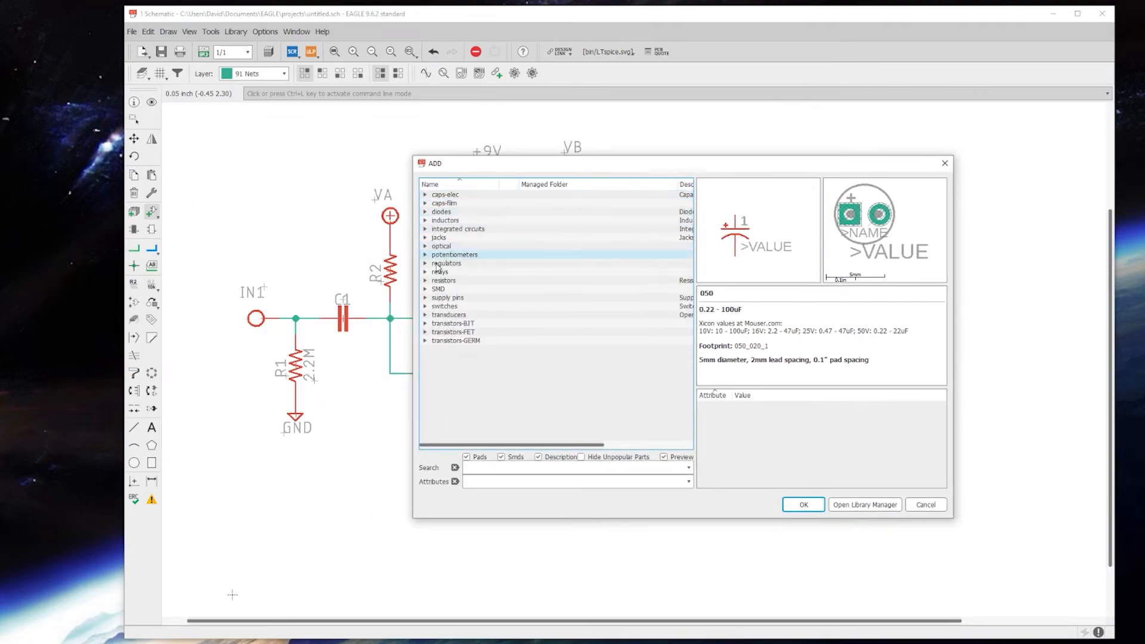
left_click(447, 298)
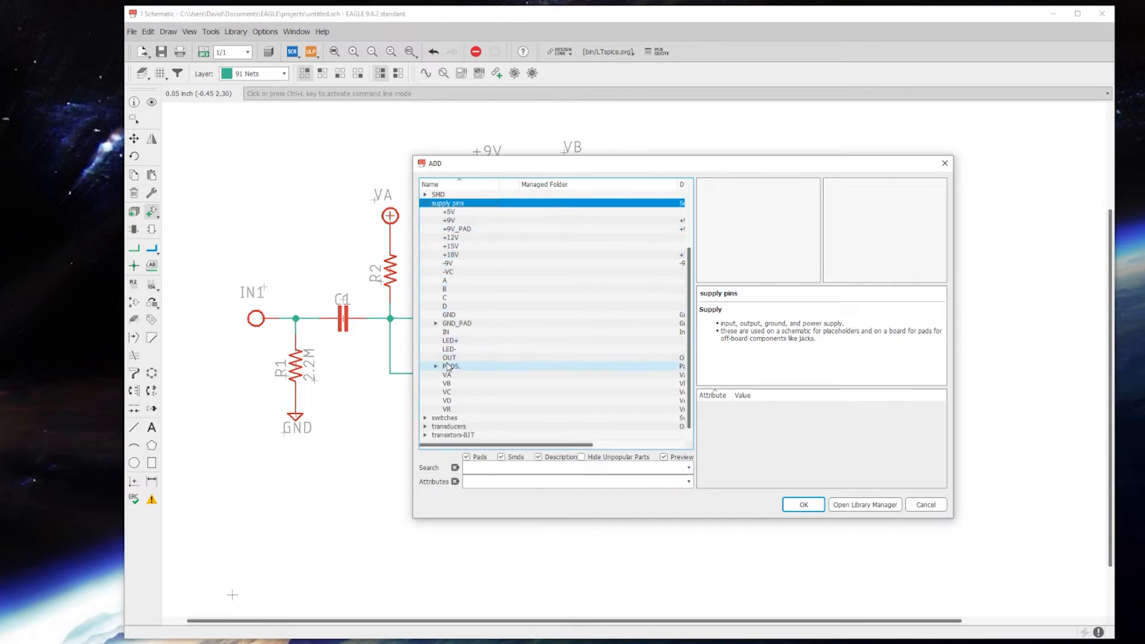
left_click(436, 365)
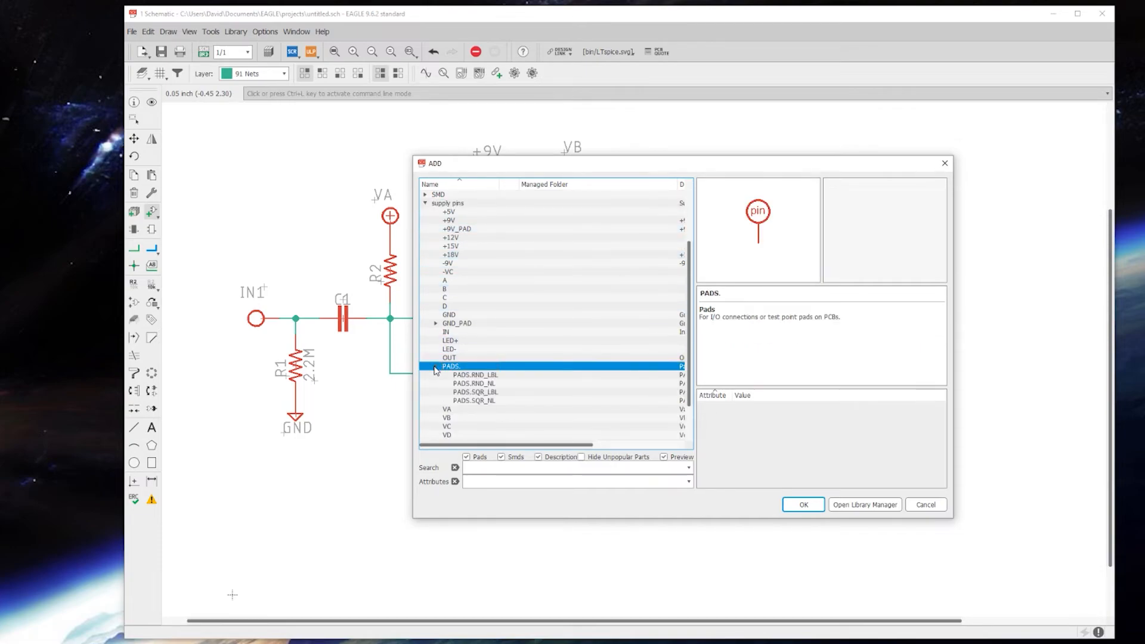
mouse_move(501, 374)
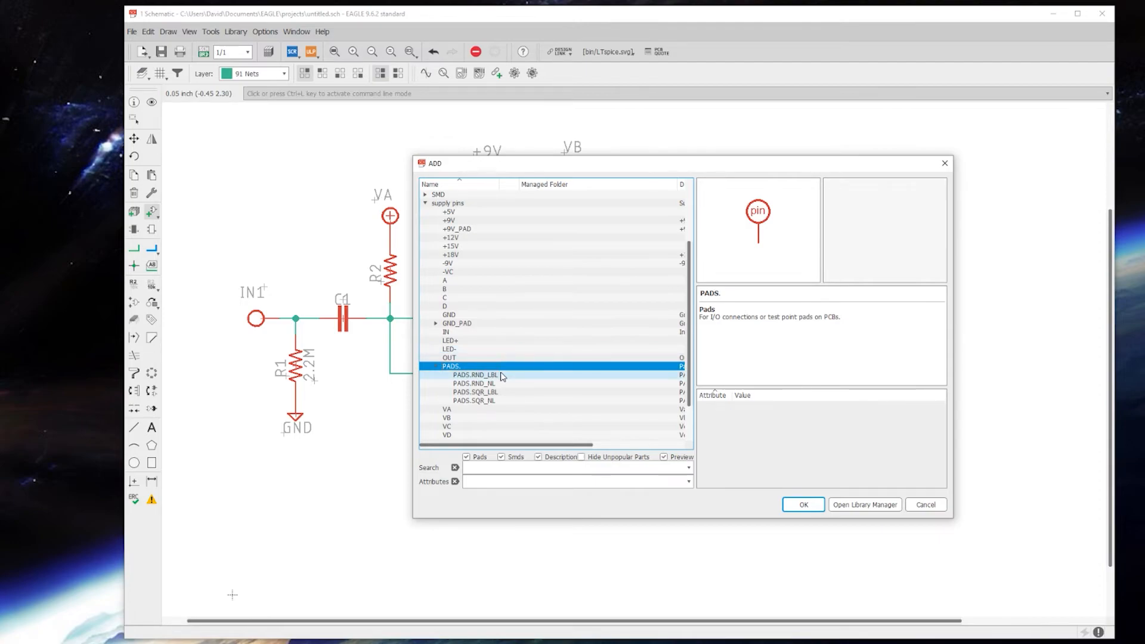
mouse_move(513, 394)
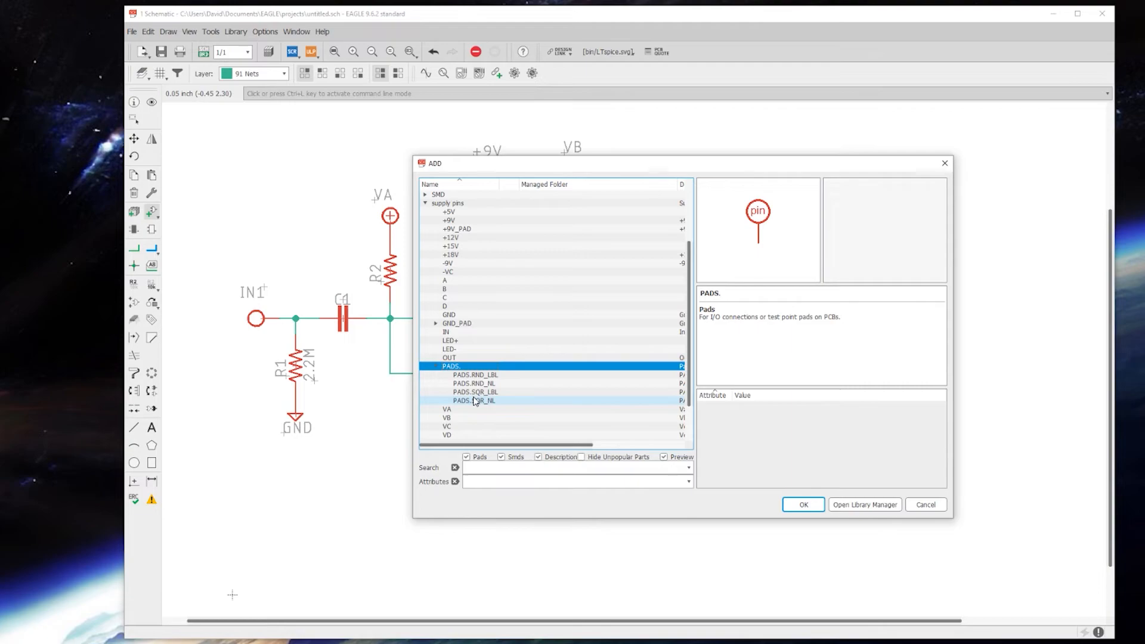
mouse_move(479, 405)
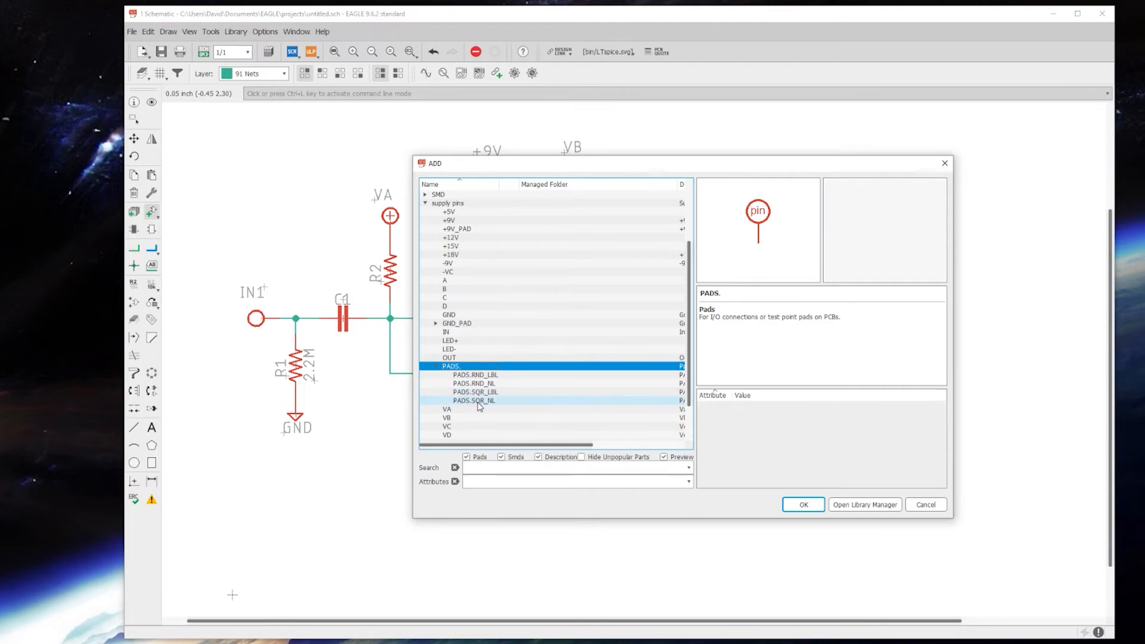
left_click(473, 400)
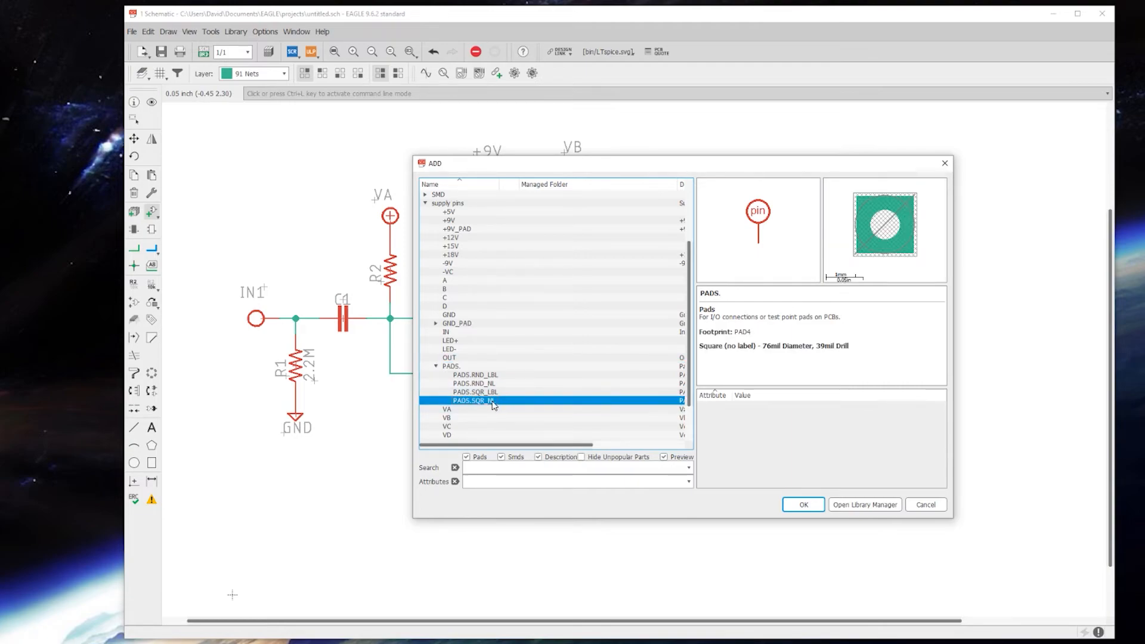
left_click(475, 392)
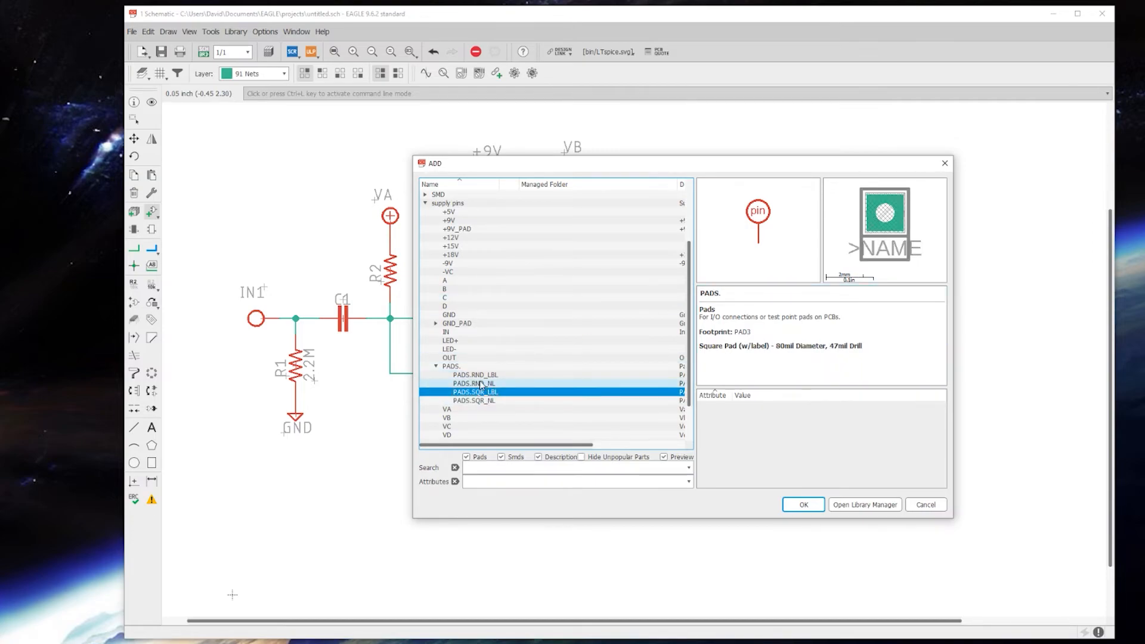
left_click(474, 400)
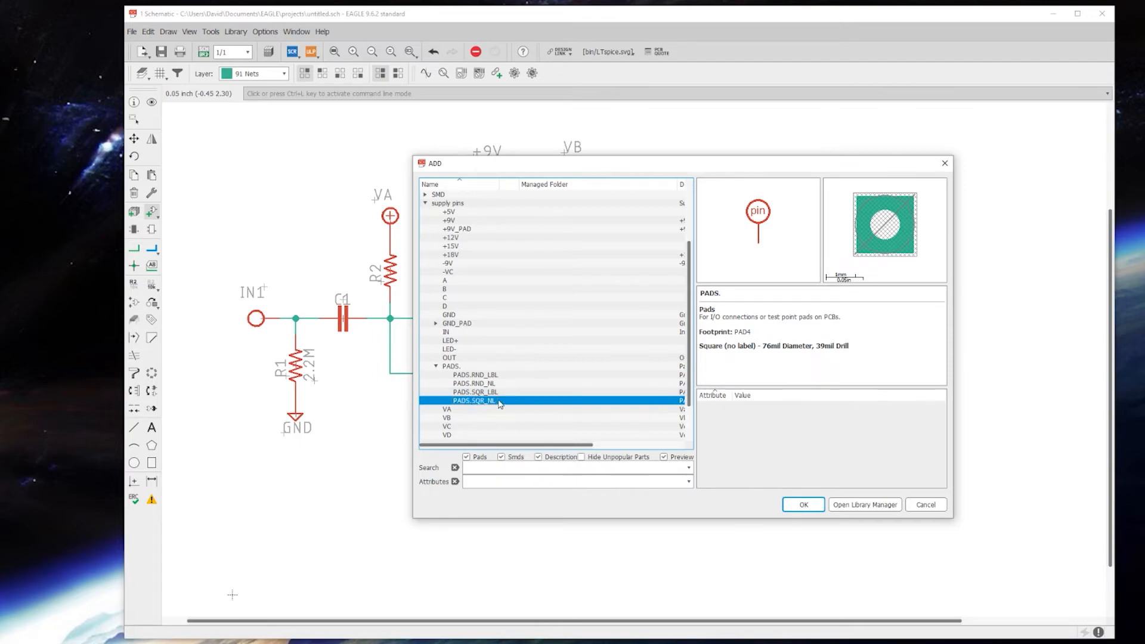
mouse_move(744, 365)
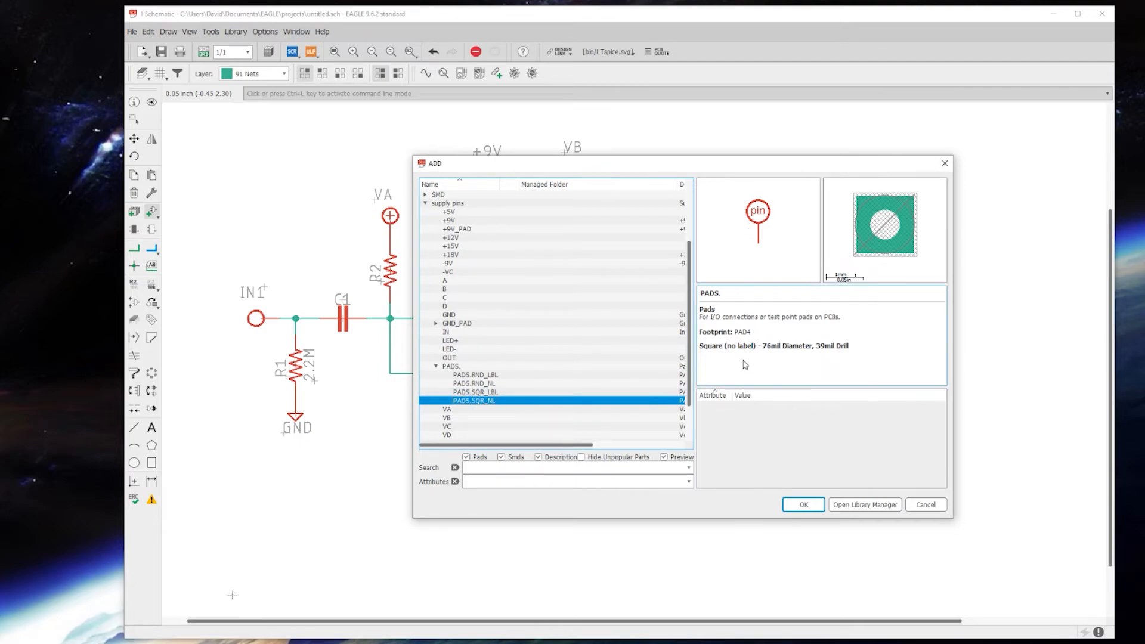
Step: Place the PADS.SQR_NL pad right of C3 and wire it to the C3–R6 node
left_click(803, 505)
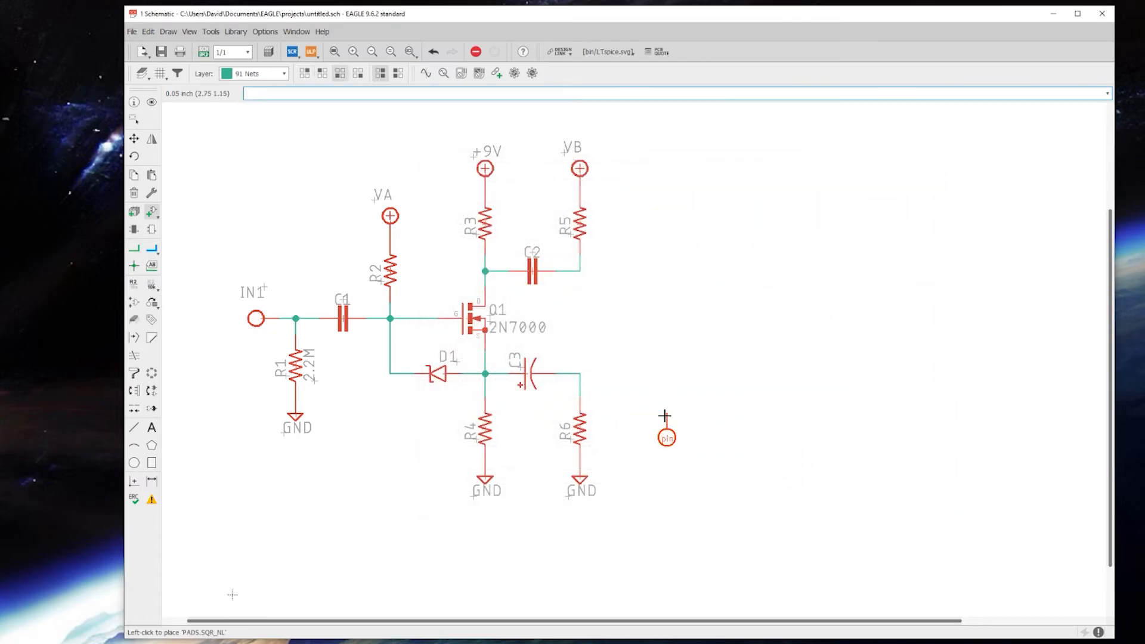
mouse_move(599, 373)
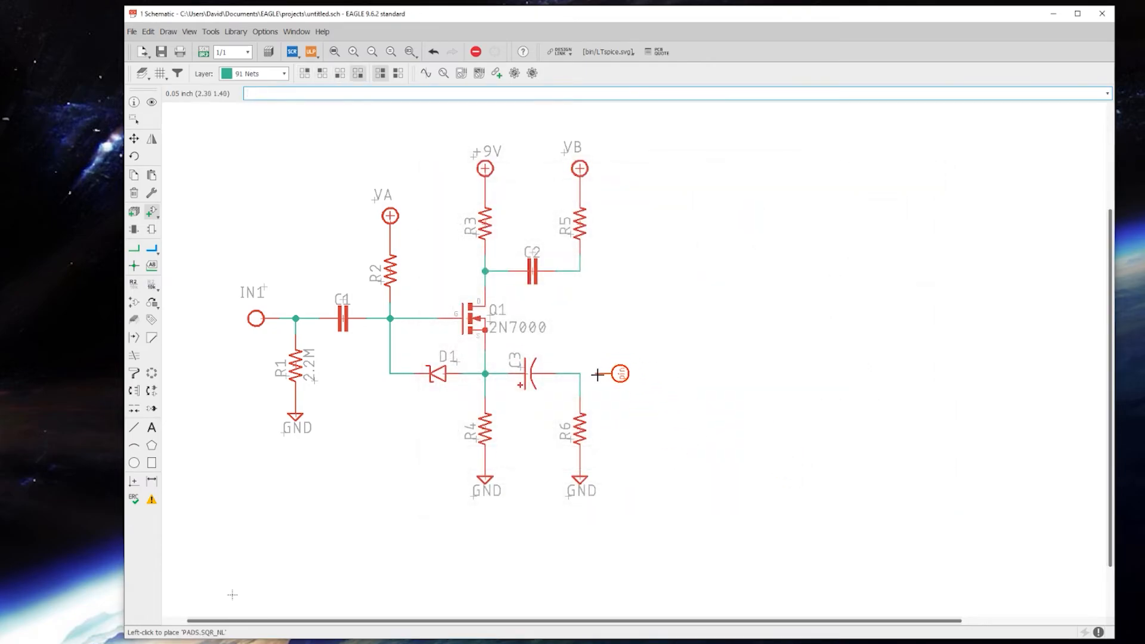
left_click(134, 248)
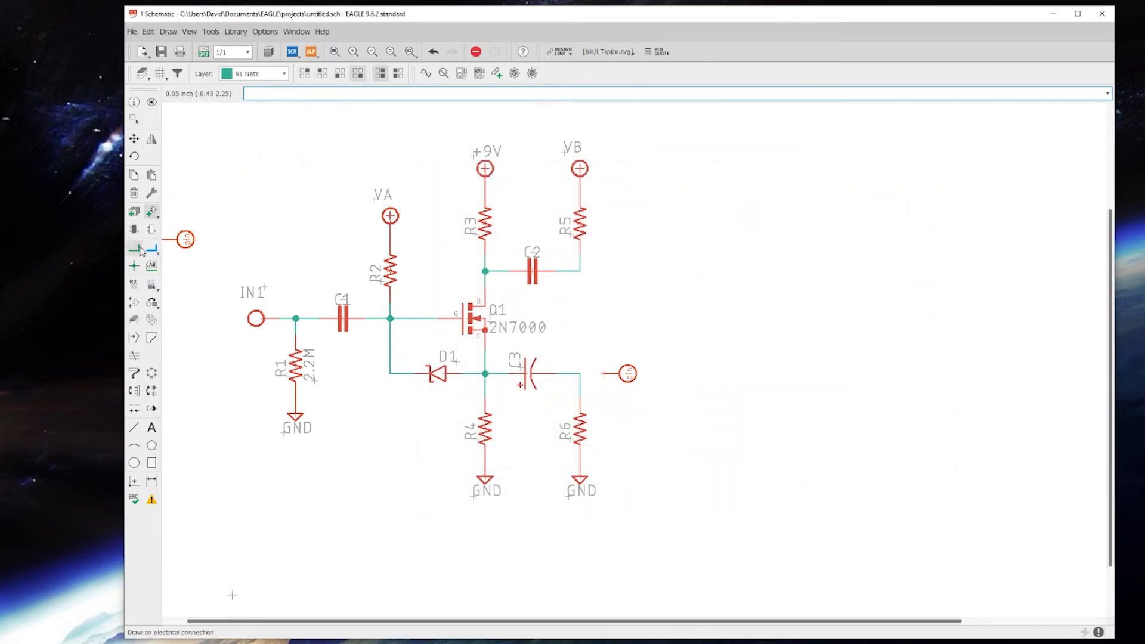
left_click(134, 247)
type("IN")
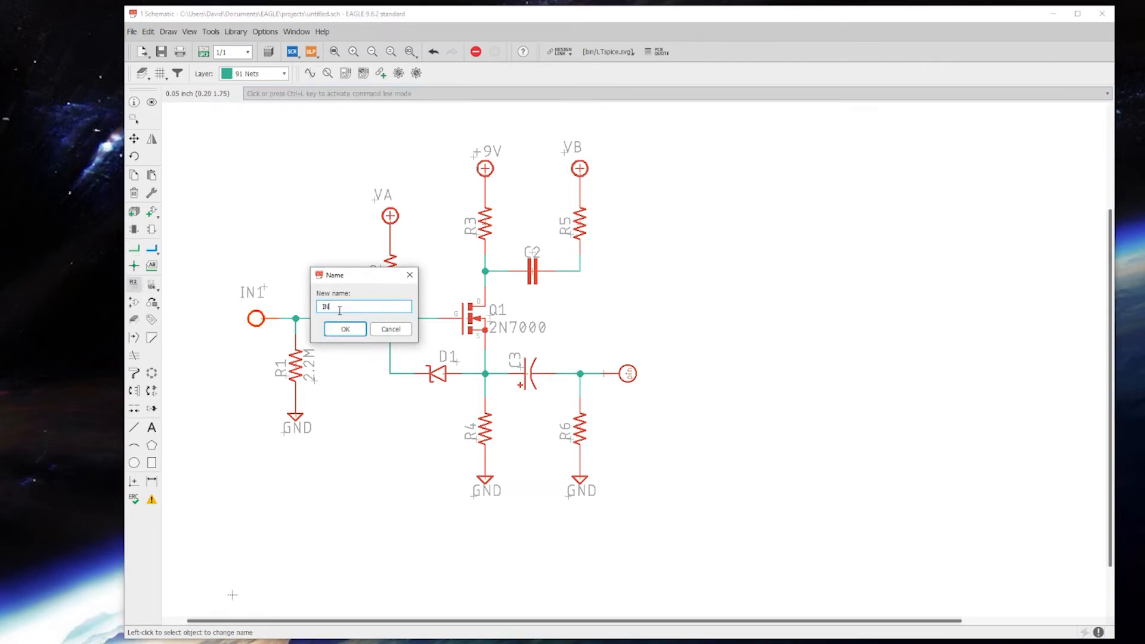
Step: Rename input IN1 to IN and name the output pad right of C3 'B'
left_click(345, 329)
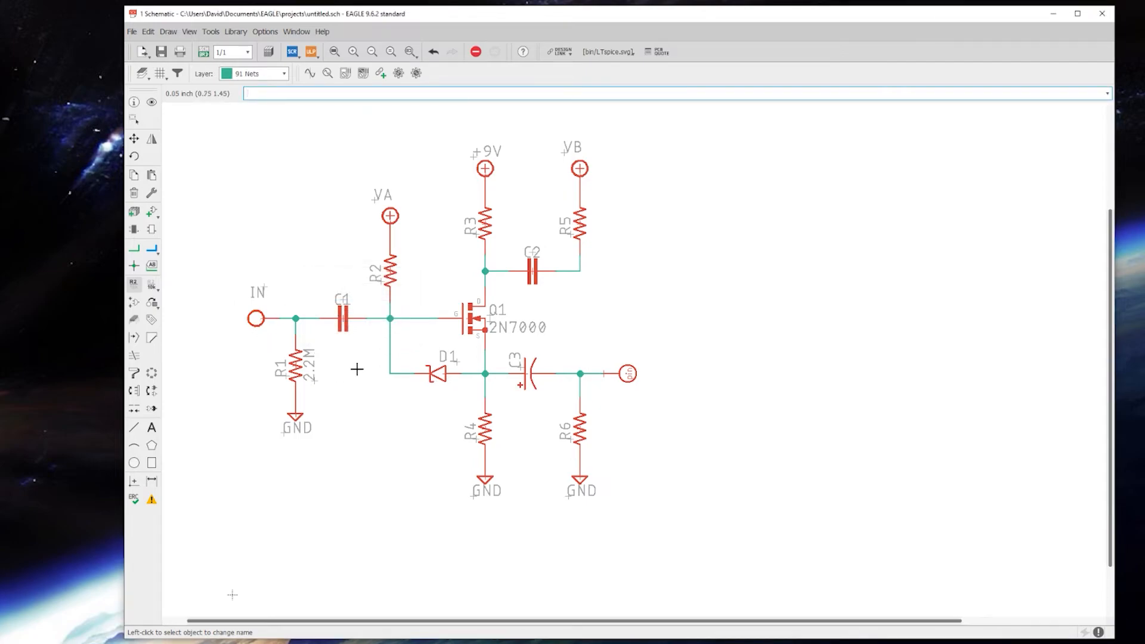
mouse_move(637, 238)
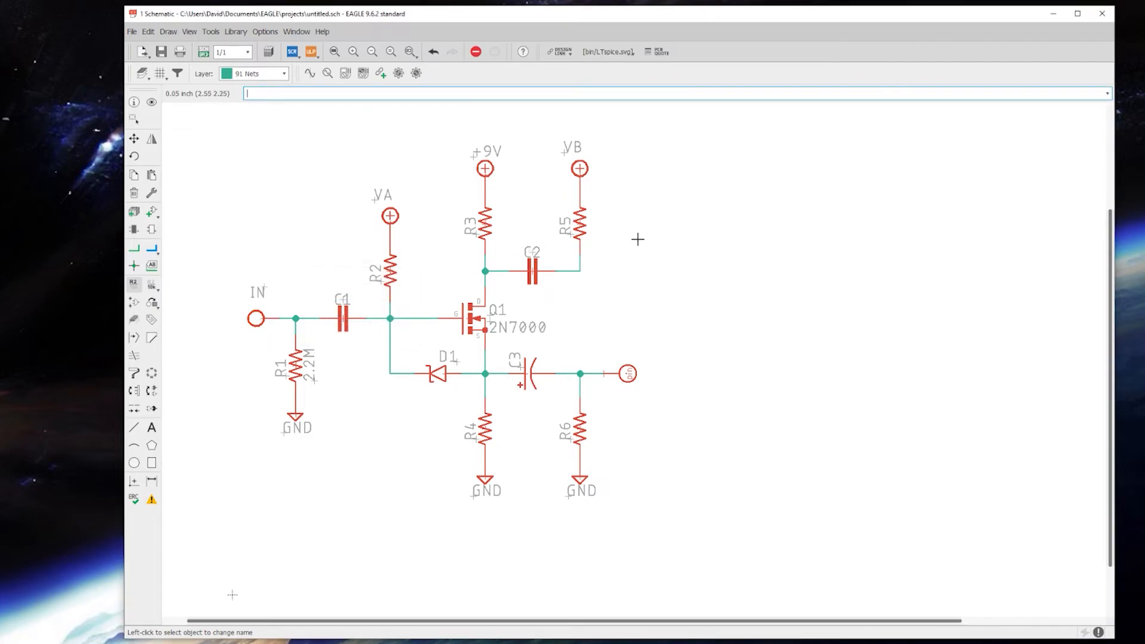
mouse_move(609, 374)
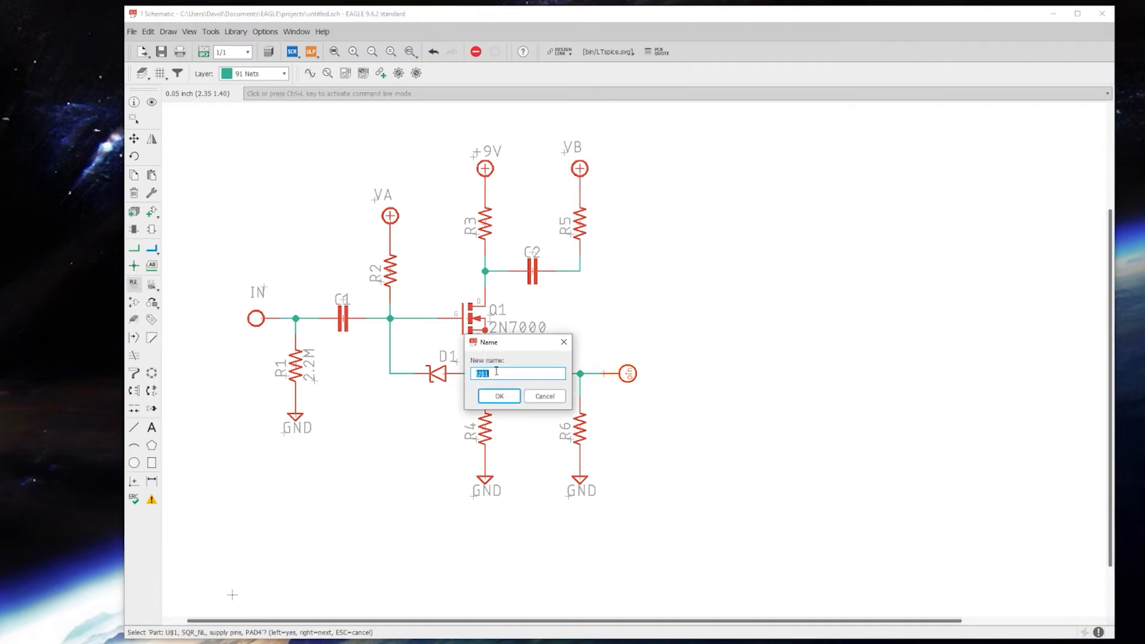
mouse_move(502, 372)
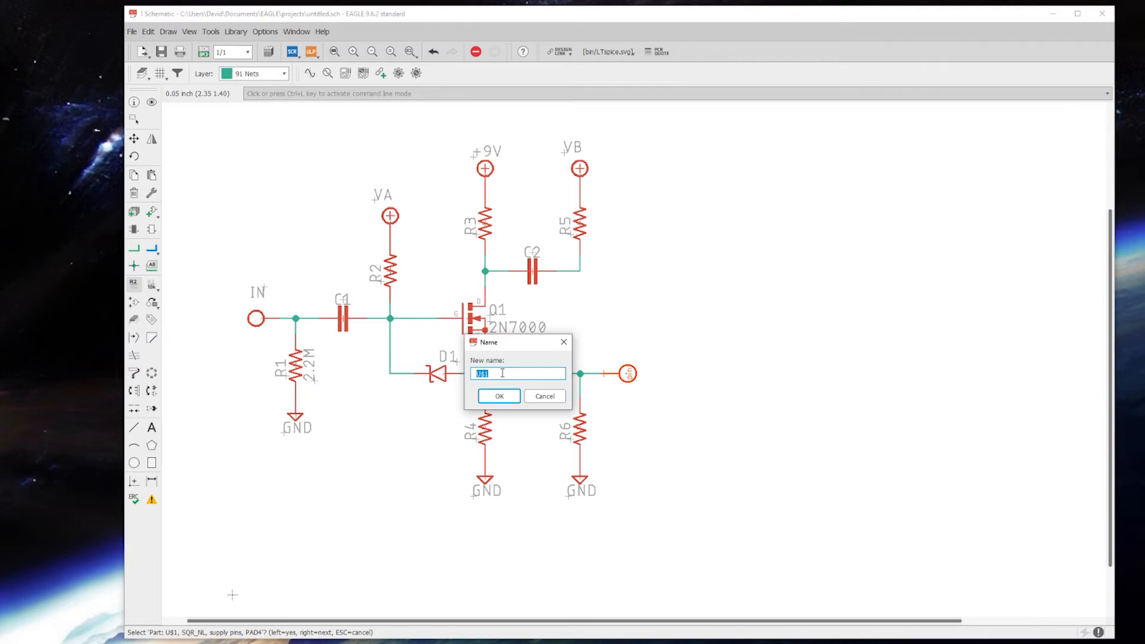
type("B")
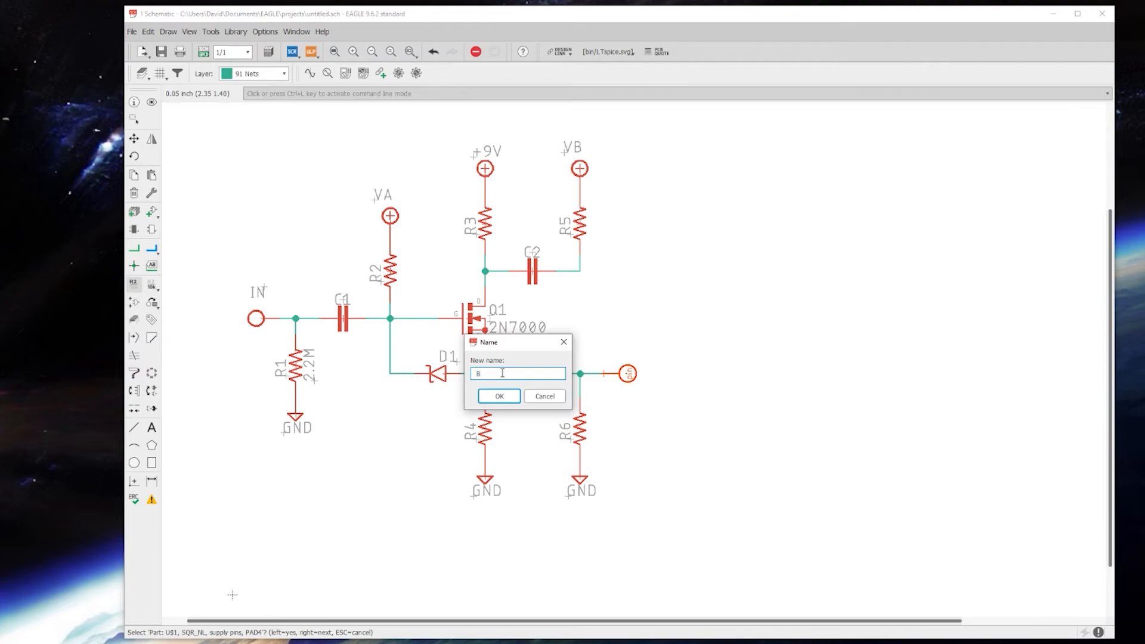
left_click(498, 396)
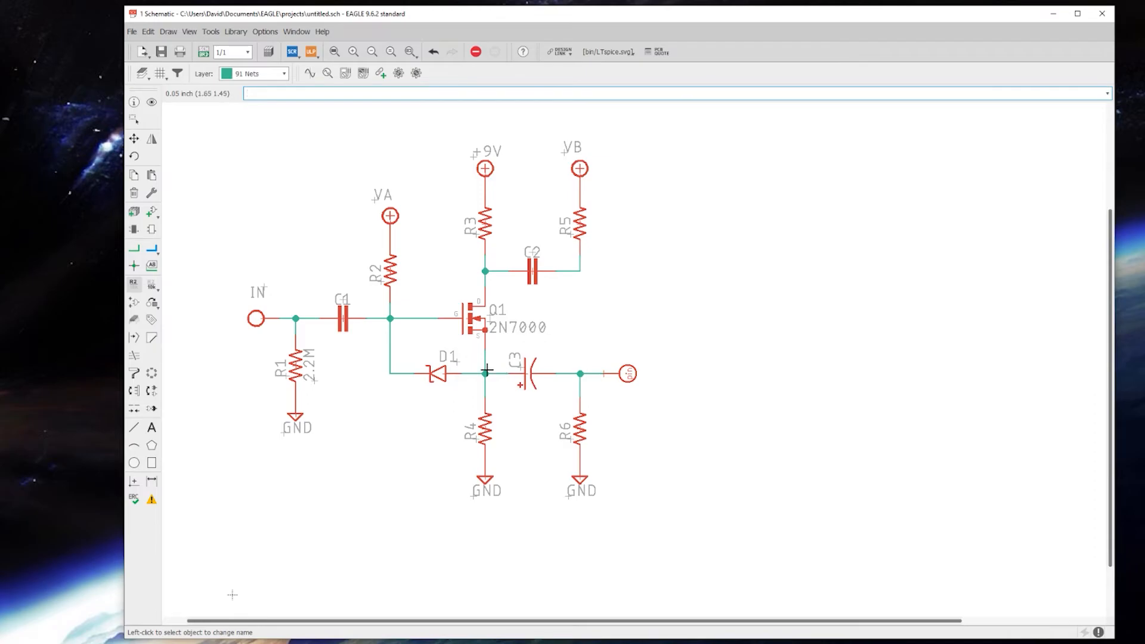
mouse_move(475, 372)
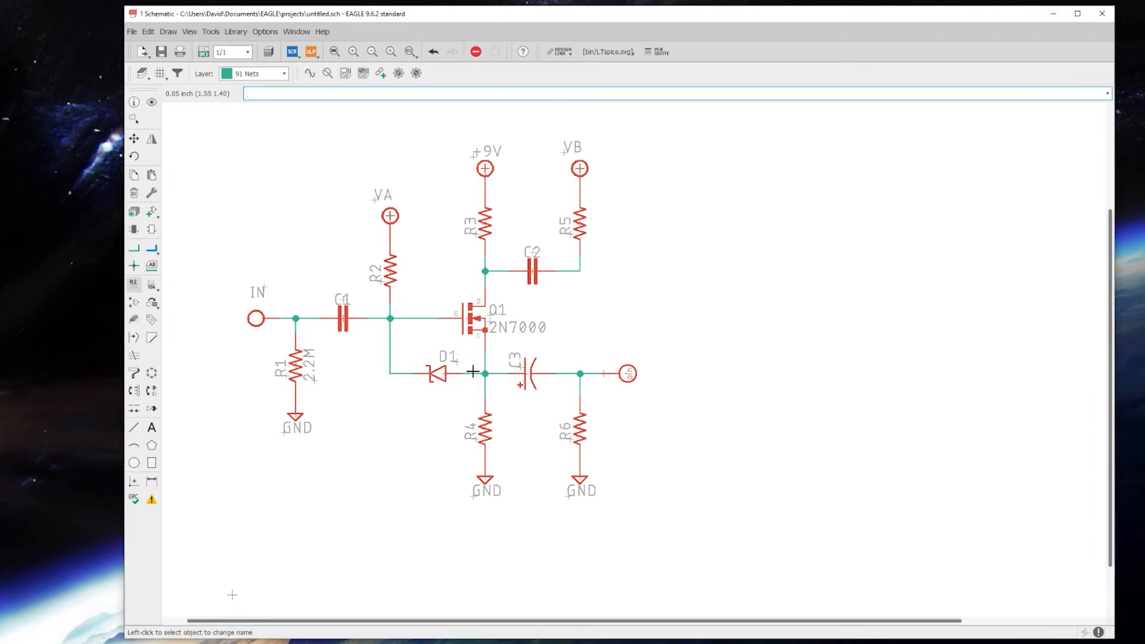
Step: Open the parts library to pick DUALTH from integrated circuits > DUAL
left_click(152, 212)
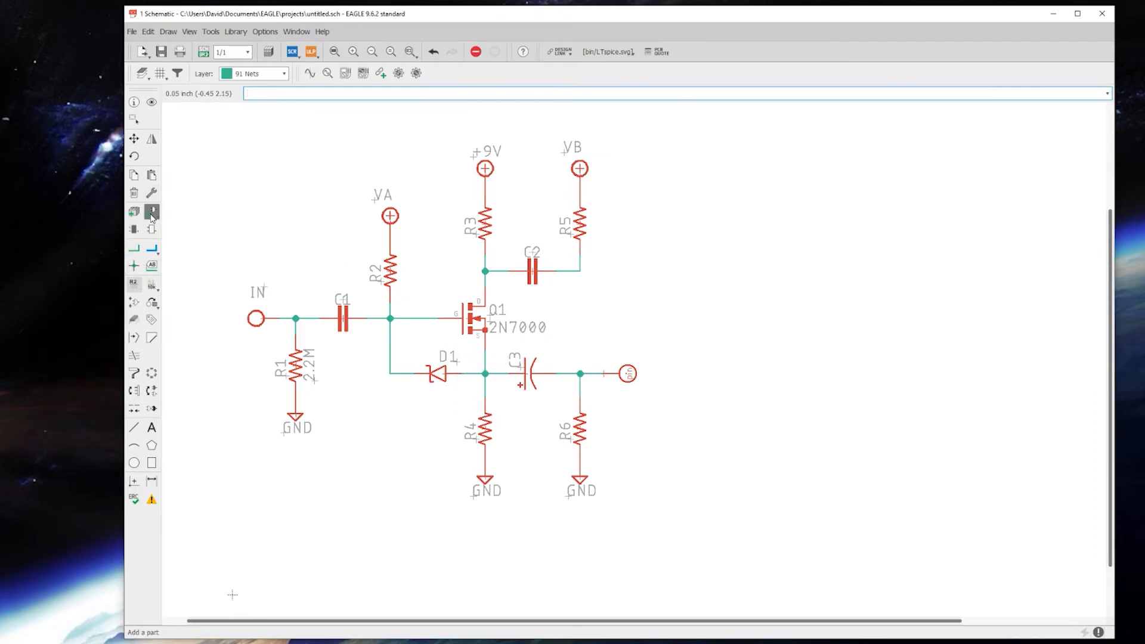
left_click(133, 212)
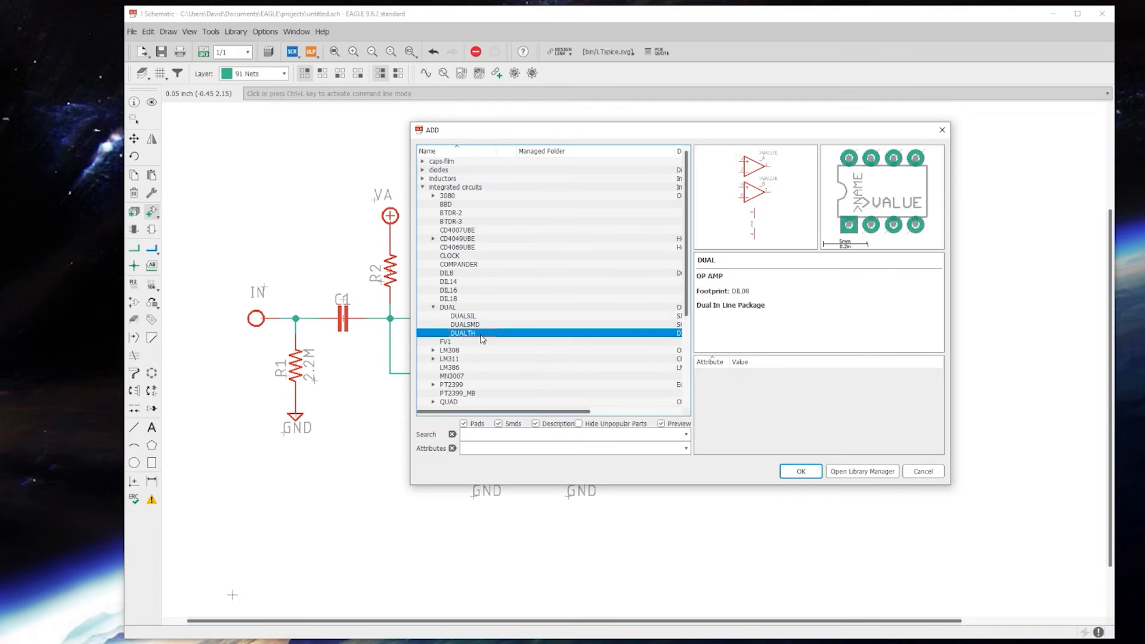
mouse_move(808, 475)
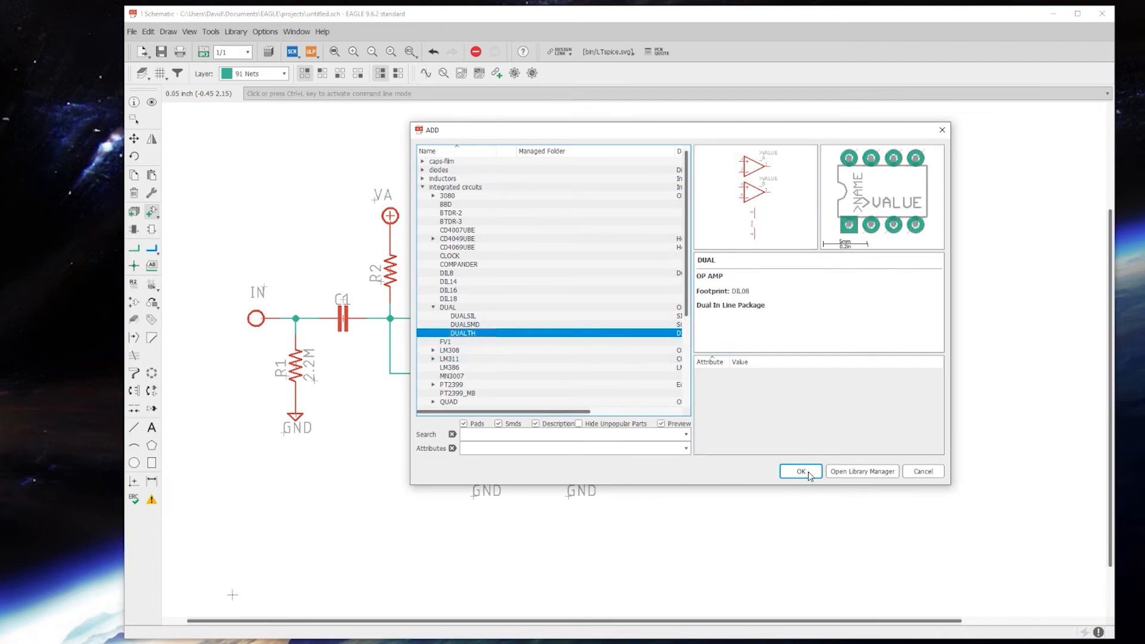
Step: Confirm the DUALTH op-amp and place gate IC1_A right of the VB branch
left_click(800, 471)
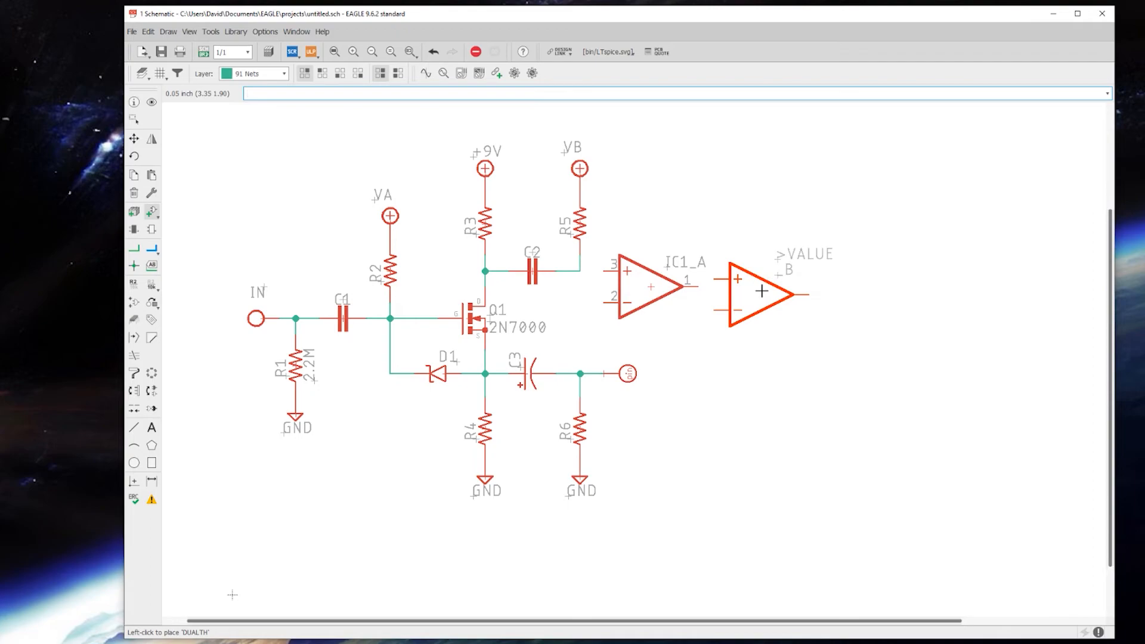
mouse_move(812, 287)
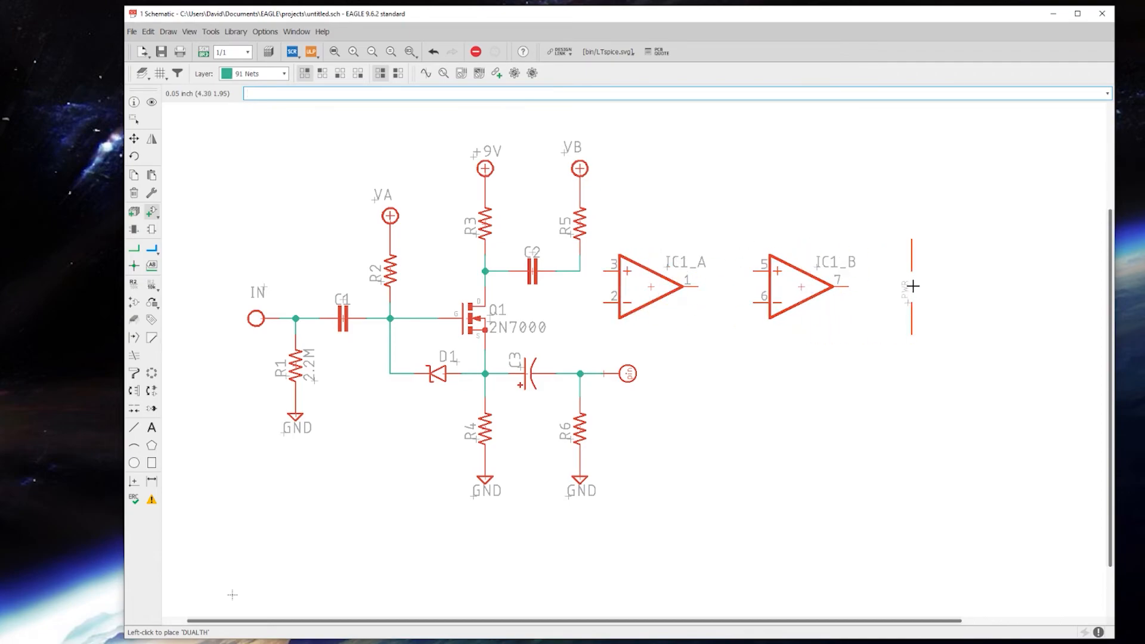
mouse_move(851, 453)
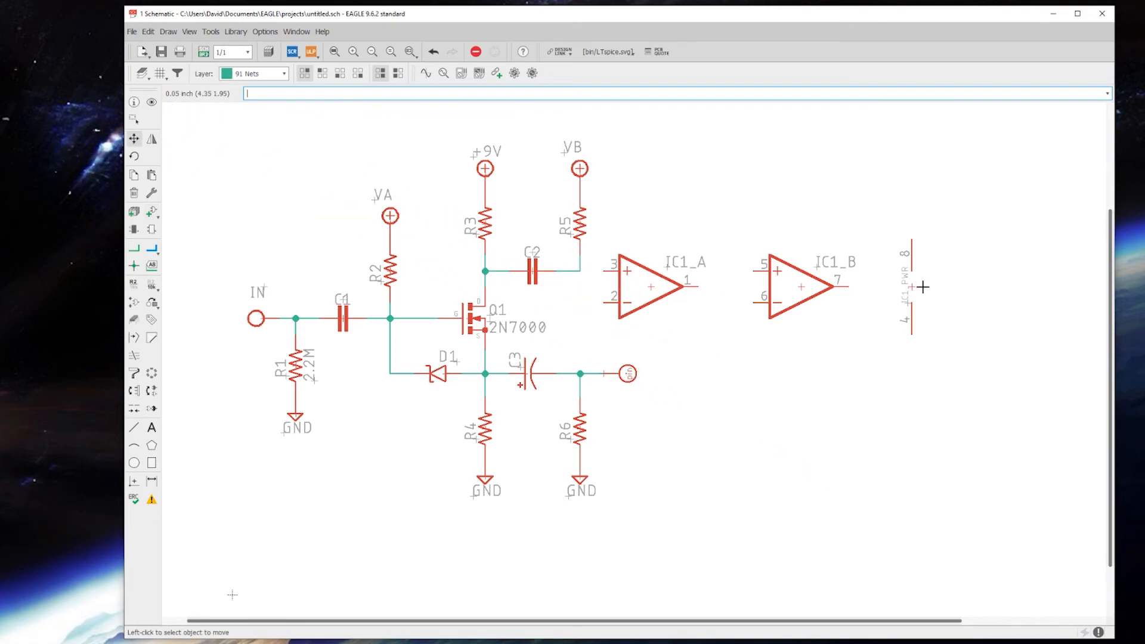
mouse_move(913, 243)
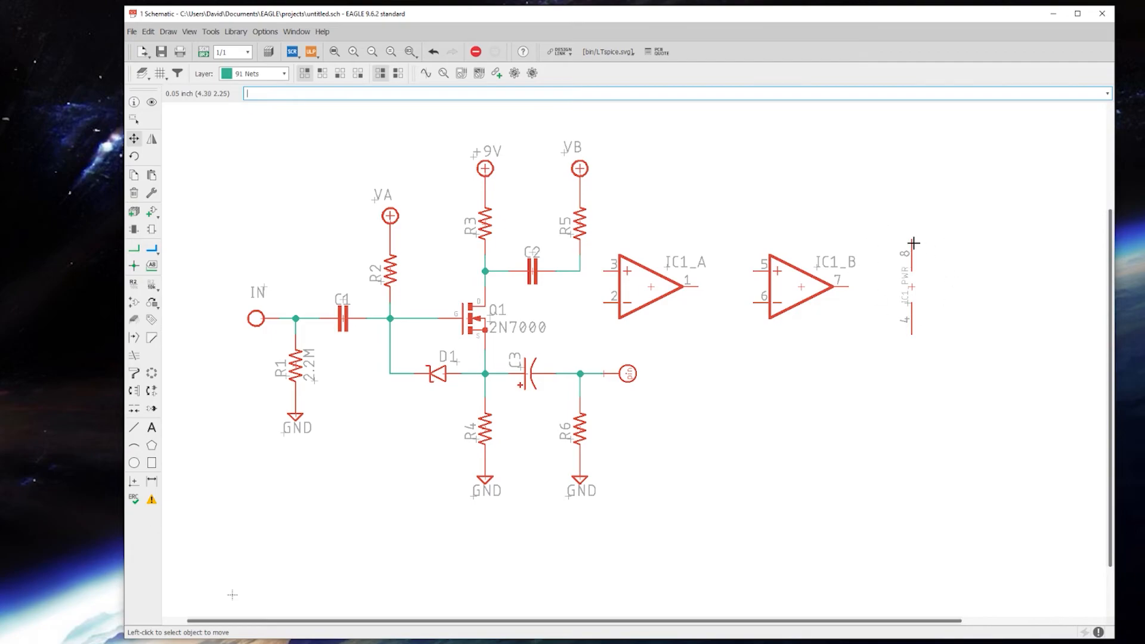
mouse_move(910, 335)
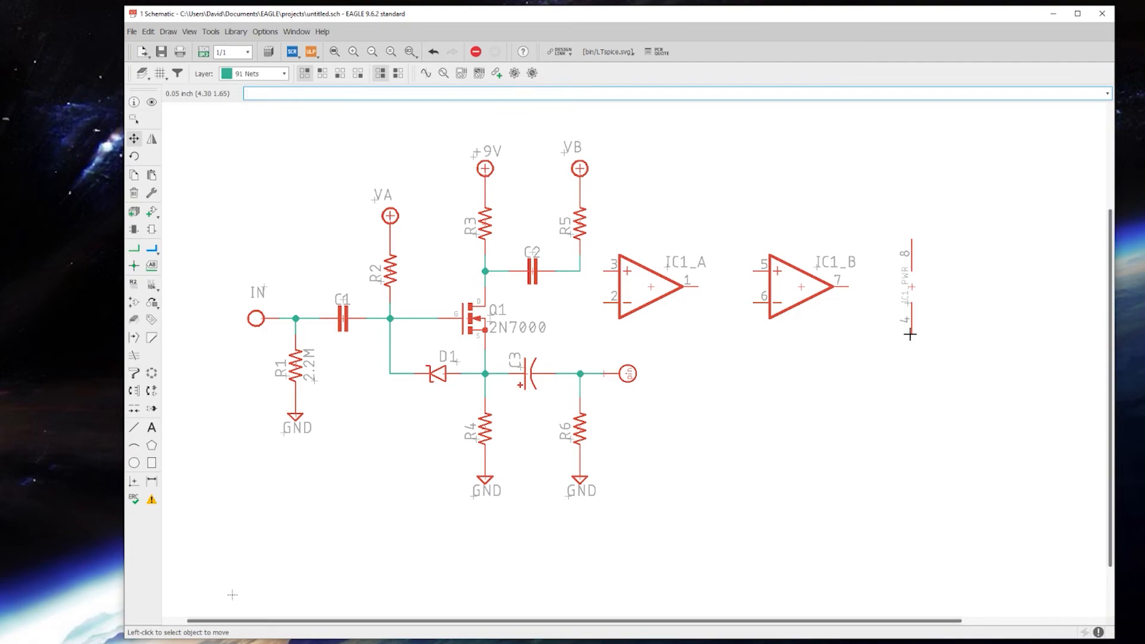
mouse_move(797, 230)
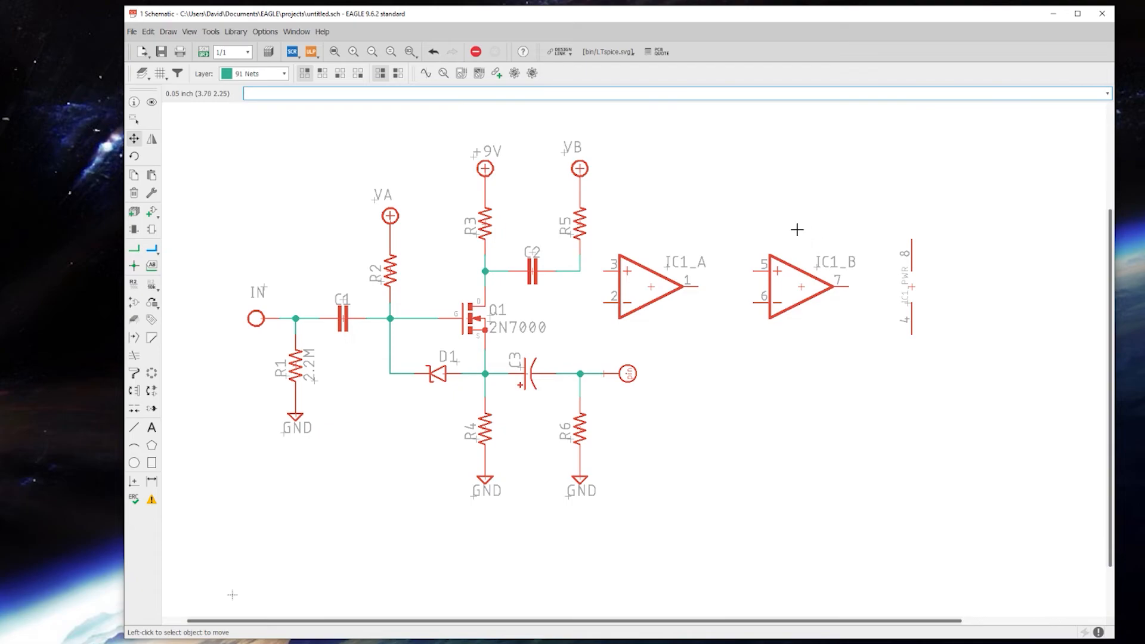
mouse_move(811, 279)
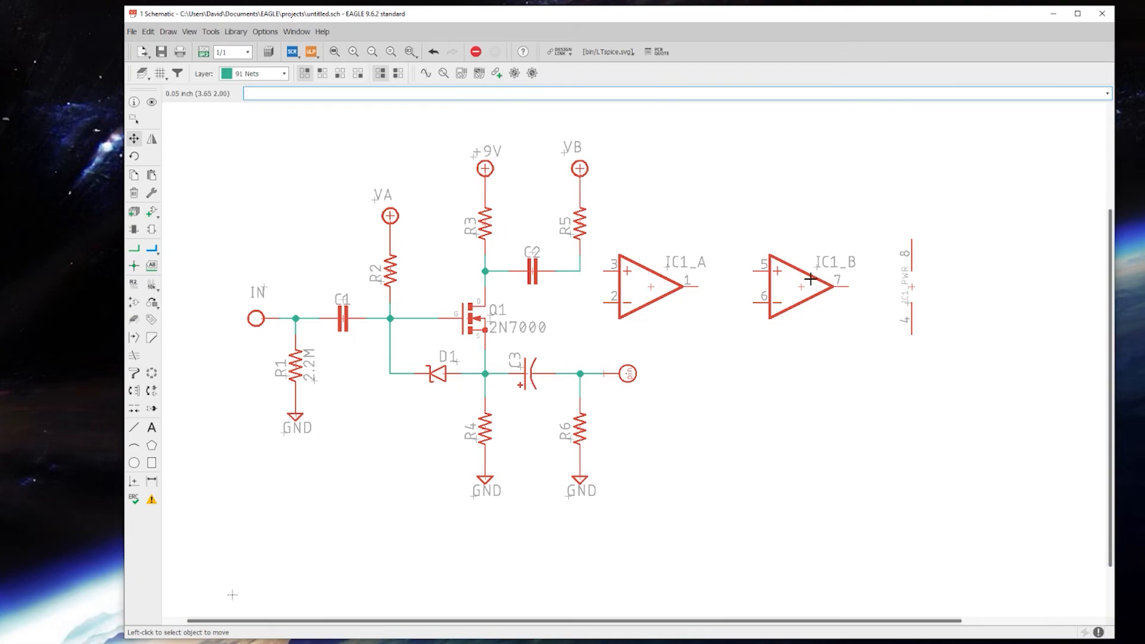
mouse_move(781, 248)
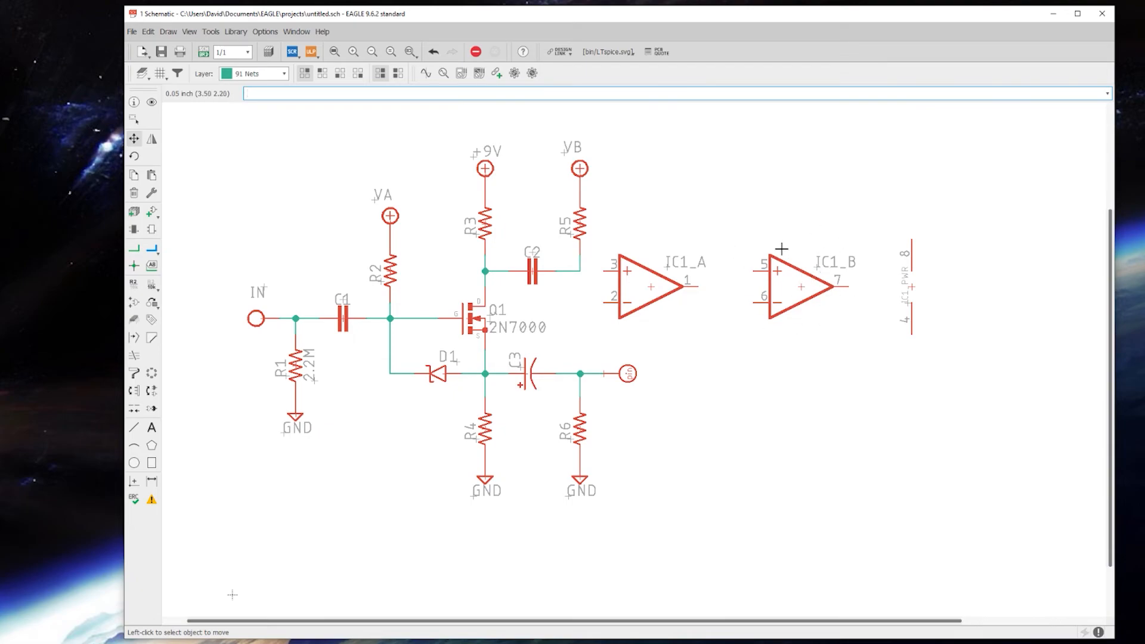
mouse_move(777, 269)
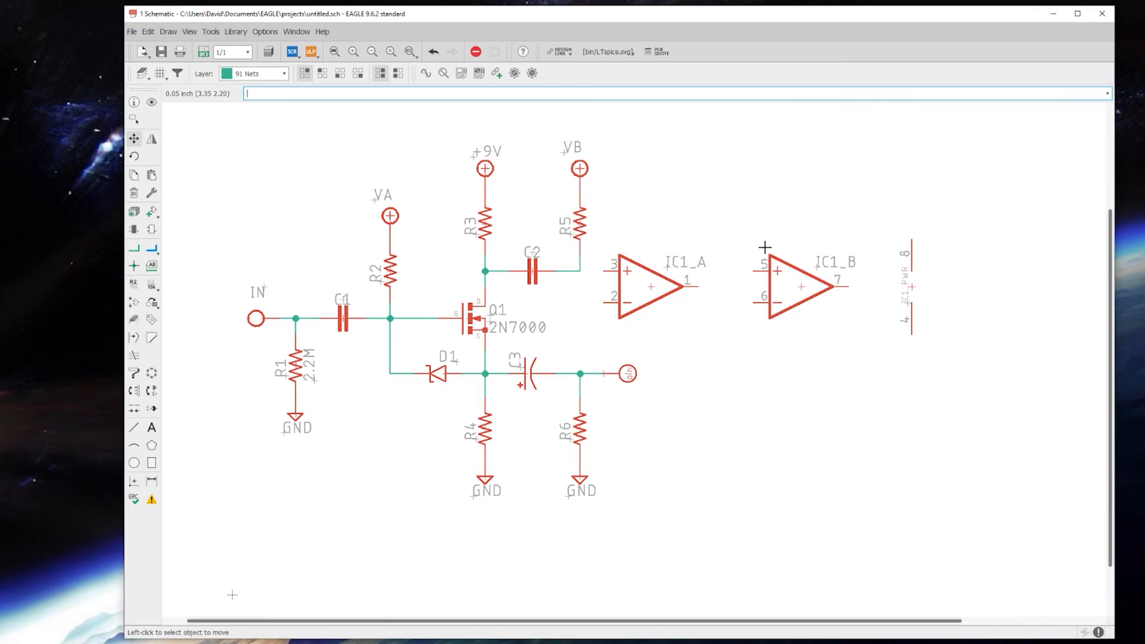
mouse_move(610, 257)
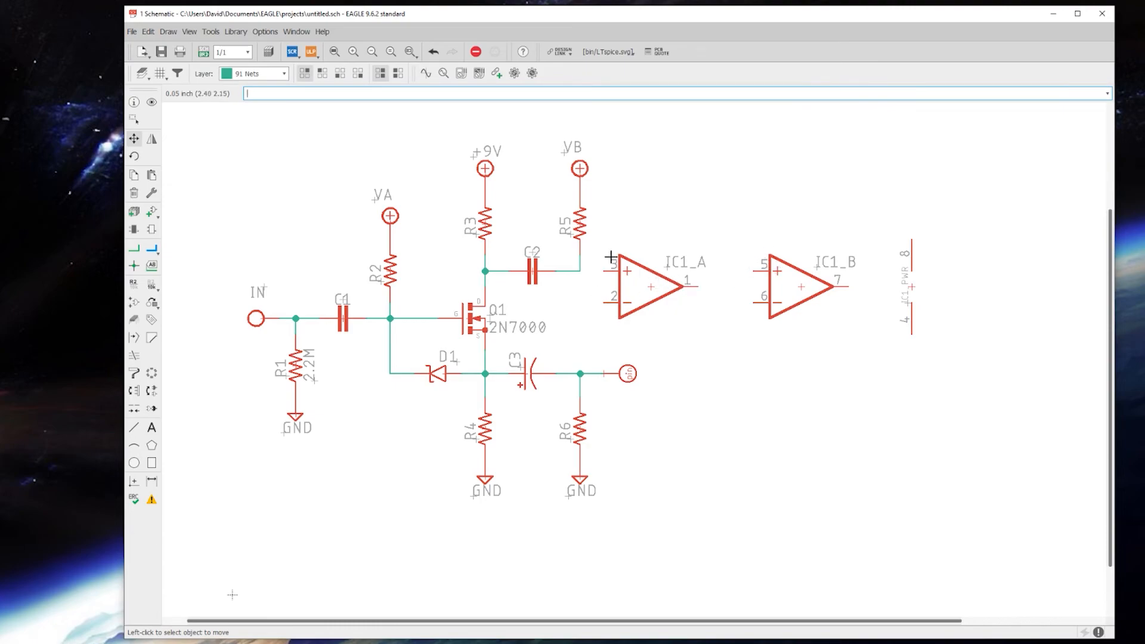
mouse_move(840, 287)
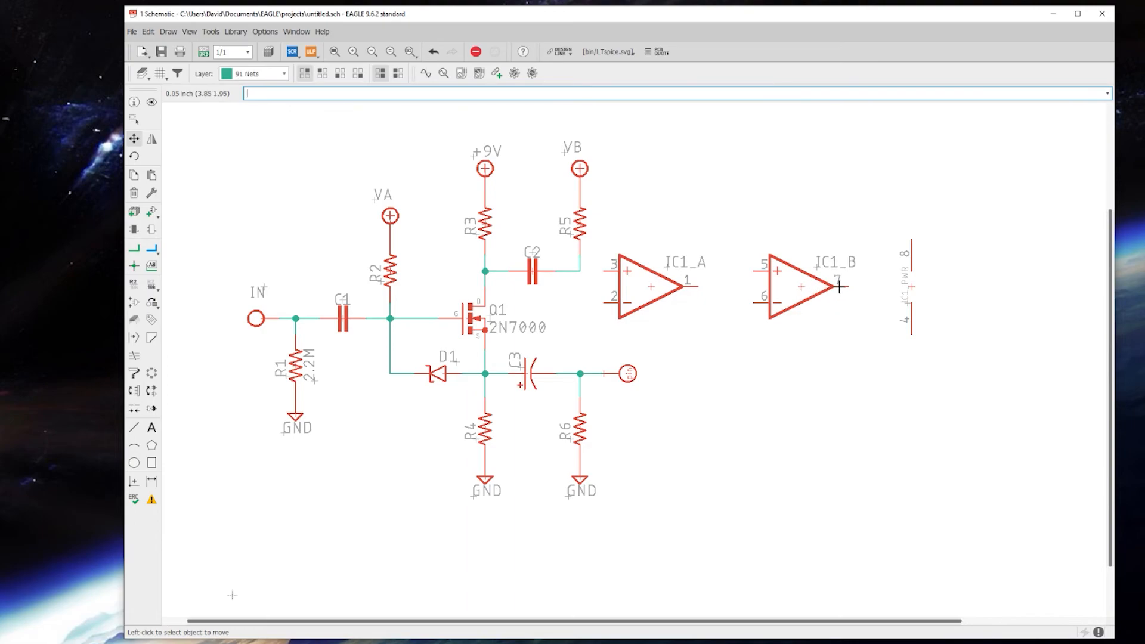
mouse_move(742, 283)
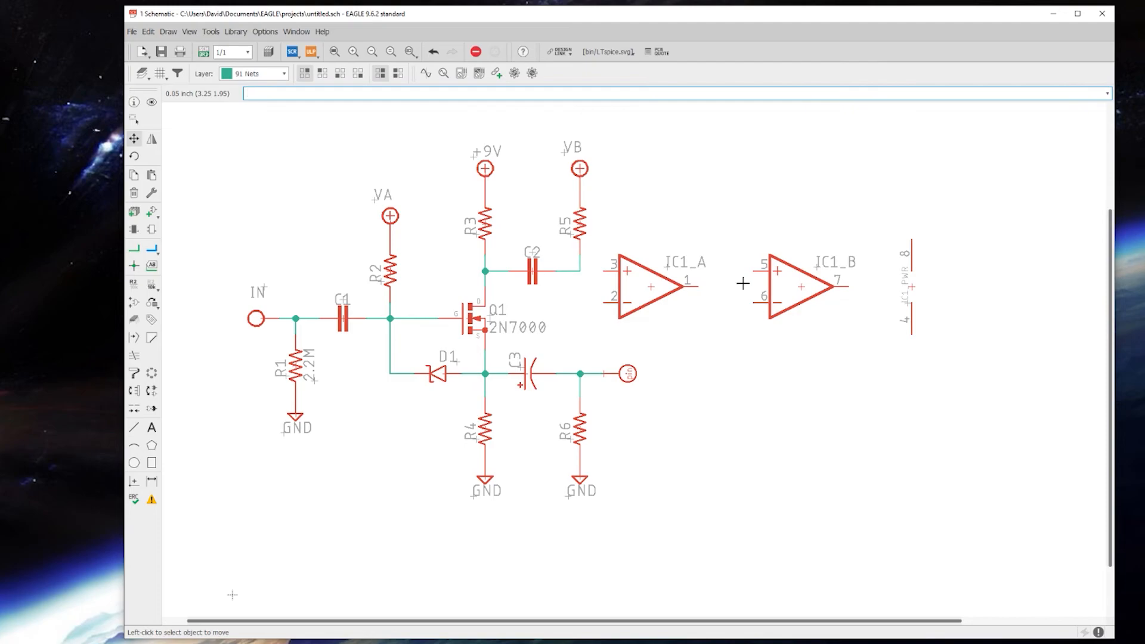
mouse_move(618, 273)
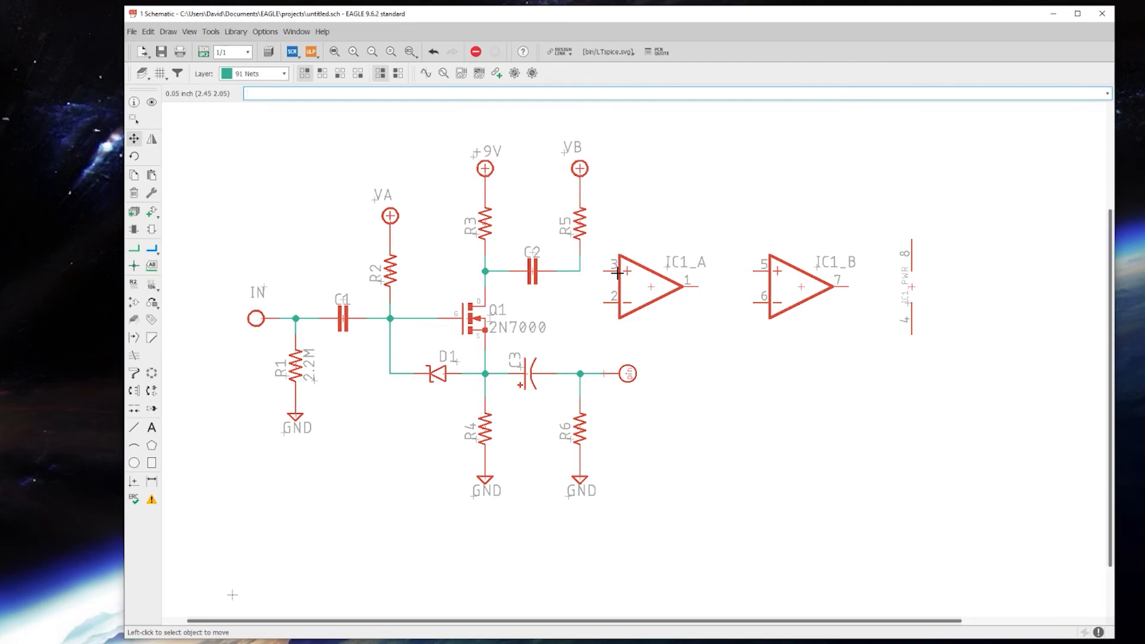
mouse_move(801, 286)
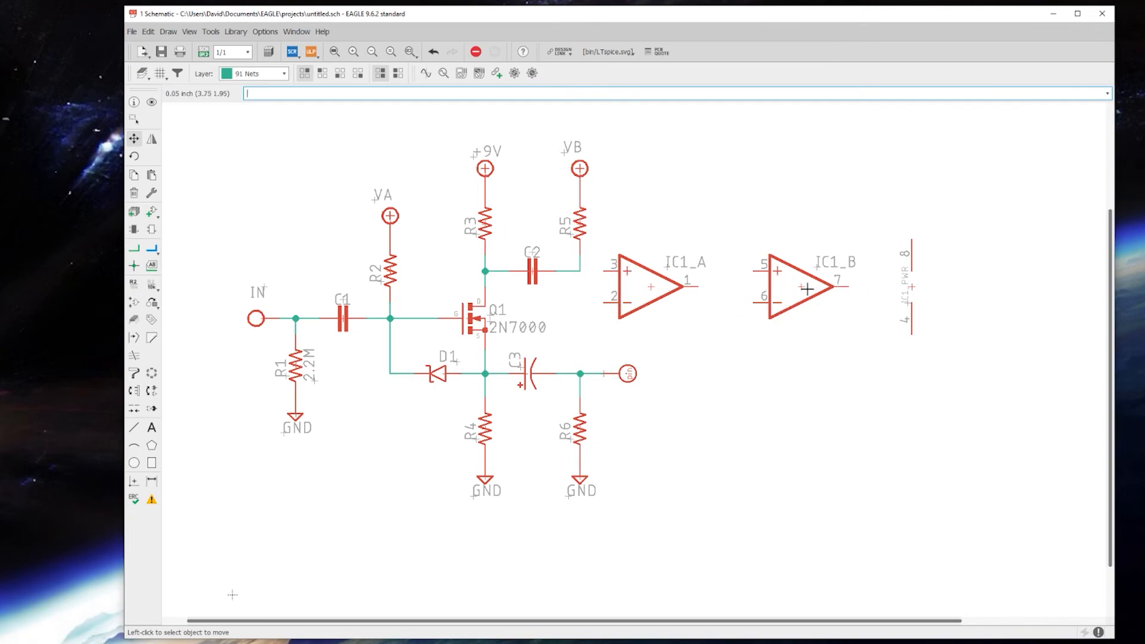
mouse_move(730, 293)
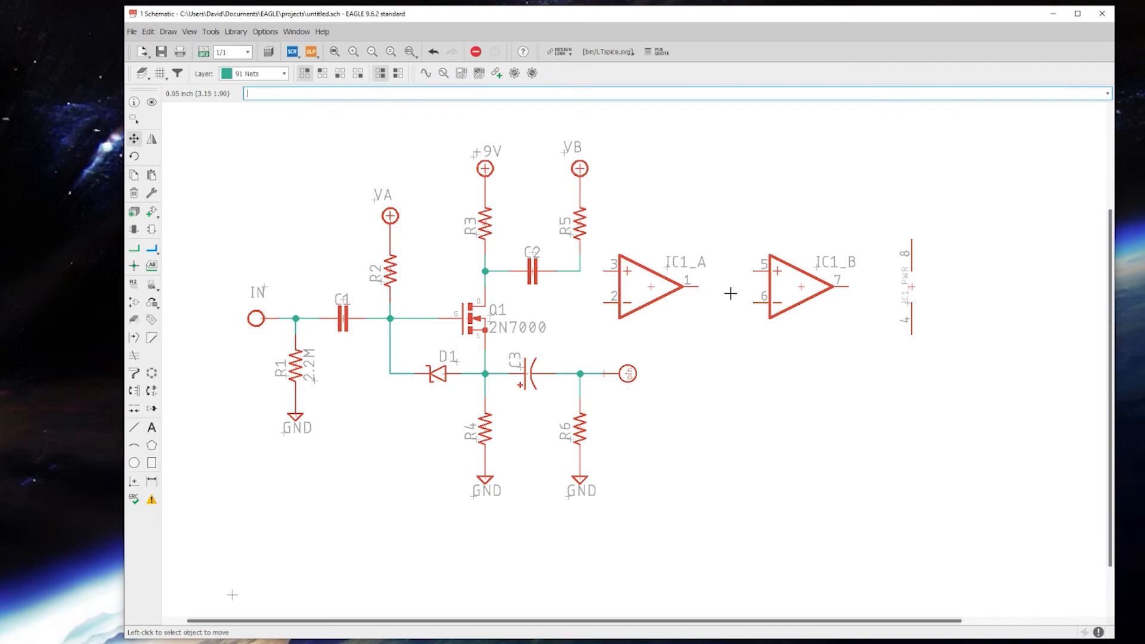
mouse_move(746, 274)
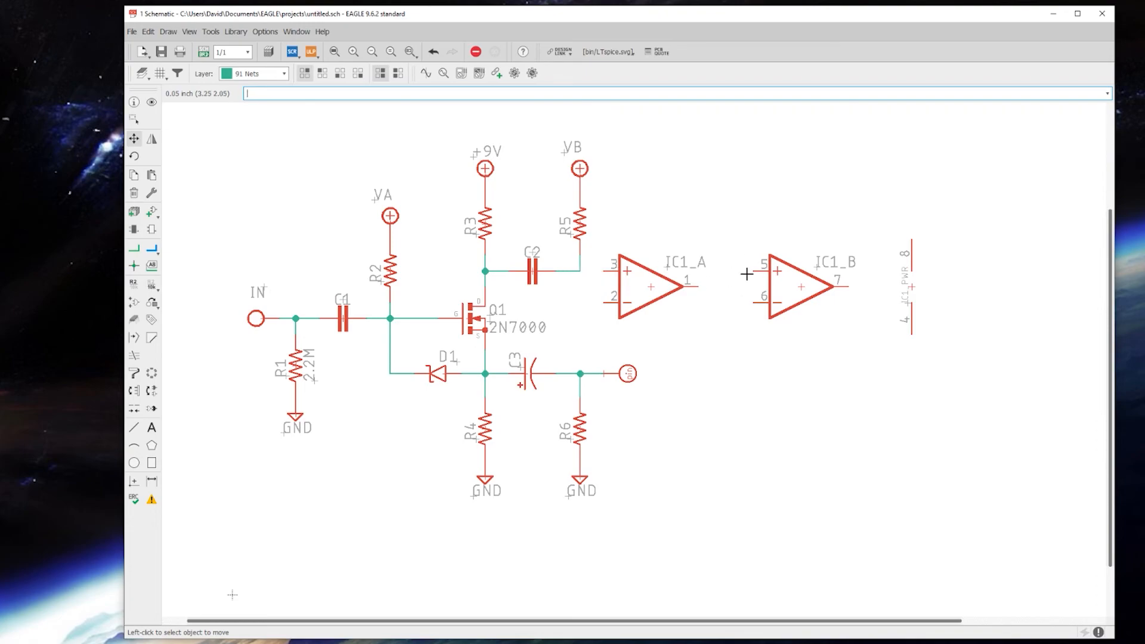
mouse_move(782, 275)
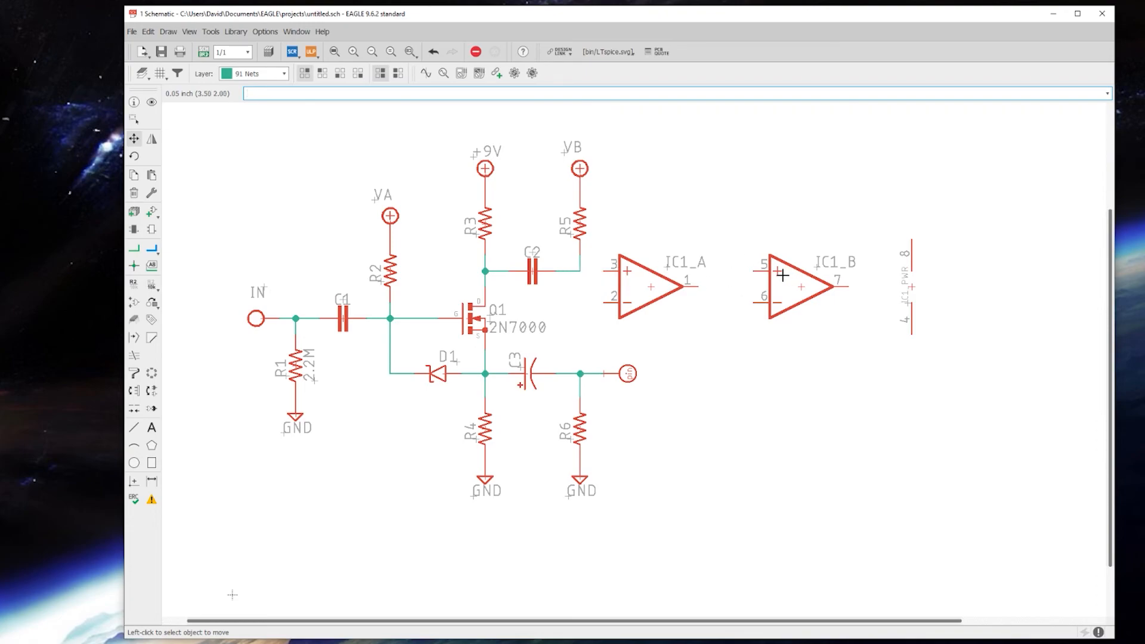
mouse_move(592, 245)
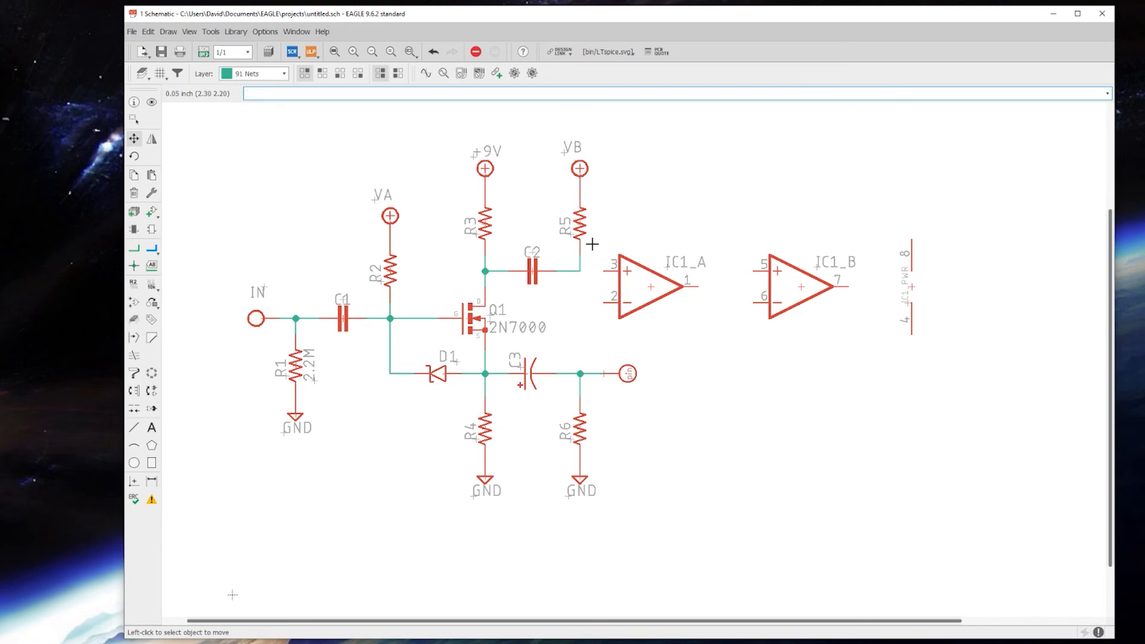
mouse_move(608, 274)
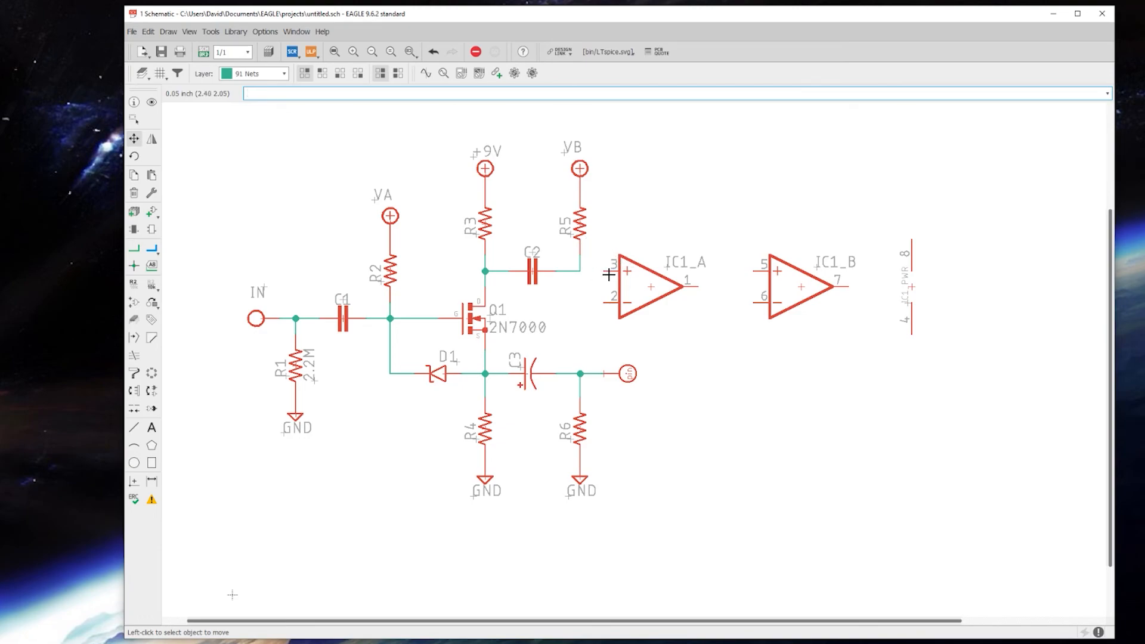
mouse_move(527, 256)
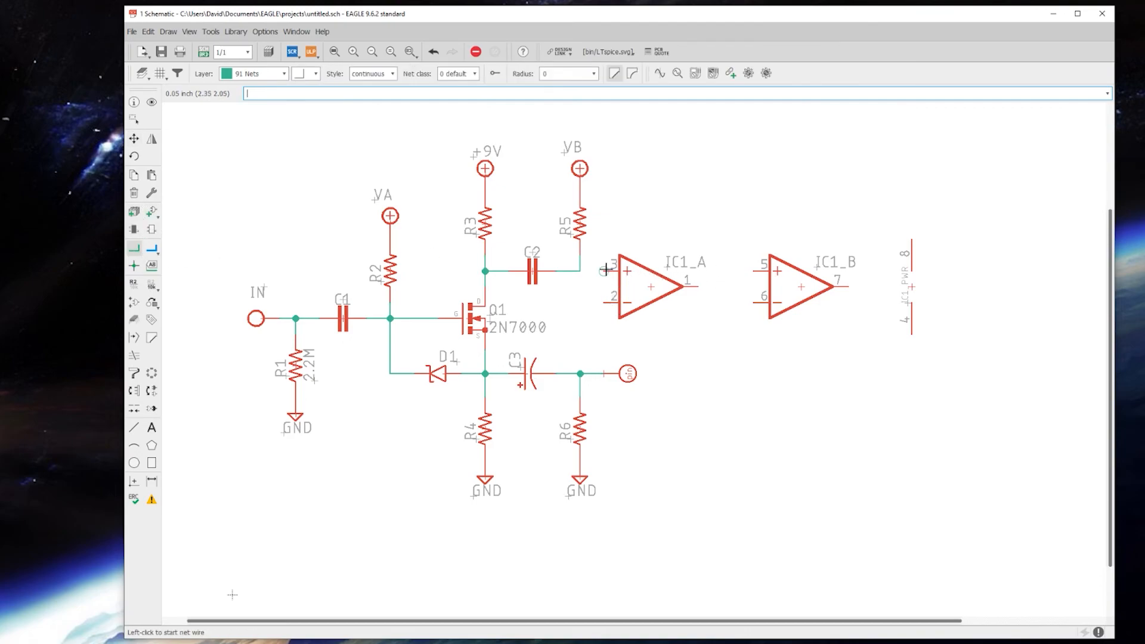
mouse_move(607, 274)
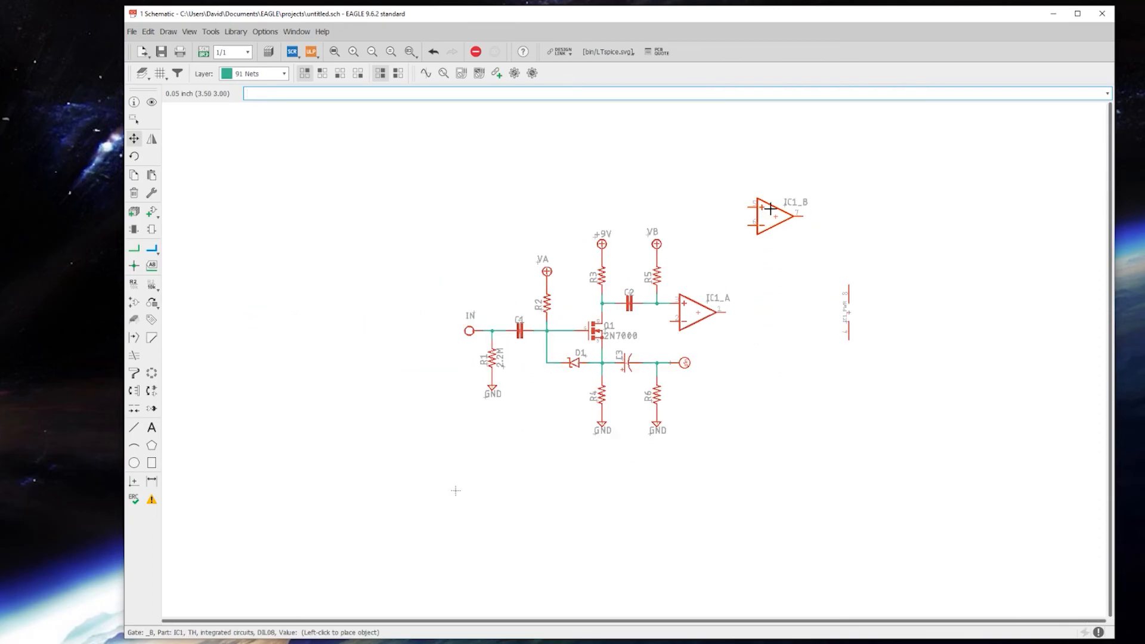
Step: Place amplifier IC1_B above the circuit and reopen the Add Part library
left_click(774, 209)
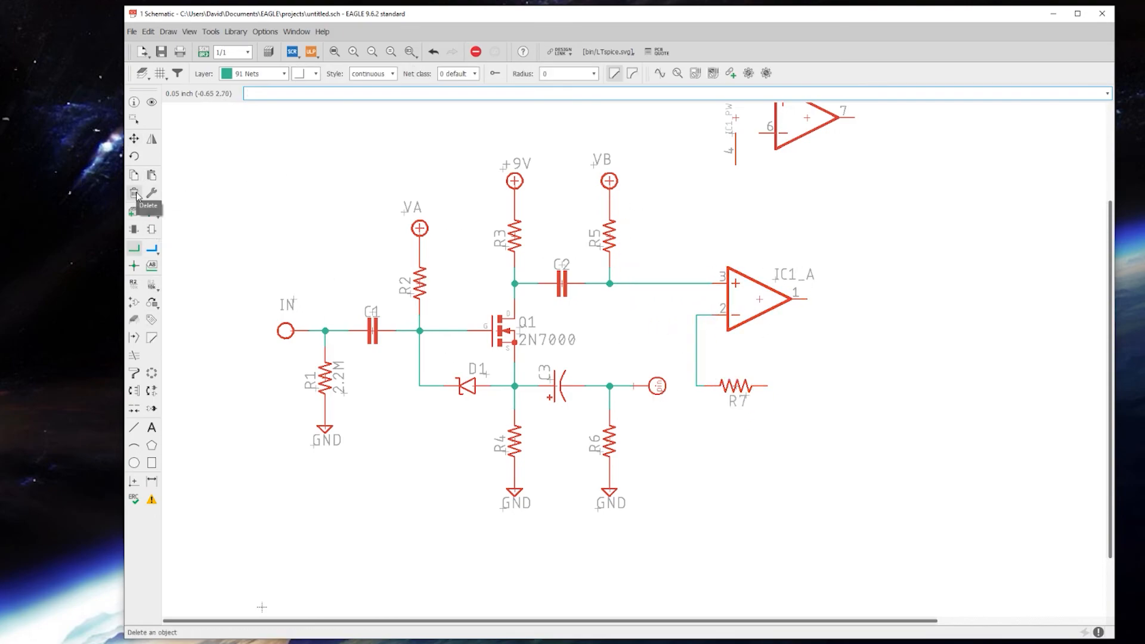
left_click(134, 139)
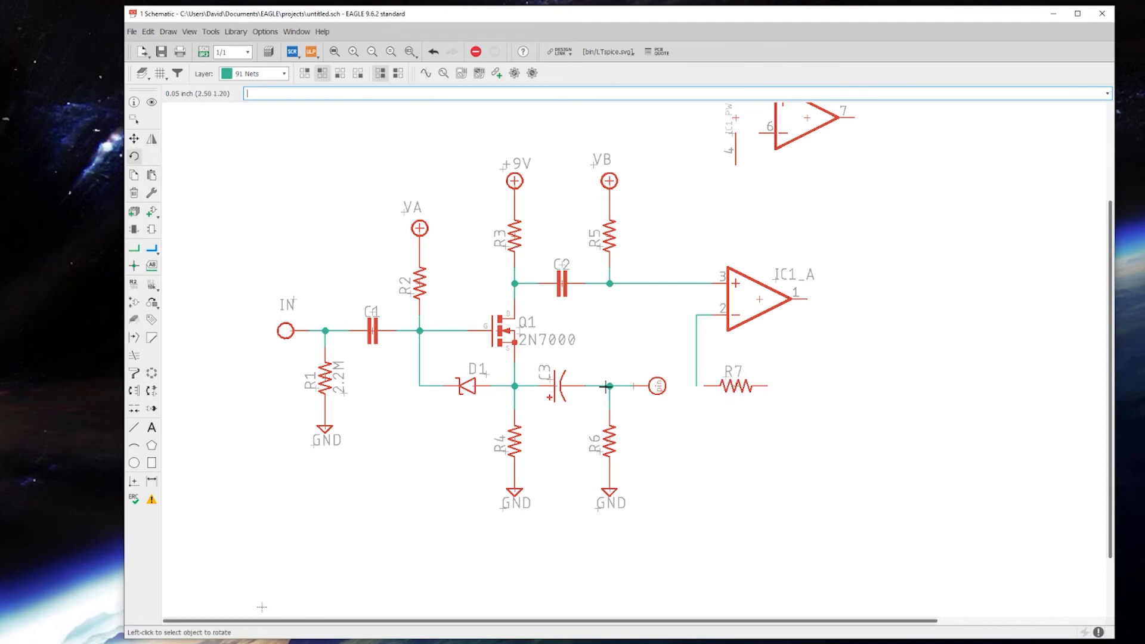
left_click(134, 139)
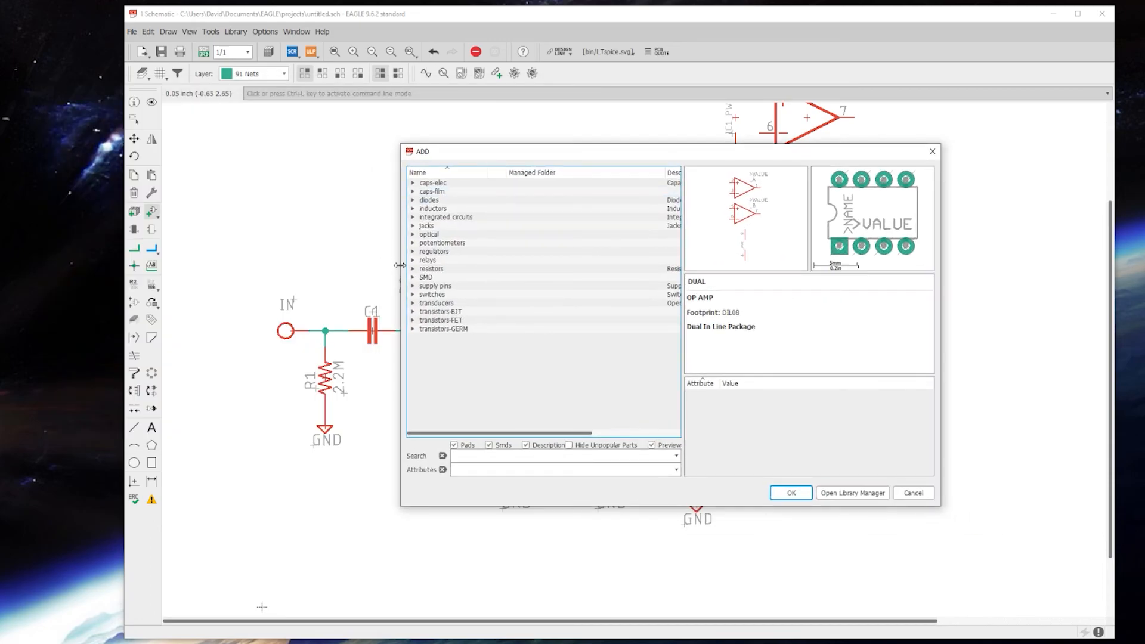
Step: Compare the potentiometers > 16MM variants and confirm the bottom-mount 16MM.1
left_click(441, 243)
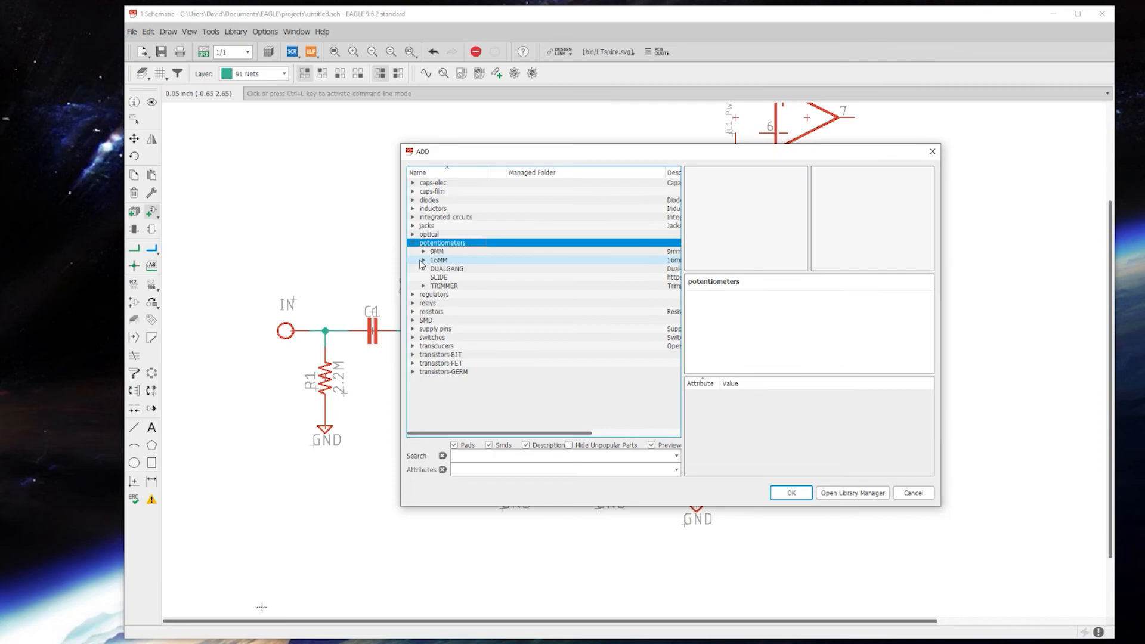
left_click(422, 260)
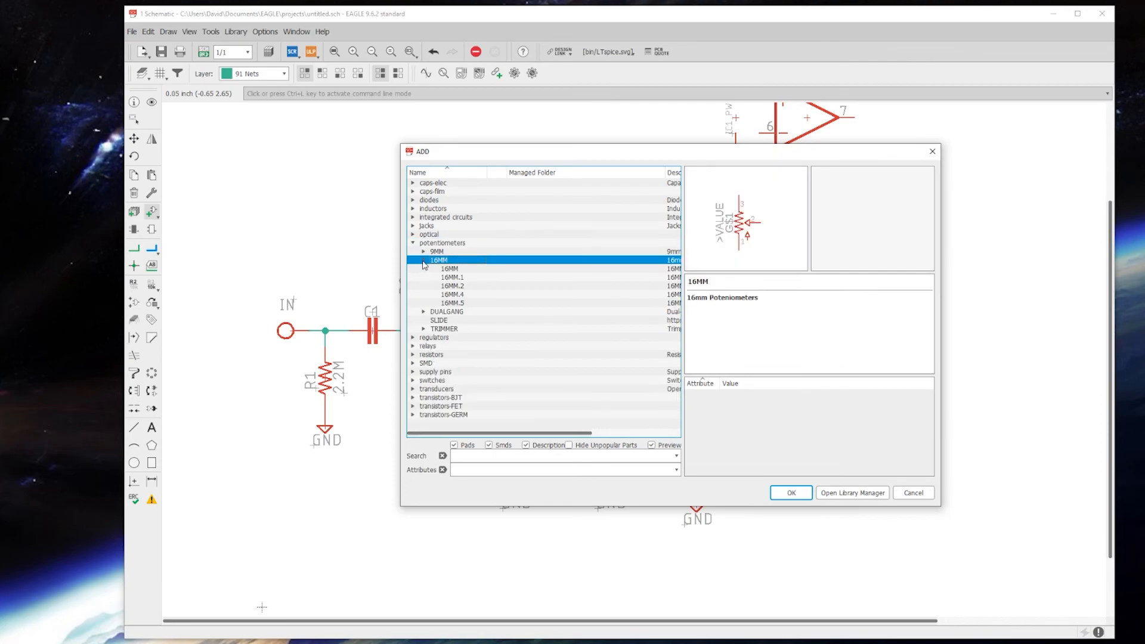
mouse_move(461, 274)
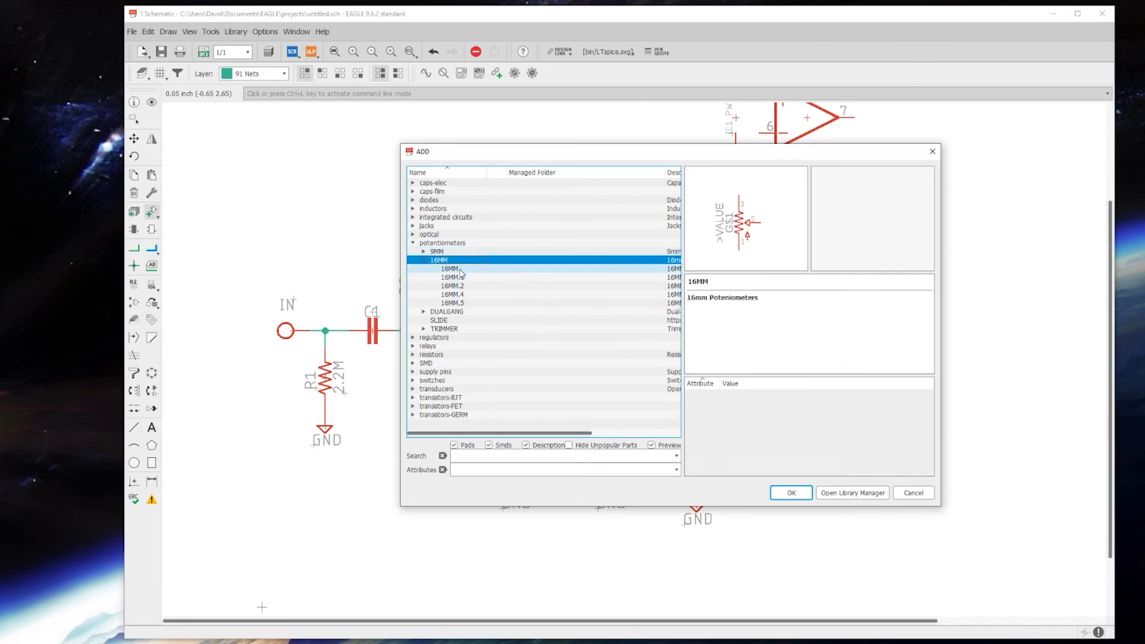
left_click(445, 268)
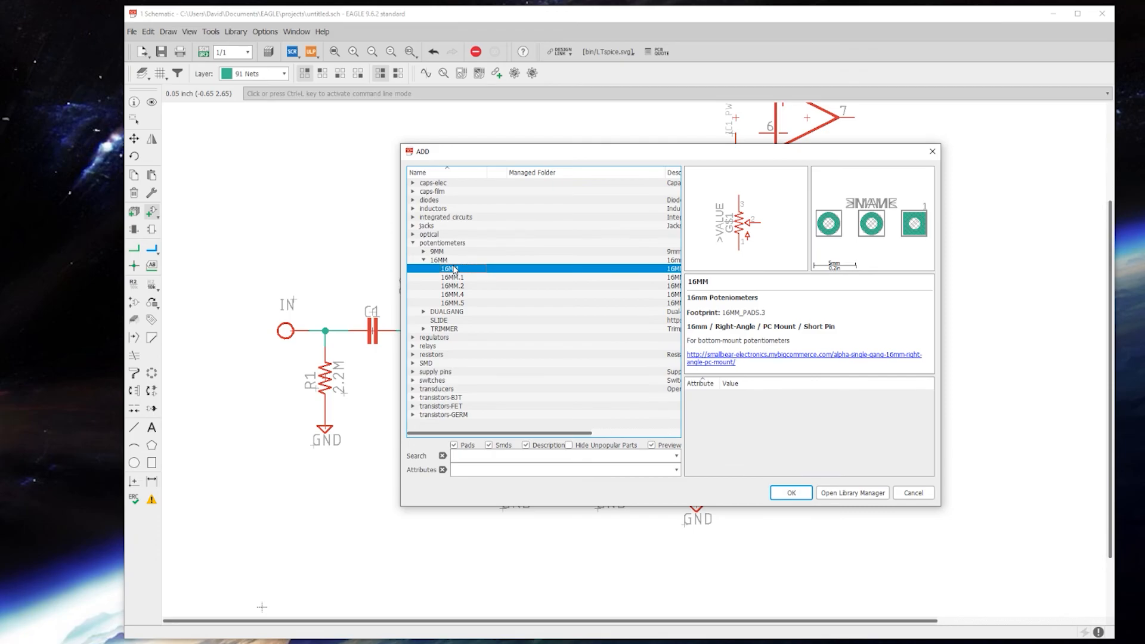
mouse_move(462, 279)
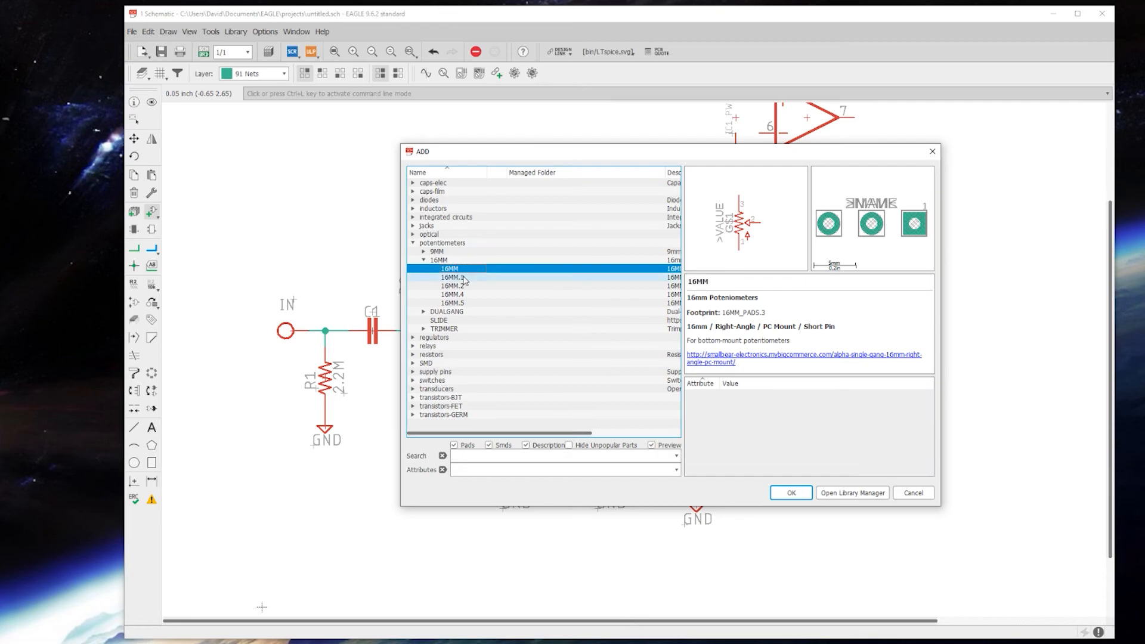
left_click(452, 277)
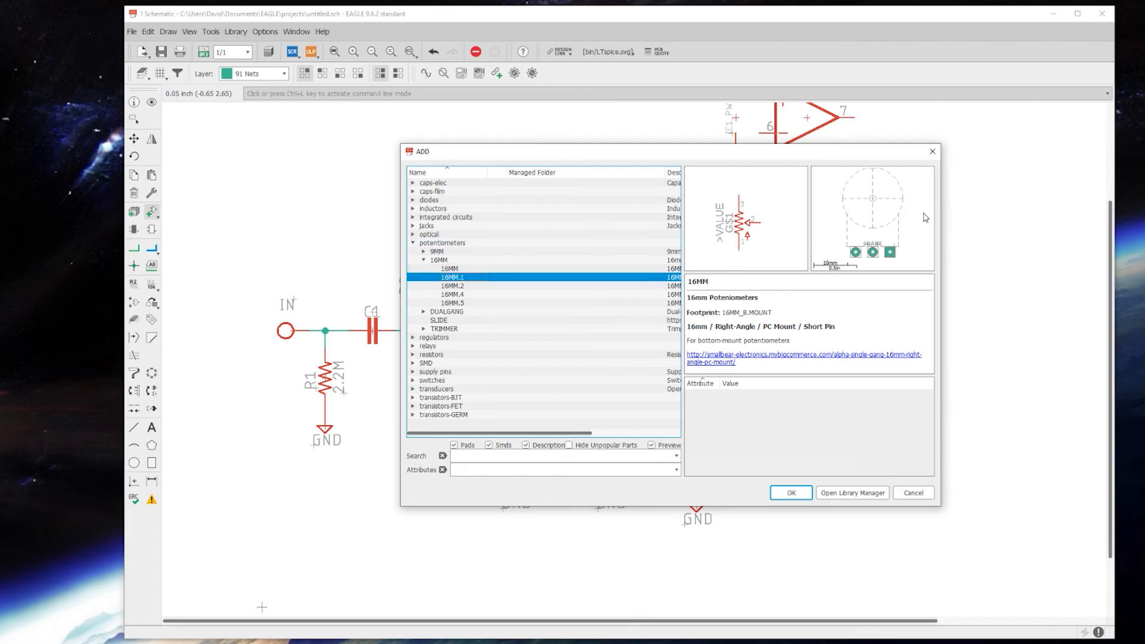
mouse_move(913, 208)
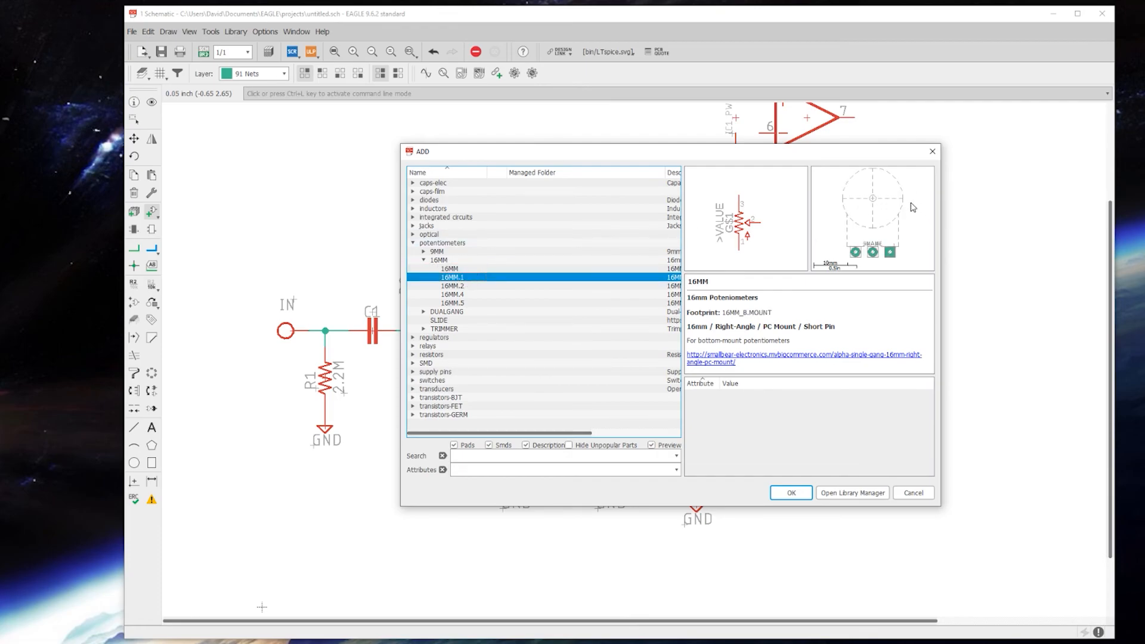
mouse_move(859, 192)
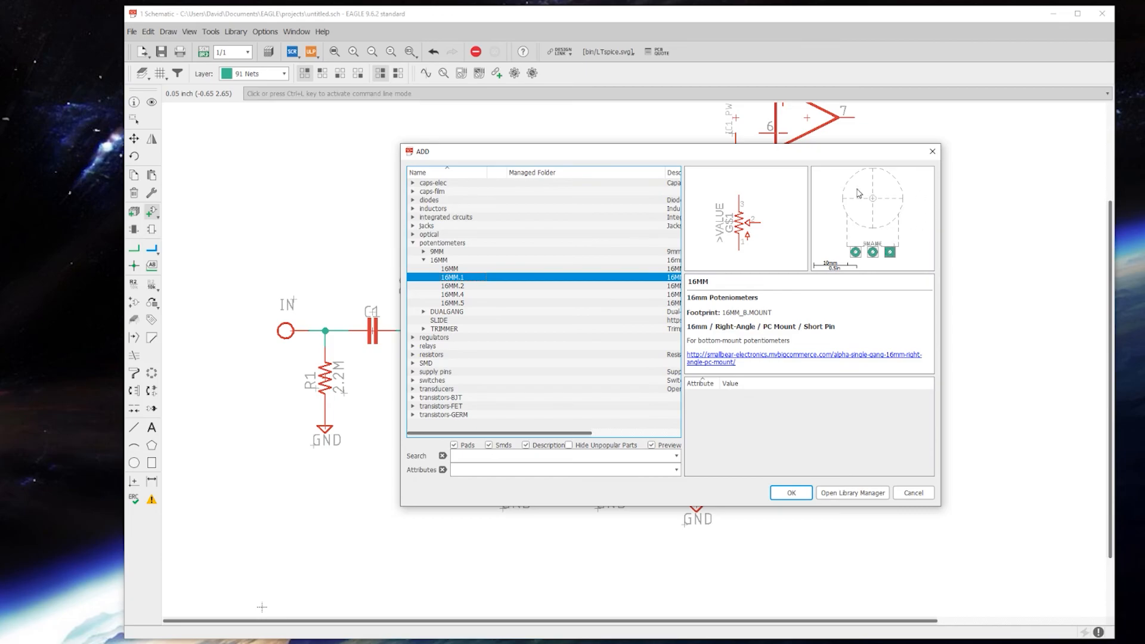
left_click(452, 285)
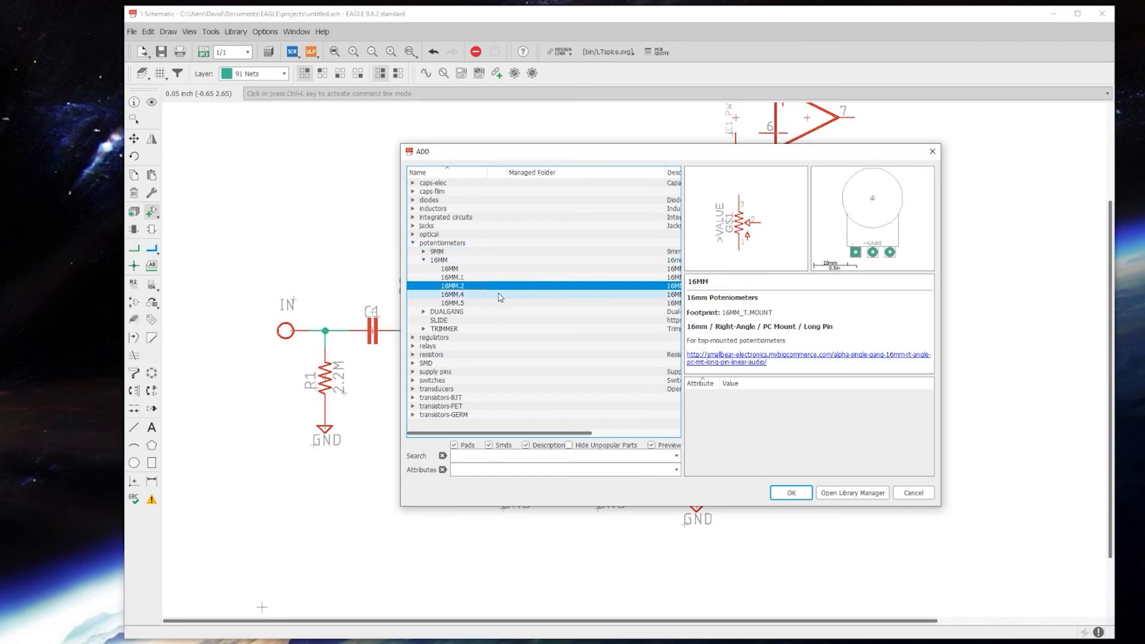
mouse_move(756, 265)
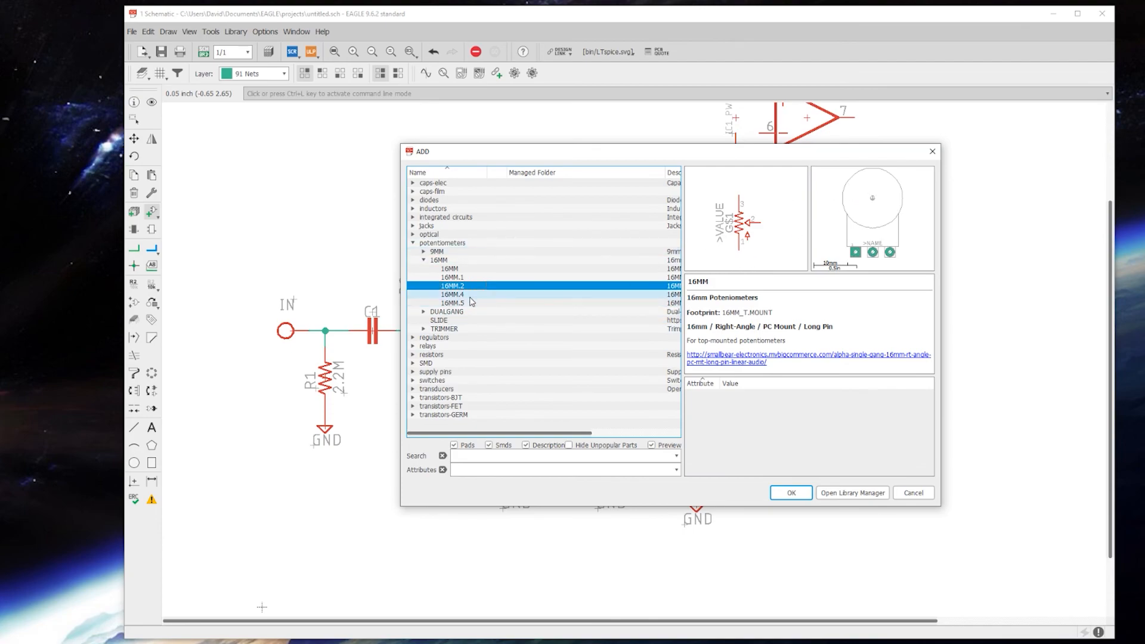
left_click(451, 294)
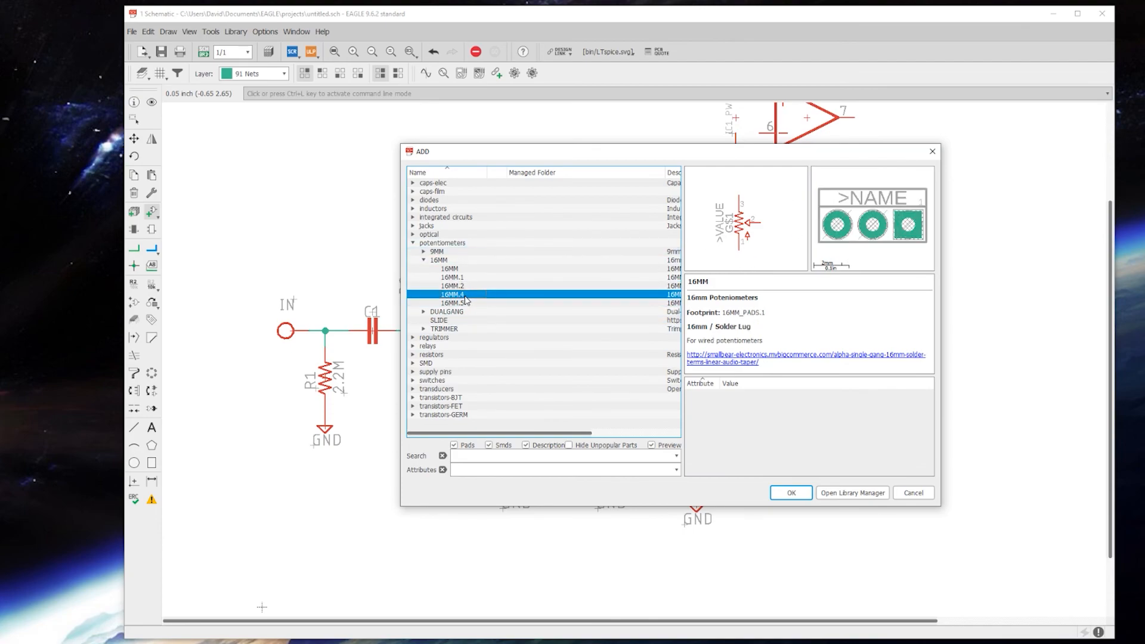
mouse_move(860, 237)
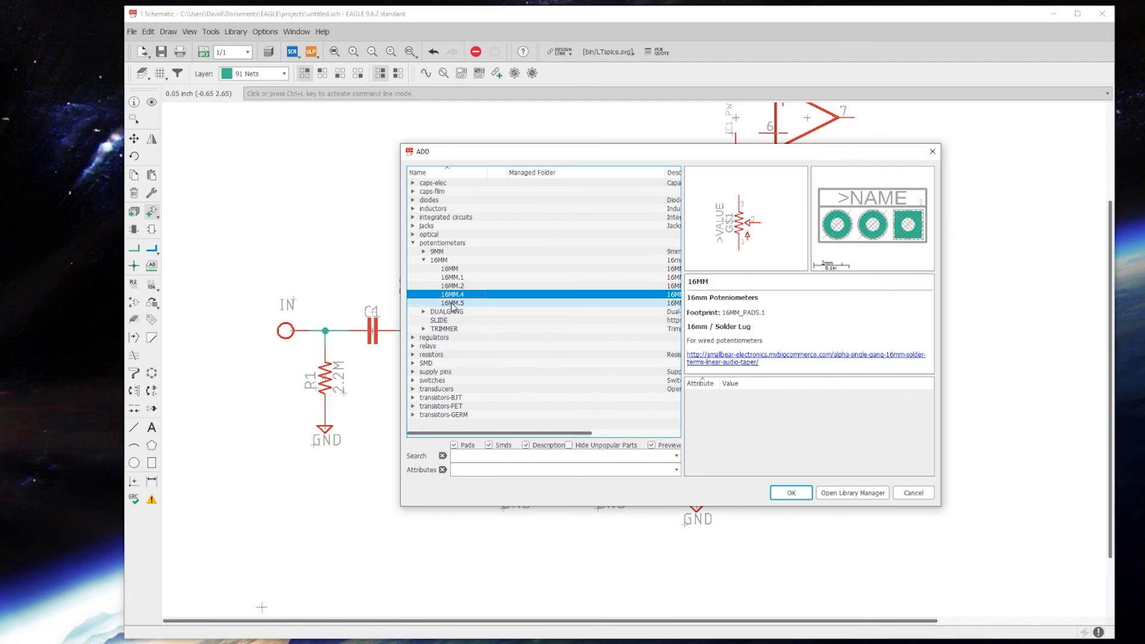
left_click(451, 303)
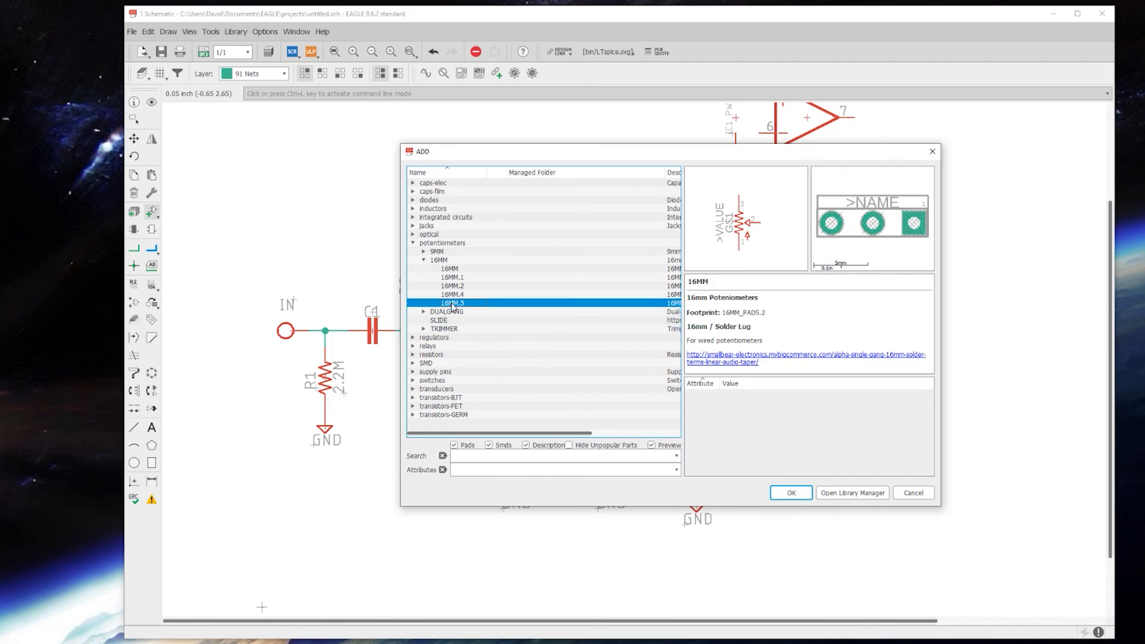
left_click(452, 276)
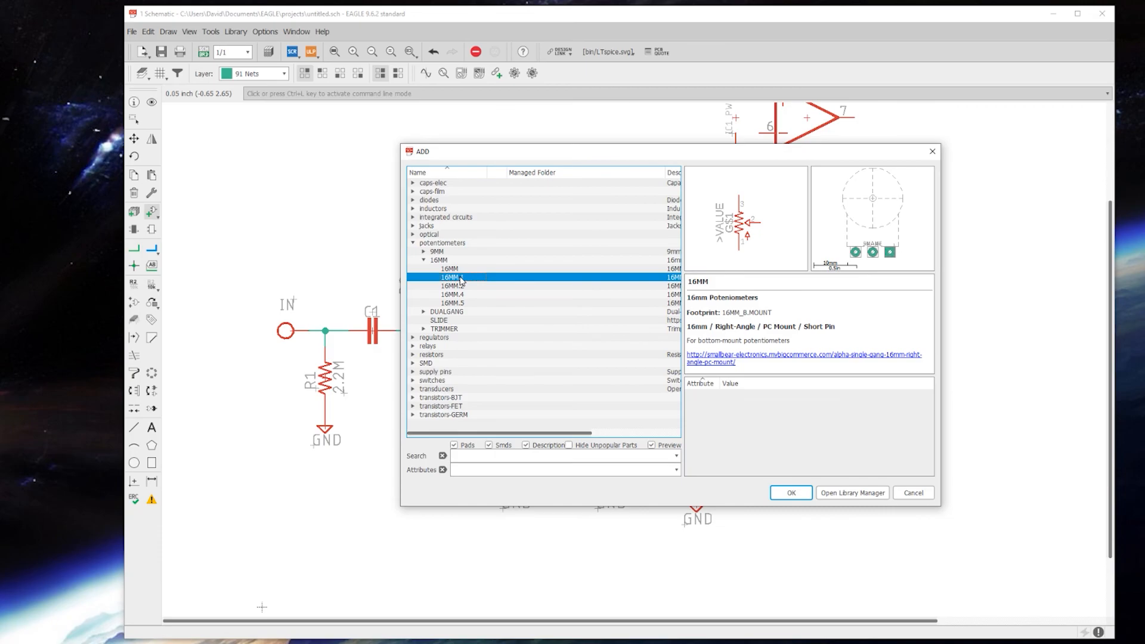
left_click(790, 492)
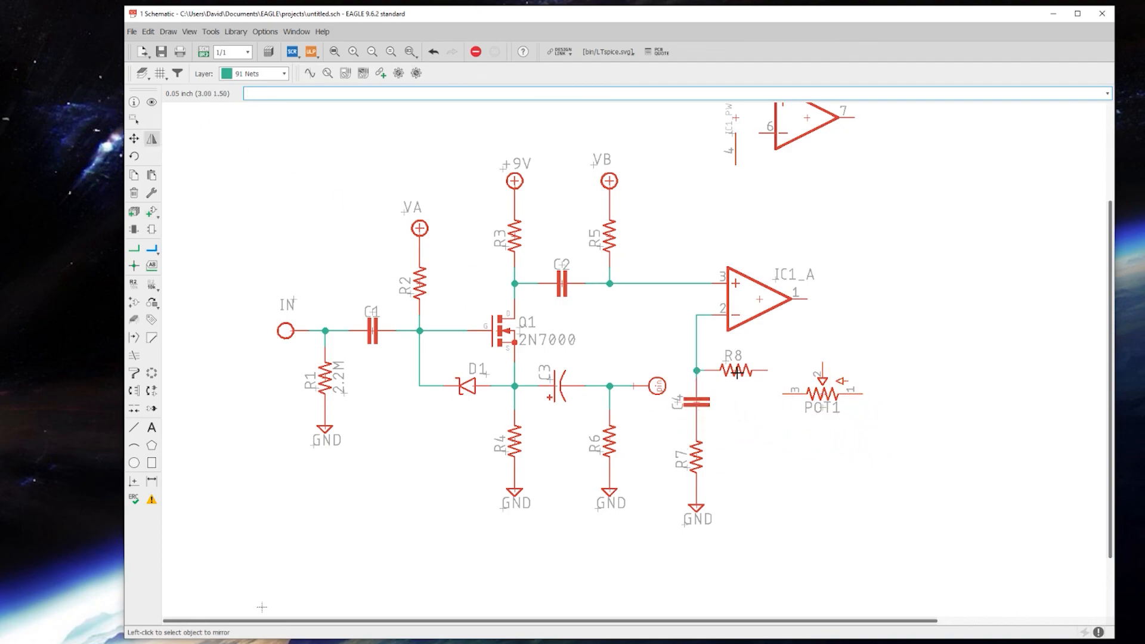
mouse_move(737, 341)
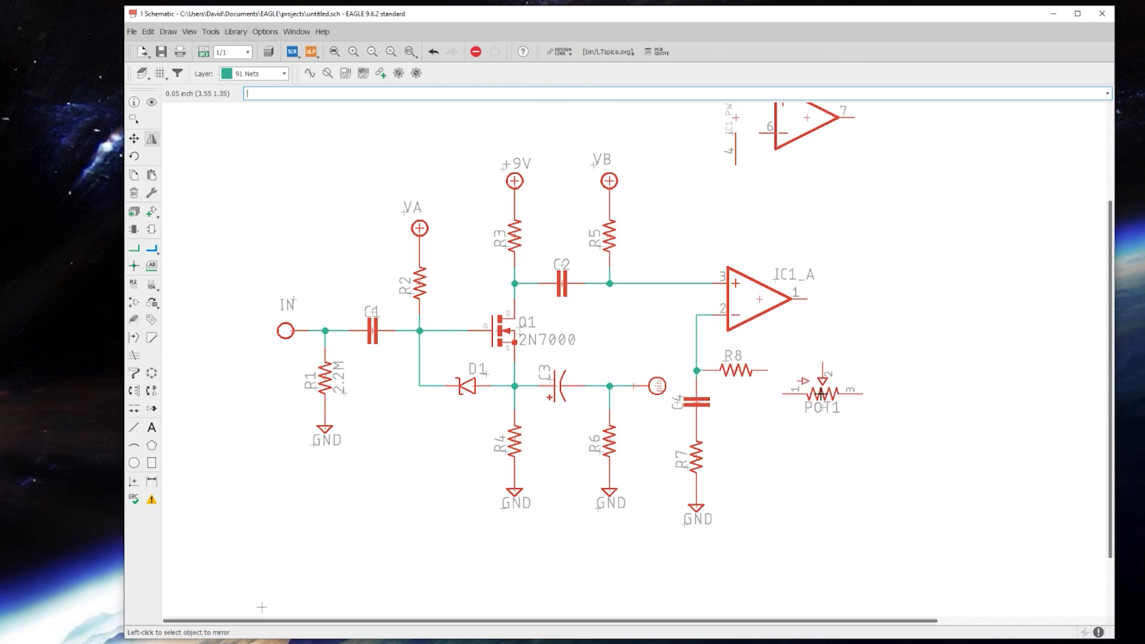
Step: Mirror POT1 so pin 1 faces R8, then wire R8, POT1 and R9 to IC1_A's output
left_click(133, 137)
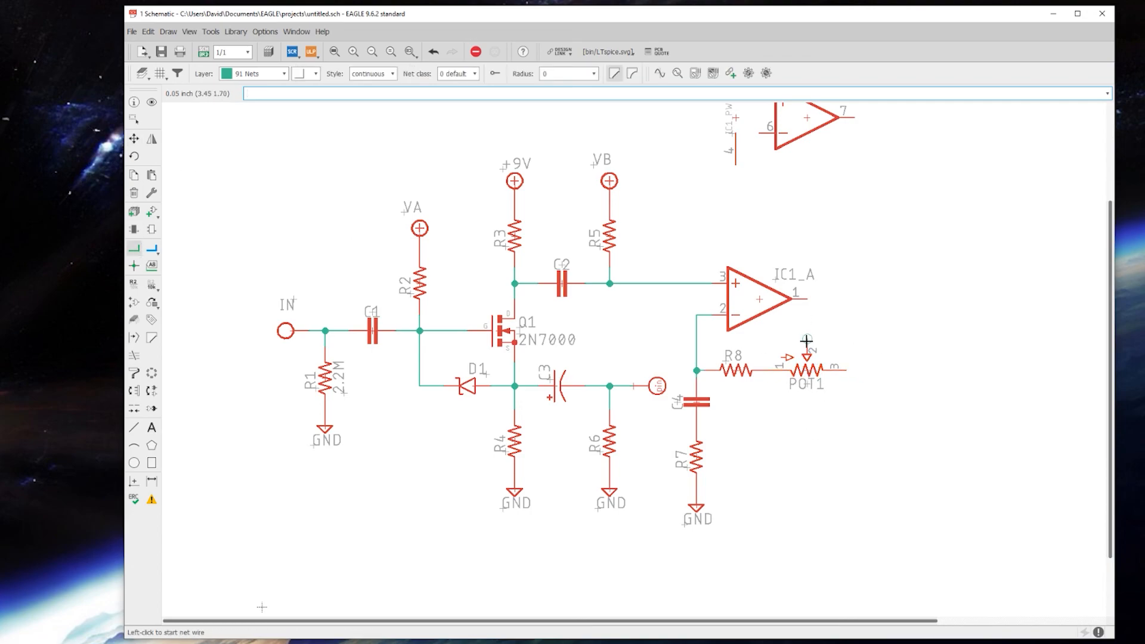
left_click(803, 294)
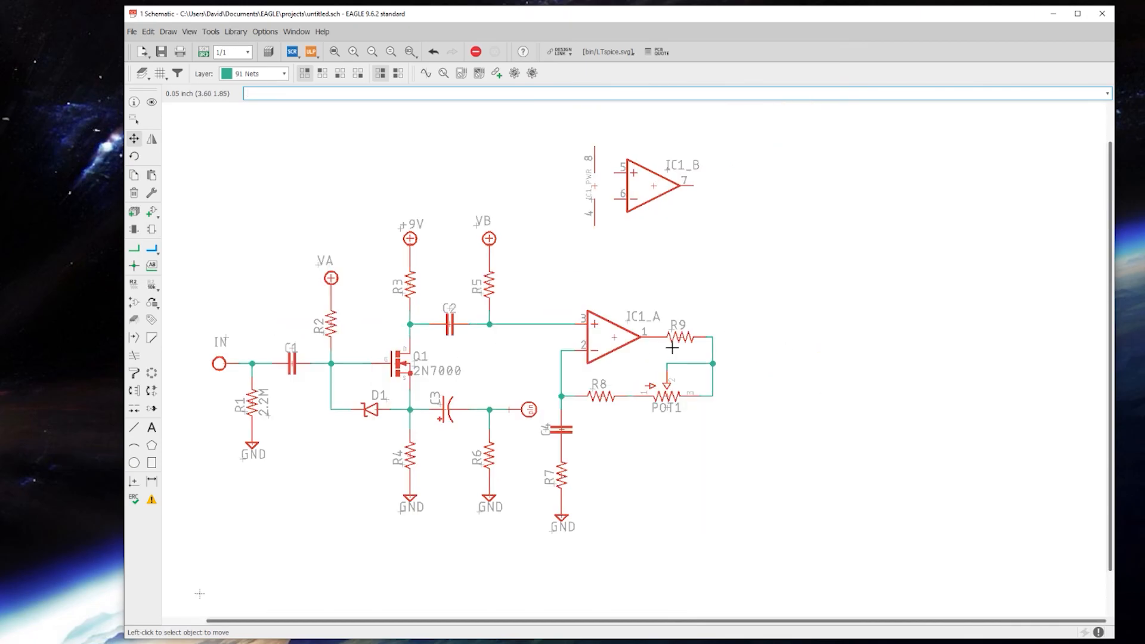
mouse_move(414, 308)
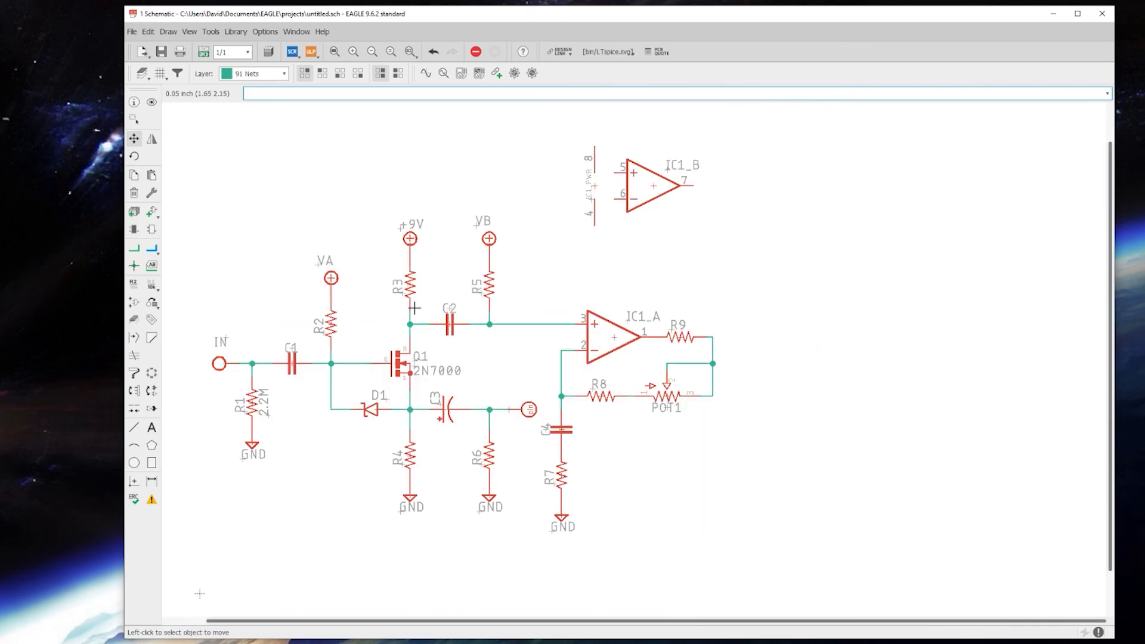
mouse_move(509, 384)
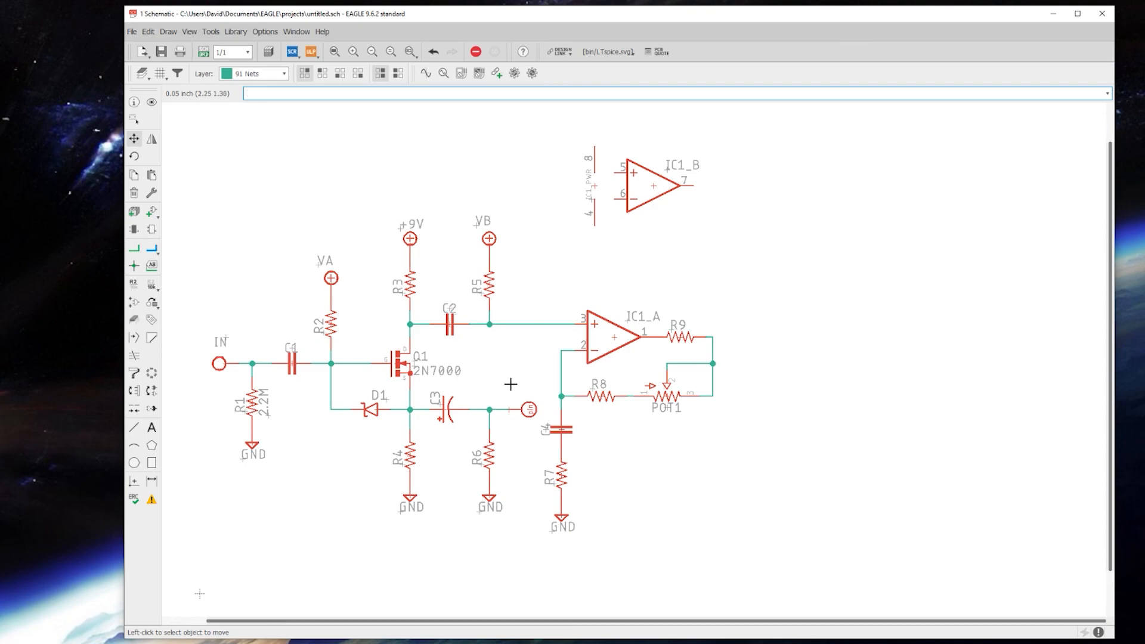
mouse_move(443, 355)
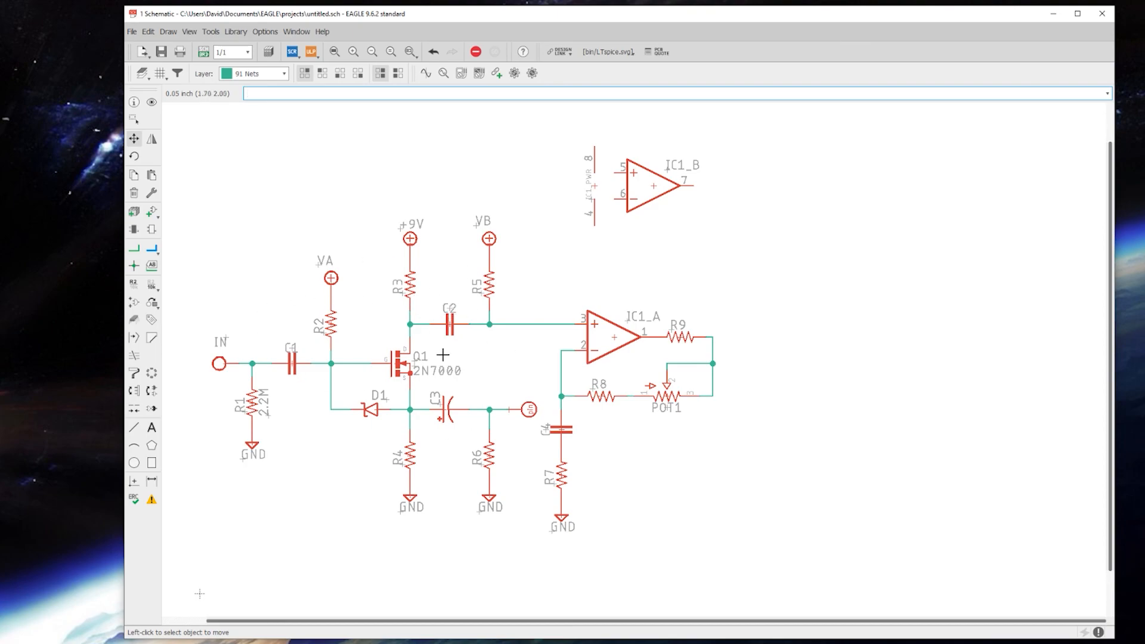
mouse_move(564, 289)
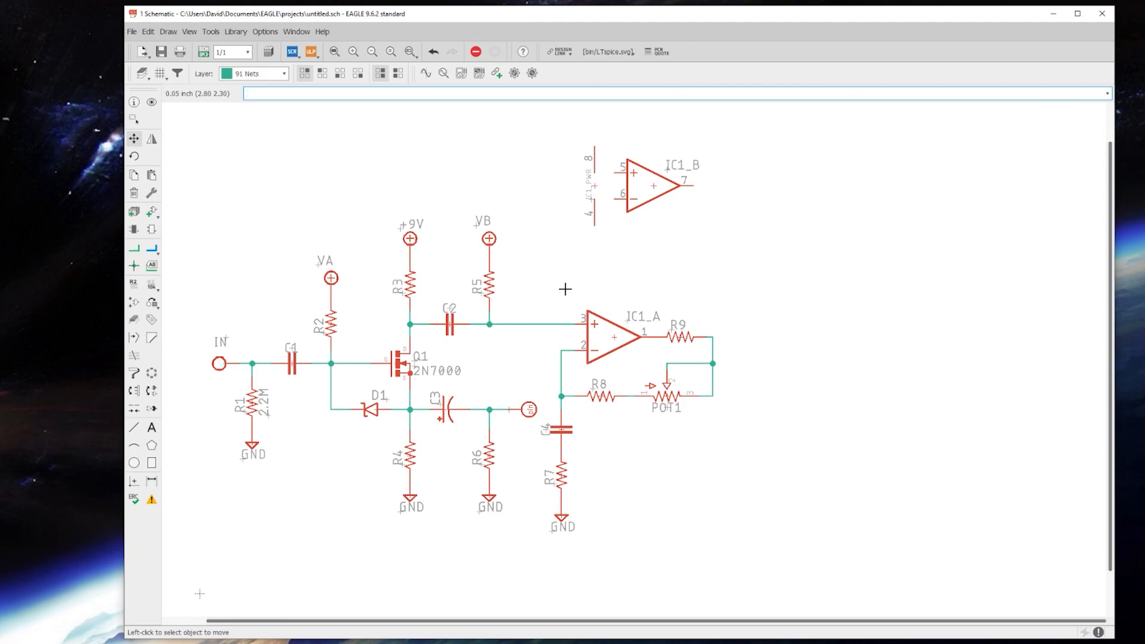
mouse_move(414, 407)
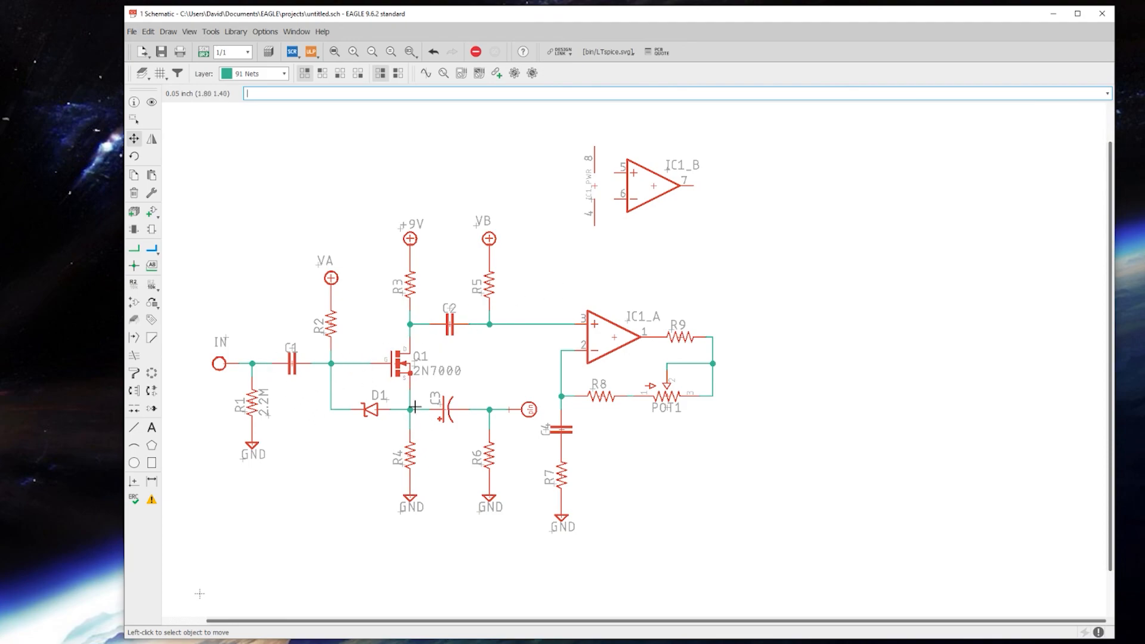
mouse_move(269, 129)
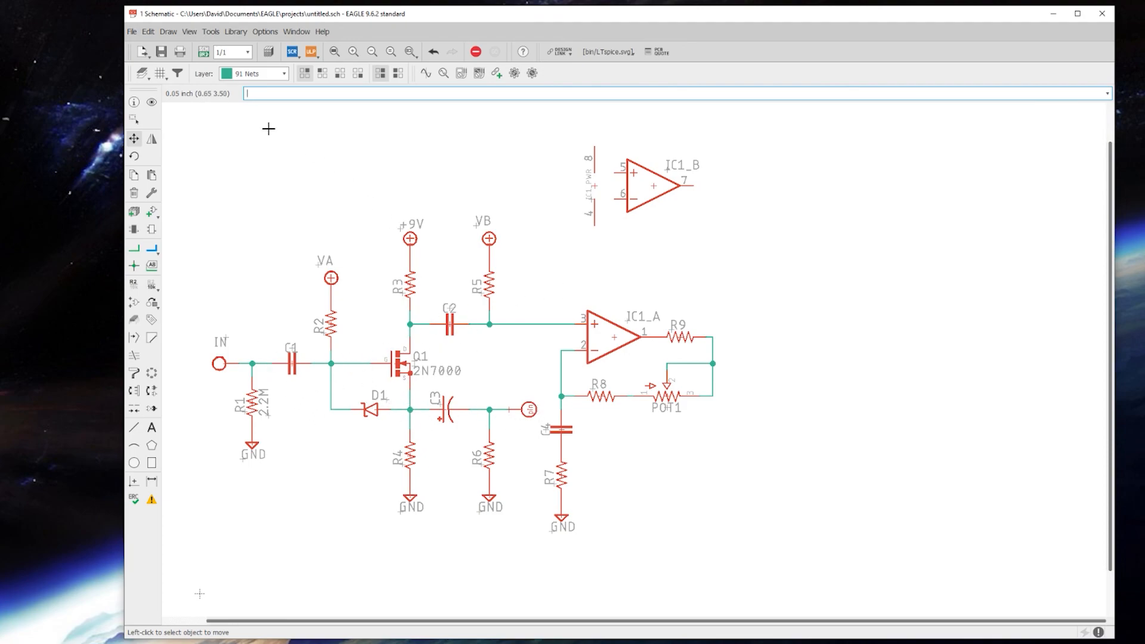